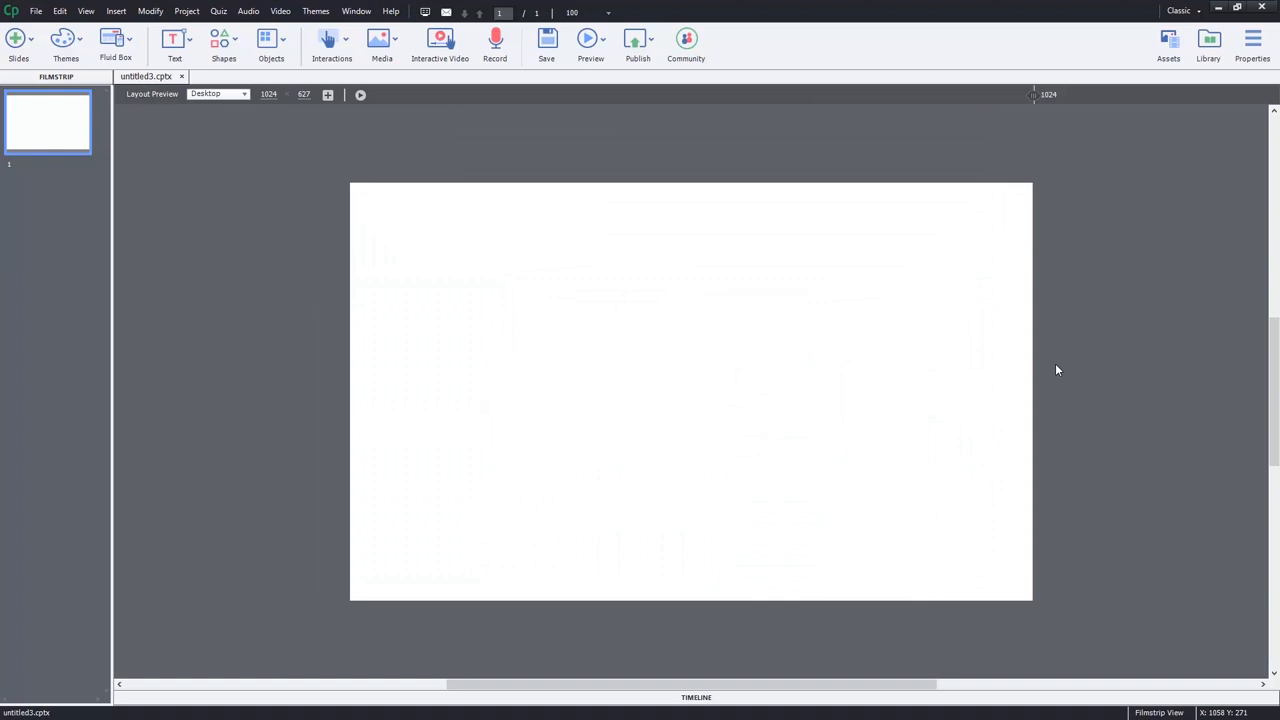
{"action": "mouse_move", "coordinate": [1132, 264]}
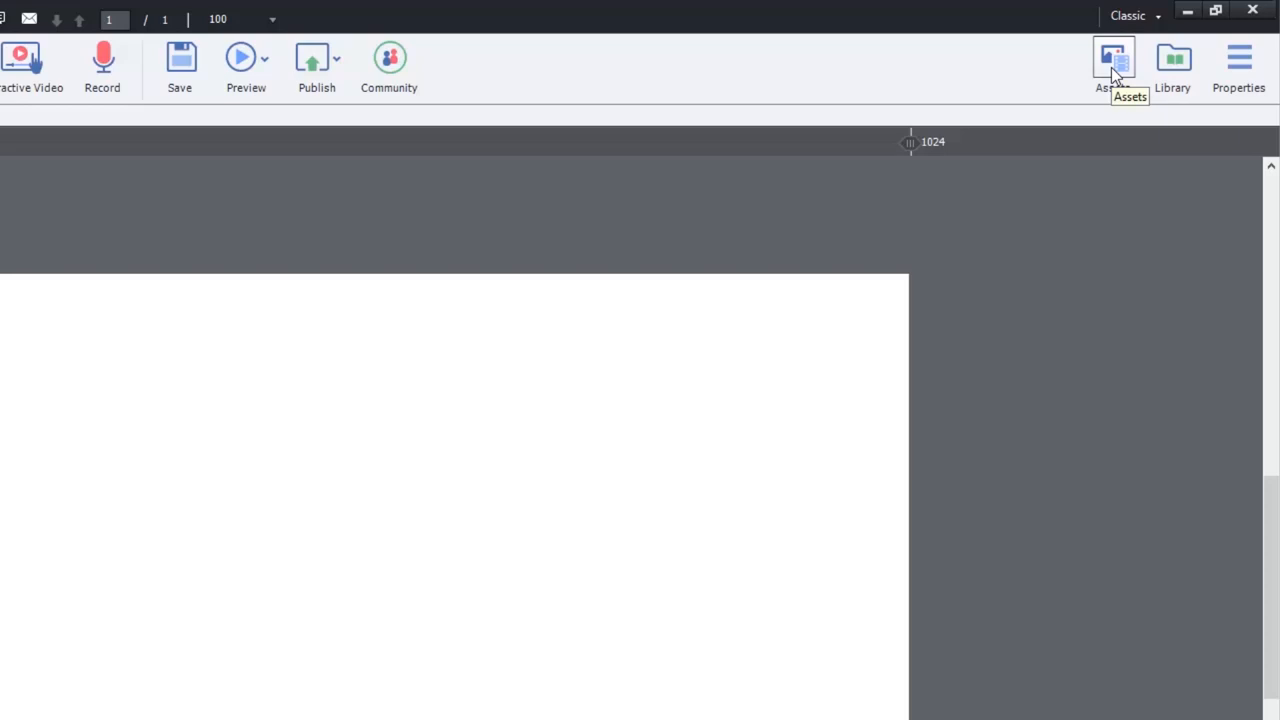
{"action": "mouse_move", "coordinate": [1172, 60]}
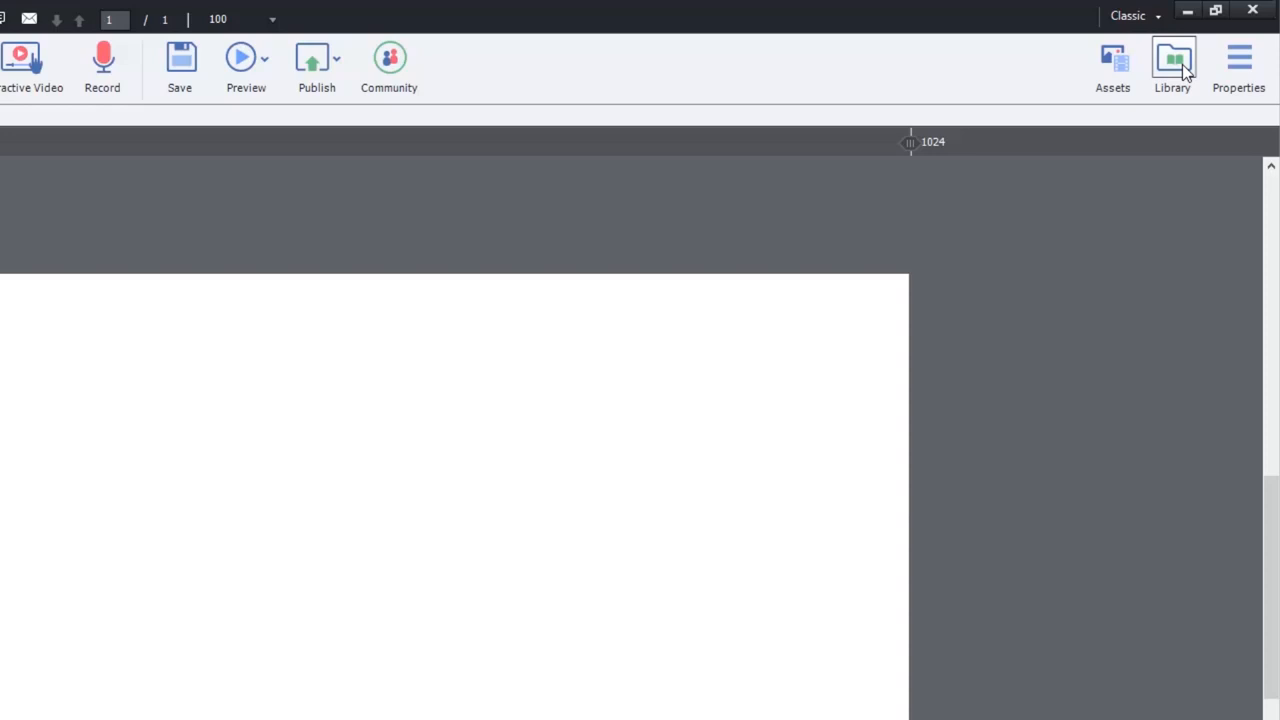
{"action": "mouse_move", "coordinate": [1240, 60]}
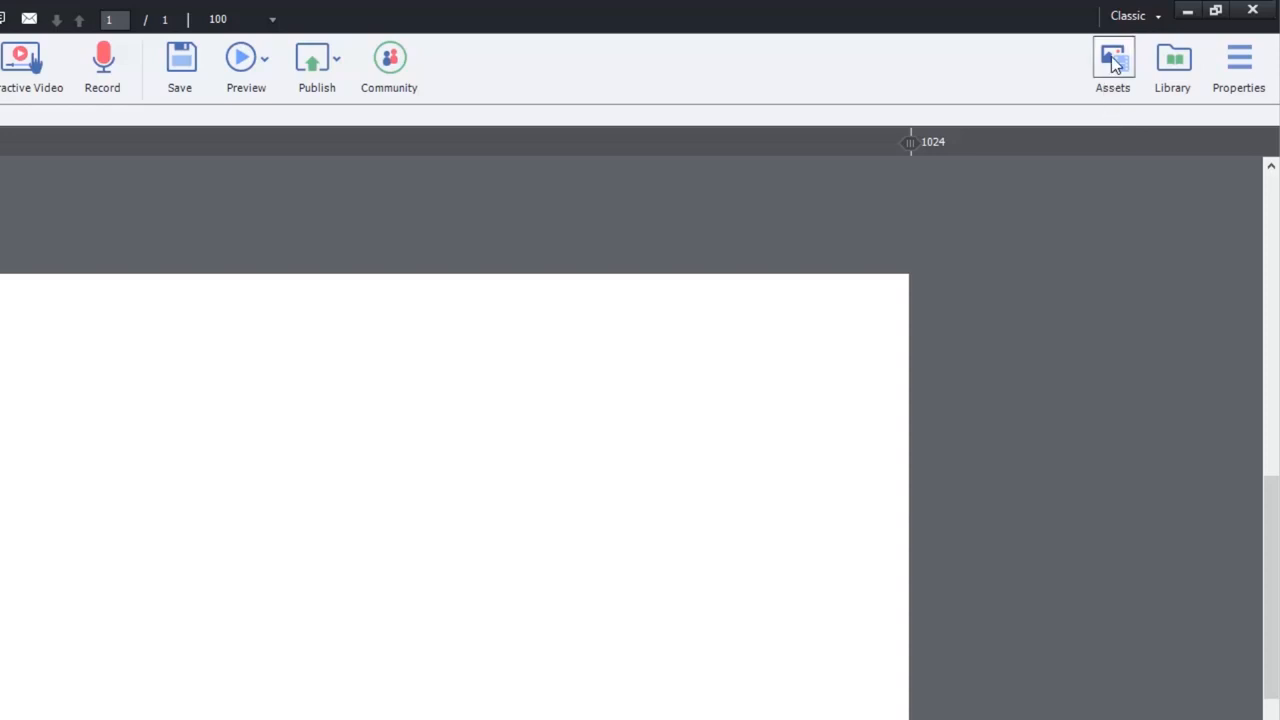
{"action": "mouse_move", "coordinate": [1112, 60]}
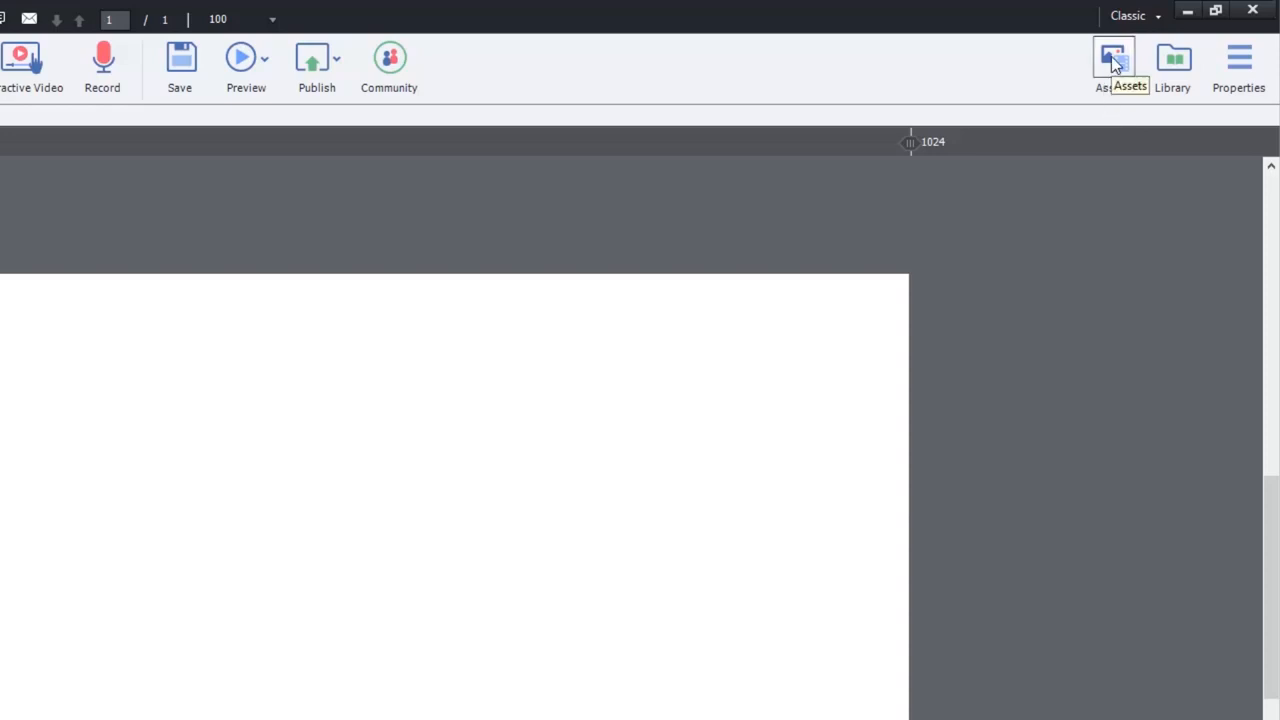
Bring up the Assets window listing the built-in Projects > Slides templates
{"action": "left_click", "coordinate": [1112, 56]}
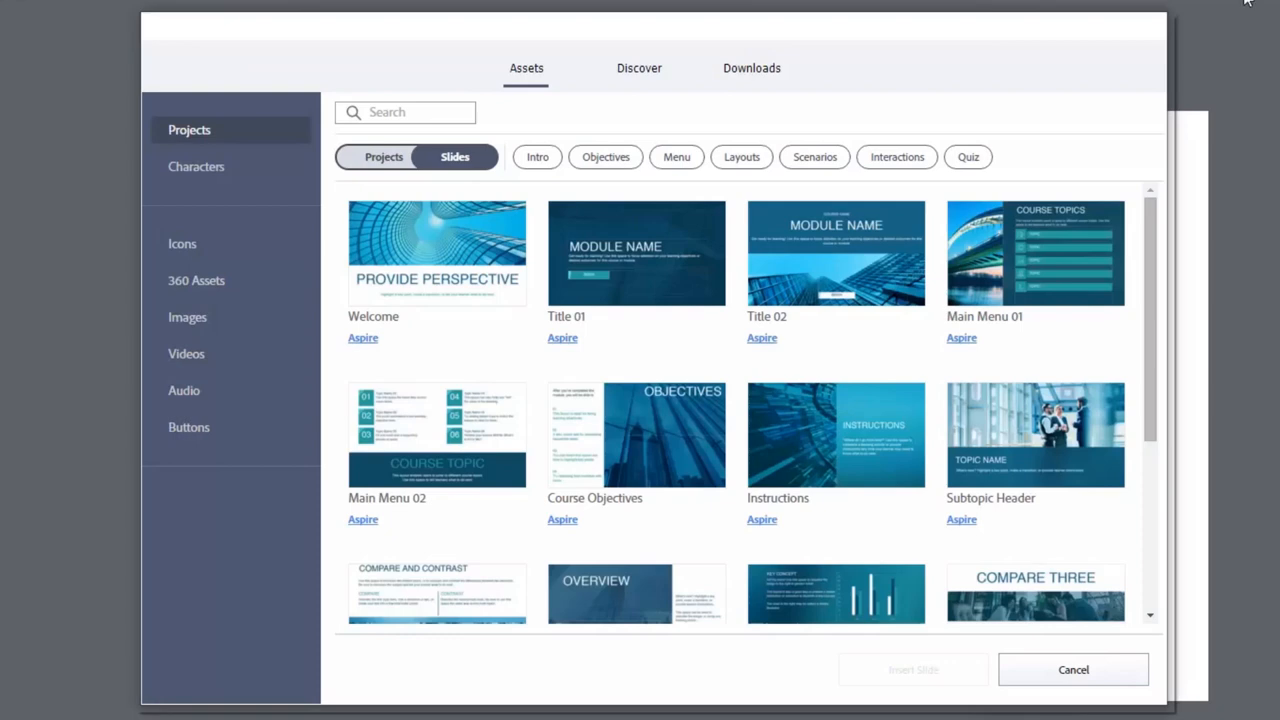
{"action": "mouse_move", "coordinate": [248, 148]}
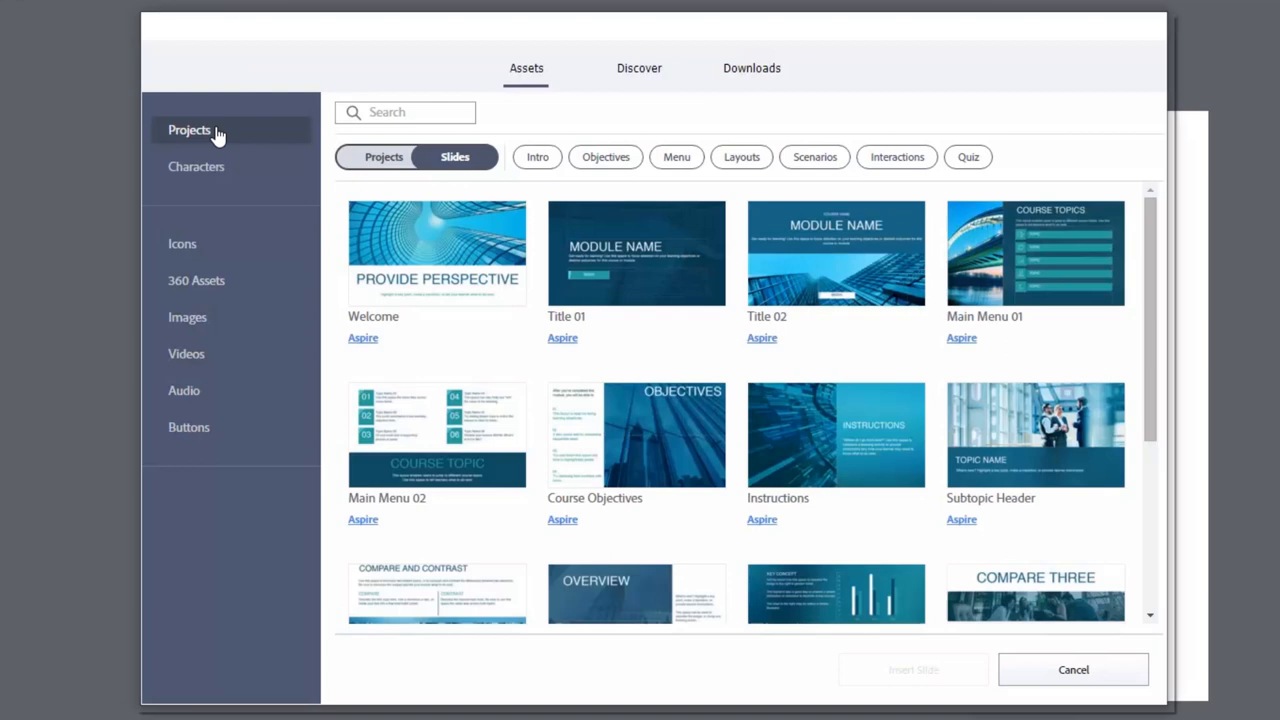
{"action": "mouse_move", "coordinate": [188, 428]}
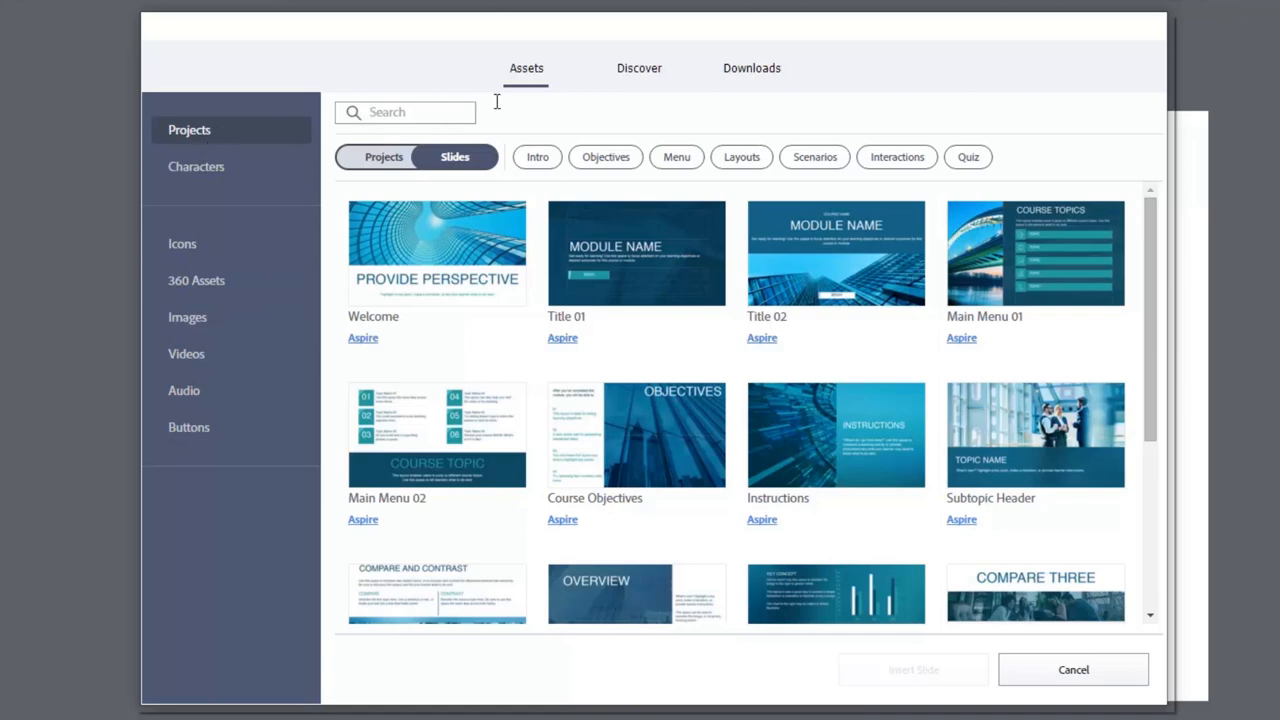
{"action": "mouse_move", "coordinate": [572, 78]}
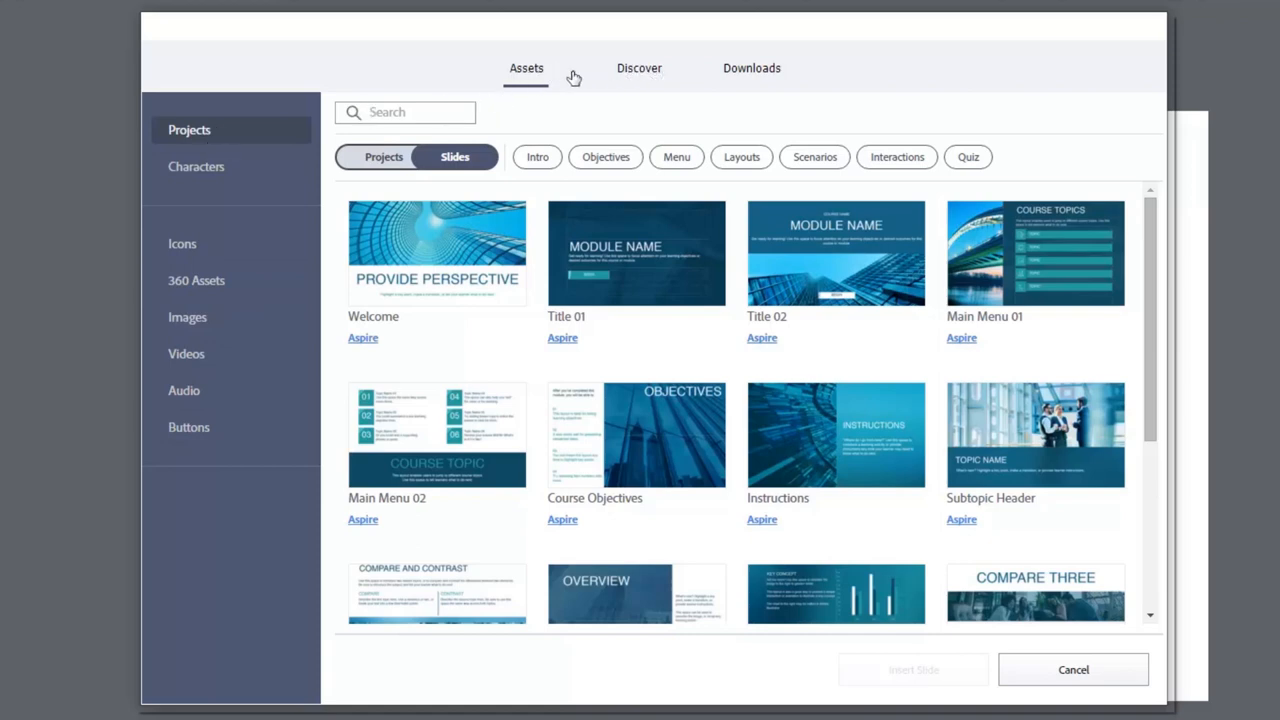
{"action": "mouse_move", "coordinate": [640, 78]}
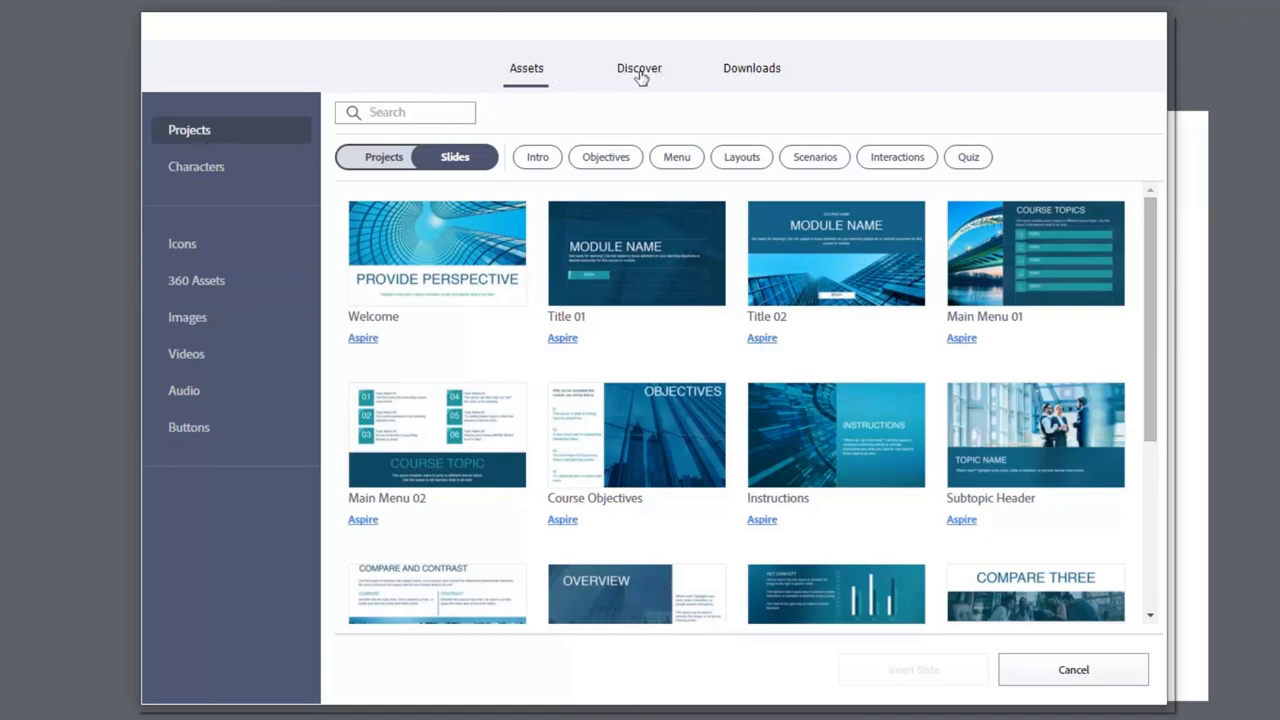
{"action": "mouse_move", "coordinate": [752, 76]}
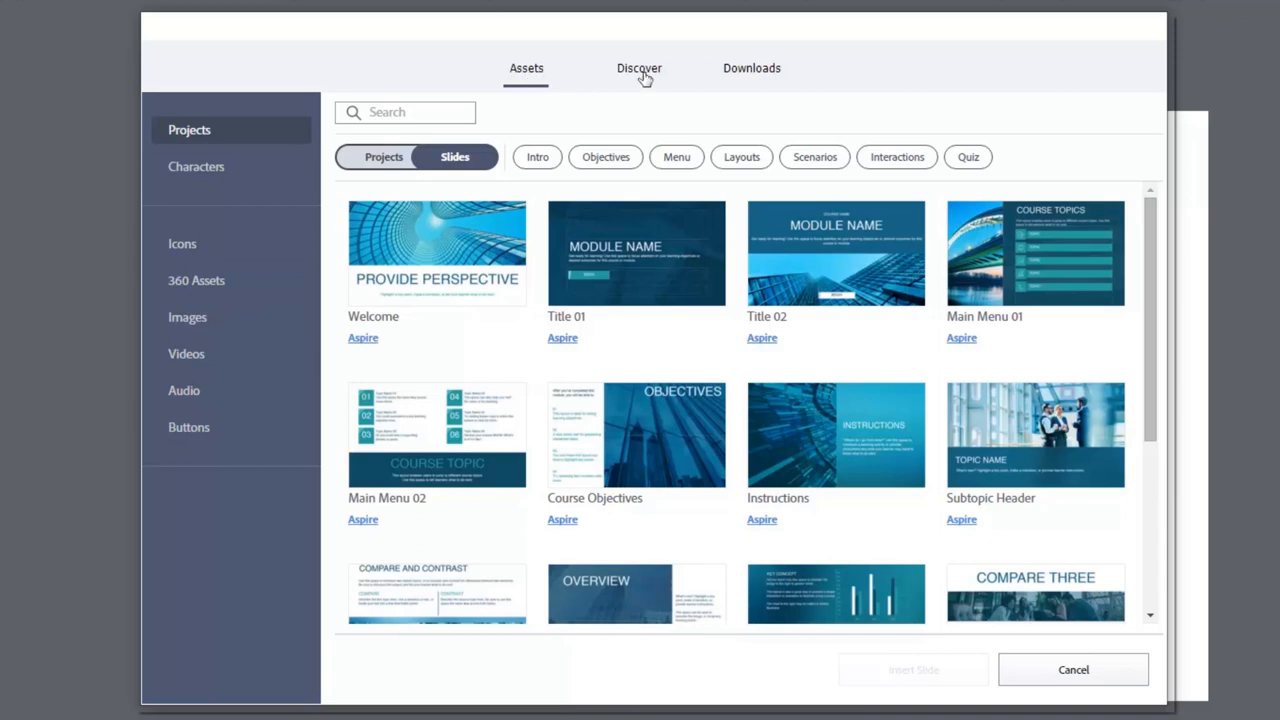
Switch to the Discover section, which raises the Third Party Online Services notice
{"action": "left_click", "coordinate": [640, 68]}
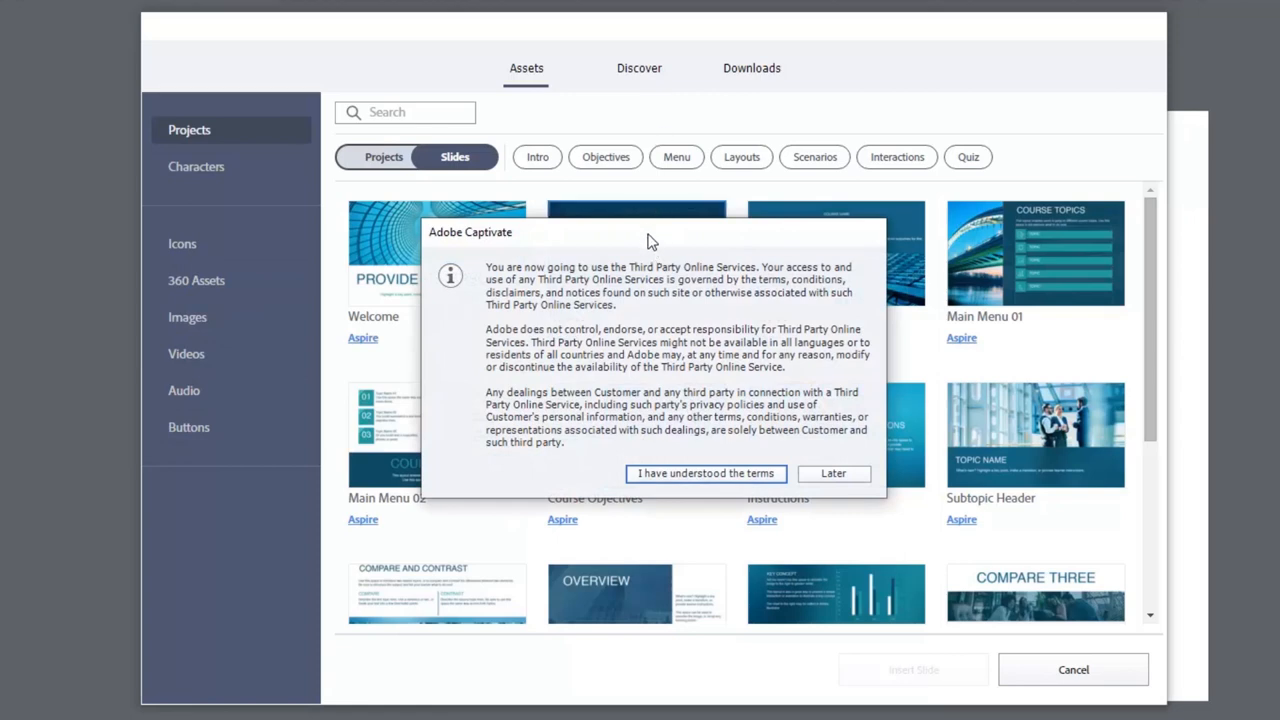
{"action": "mouse_move", "coordinate": [664, 296]}
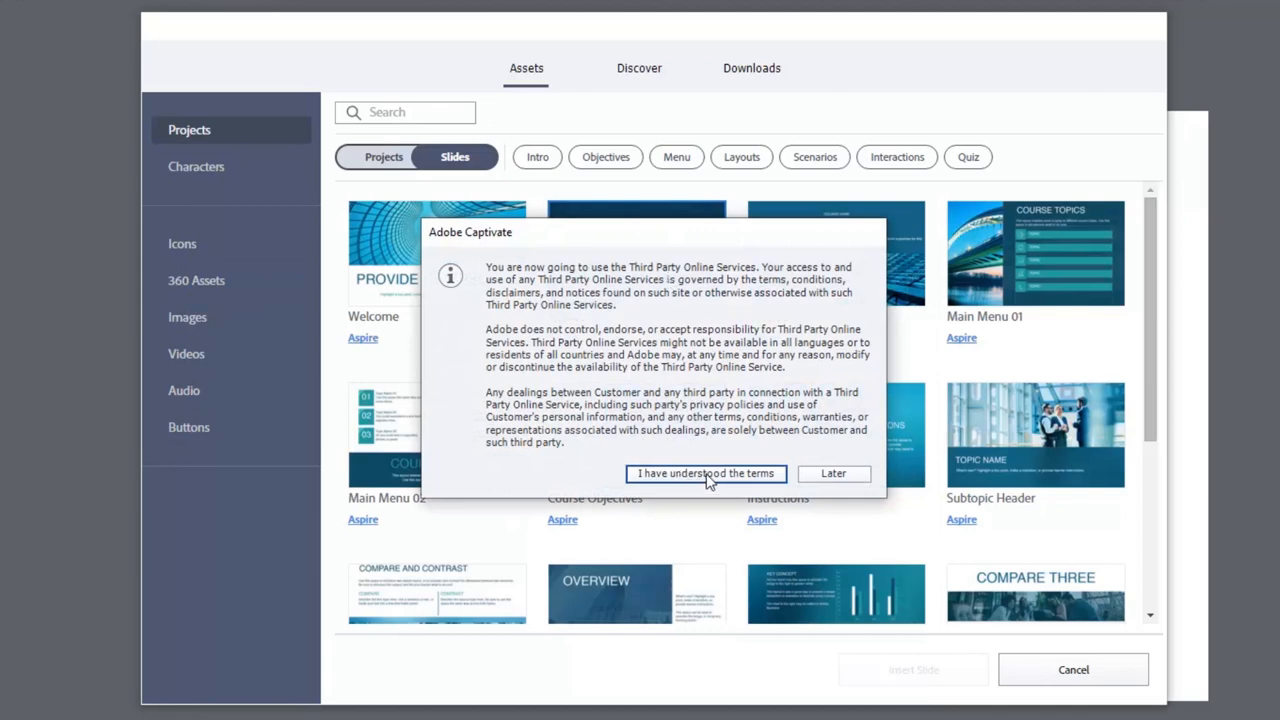
Accept the online services terms and browse the 432-template Asset Library to its Templates categories menu
{"action": "left_click", "coordinate": [704, 472]}
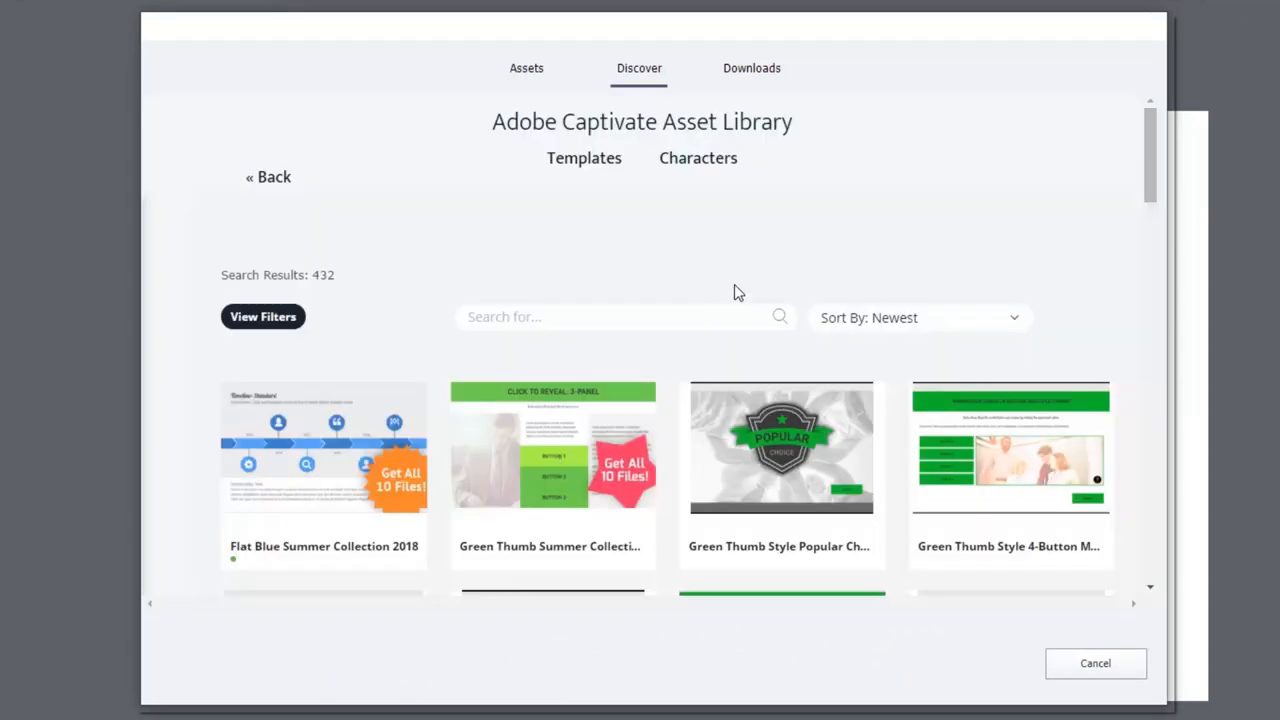
{"action": "mouse_move", "coordinate": [828, 204]}
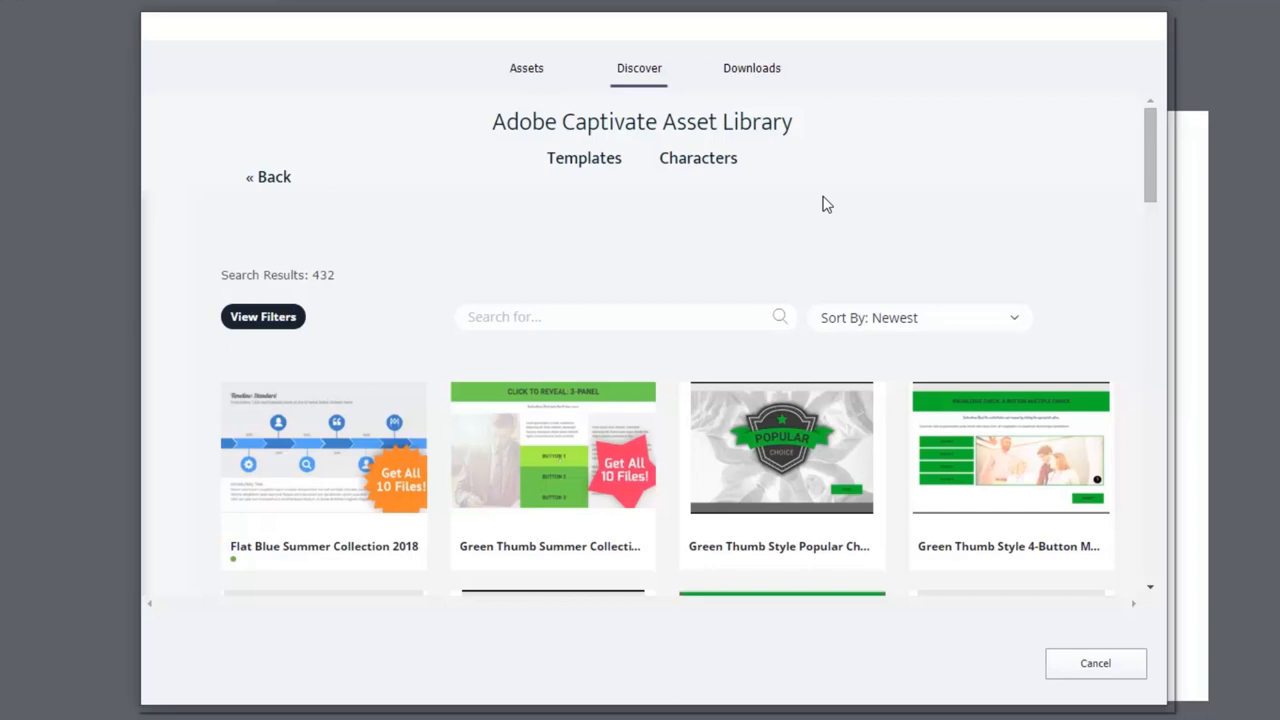
{"action": "mouse_move", "coordinate": [1124, 206]}
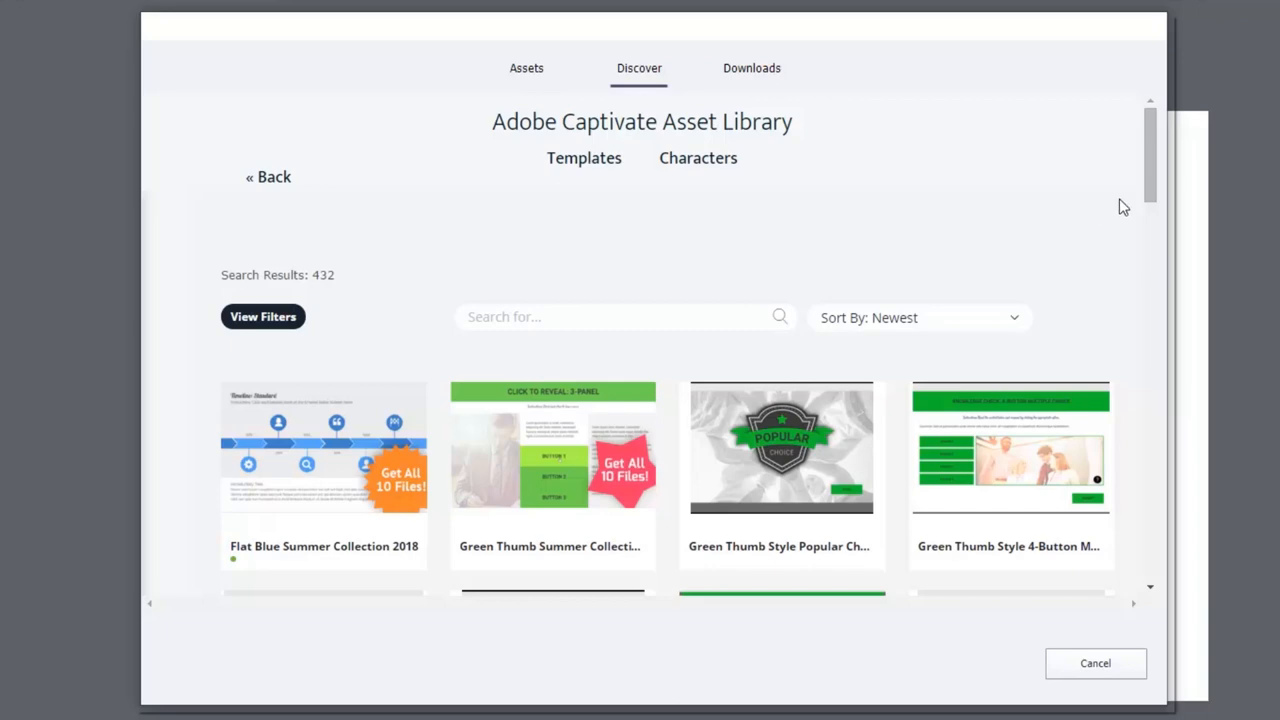
{"action": "scroll", "scroll_direction": "down", "scroll_amount": 3}
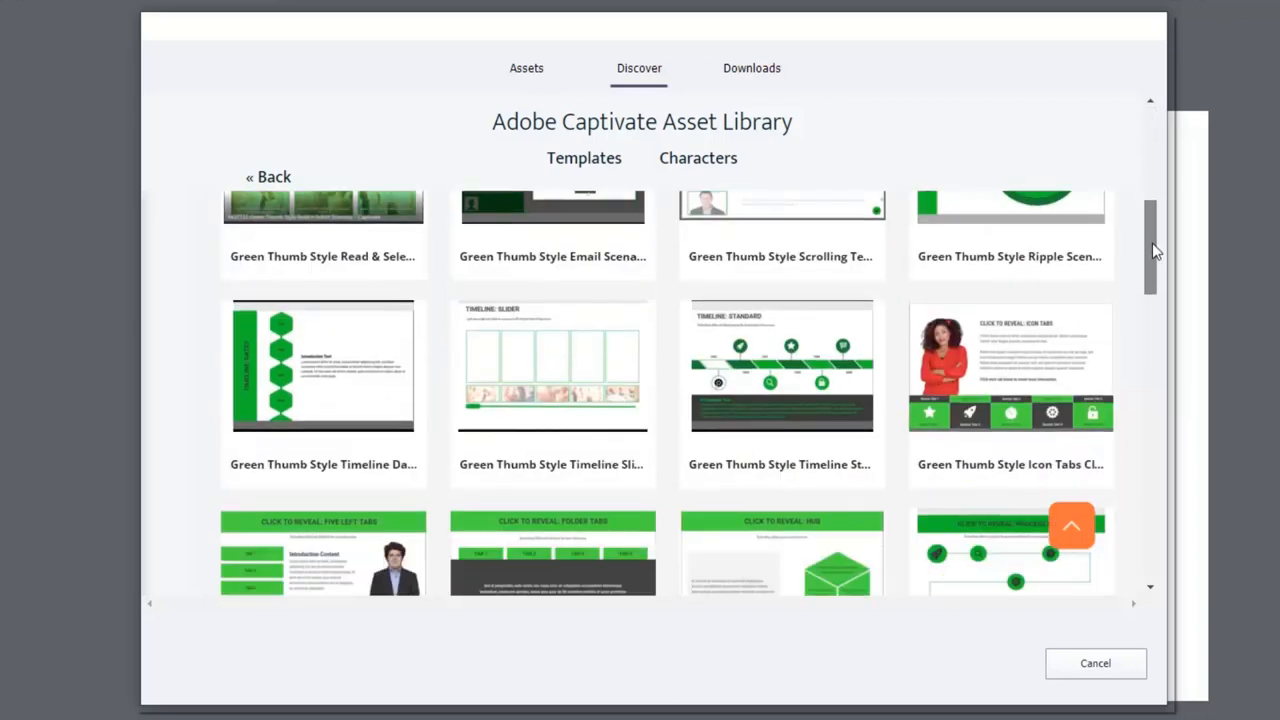
{"action": "scroll", "scroll_direction": "down", "scroll_amount": 3}
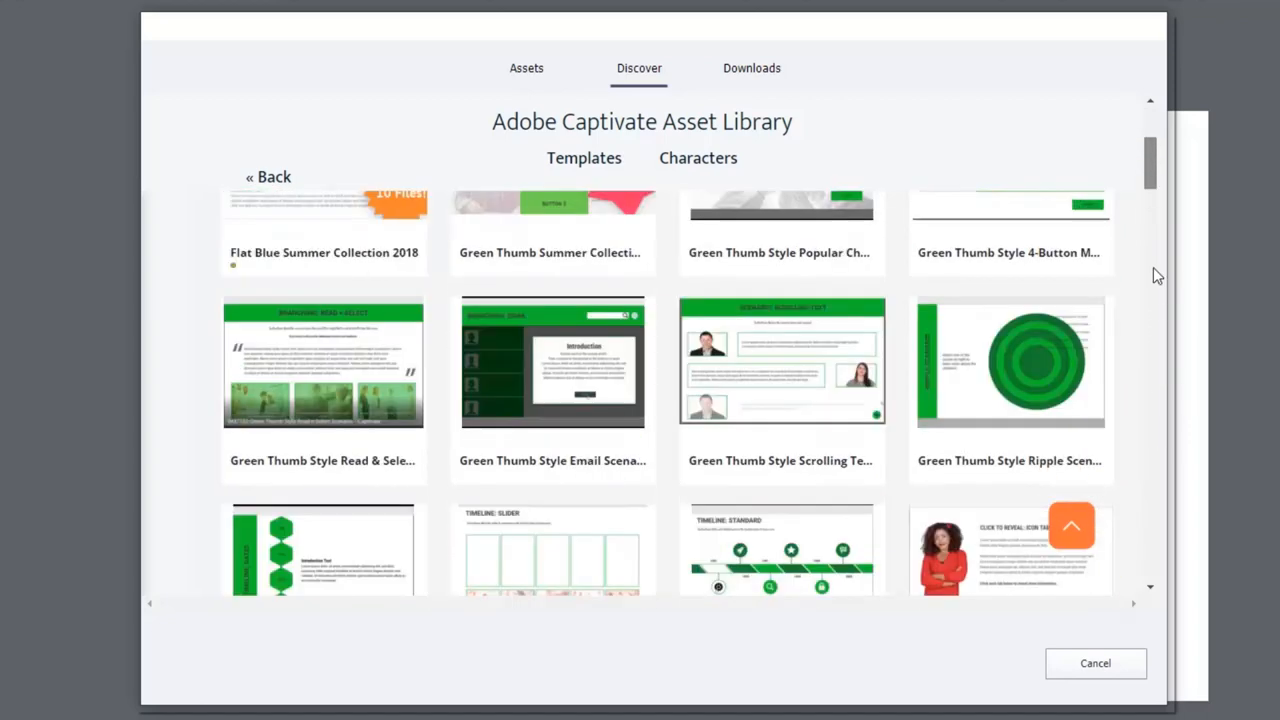
{"action": "scroll", "scroll_direction": "up", "scroll_amount": 3}
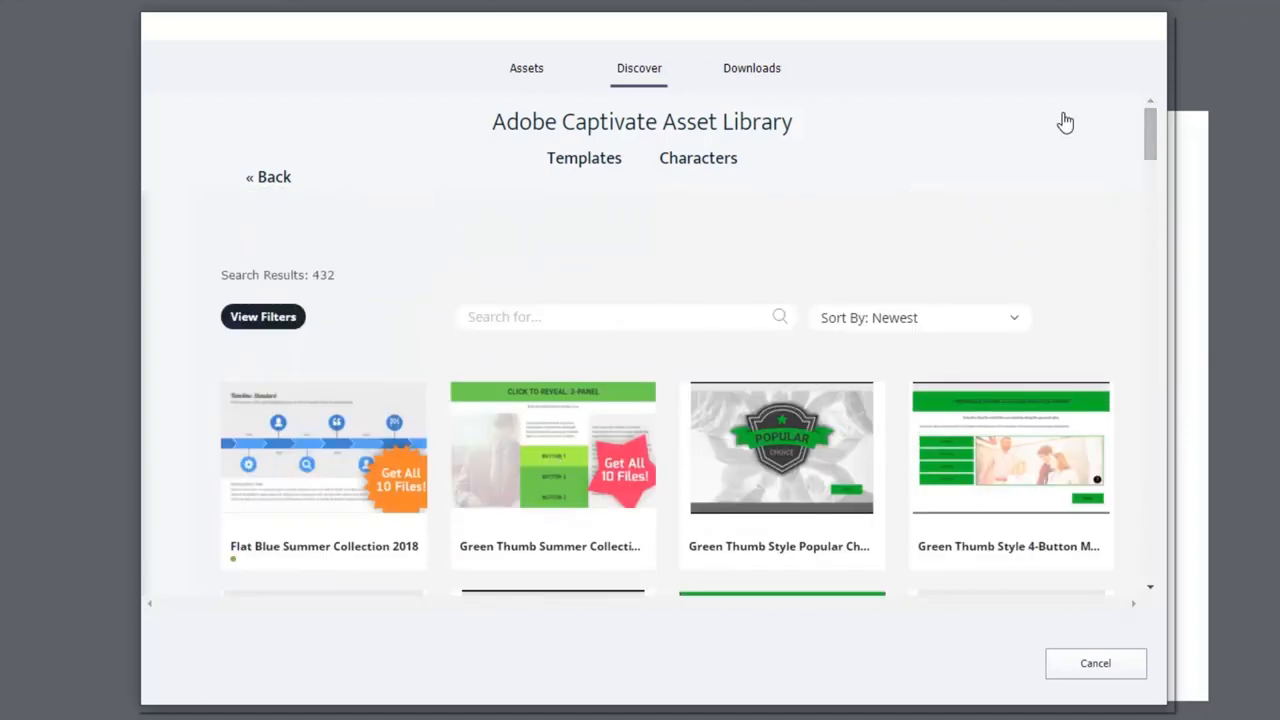
{"action": "left_click", "coordinate": [584, 158]}
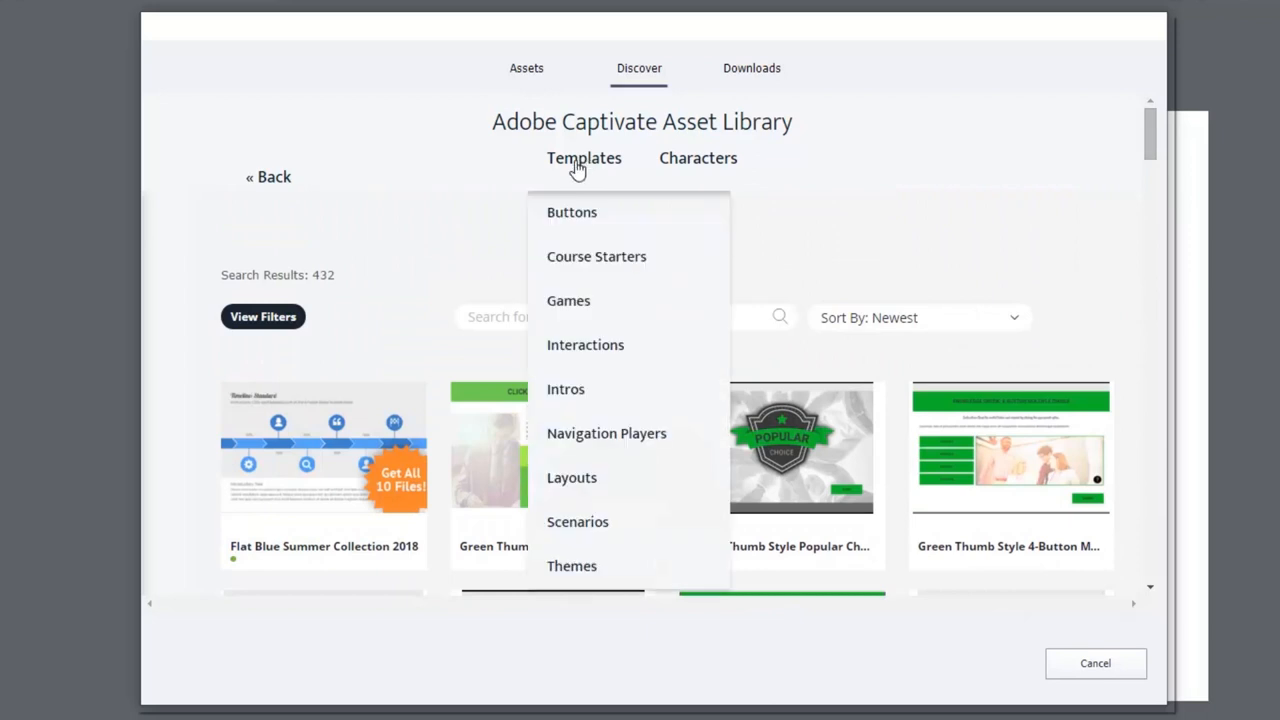
{"action": "mouse_move", "coordinate": [582, 204]}
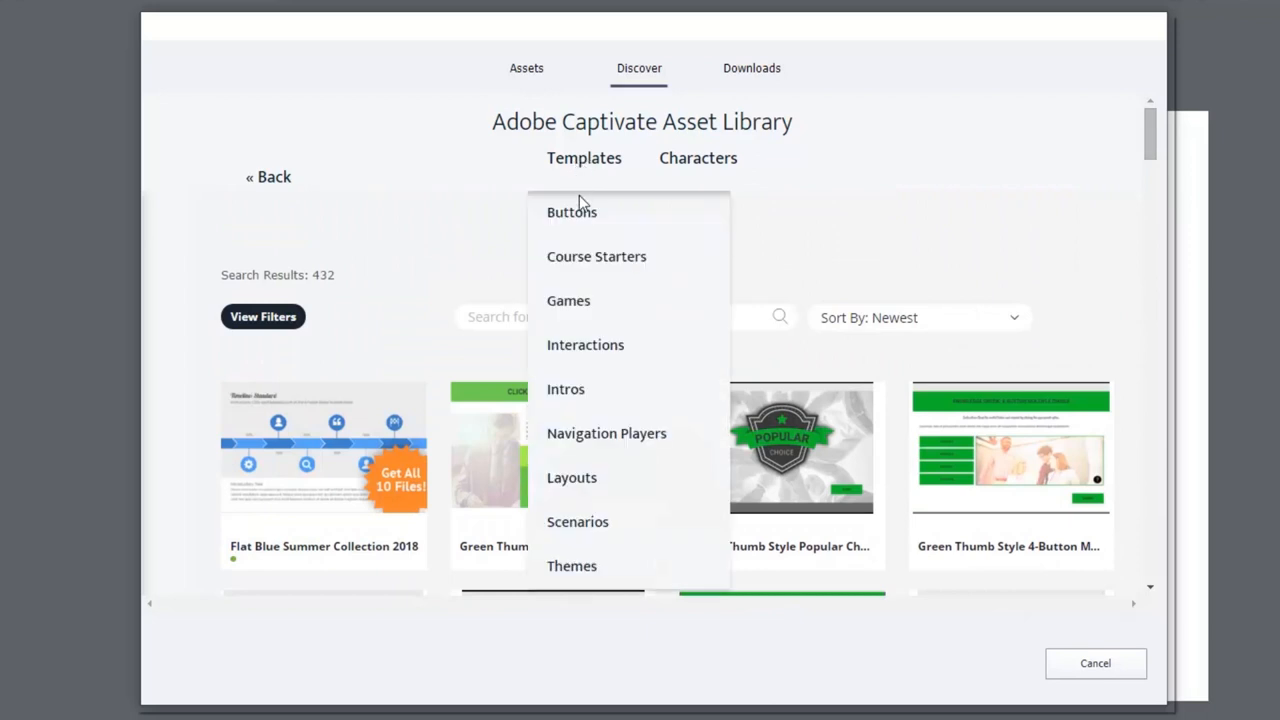
{"action": "mouse_move", "coordinate": [582, 224]}
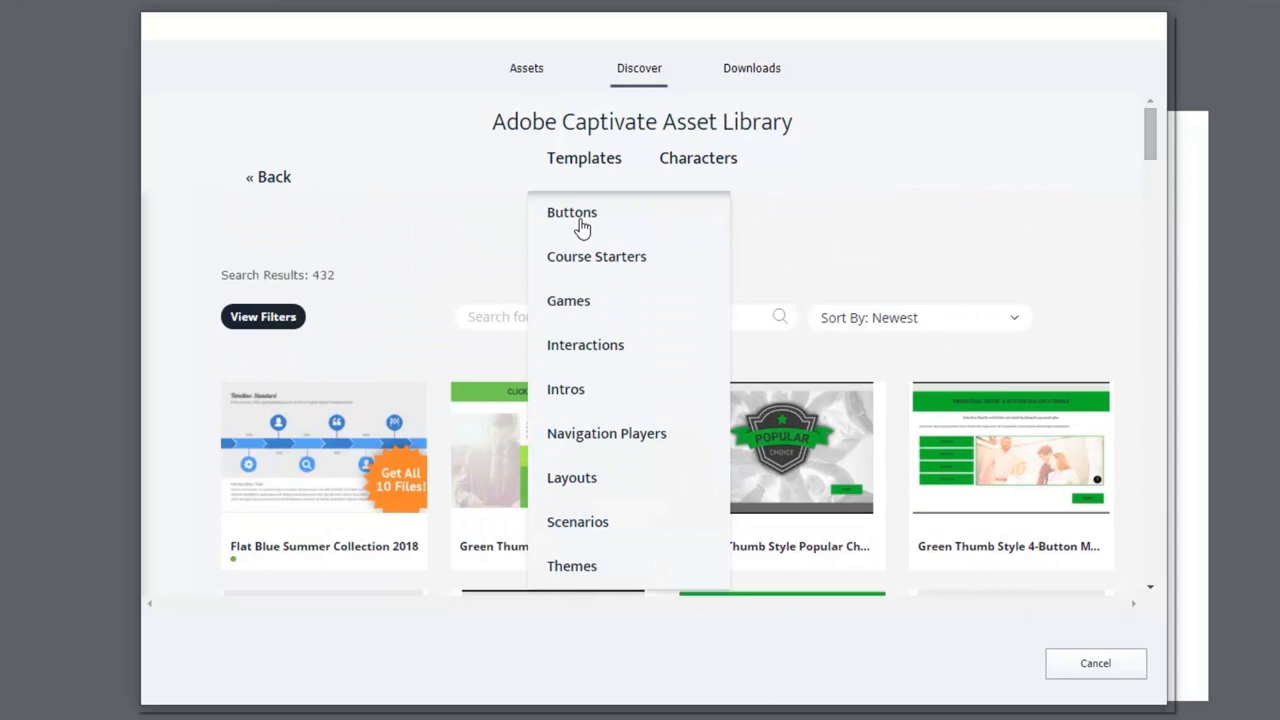
{"action": "mouse_move", "coordinate": [580, 292]}
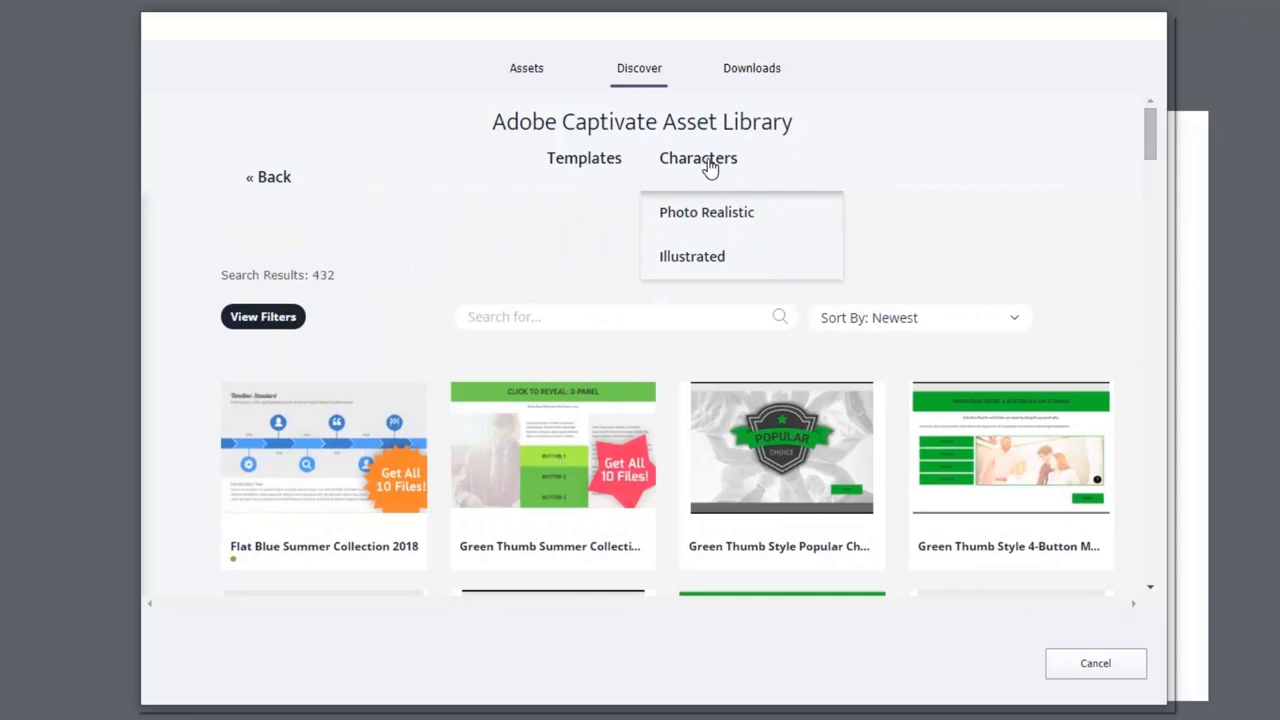
{"action": "mouse_move", "coordinate": [706, 212]}
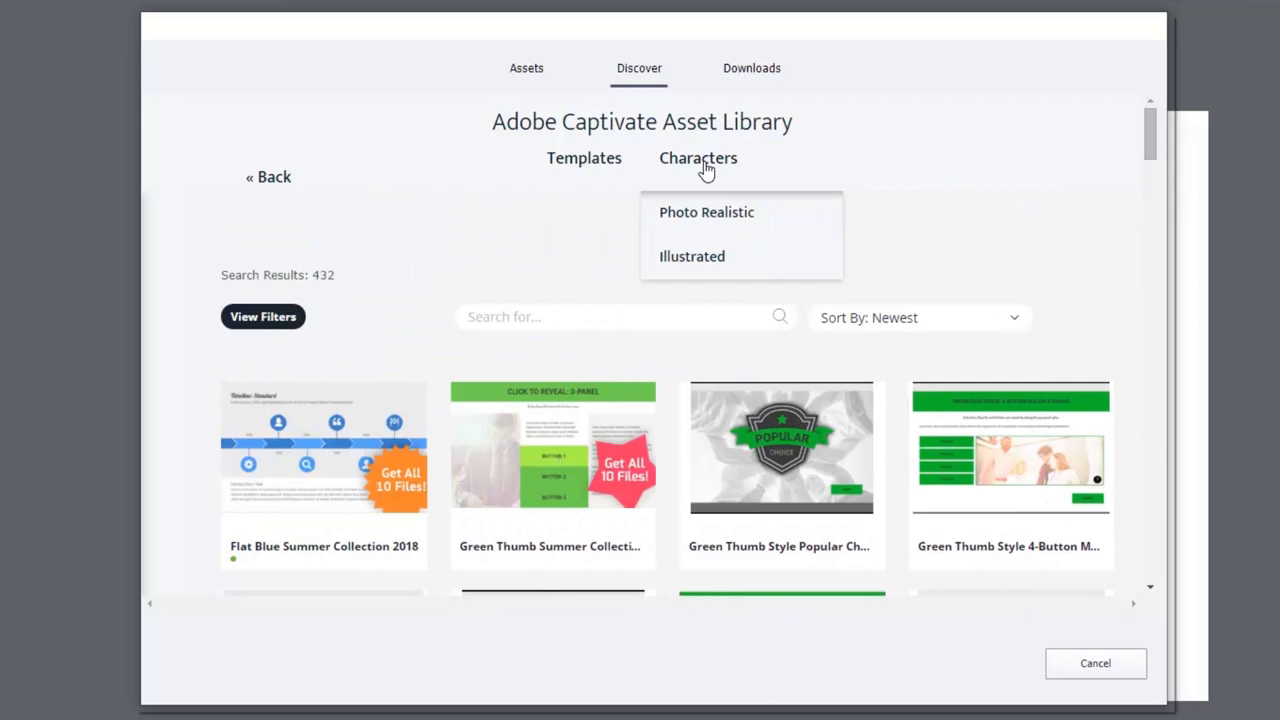
{"action": "mouse_move", "coordinate": [706, 212]}
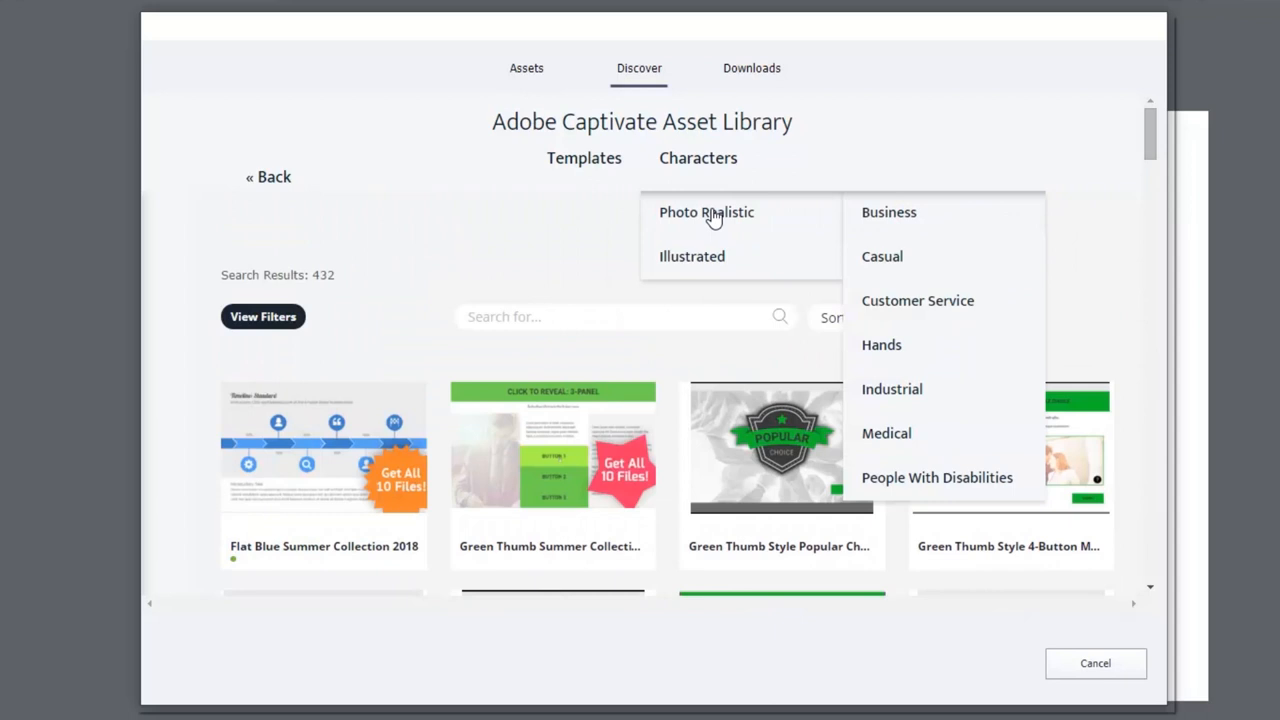
{"action": "mouse_move", "coordinate": [900, 444]}
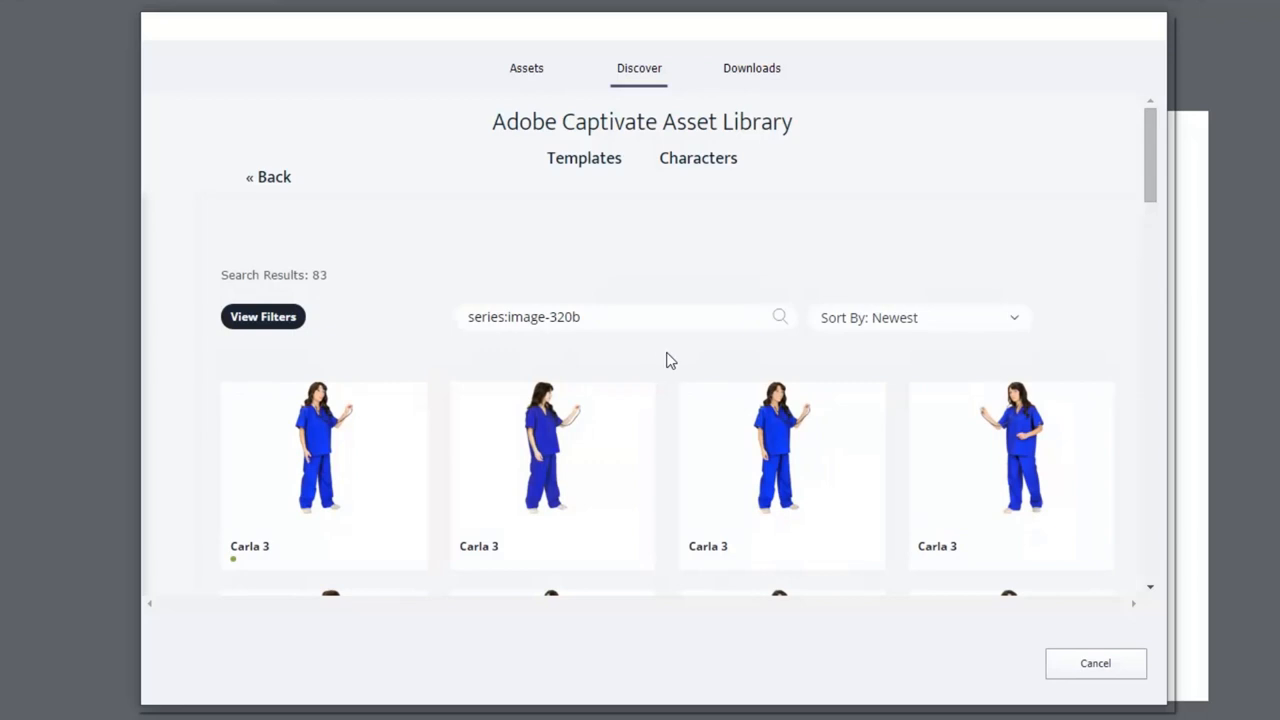
Scroll the medical photo-realistic characters to the Carla nurse image and its PNG Download button
{"action": "scroll", "scroll_direction": "down", "scroll_amount": 3}
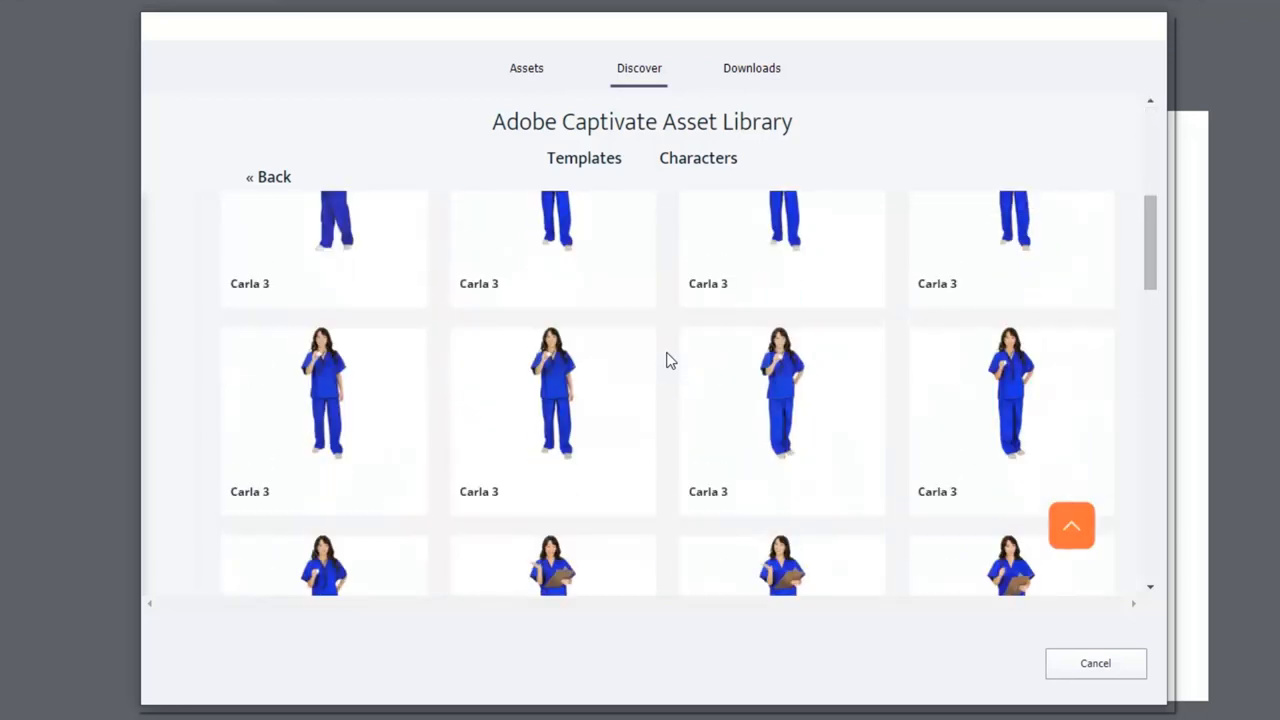
{"action": "scroll", "scroll_direction": "down", "scroll_amount": 3}
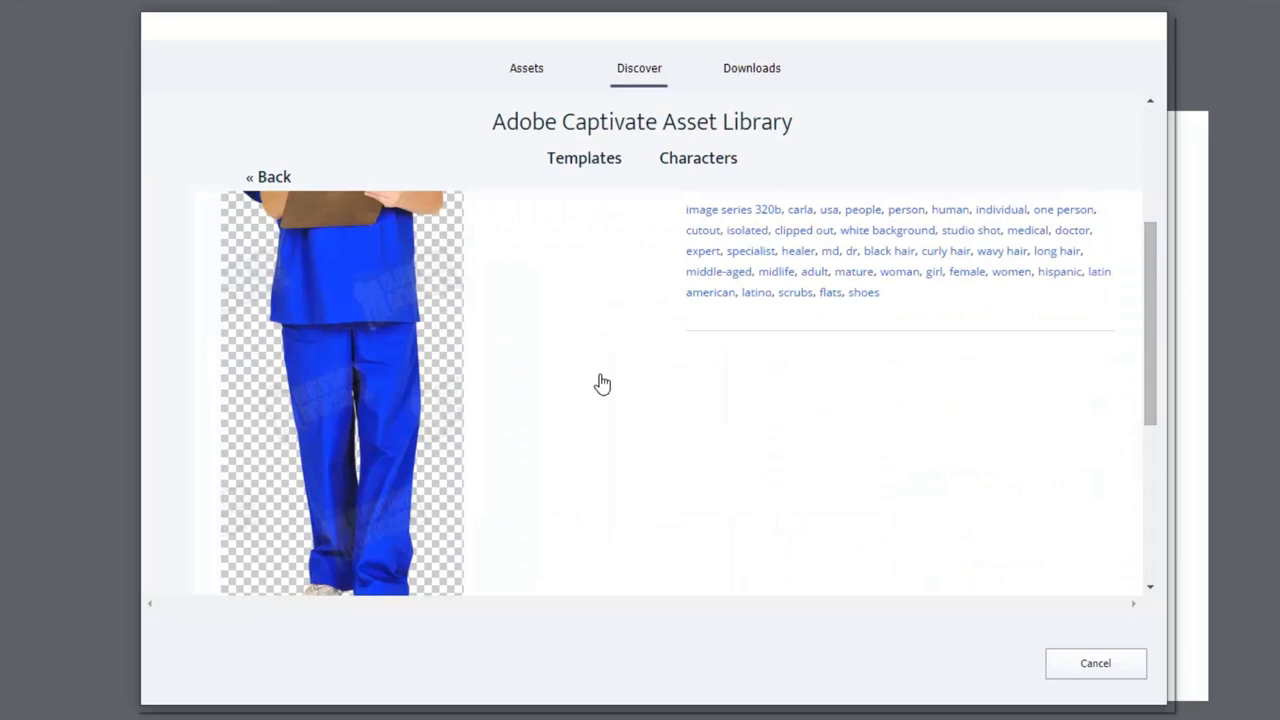
{"action": "scroll", "scroll_direction": "down", "scroll_amount": 3}
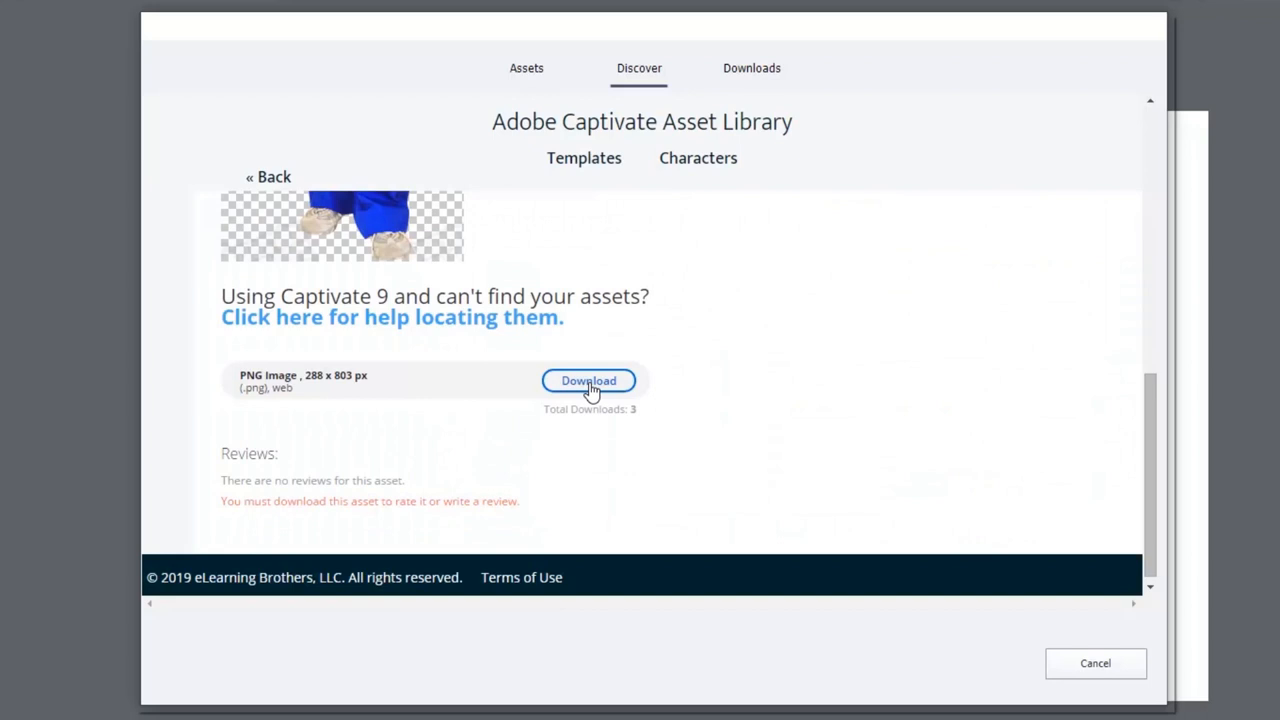
Download the Carla nurse PNG to the eLearning Assets folder and dismiss the Download Status notice
{"action": "left_click", "coordinate": [588, 380]}
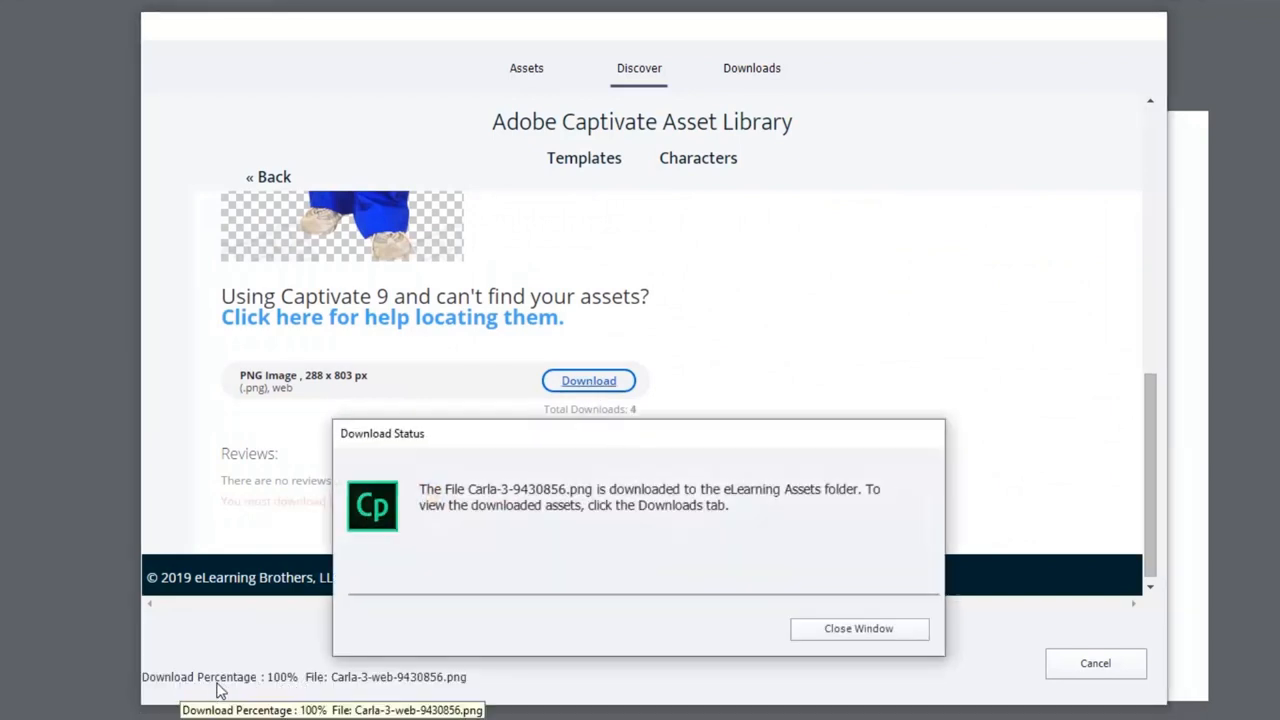
{"action": "mouse_move", "coordinate": [640, 528]}
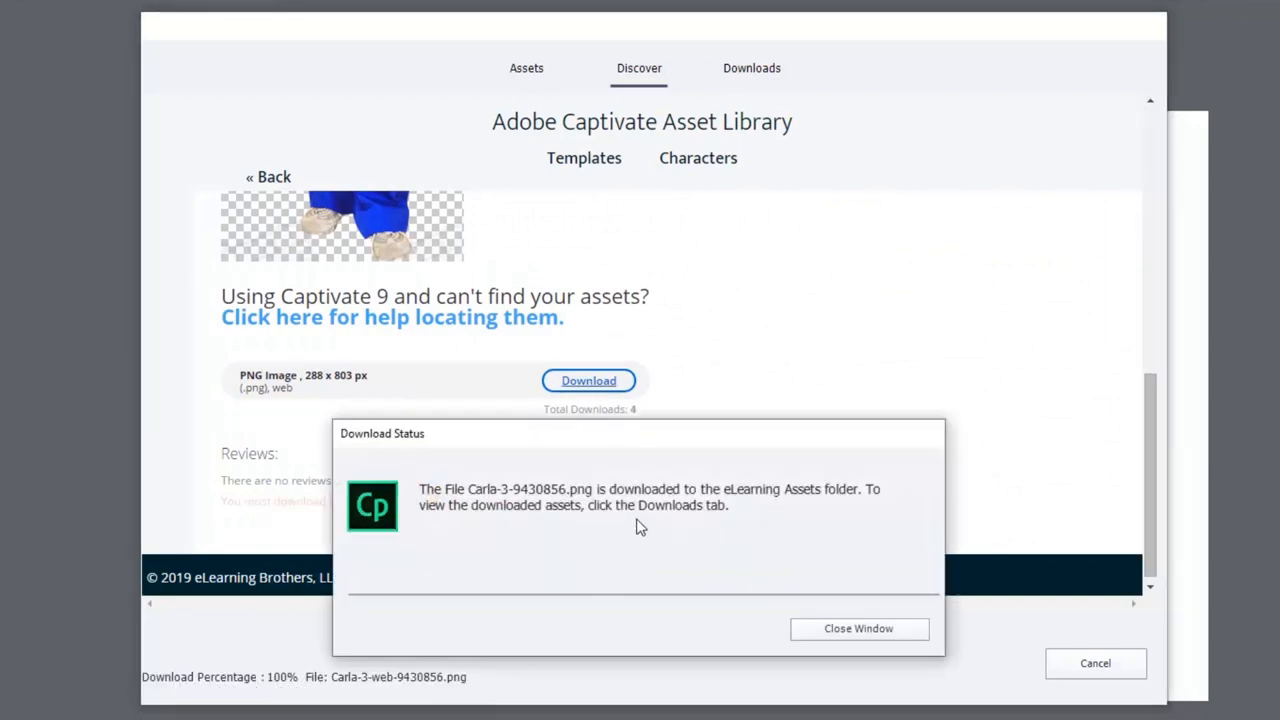
{"action": "mouse_move", "coordinate": [406, 444]}
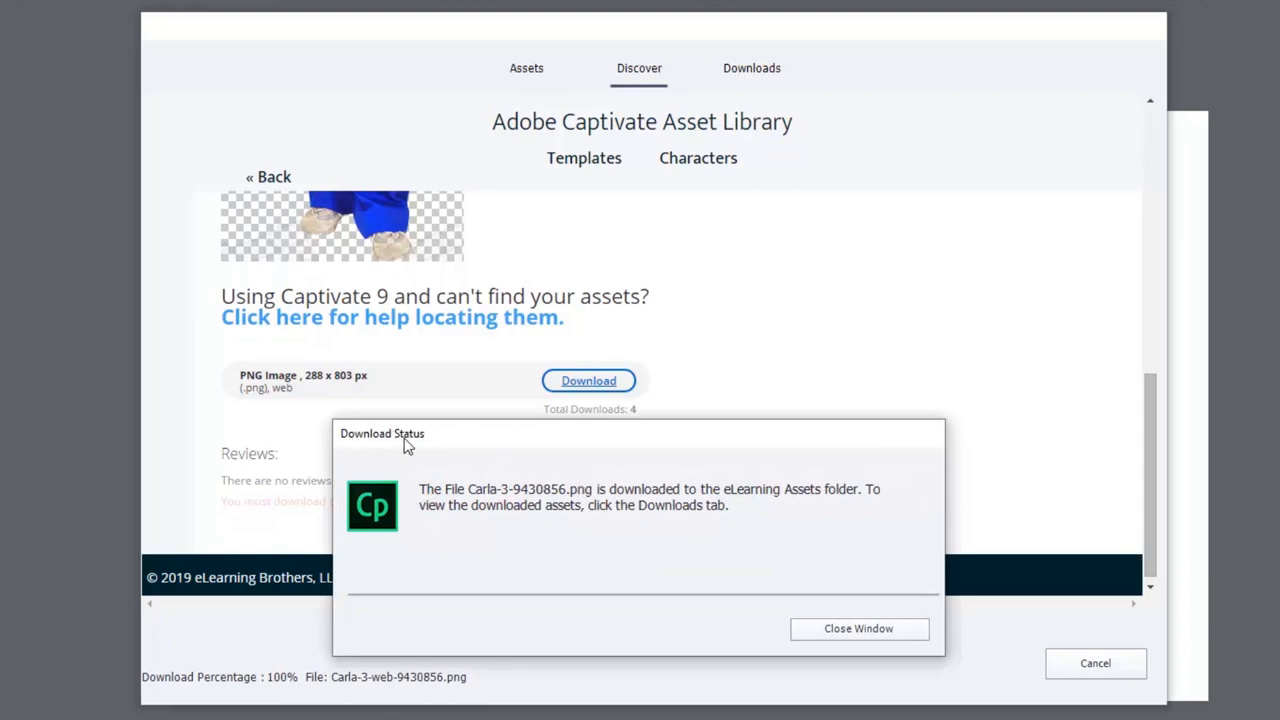
{"action": "mouse_move", "coordinate": [796, 640]}
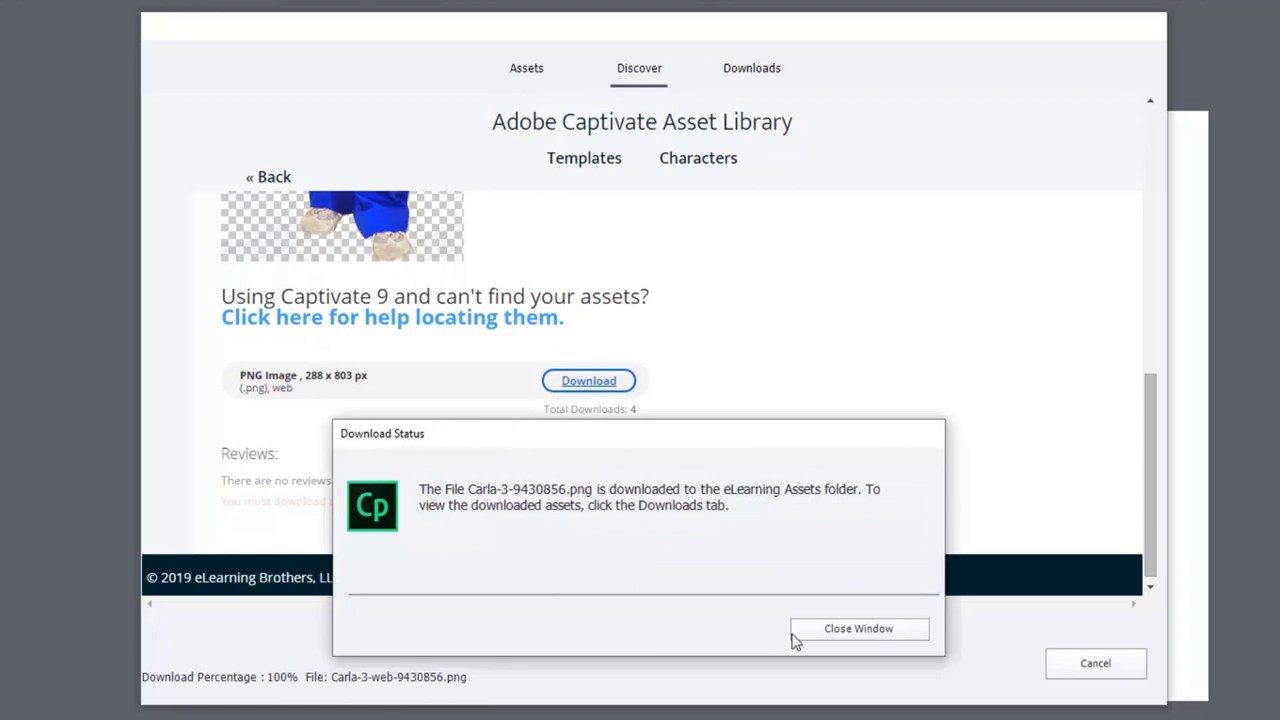
{"action": "left_click", "coordinate": [858, 628]}
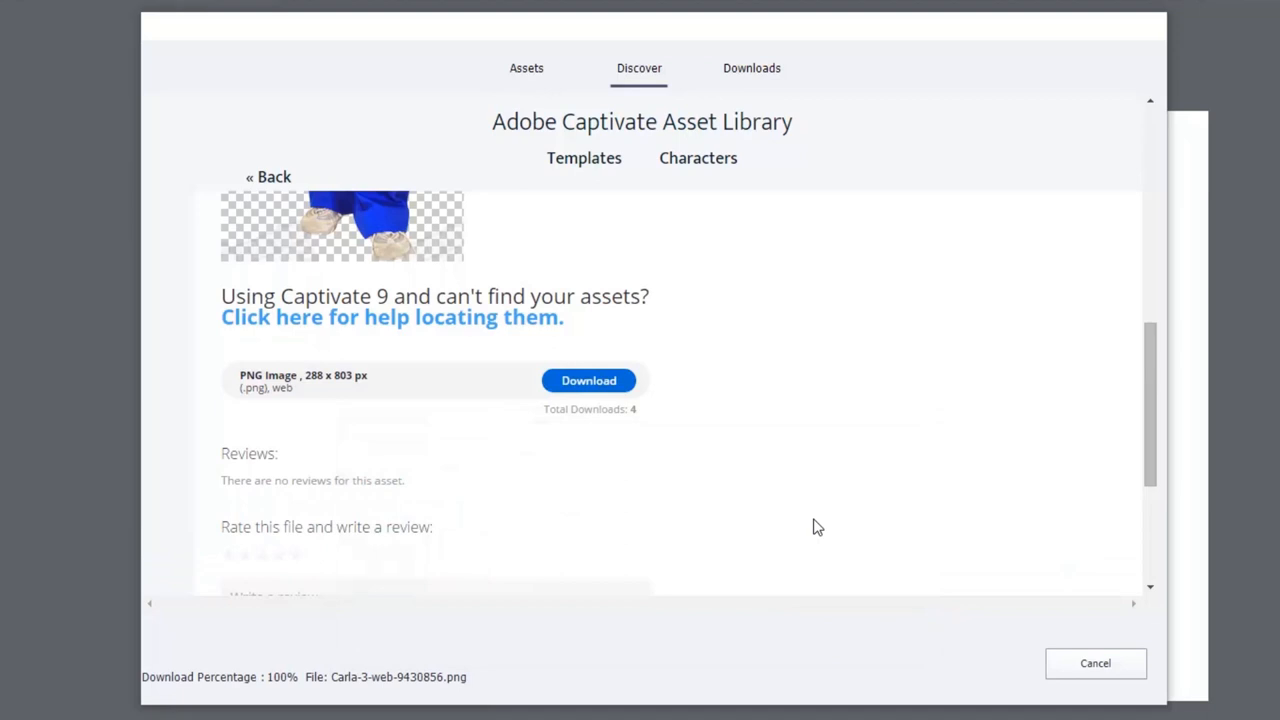
{"action": "mouse_move", "coordinate": [756, 76]}
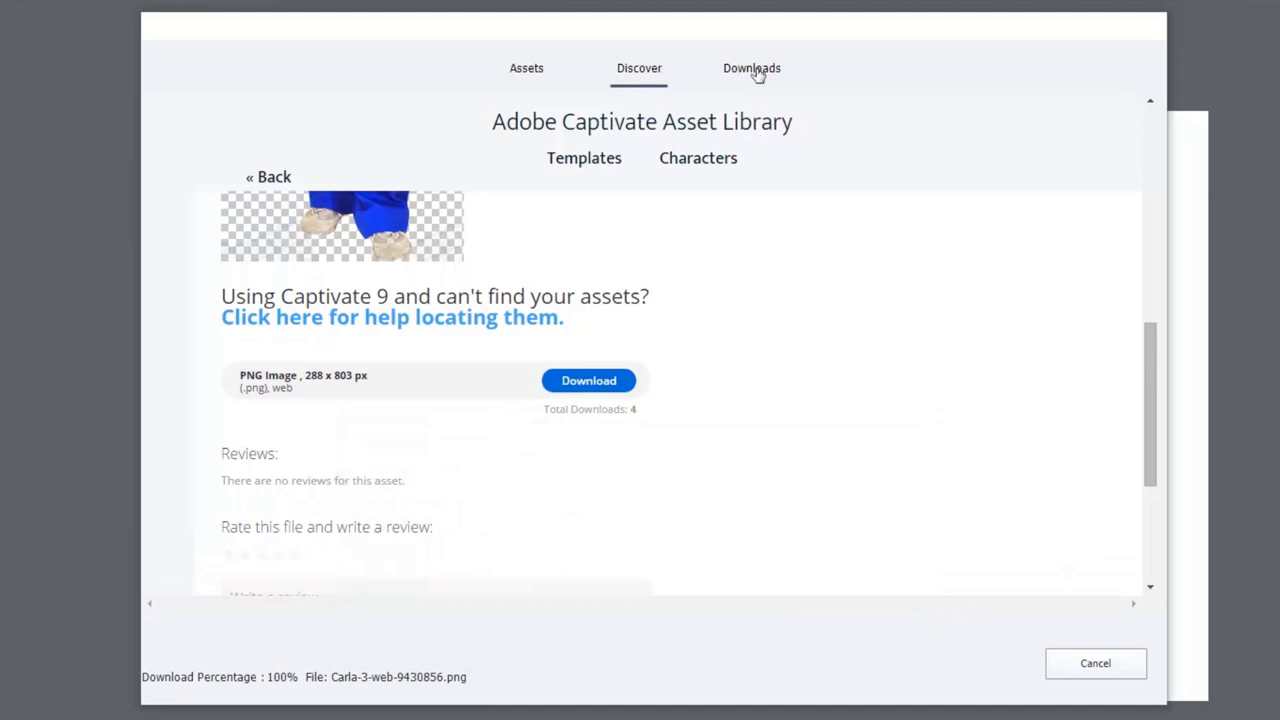
Insert the downloaded nurse from Downloads > Characters at Full length with Use High Resolution Images enabled
{"action": "left_click", "coordinate": [752, 68]}
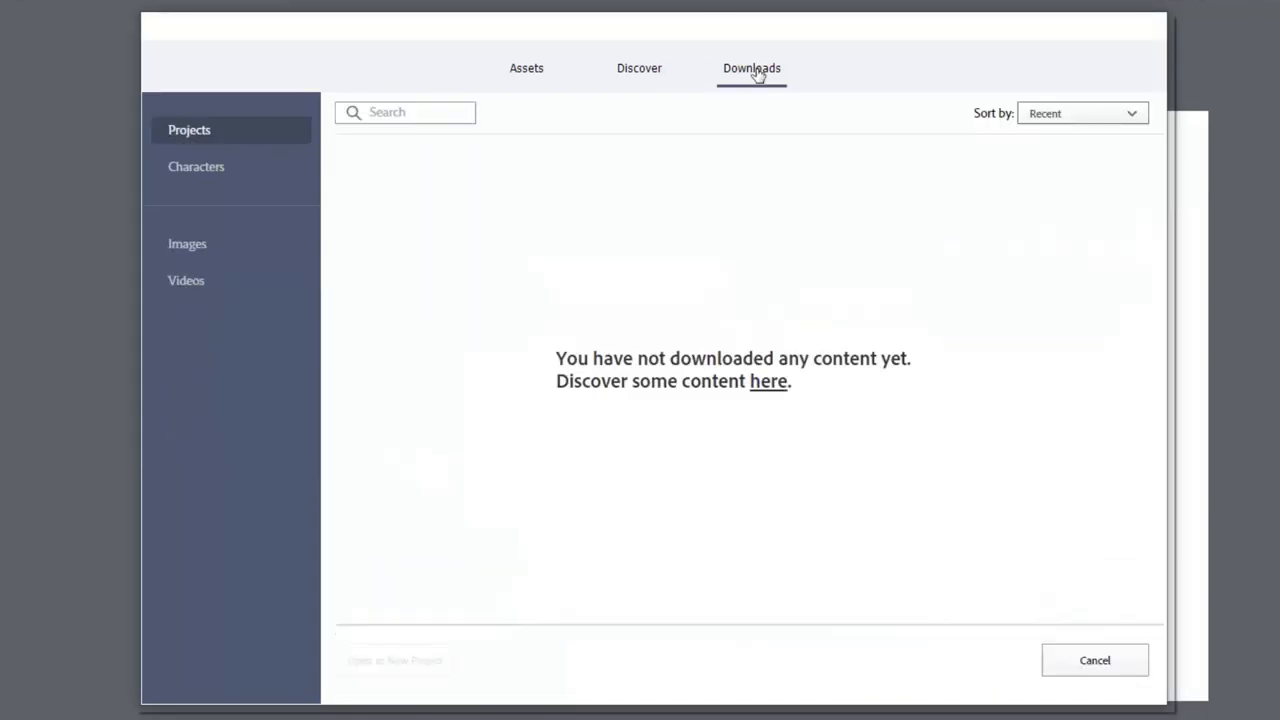
{"action": "mouse_move", "coordinate": [330, 84]}
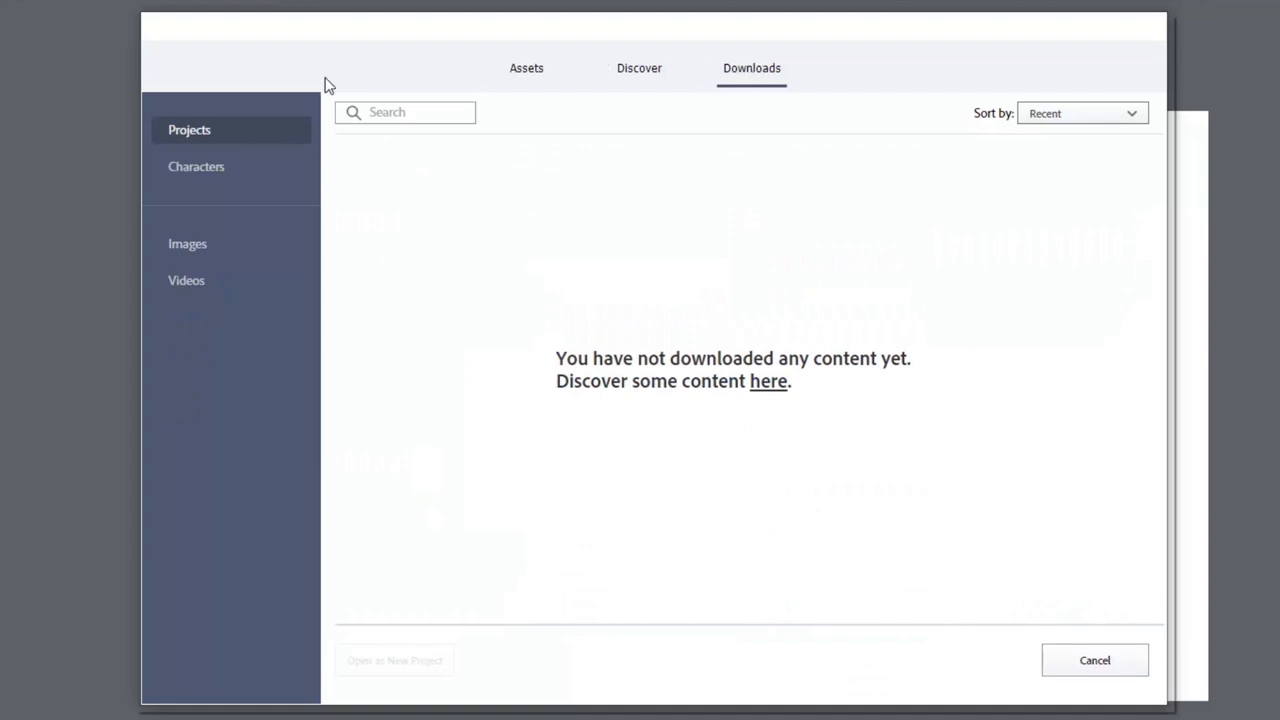
{"action": "left_click", "coordinate": [196, 166]}
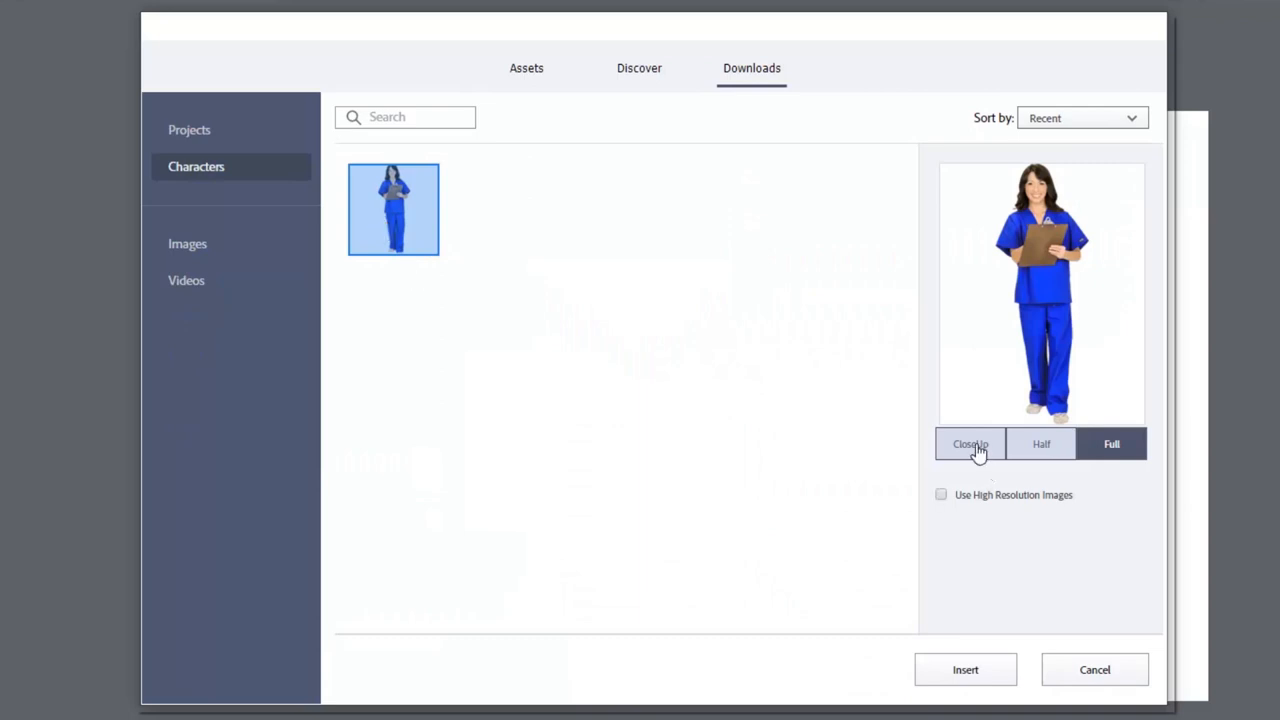
{"action": "left_click", "coordinate": [1040, 444]}
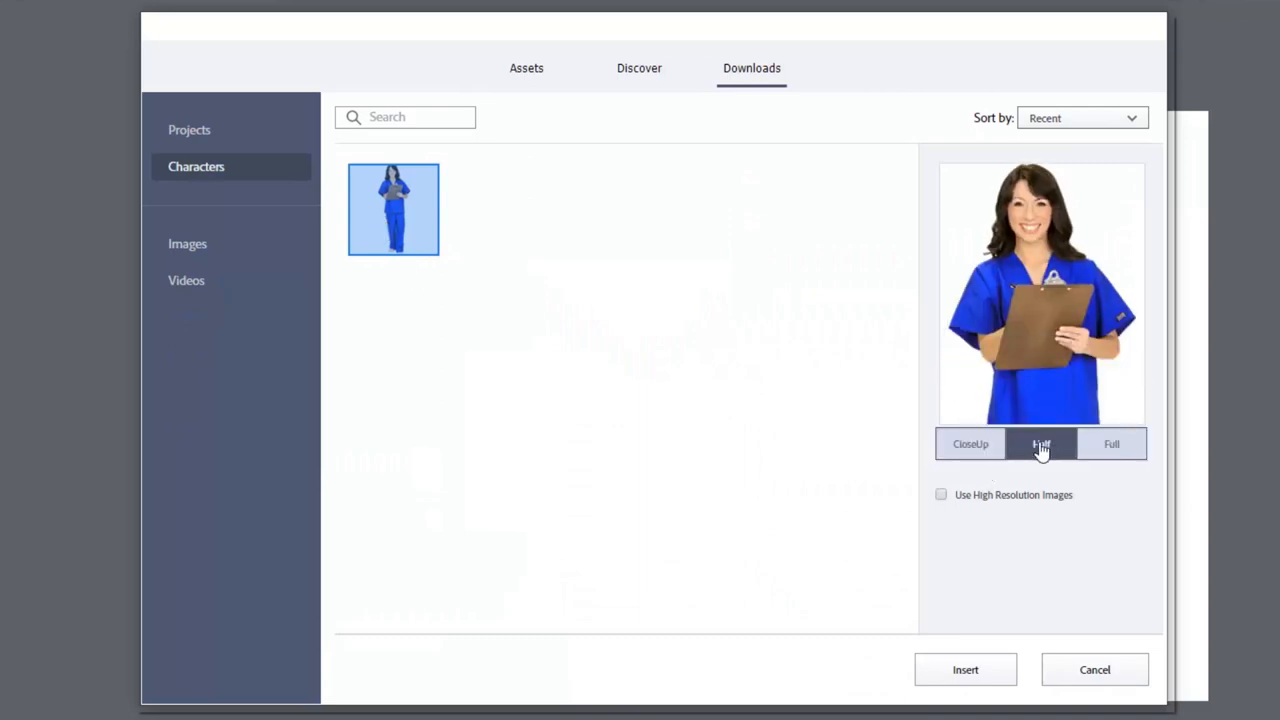
{"action": "left_click", "coordinate": [1112, 444]}
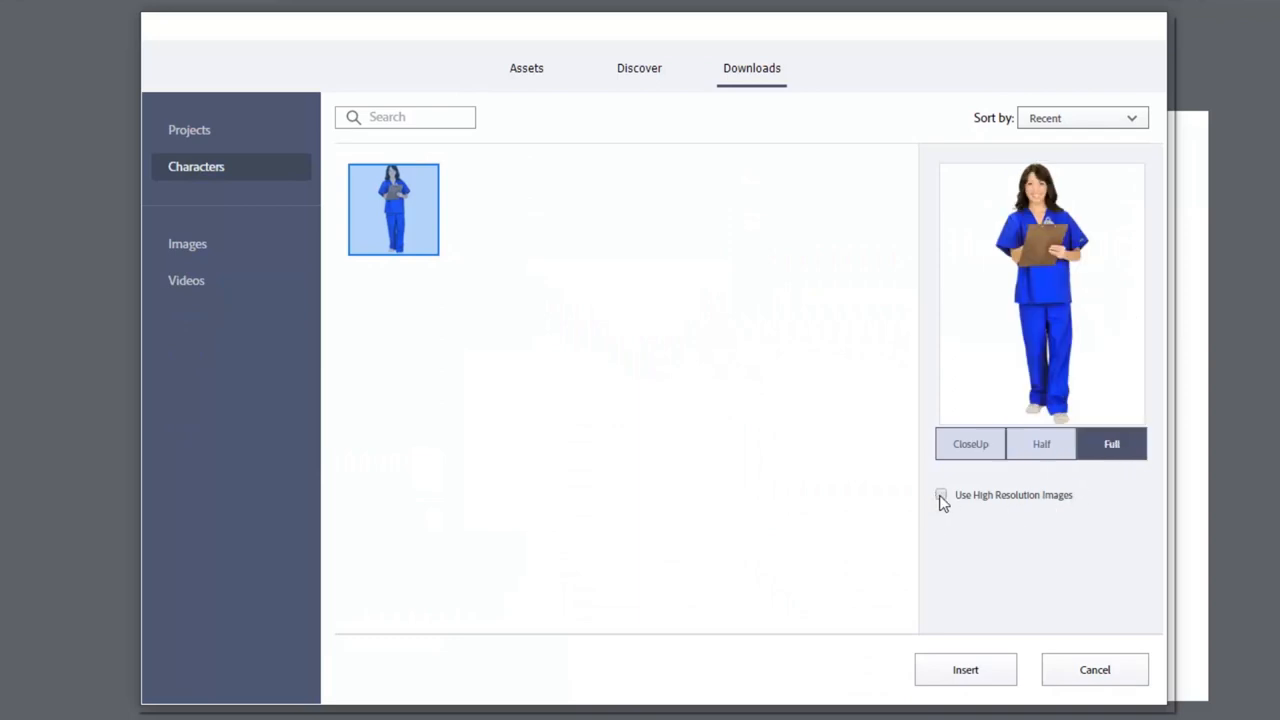
{"action": "left_click", "coordinate": [940, 494]}
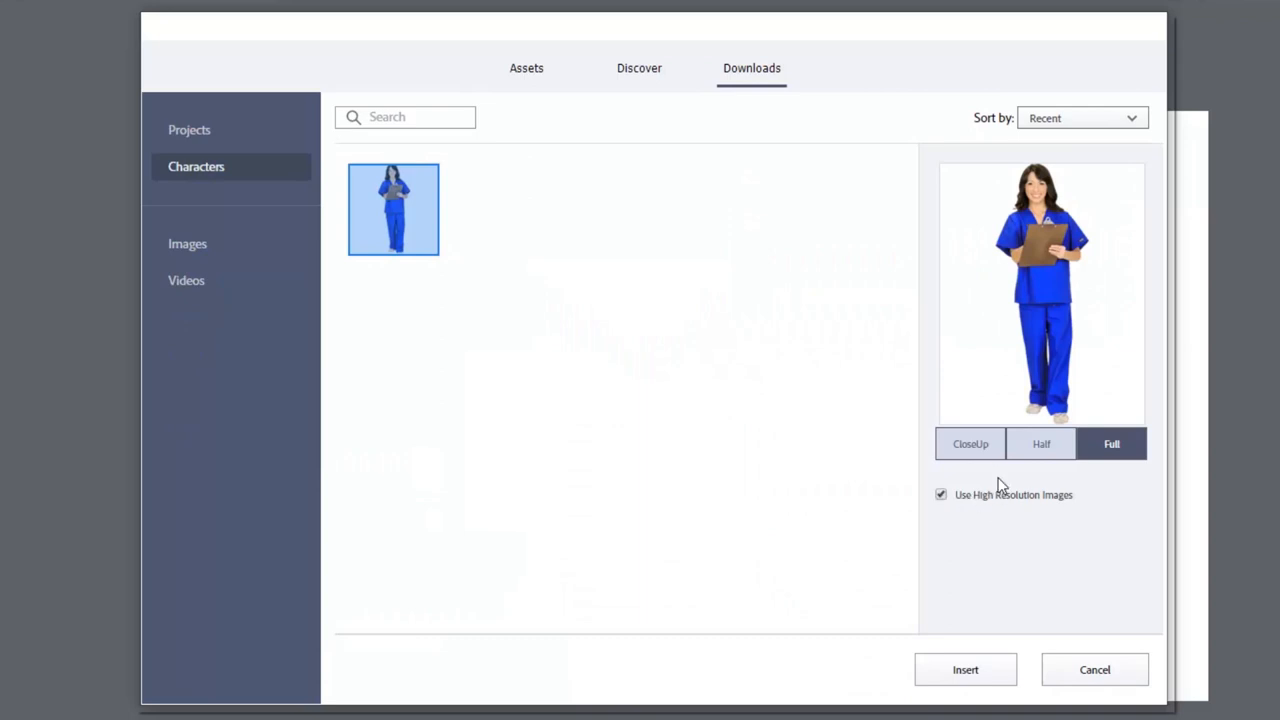
{"action": "mouse_move", "coordinate": [964, 670]}
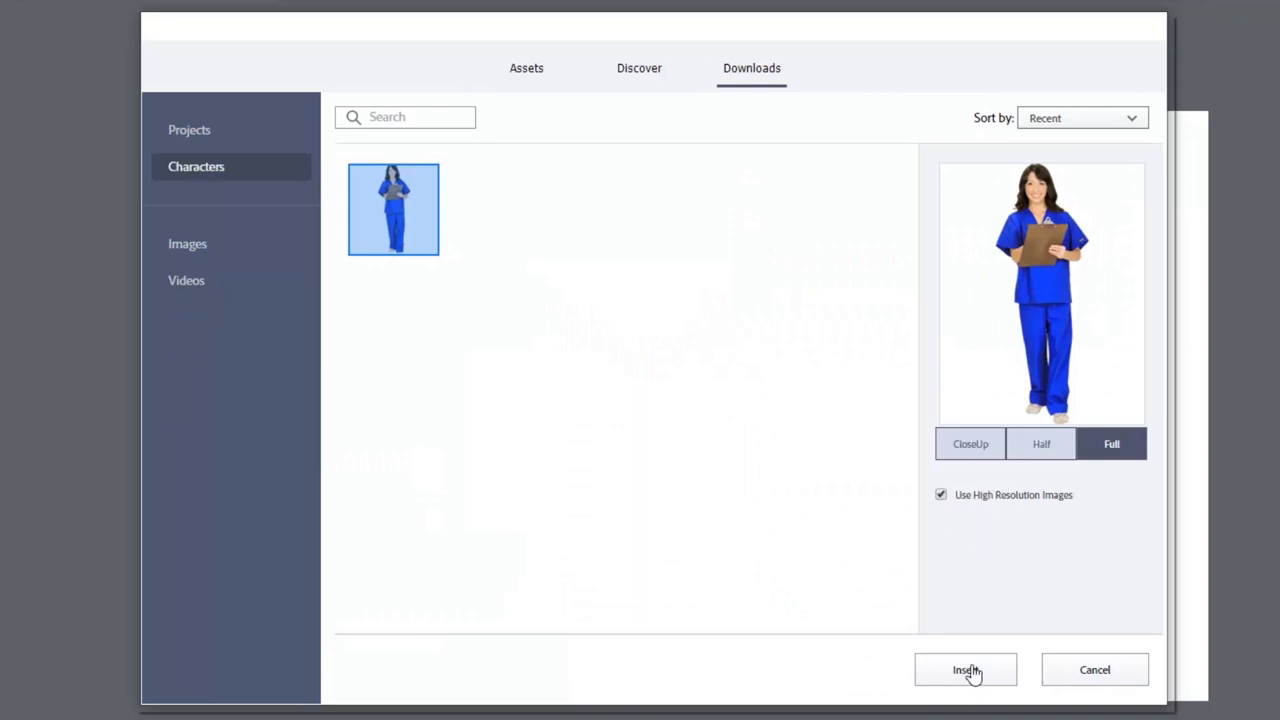
{"action": "left_click", "coordinate": [964, 668]}
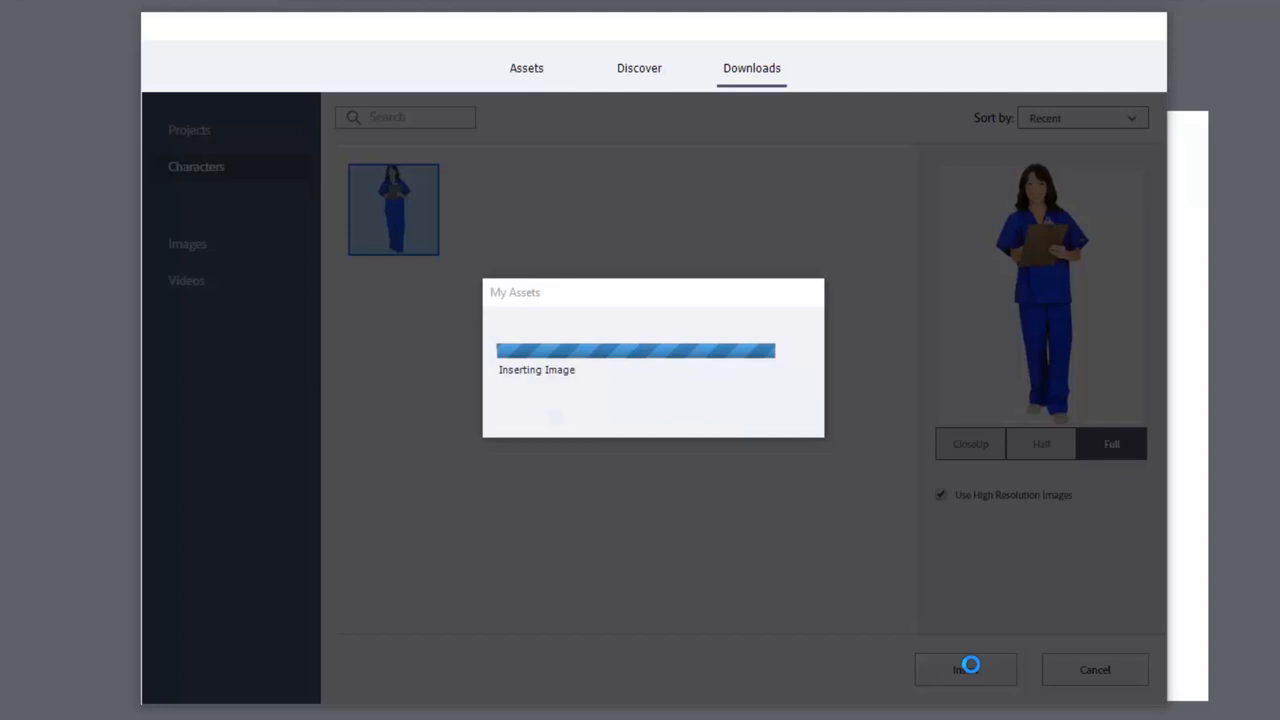
Scale the nurse up past the slide's bottom edge and position her on the slide's right side
{"action": "left_click", "coordinate": [964, 668]}
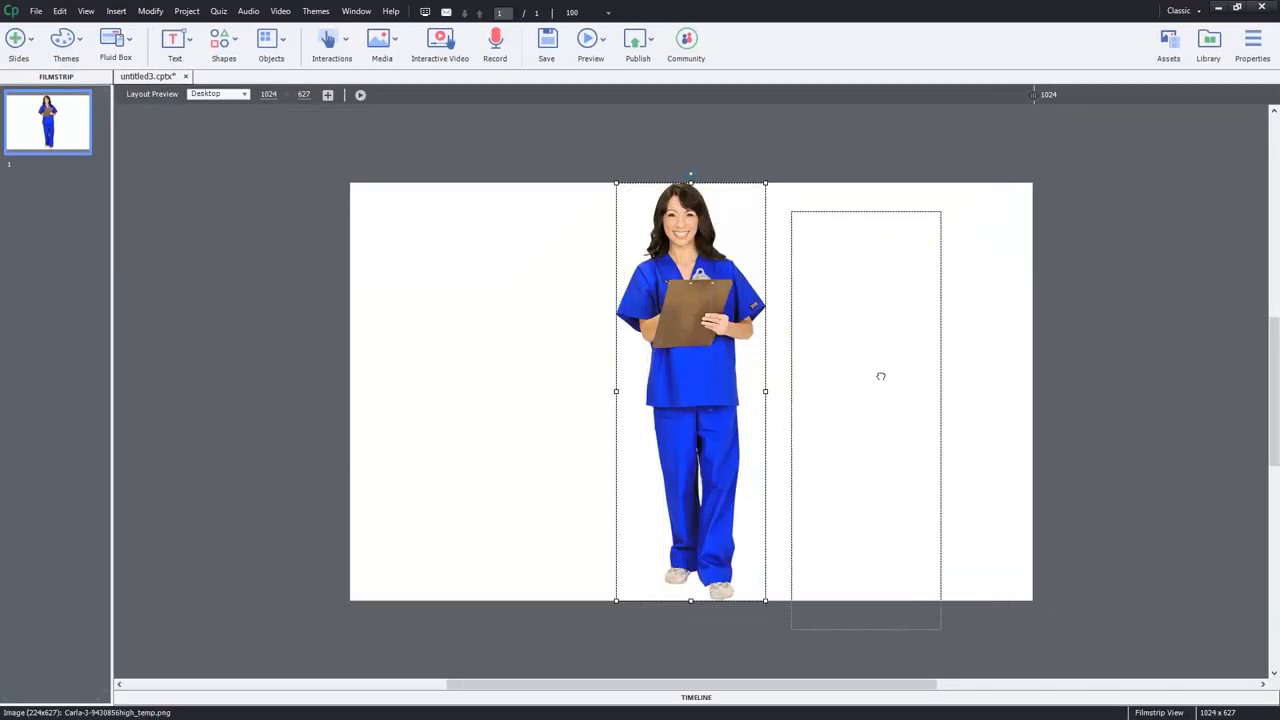
{"action": "left_click_drag", "start_coordinate": [690, 390], "coordinate": [930, 410]}
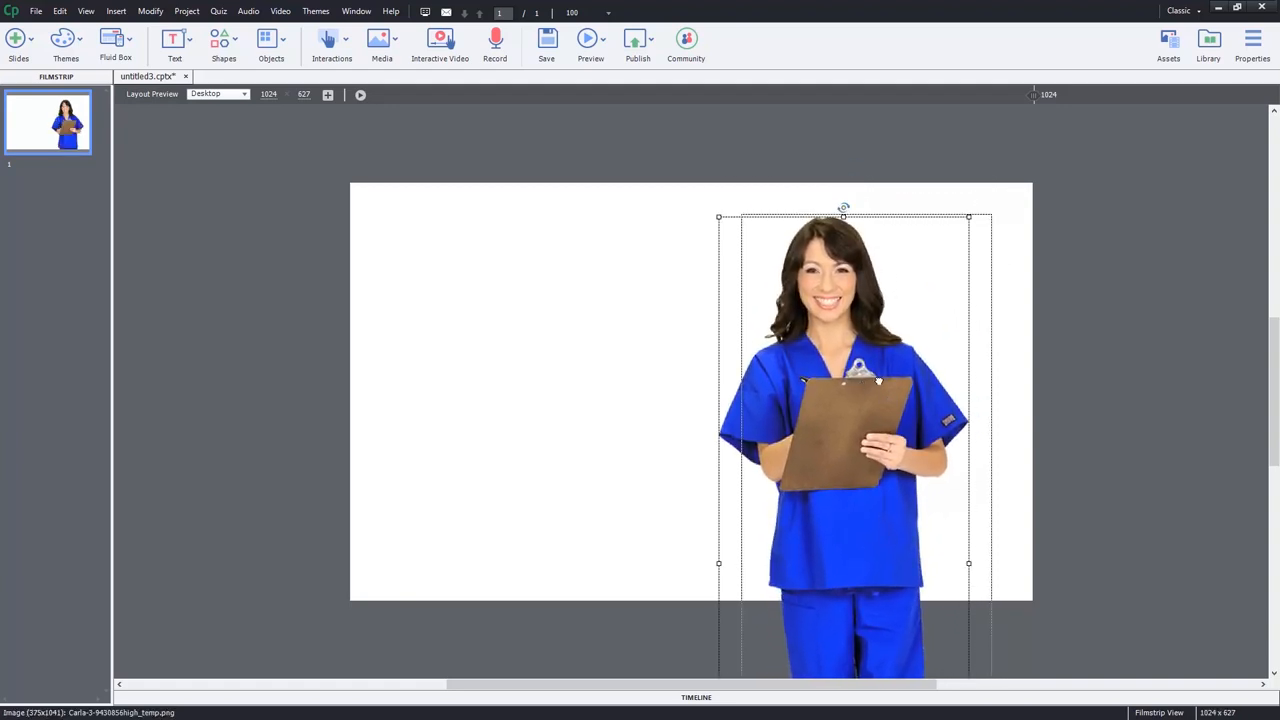
{"action": "left_click_drag", "start_coordinate": [844, 390], "coordinate": [876, 388]}
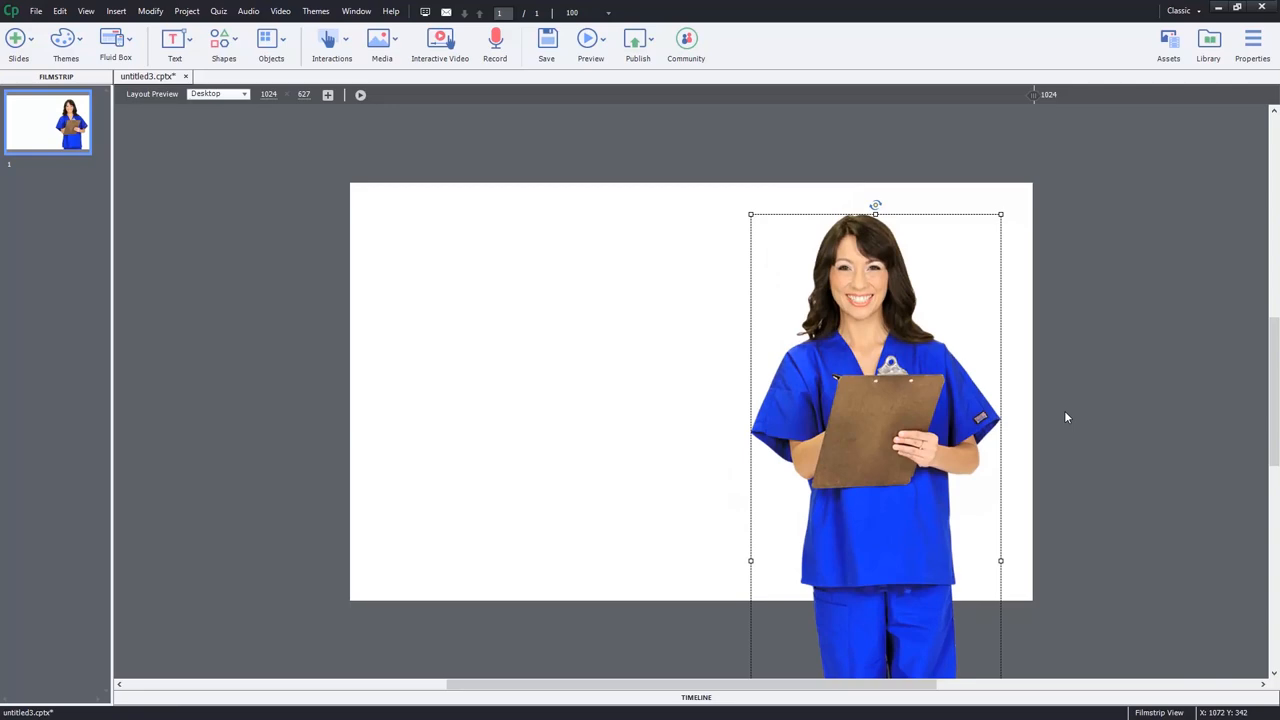
{"action": "mouse_move", "coordinate": [1168, 40]}
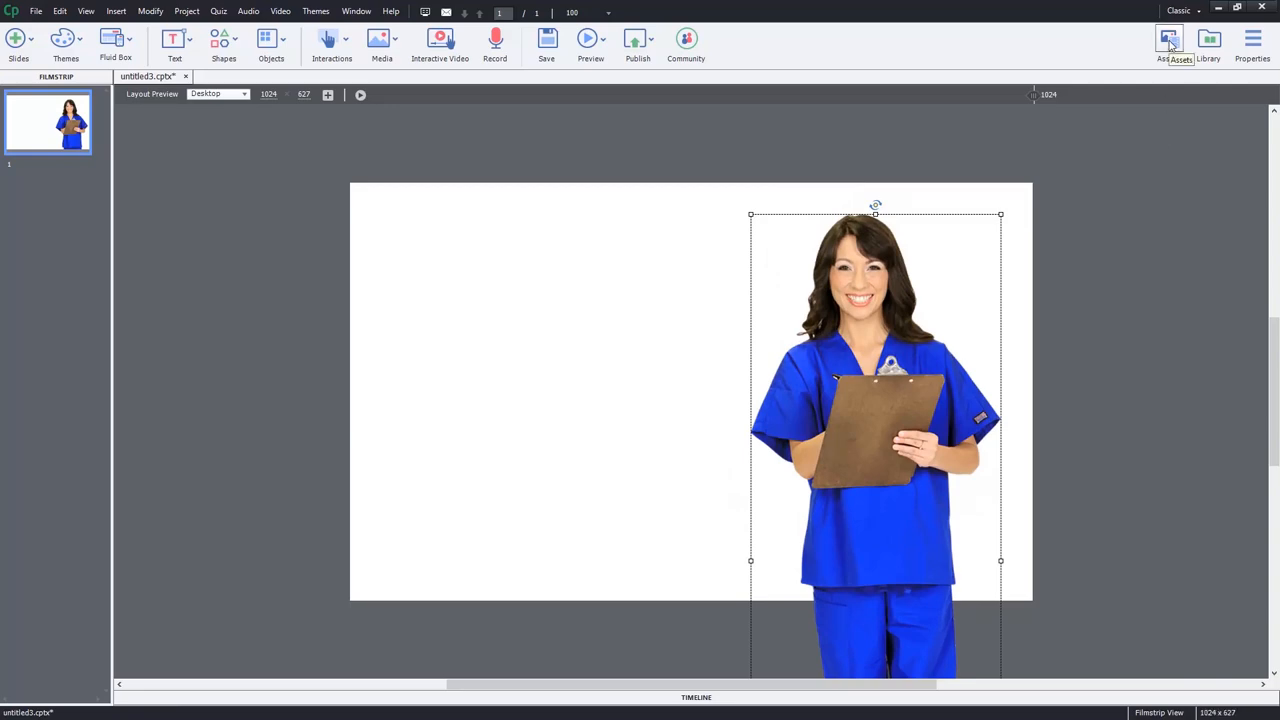
Reopen the asset library and show the Downloads > Images category, which is still empty
{"action": "left_click", "coordinate": [1168, 40]}
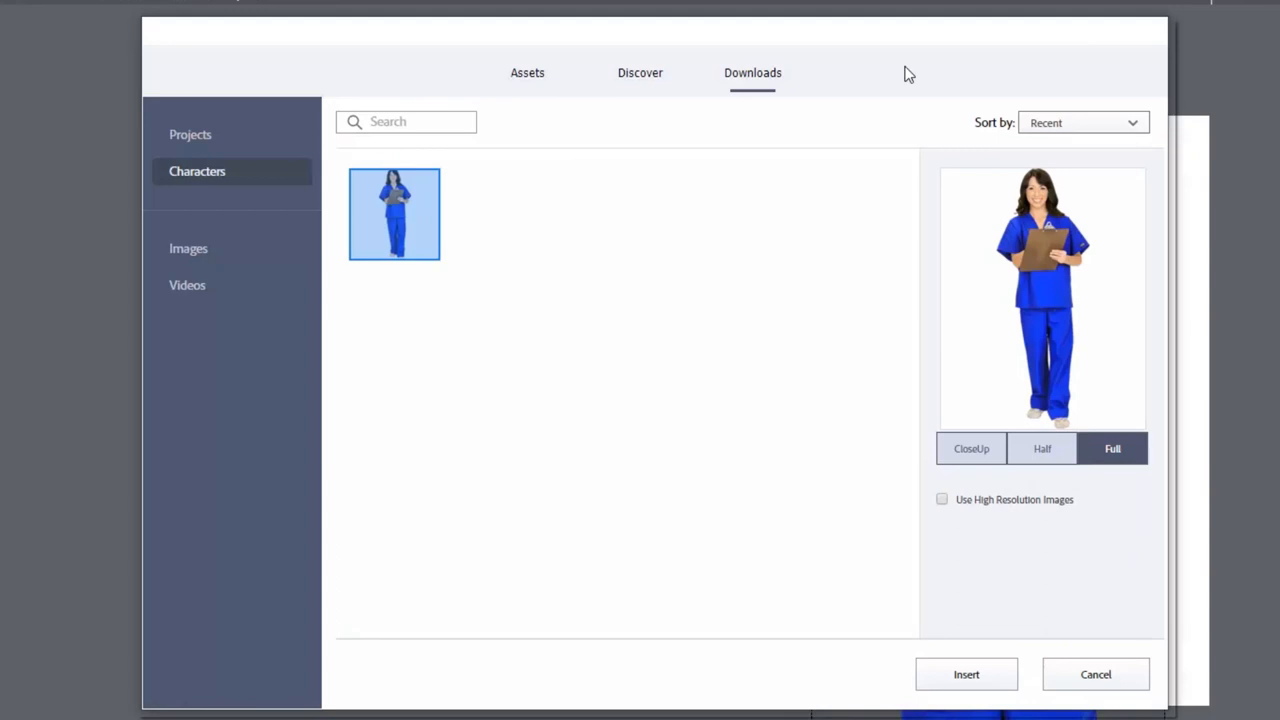
{"action": "mouse_move", "coordinate": [760, 80]}
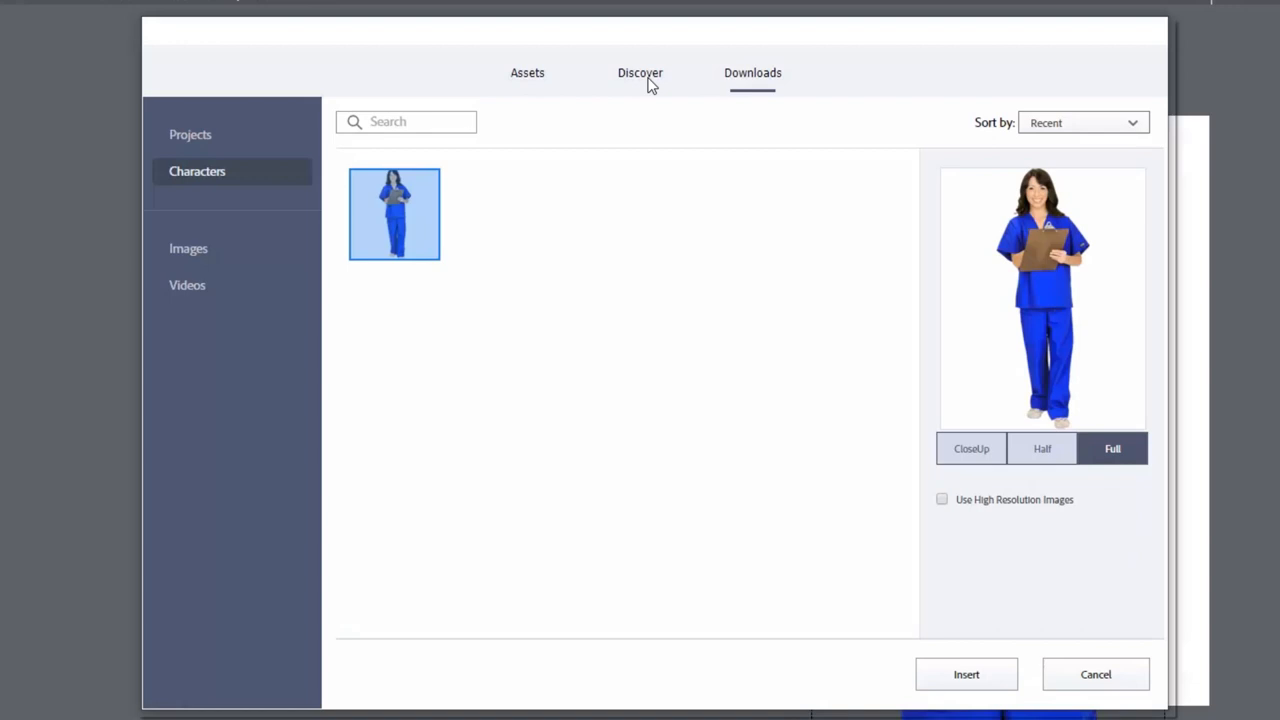
{"action": "left_click", "coordinate": [640, 72]}
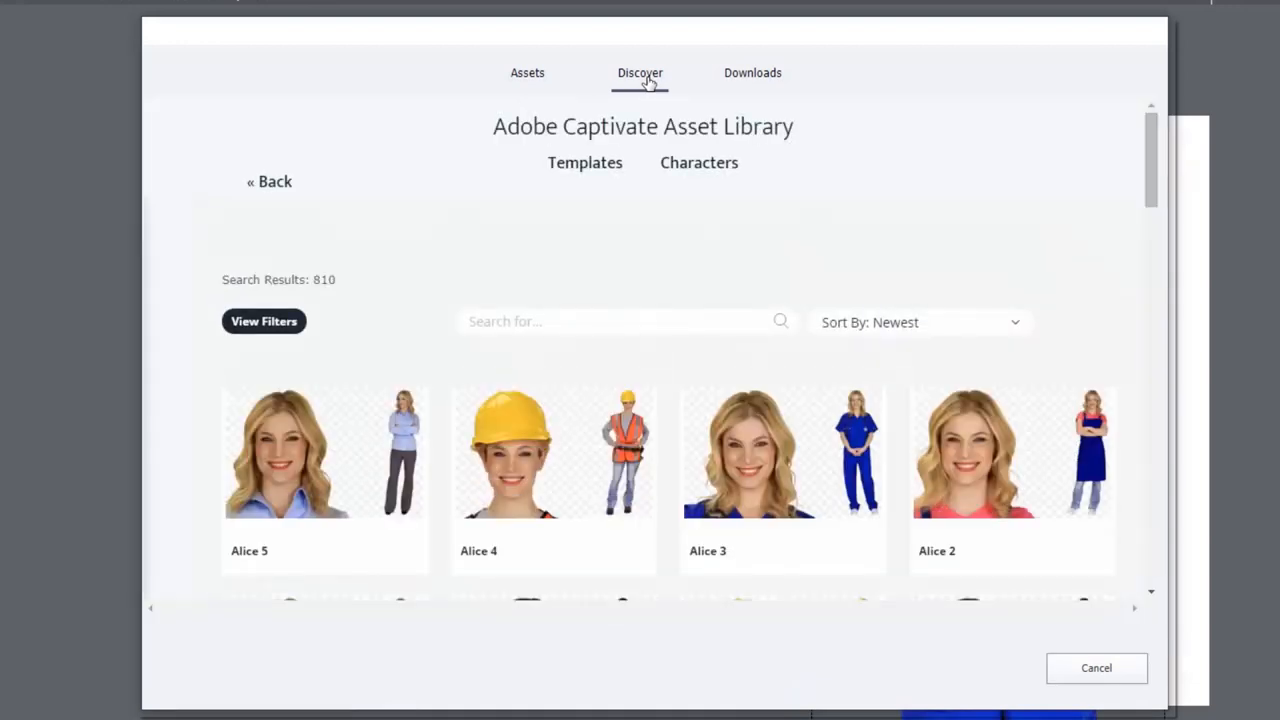
{"action": "mouse_move", "coordinate": [760, 84]}
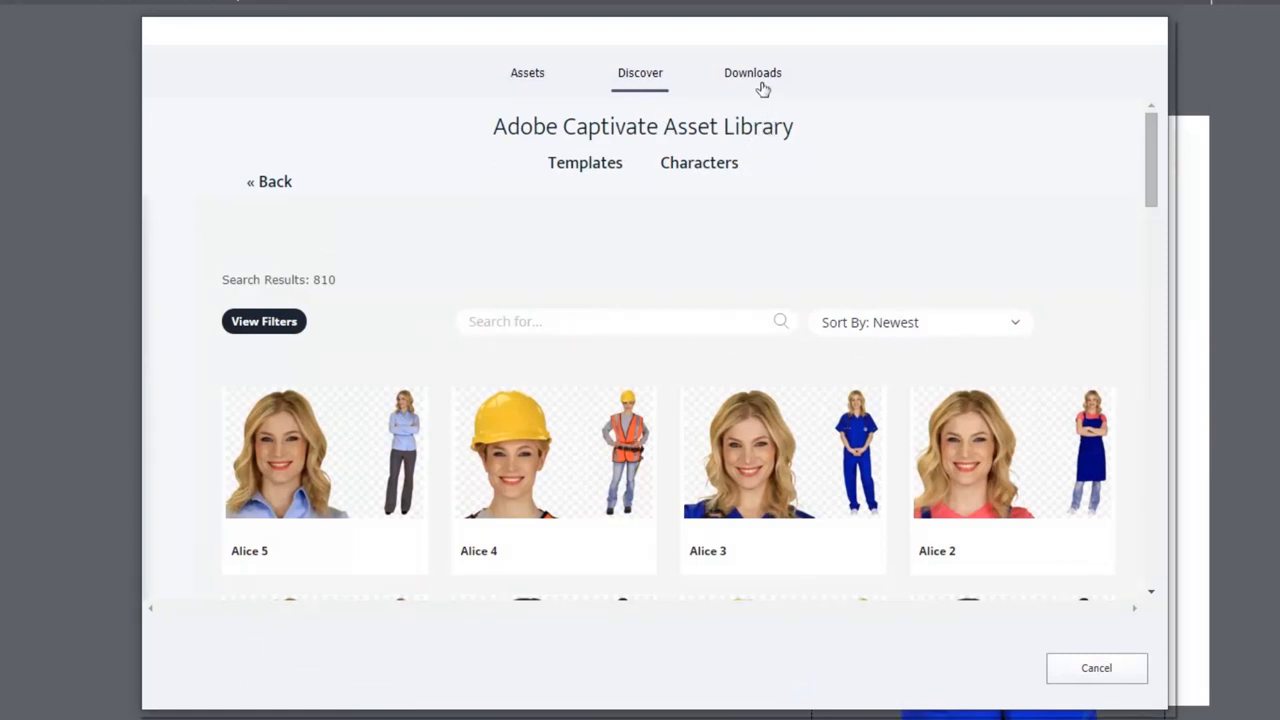
{"action": "left_click", "coordinate": [752, 72]}
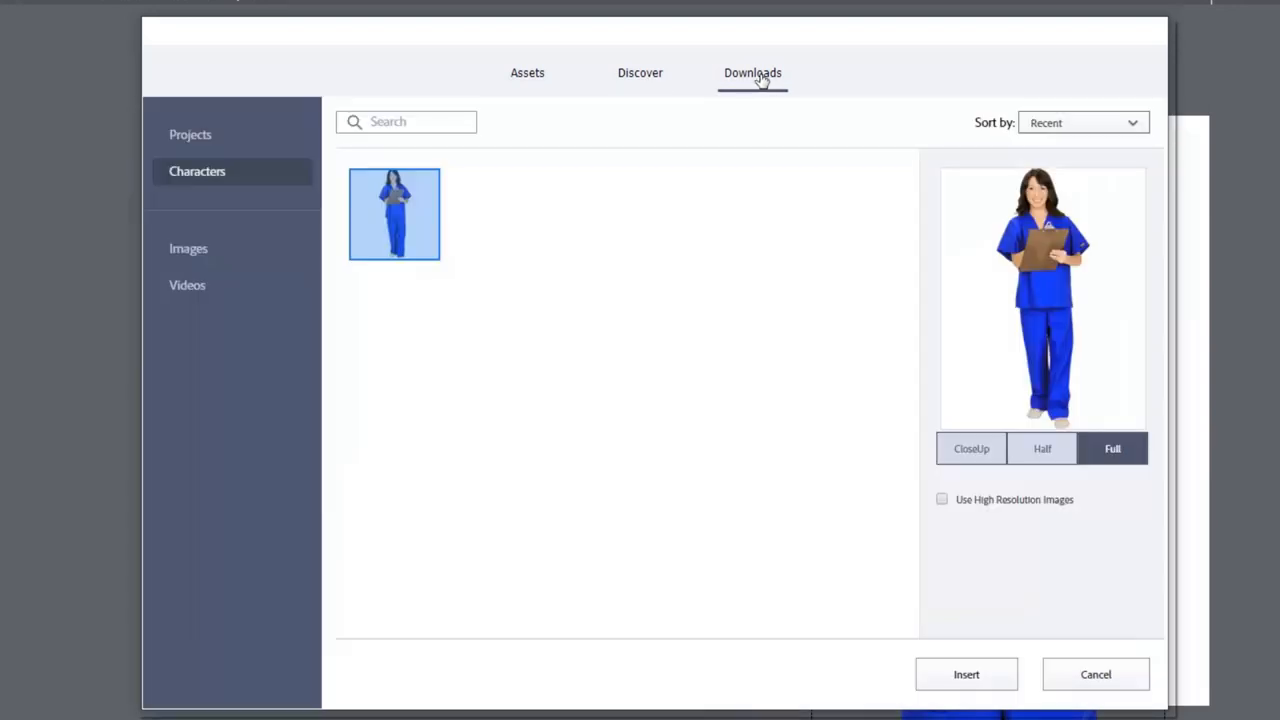
{"action": "left_click", "coordinate": [188, 248]}
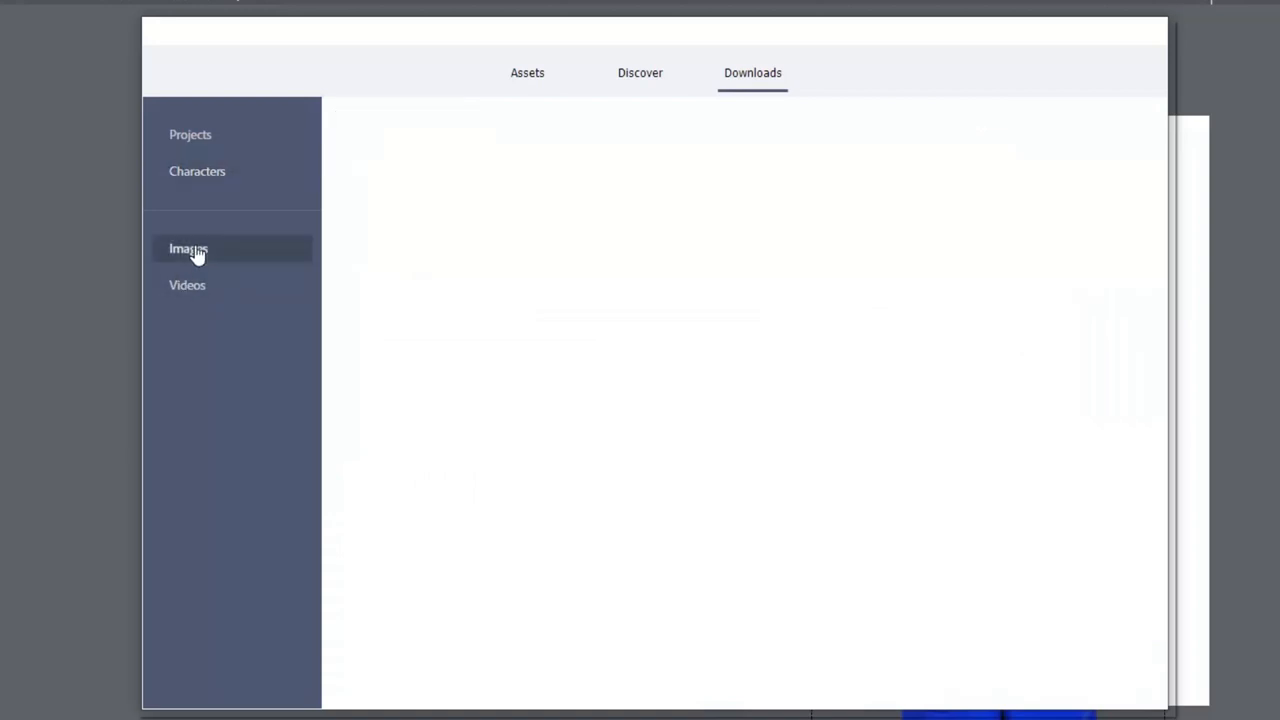
{"action": "left_click", "coordinate": [188, 248]}
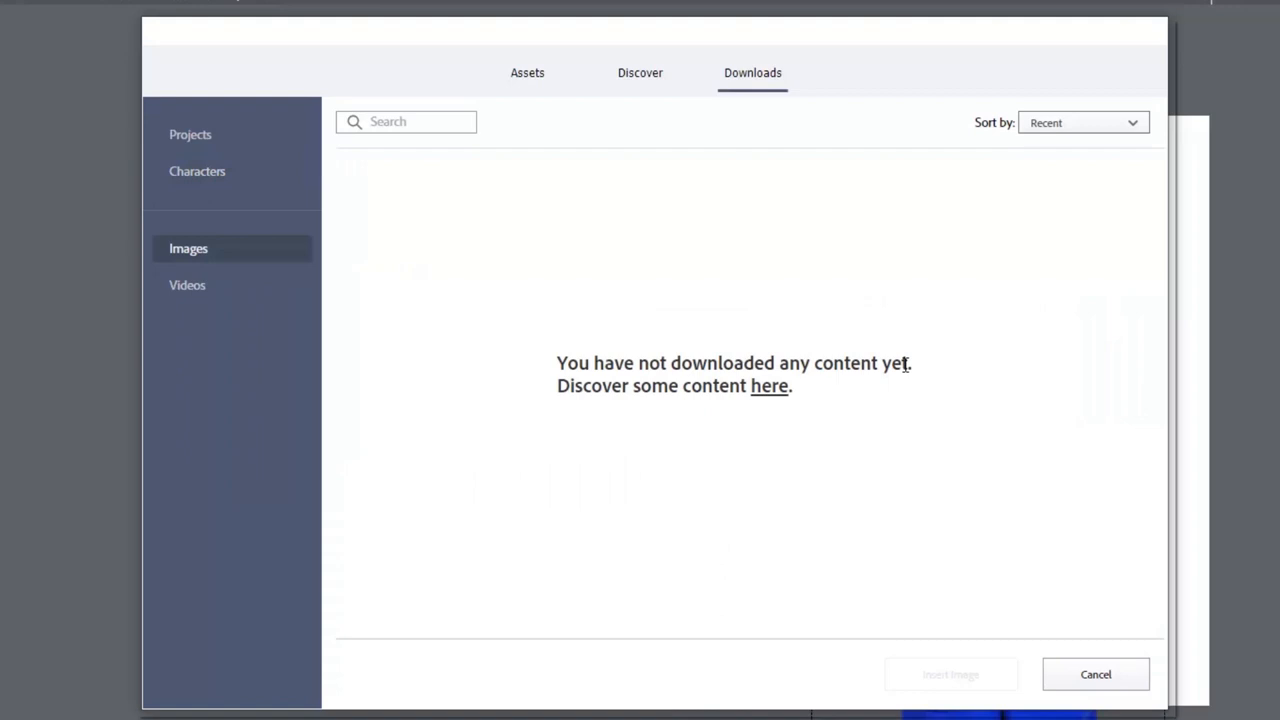
{"action": "mouse_move", "coordinate": [640, 72]}
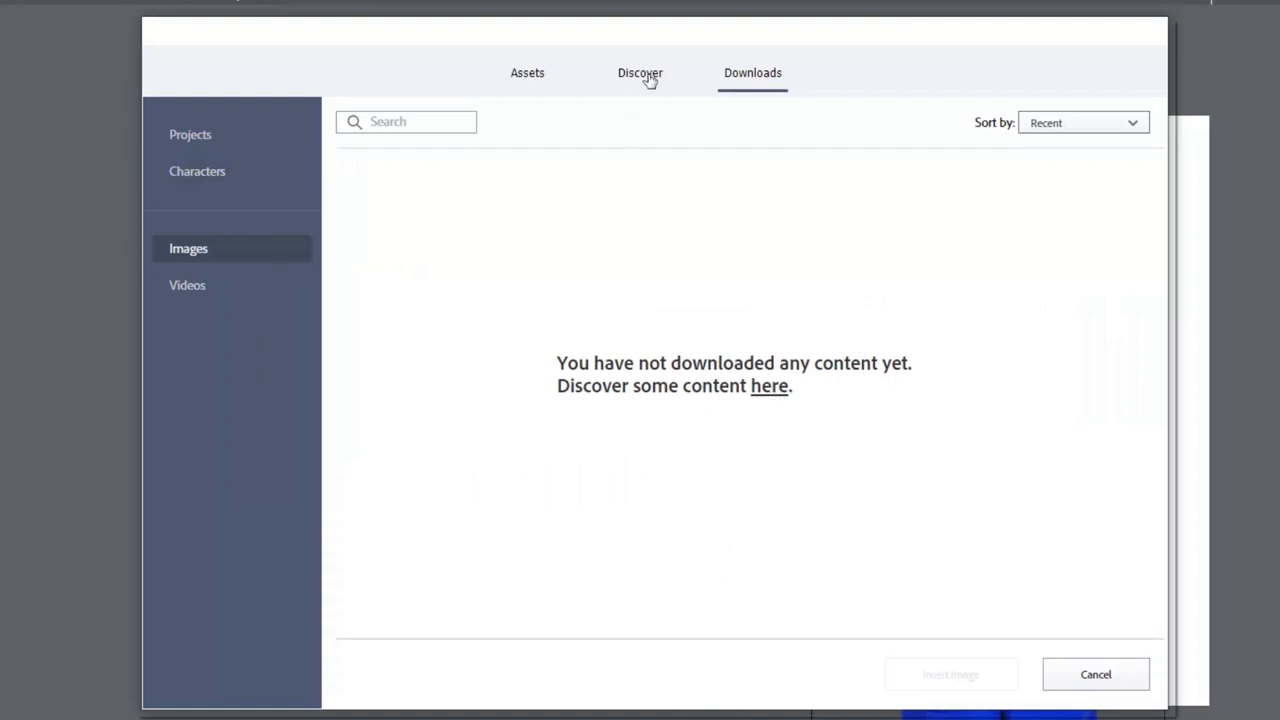
Search Adobe Stock in Discover for 'medical equipment' and browse the results
{"action": "left_click", "coordinate": [640, 72]}
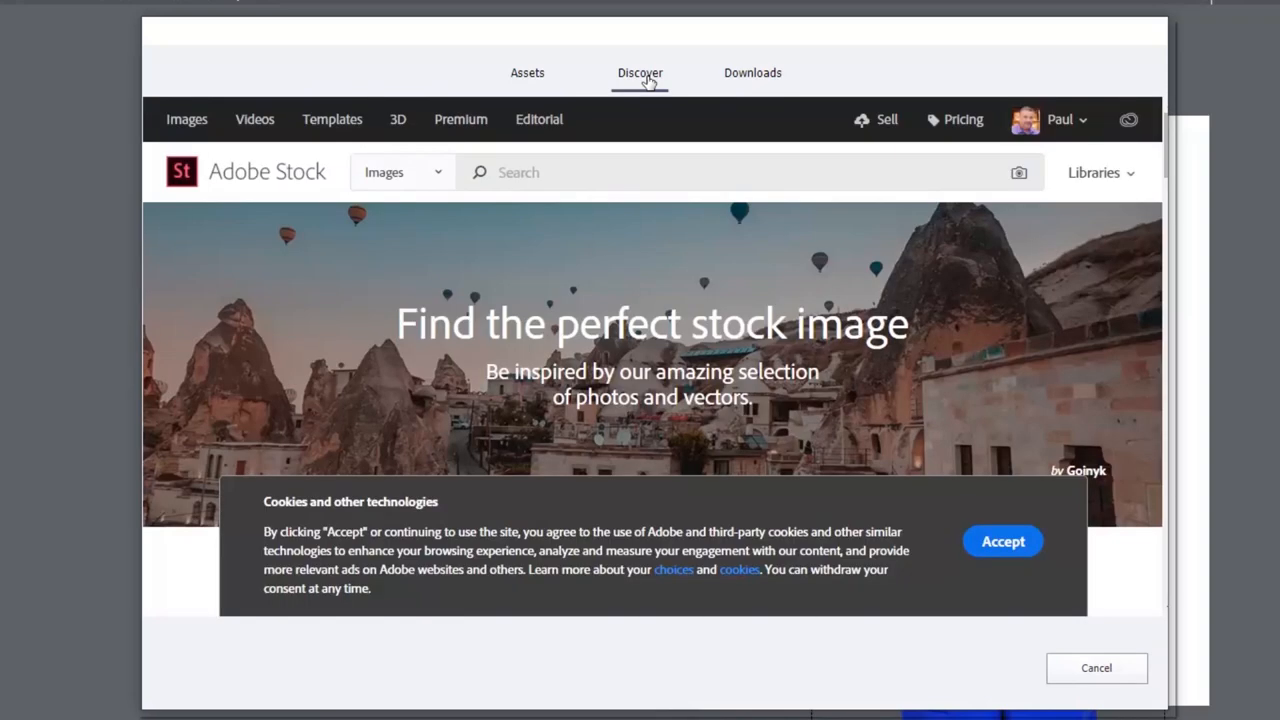
{"action": "left_click", "coordinate": [584, 172]}
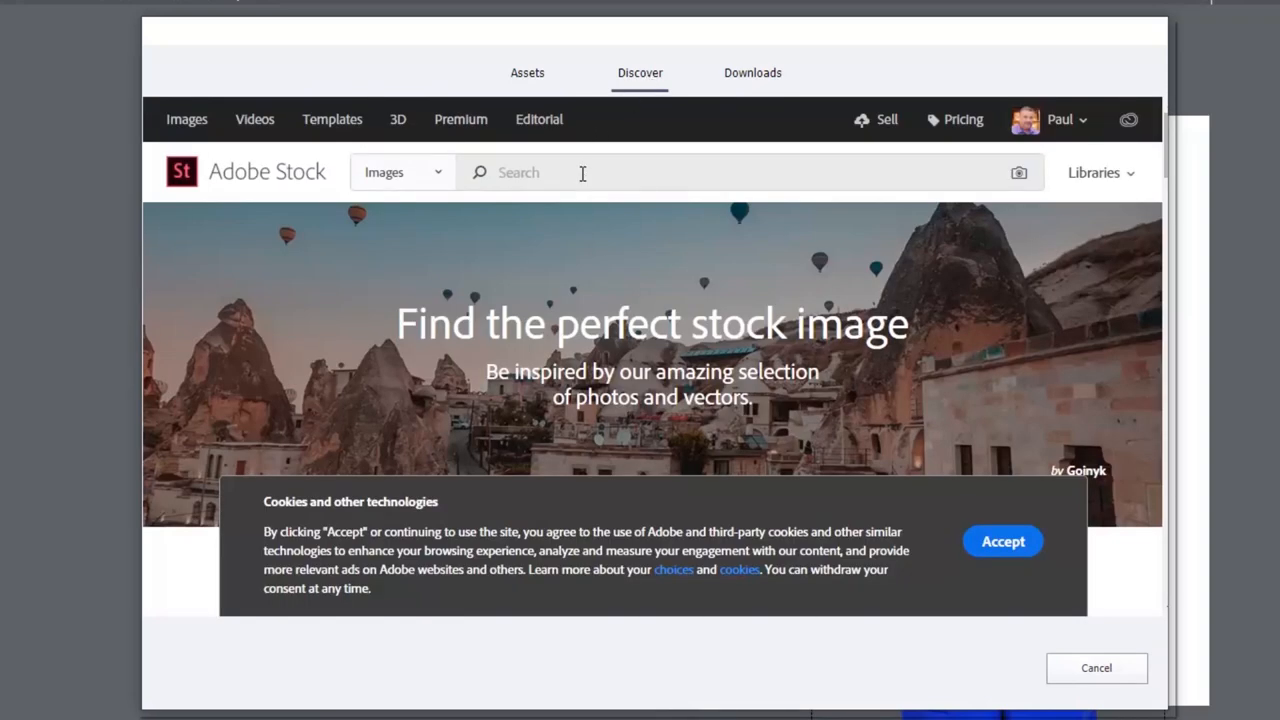
{"action": "mouse_move", "coordinate": [1128, 180]}
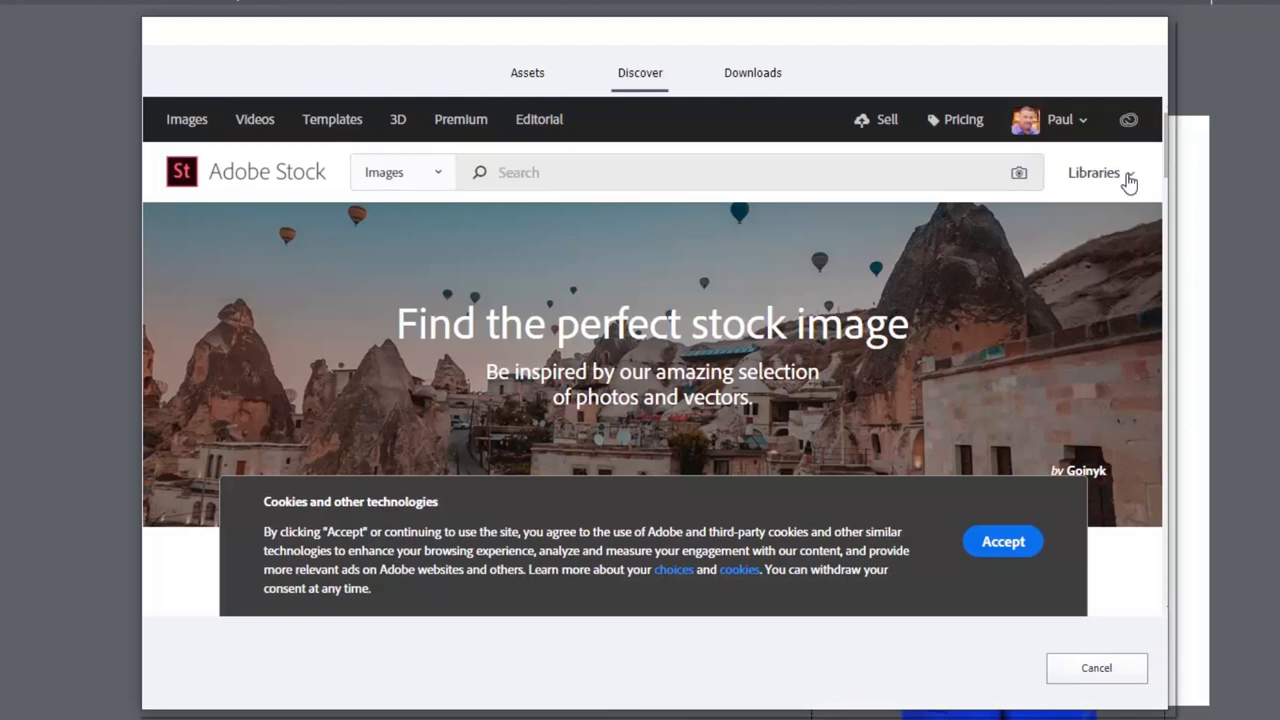
{"action": "mouse_move", "coordinate": [720, 180]}
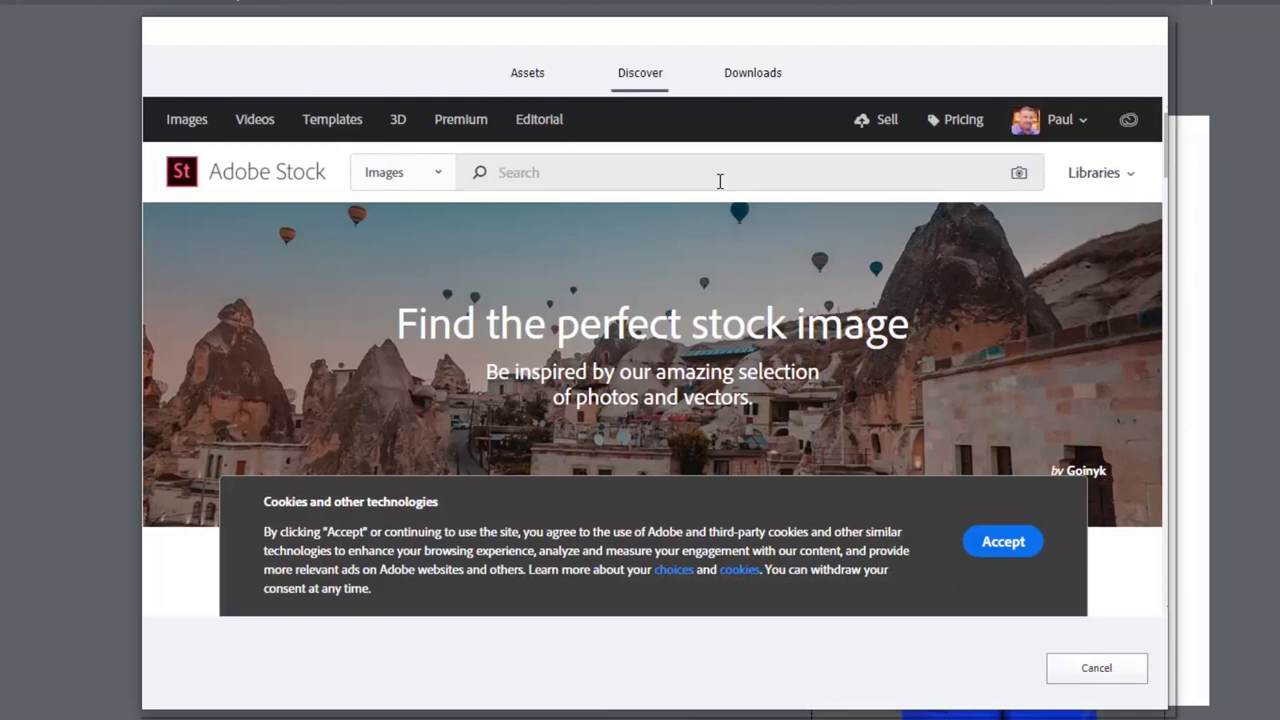
{"action": "type", "text": "medical"}
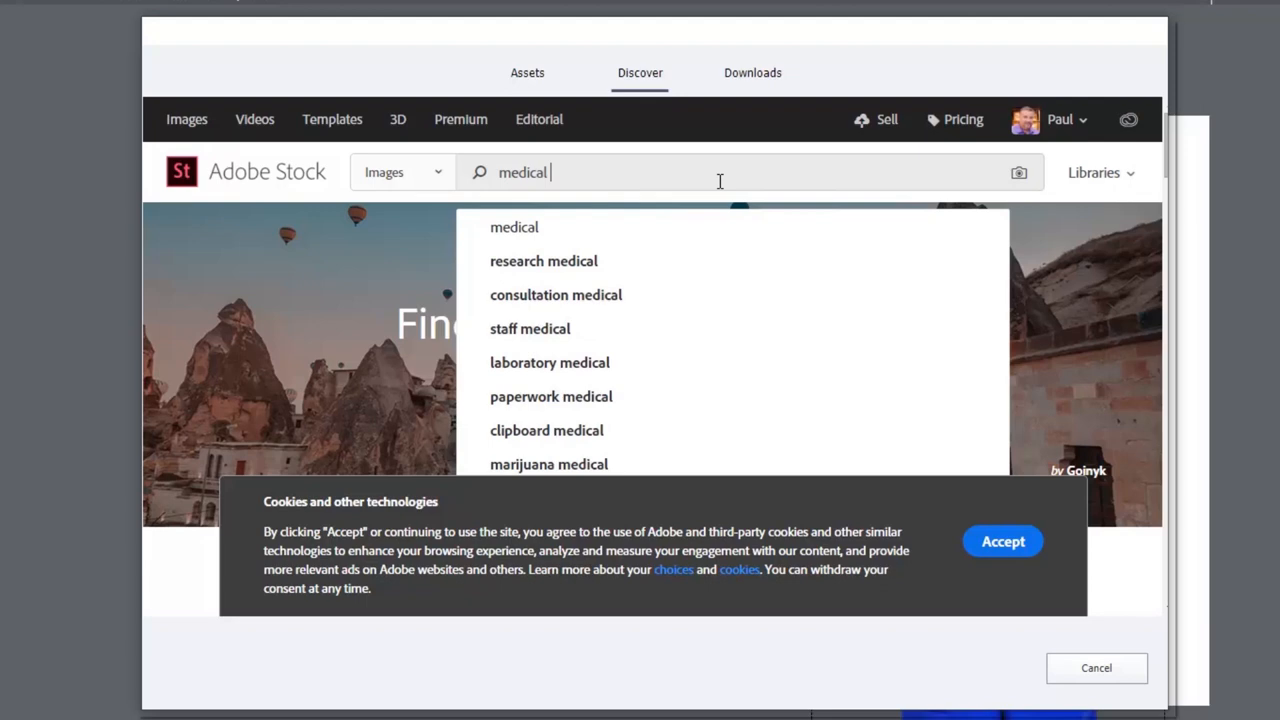
{"action": "type", "text": "equipment"}
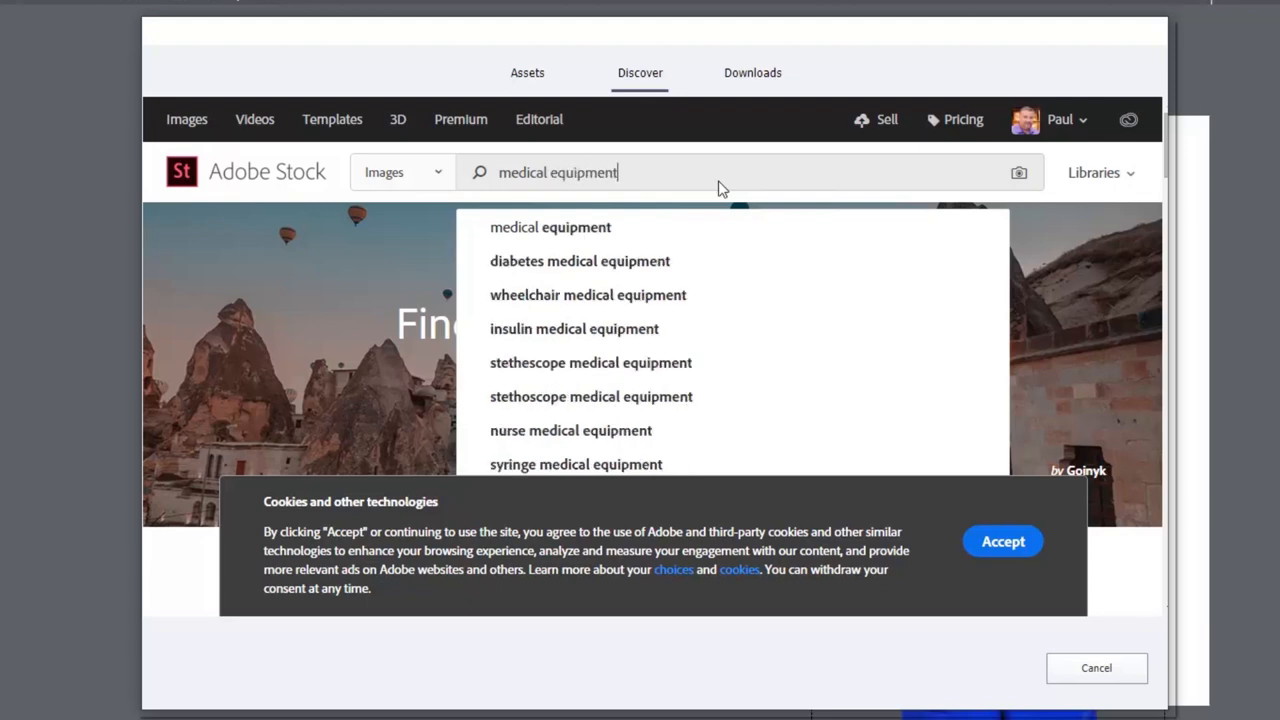
{"action": "key", "text": "Return"}
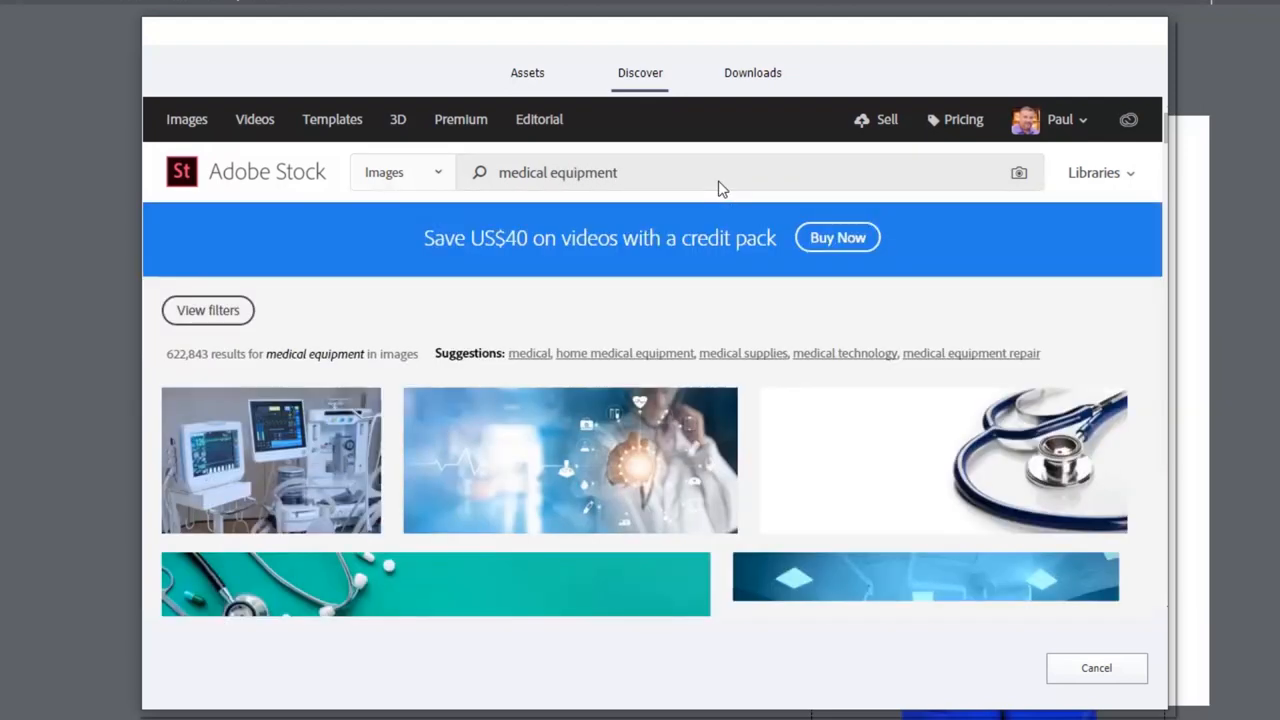
{"action": "scroll", "scroll_direction": "down", "scroll_amount": 3}
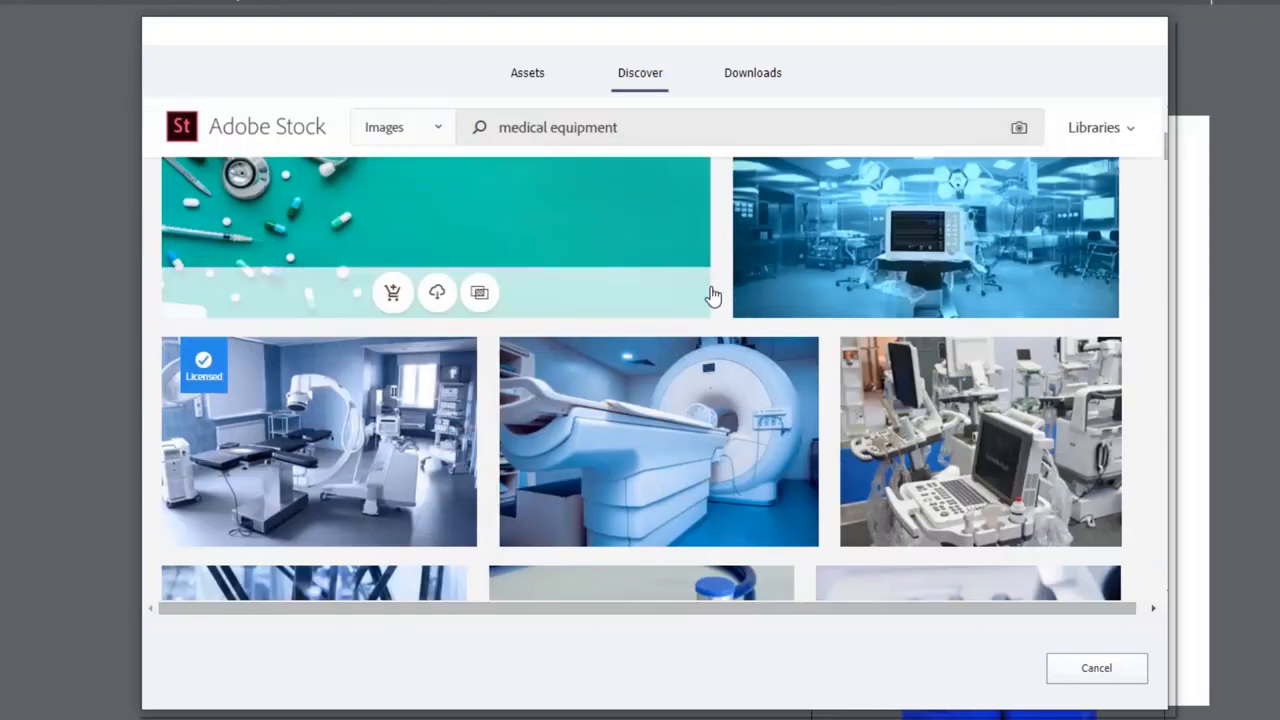
{"action": "scroll", "scroll_direction": "down", "scroll_amount": 3}
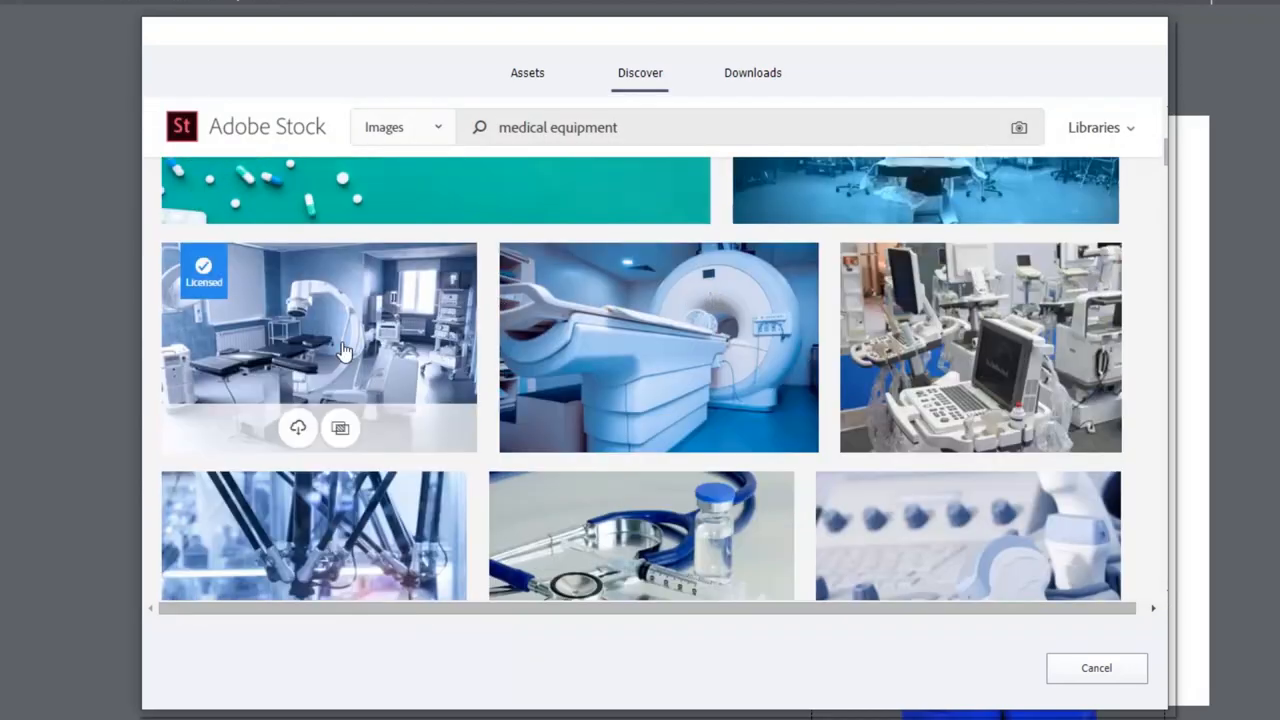
{"action": "mouse_move", "coordinate": [300, 428]}
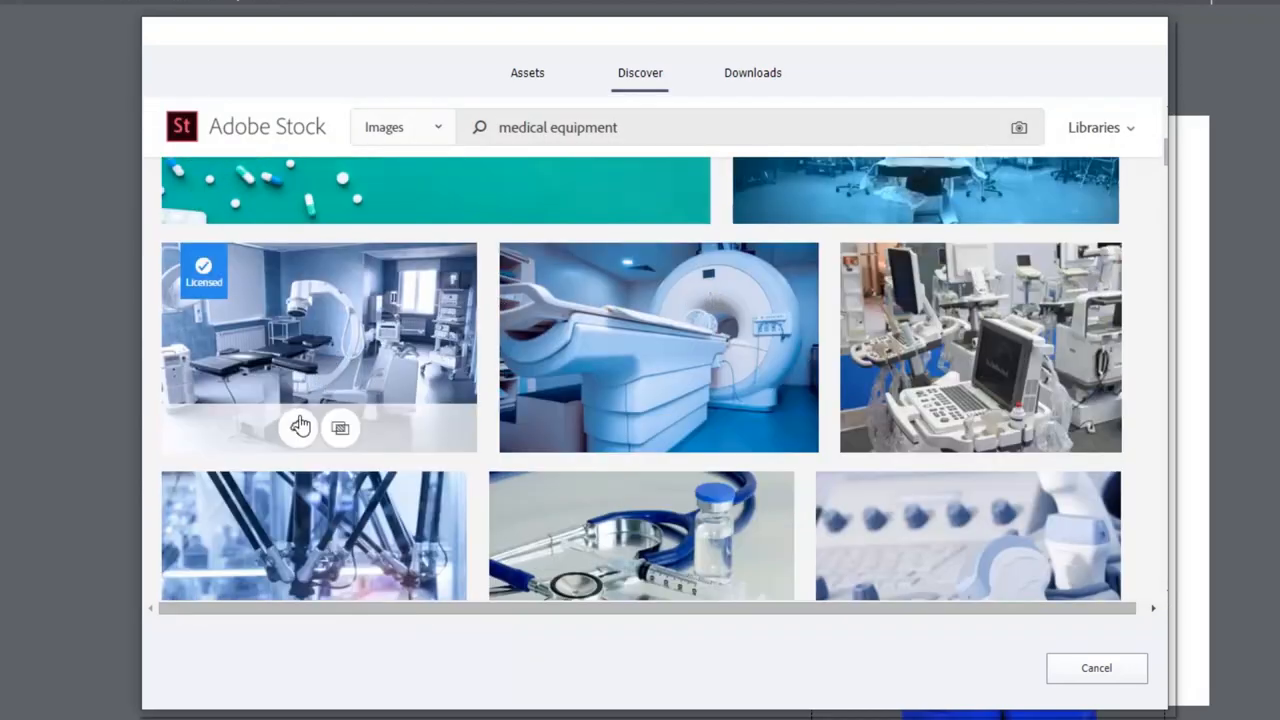
Download the licensed operating-room photo to the Stock Assets folder and dismiss the download notice
{"action": "left_click", "coordinate": [300, 428]}
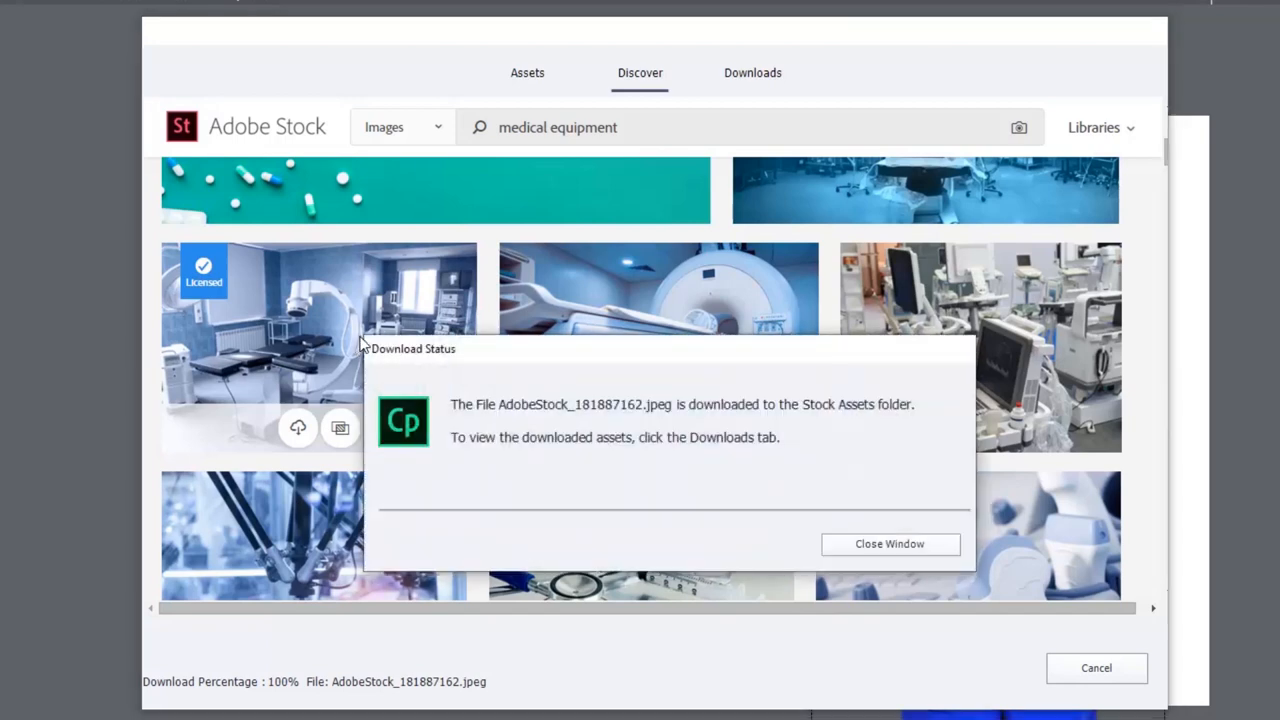
{"action": "mouse_move", "coordinate": [472, 414]}
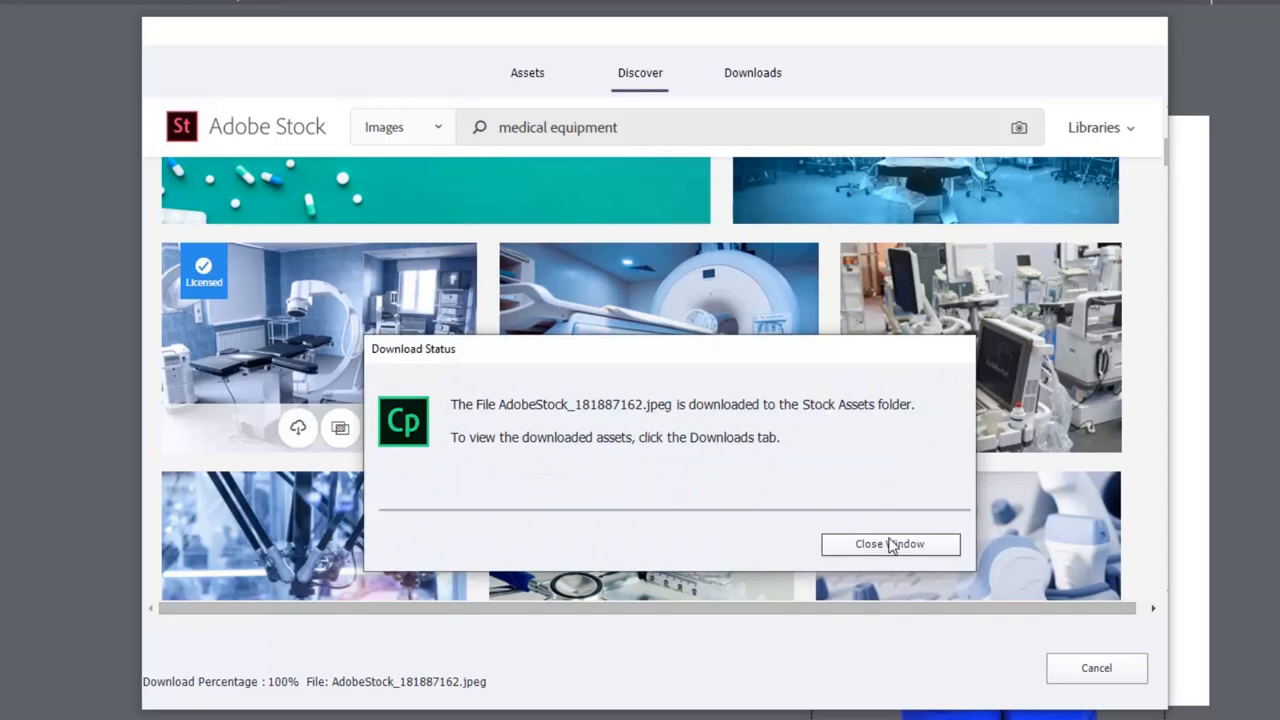
{"action": "left_click", "coordinate": [888, 544]}
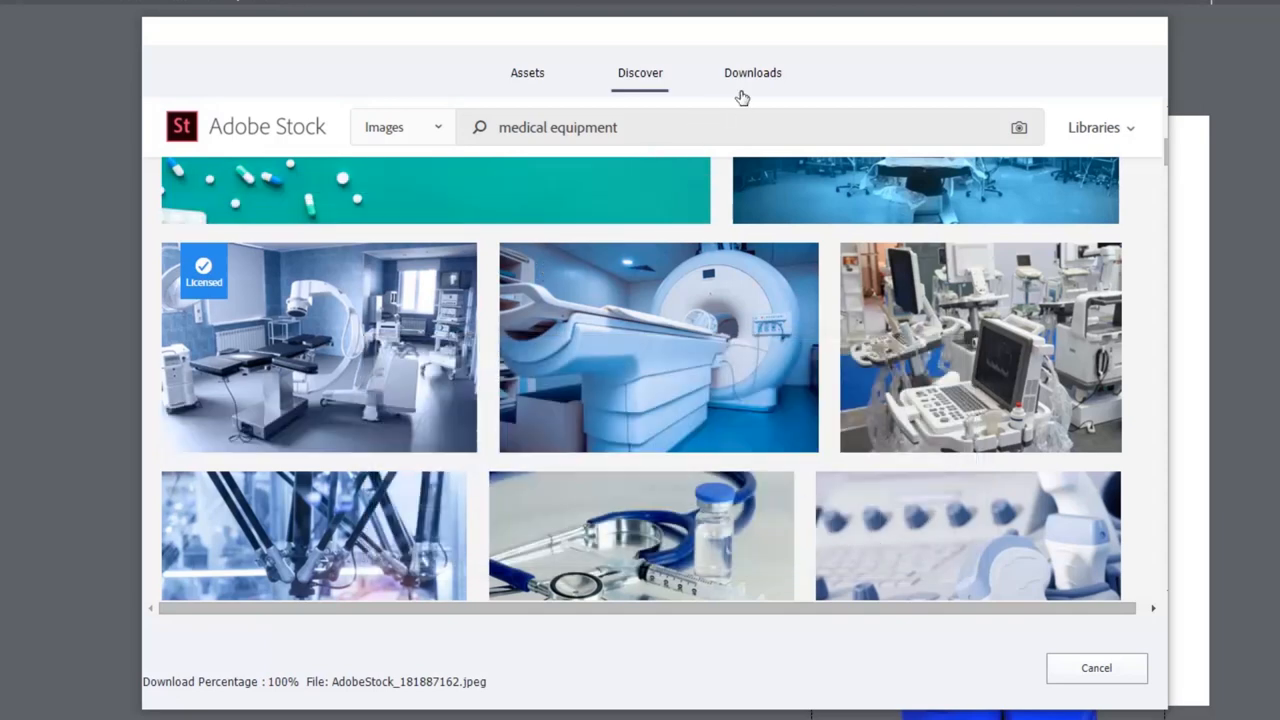
Select the AdobeStock_181887162.jpeg operating-room photo under Downloads > Images to insert it onto the slide
{"action": "left_click", "coordinate": [752, 72]}
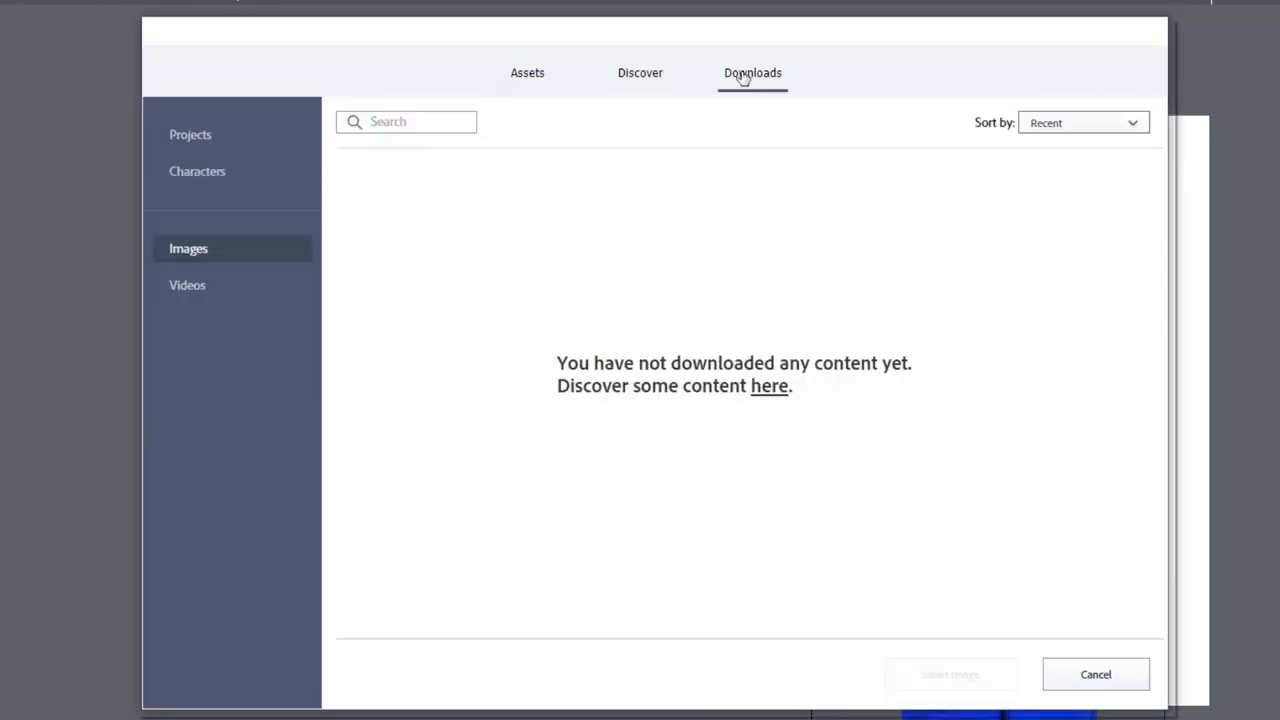
{"action": "left_click", "coordinate": [188, 284]}
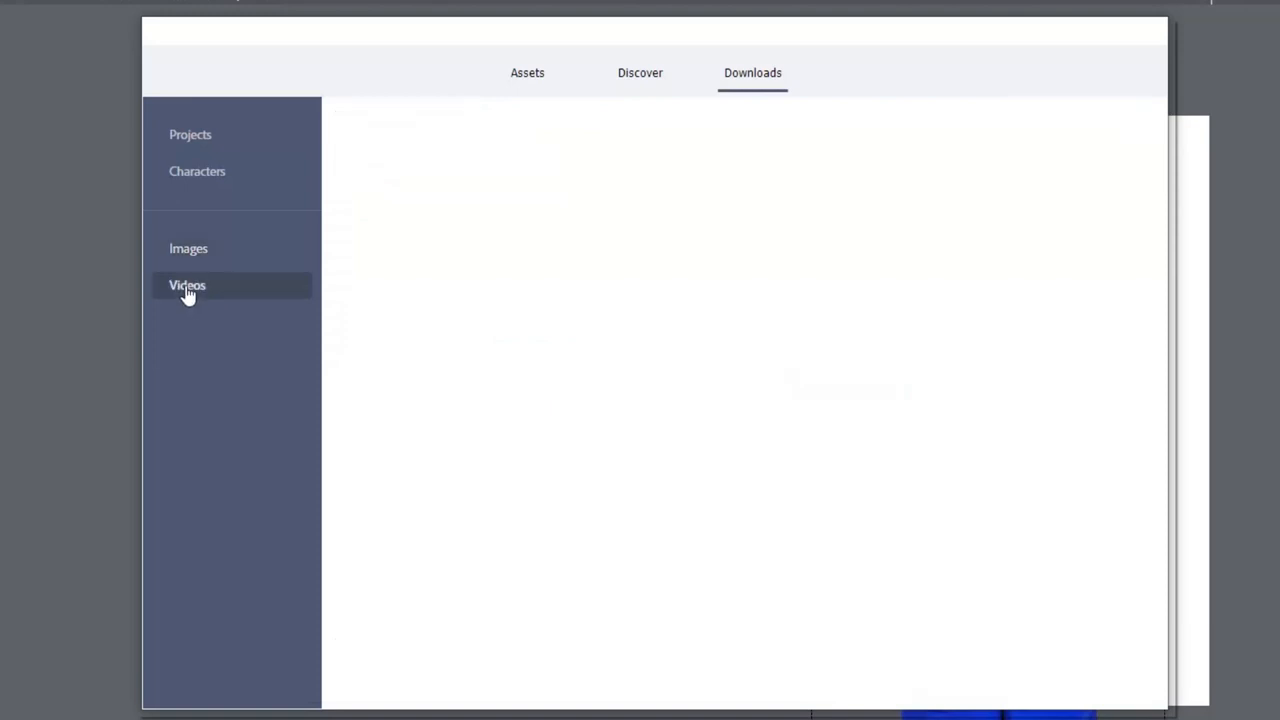
{"action": "left_click", "coordinate": [188, 248]}
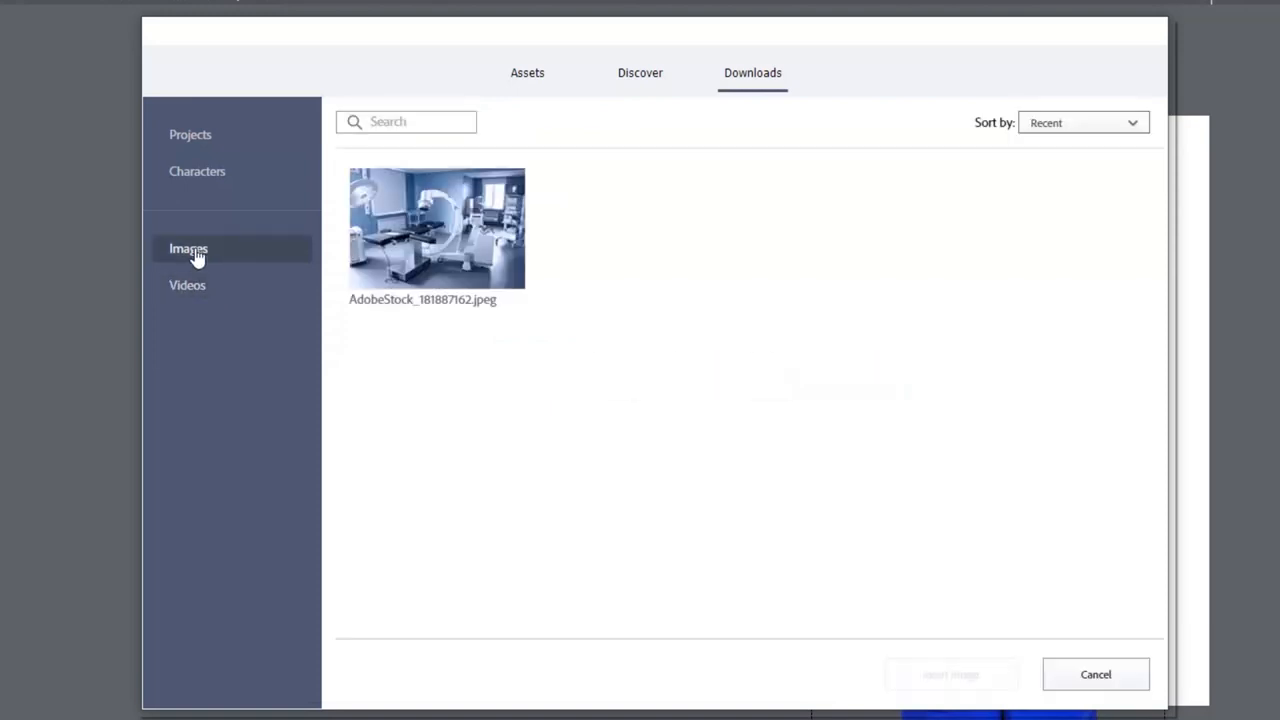
{"action": "left_click", "coordinate": [436, 228]}
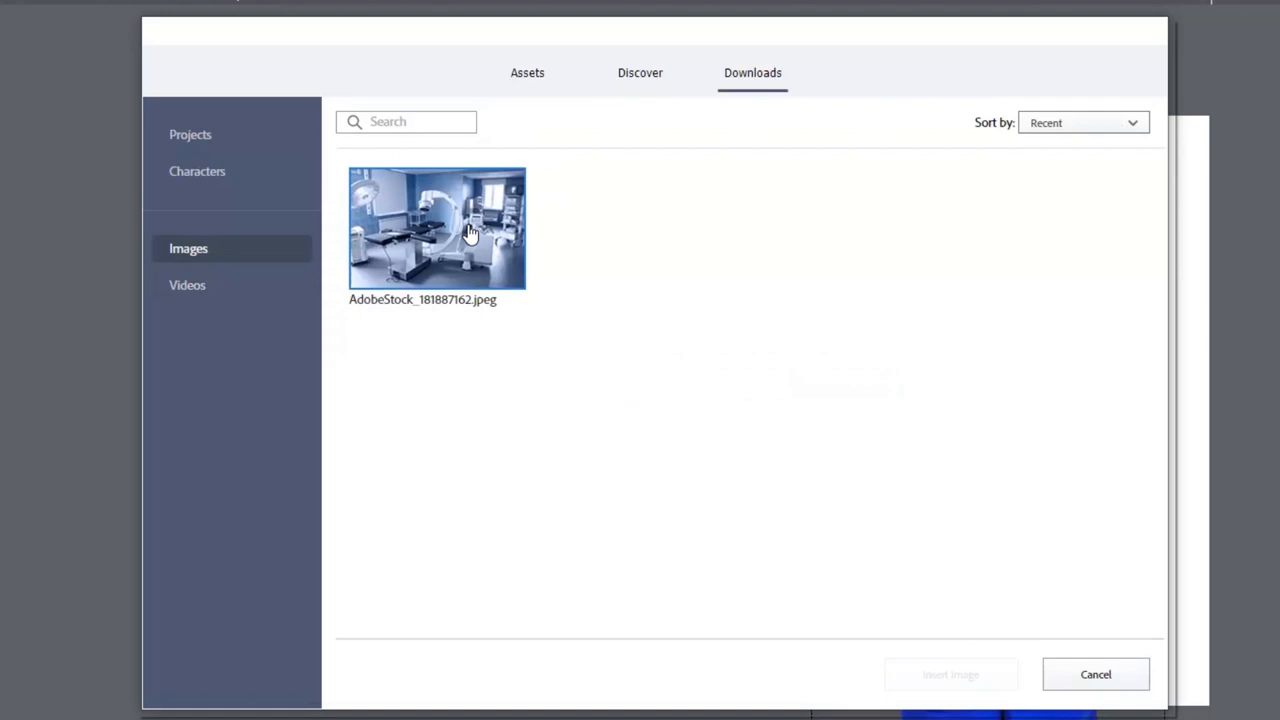
{"action": "left_click", "coordinate": [436, 228]}
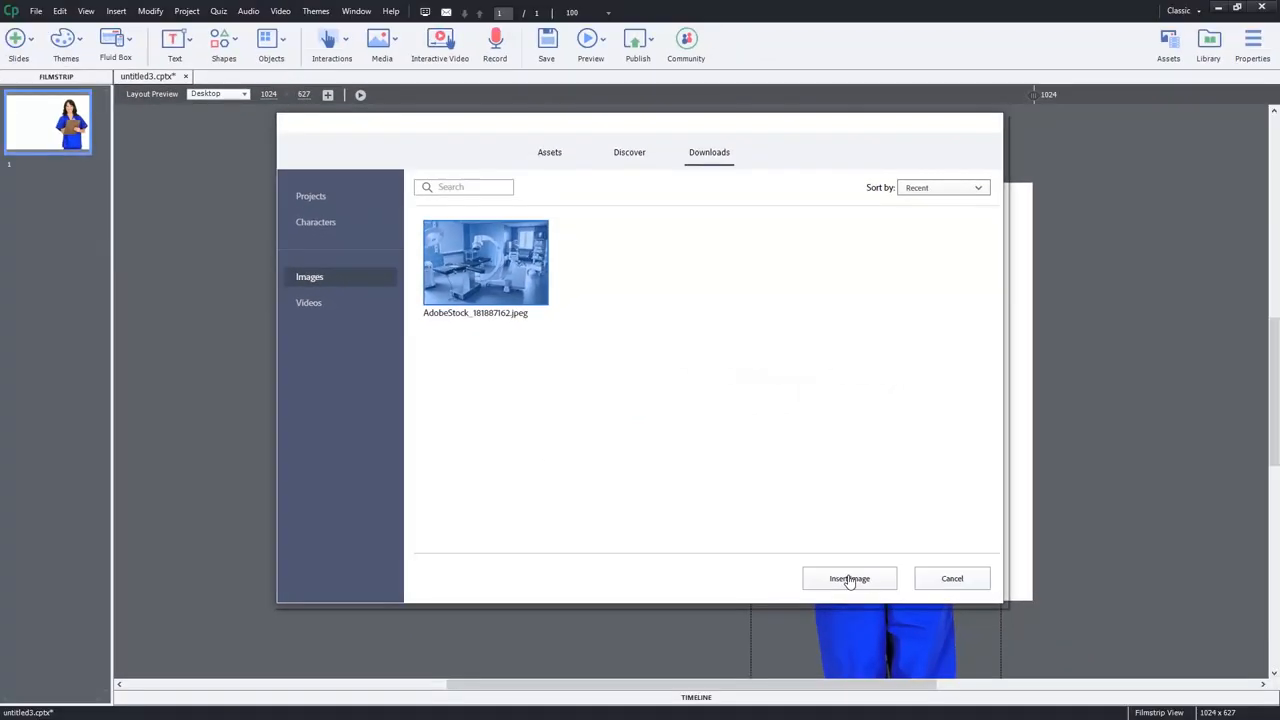
Insert the operating-room photo and enlarge it to fill most of the slide
{"action": "left_click", "coordinate": [848, 578]}
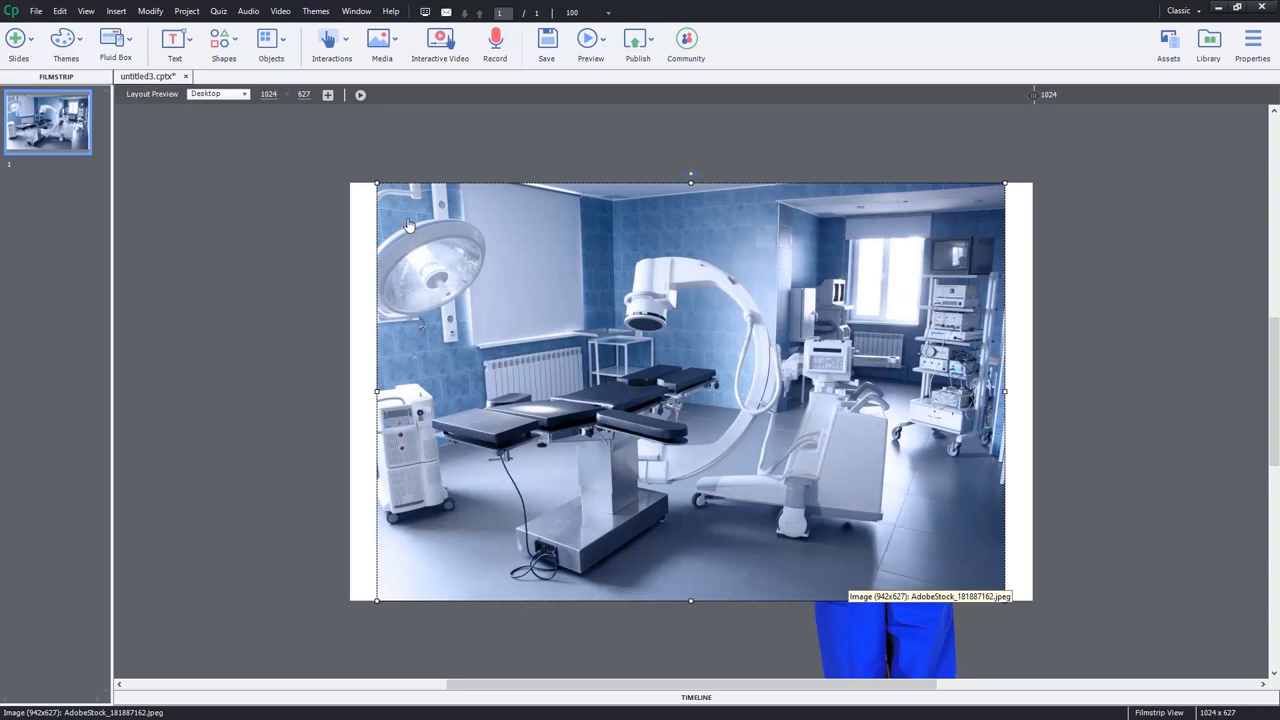
{"action": "mouse_move", "coordinate": [618, 524]}
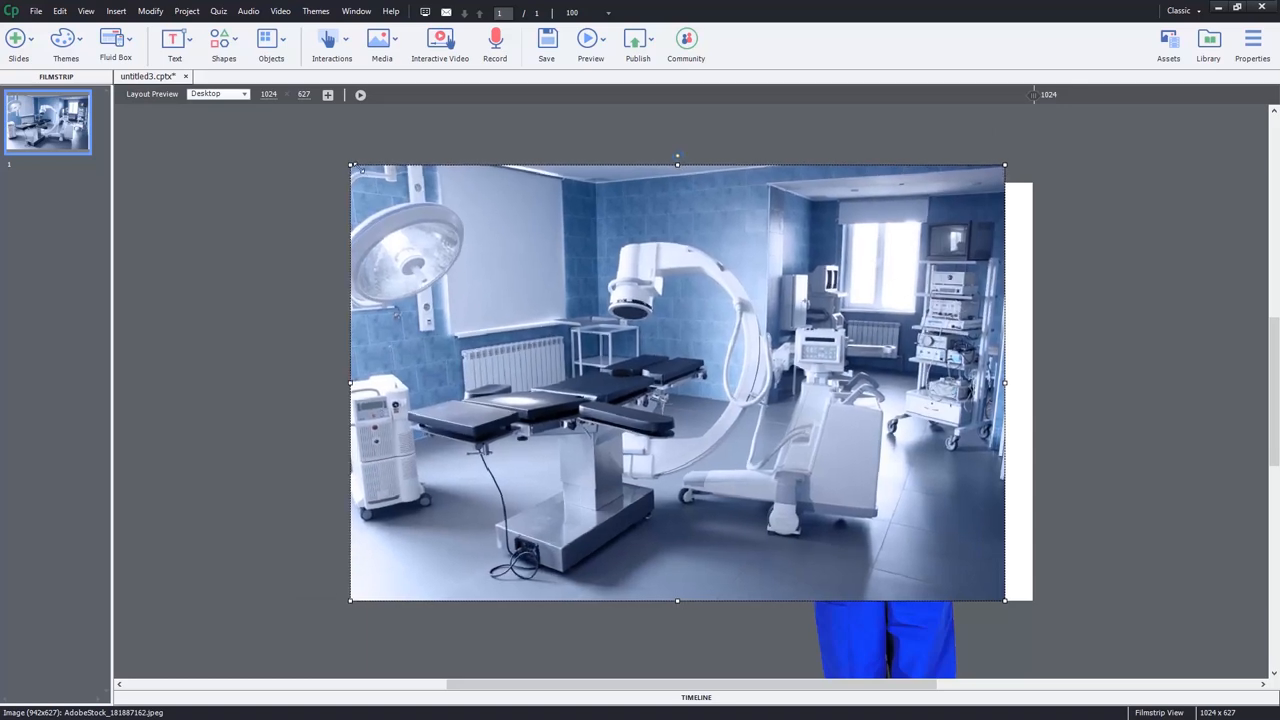
{"action": "left_click_drag", "start_coordinate": [1004, 600], "coordinate": [1028, 616]}
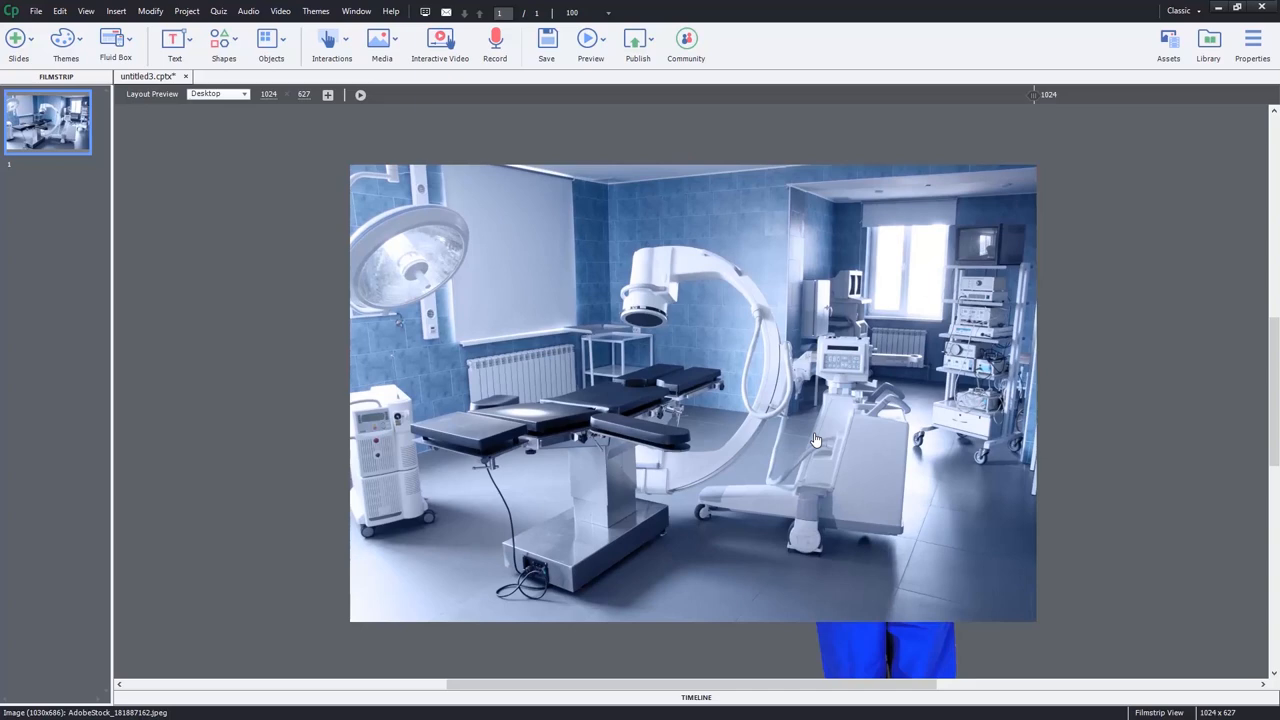
{"action": "mouse_move", "coordinate": [748, 336]}
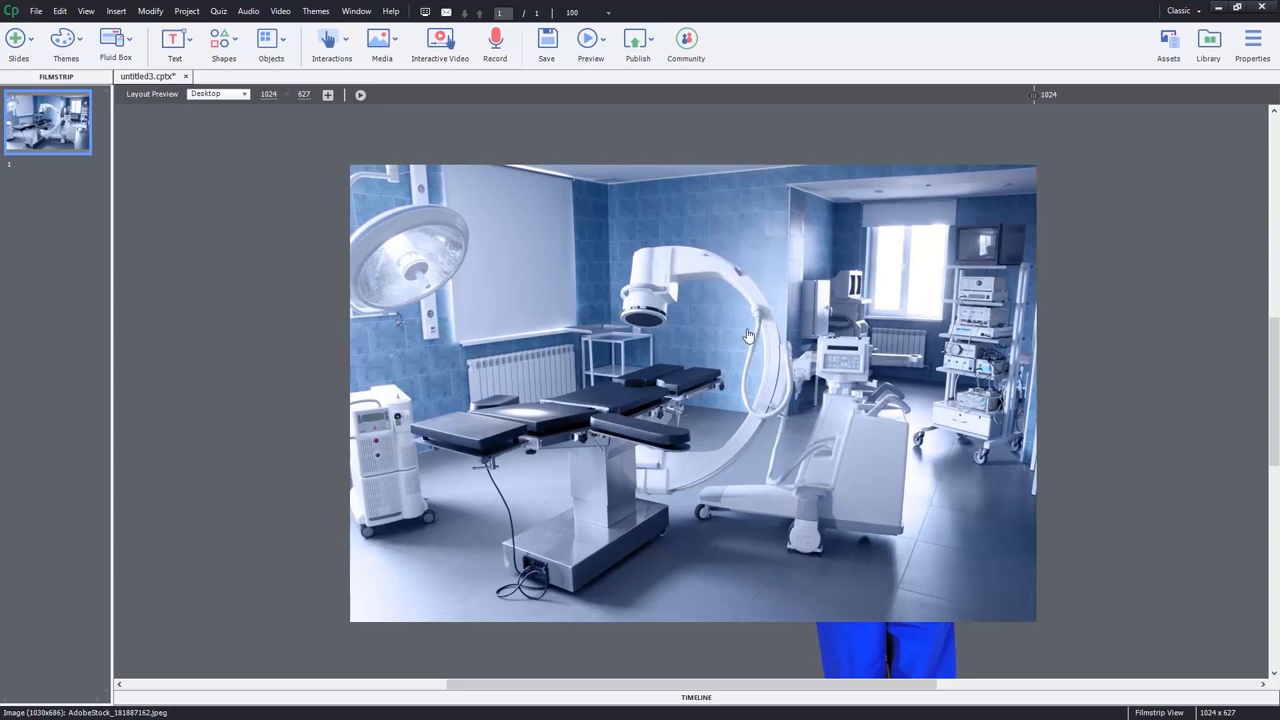
{"action": "mouse_move", "coordinate": [720, 330]}
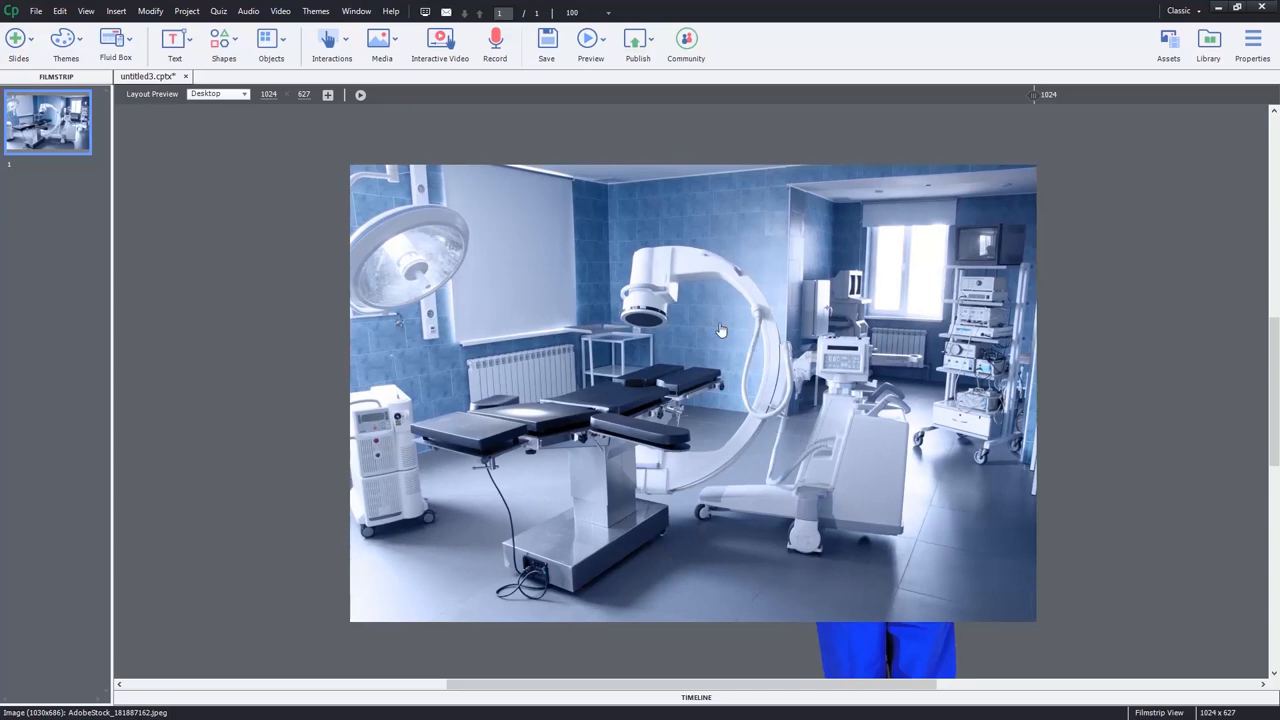
Send the operating-room photo to the back so the nurse stands in front of it
{"action": "right_click", "coordinate": [630, 300]}
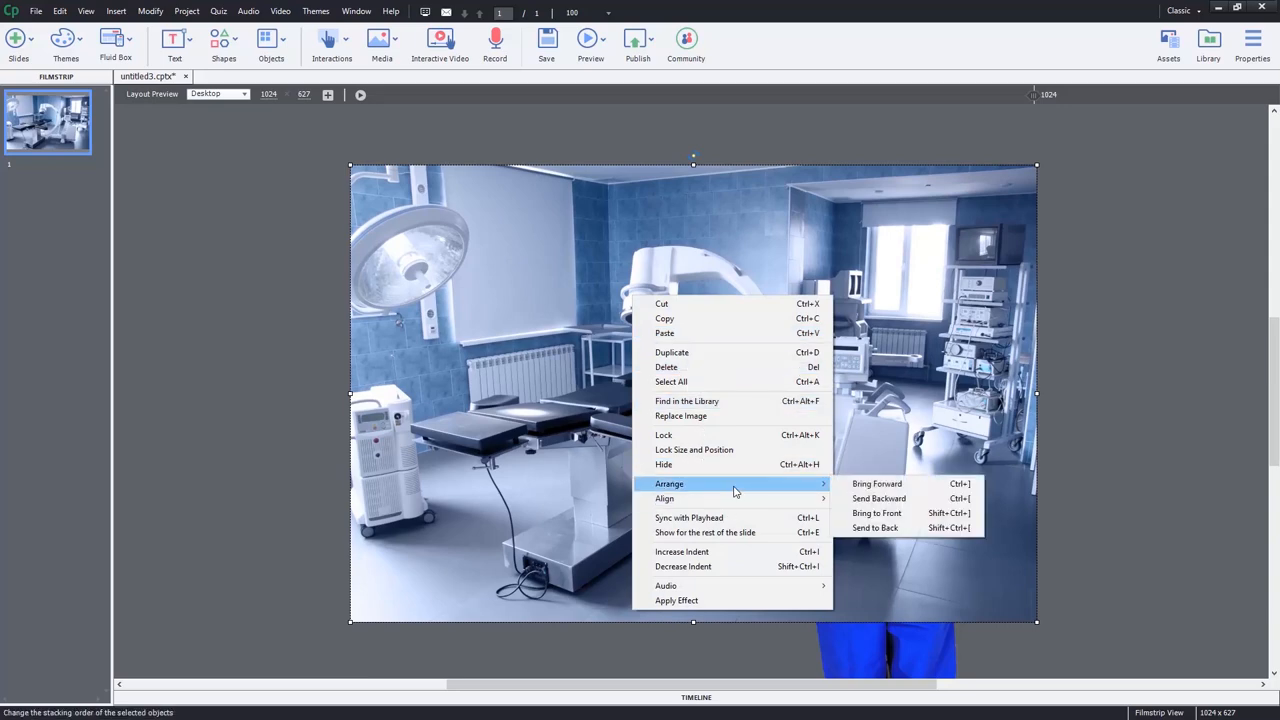
{"action": "mouse_move", "coordinate": [876, 528]}
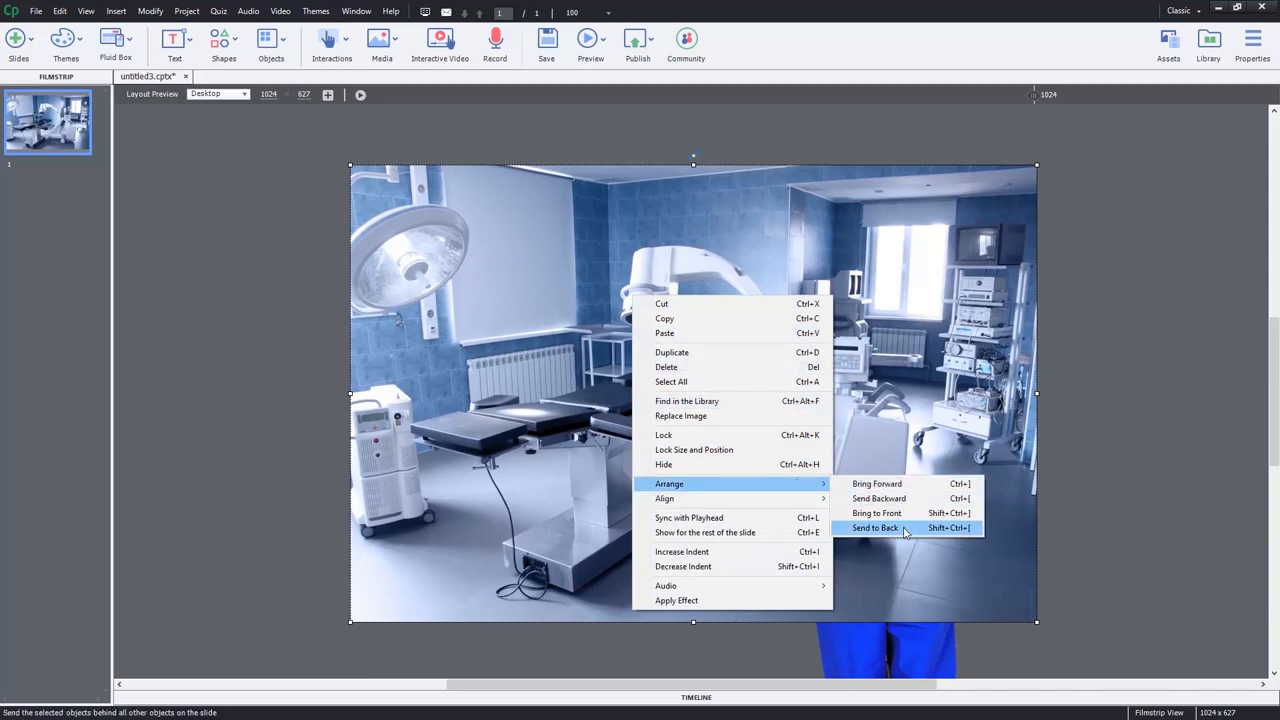
{"action": "left_click", "coordinate": [876, 528]}
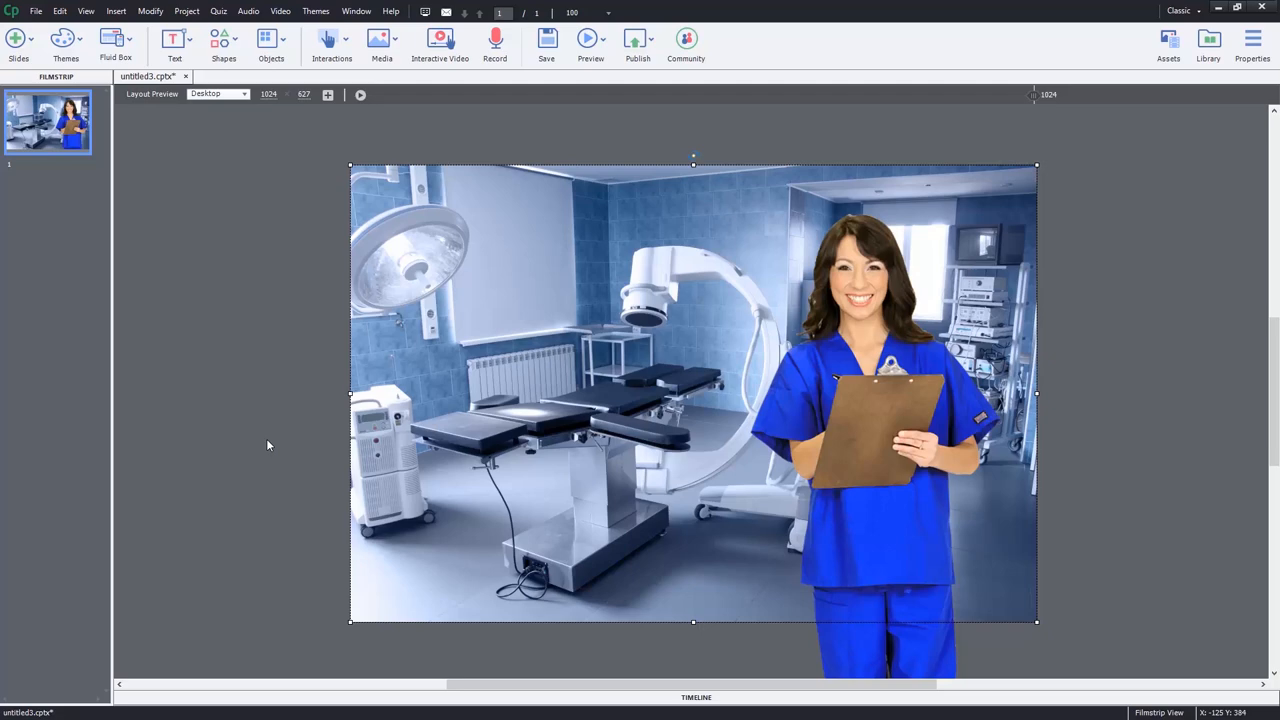
{"action": "mouse_move", "coordinate": [226, 324]}
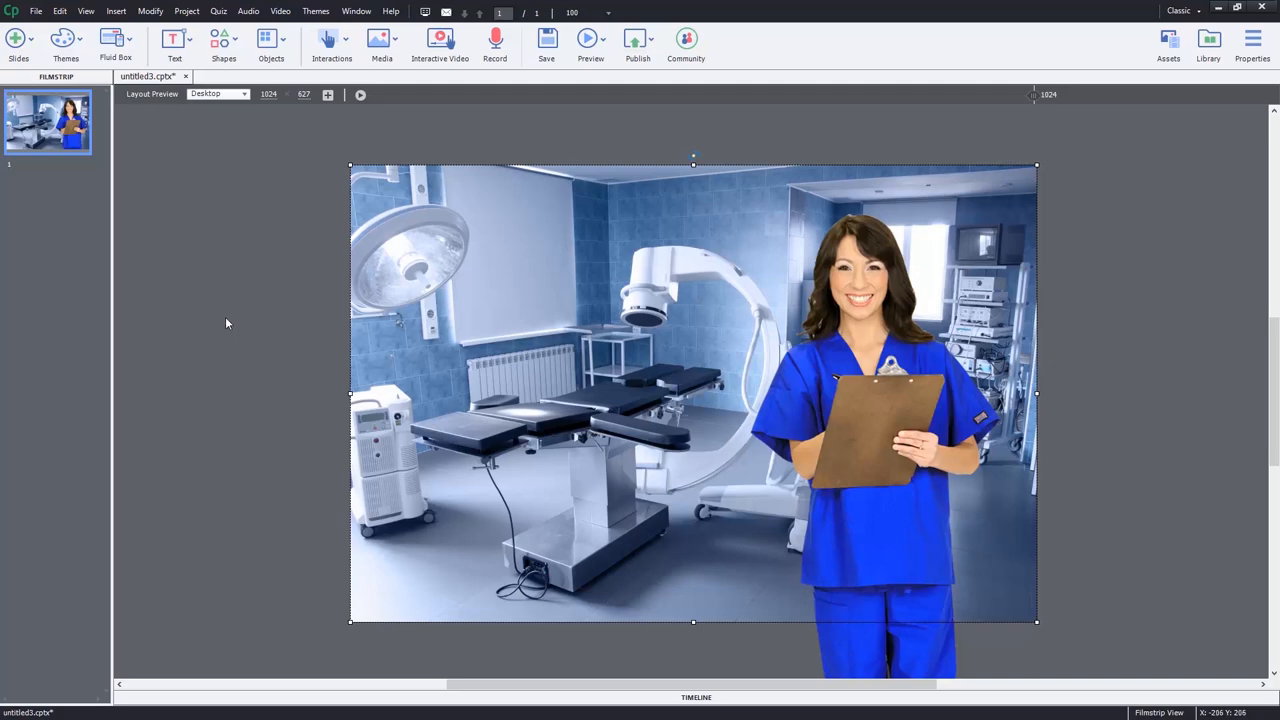
{"action": "mouse_move", "coordinate": [898, 252]}
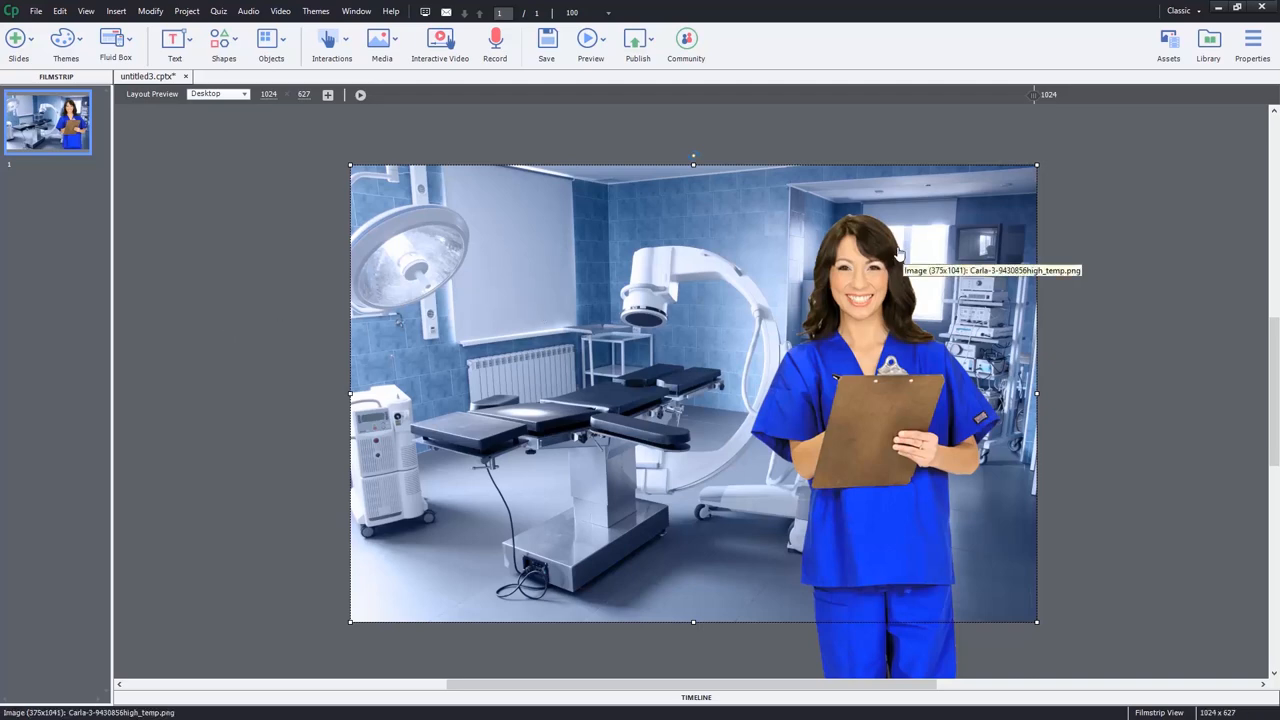
{"action": "mouse_move", "coordinate": [890, 280]}
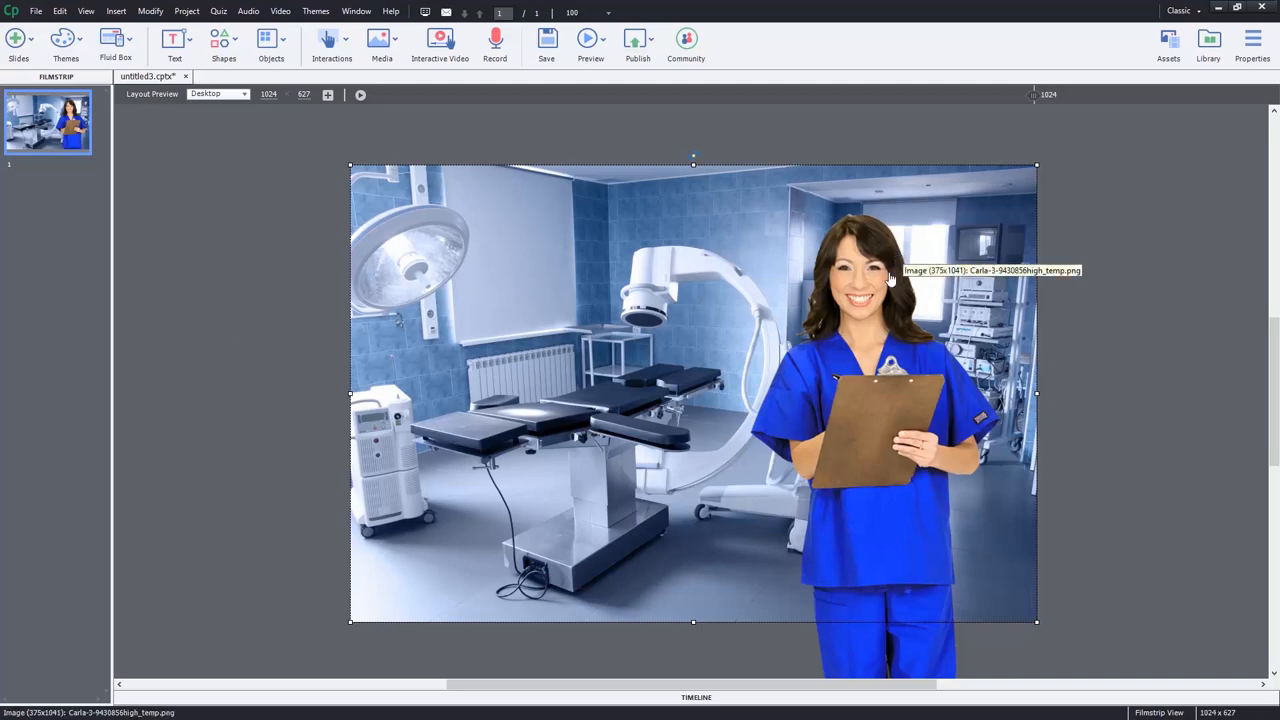
{"action": "mouse_move", "coordinate": [1244, 156]}
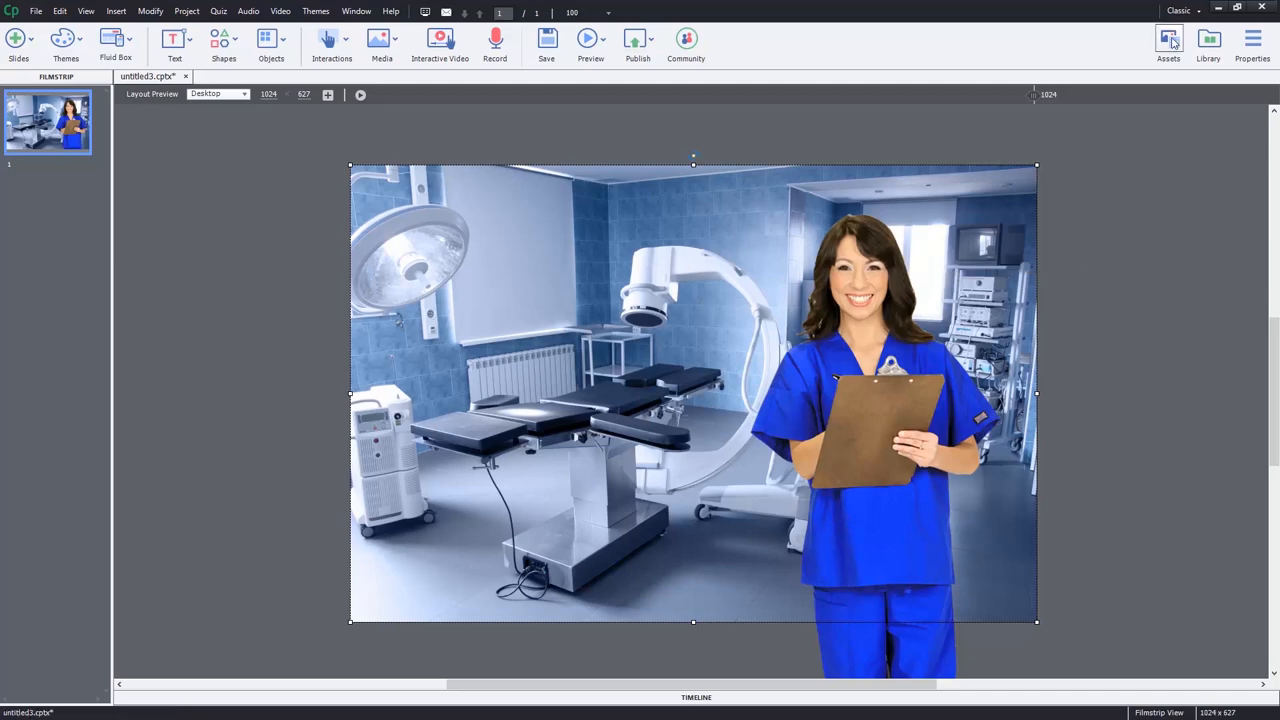
{"action": "mouse_move", "coordinate": [1168, 42]}
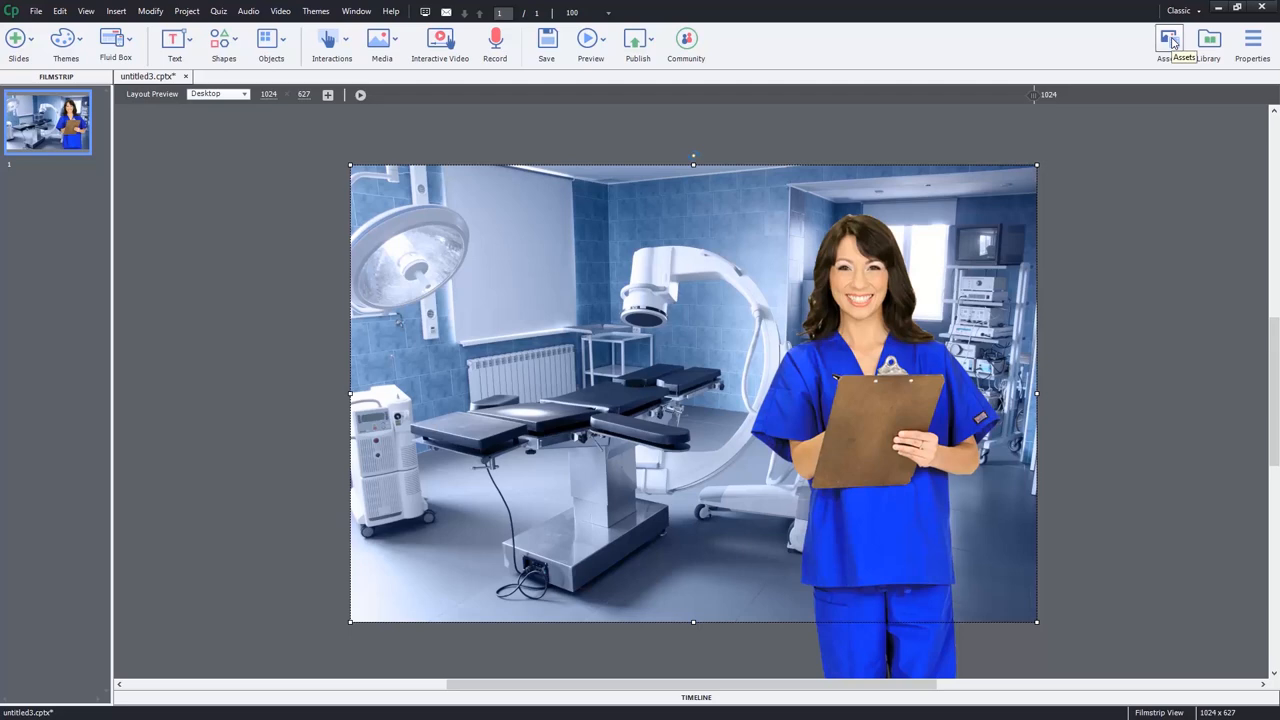
Browse the ready-made project slides in the Assets panel's Slides view
{"action": "left_click", "coordinate": [1170, 38]}
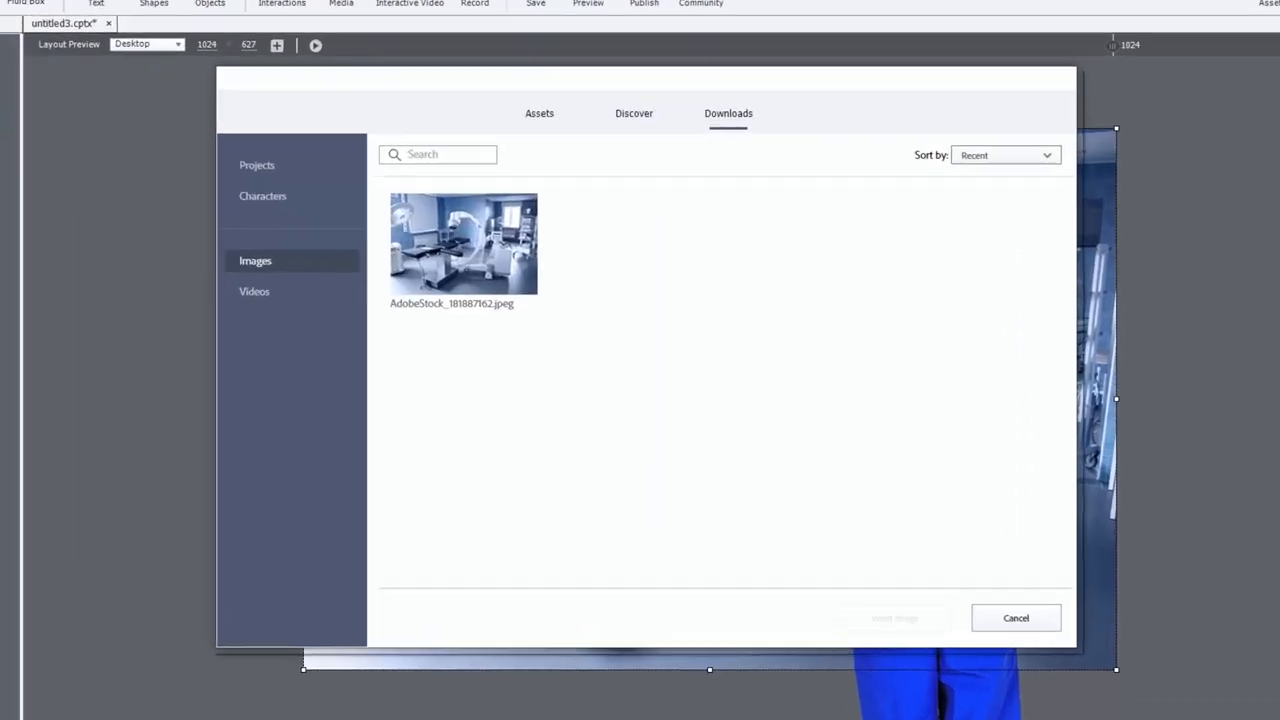
{"action": "left_click", "coordinate": [540, 112]}
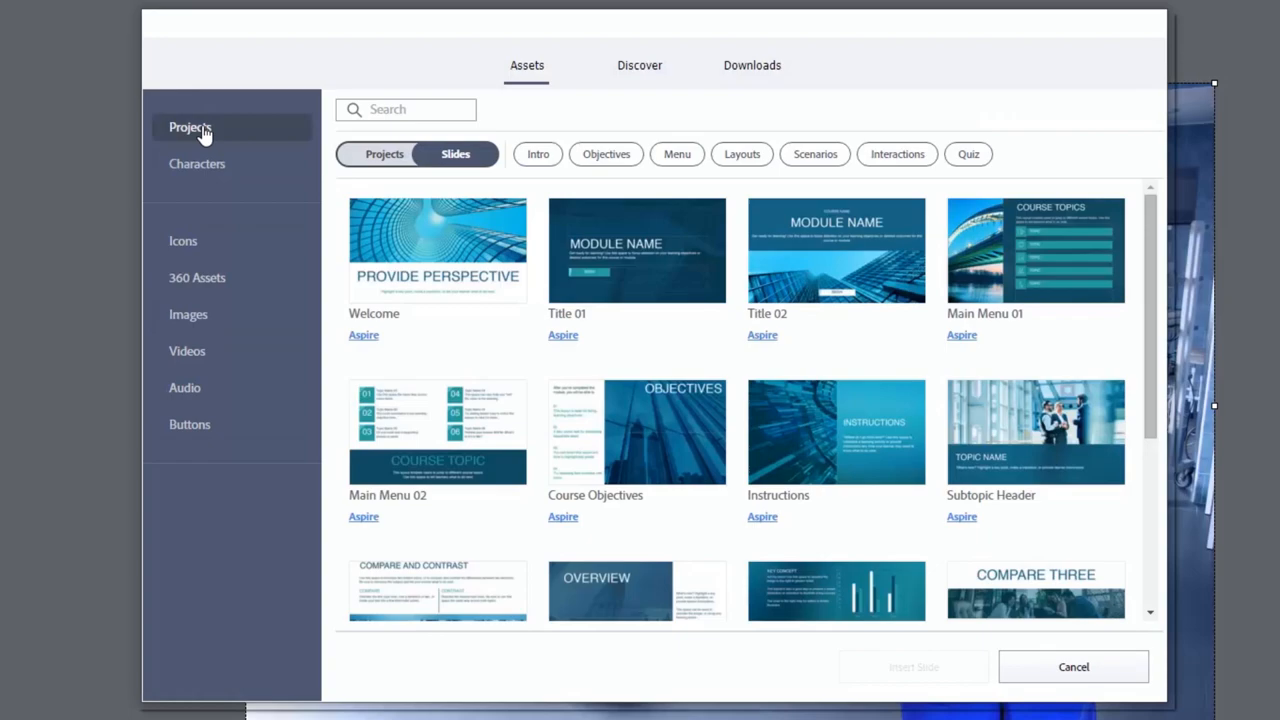
{"action": "mouse_move", "coordinate": [540, 244]}
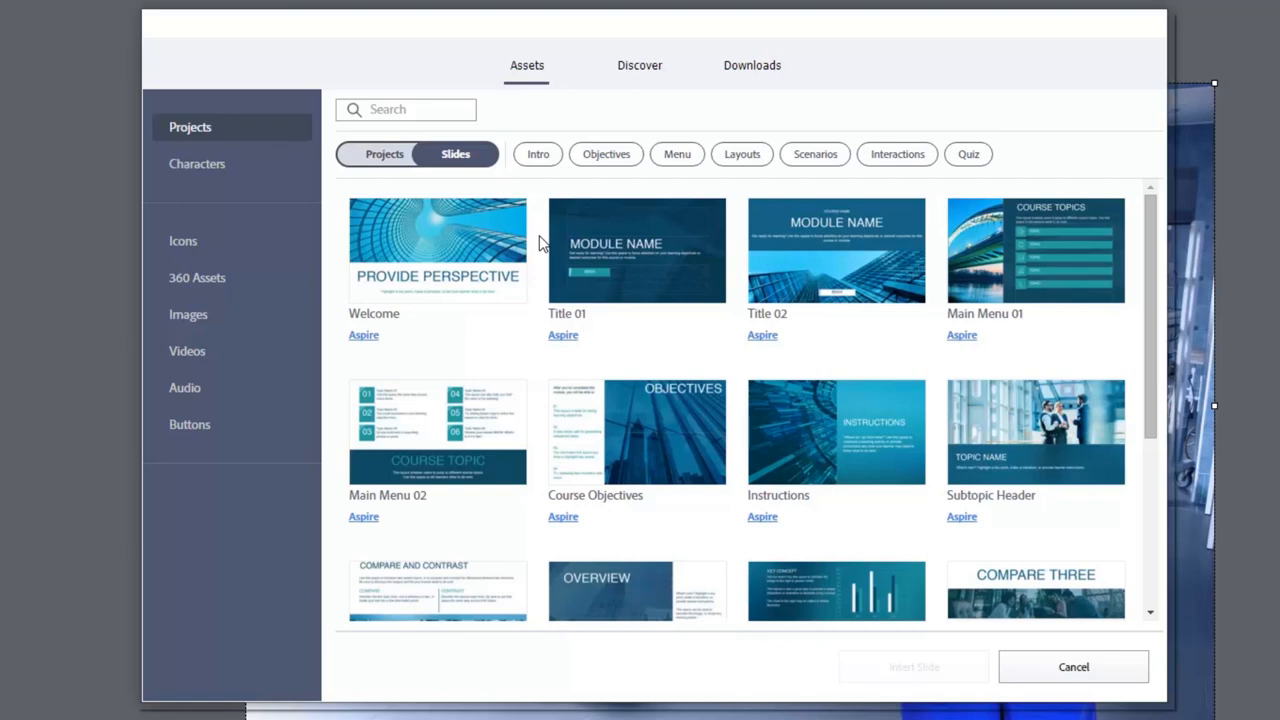
{"action": "mouse_move", "coordinate": [436, 240]}
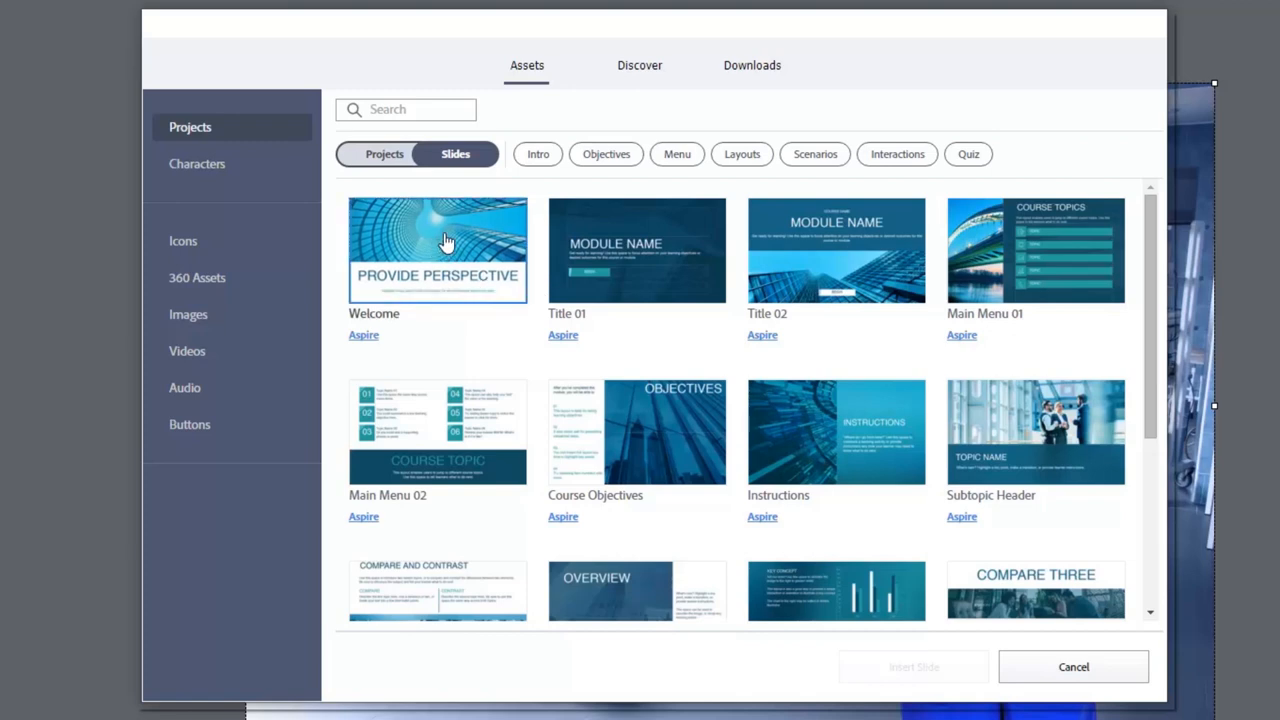
{"action": "scroll", "scroll_direction": "down", "scroll_amount": 3}
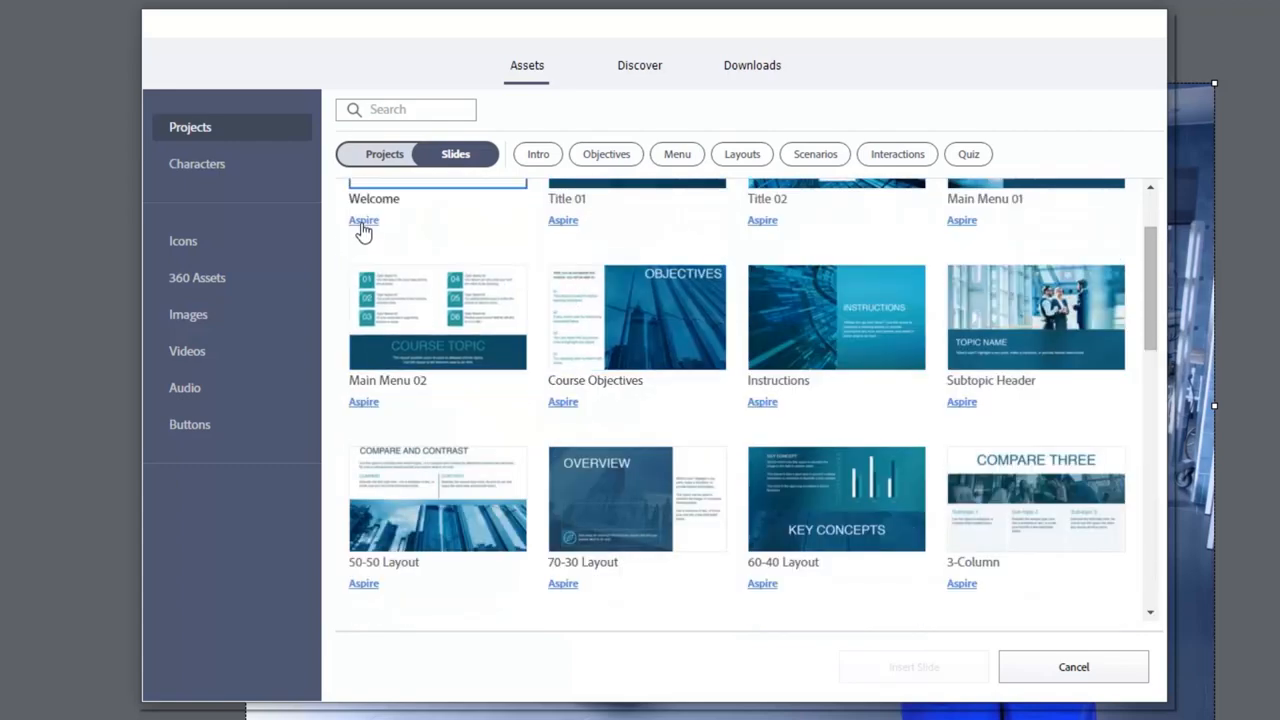
{"action": "scroll", "scroll_direction": "down", "scroll_amount": 3}
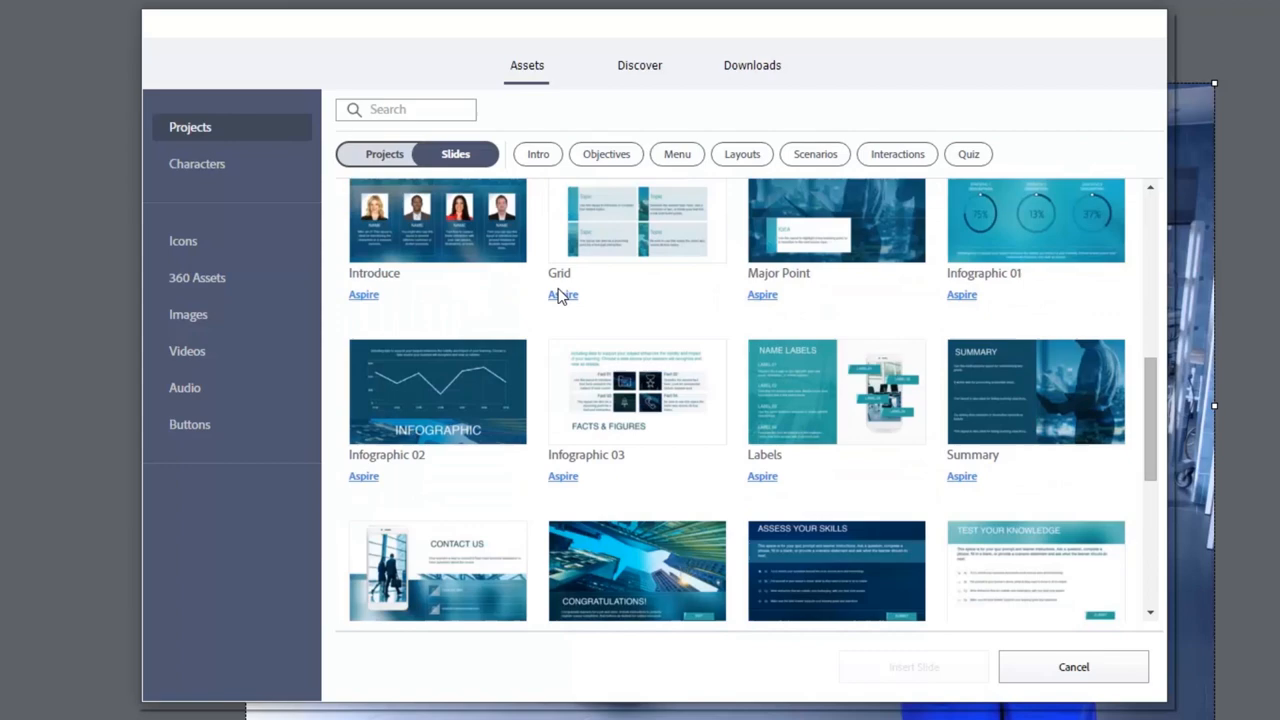
{"action": "scroll", "scroll_direction": "down", "scroll_amount": 3}
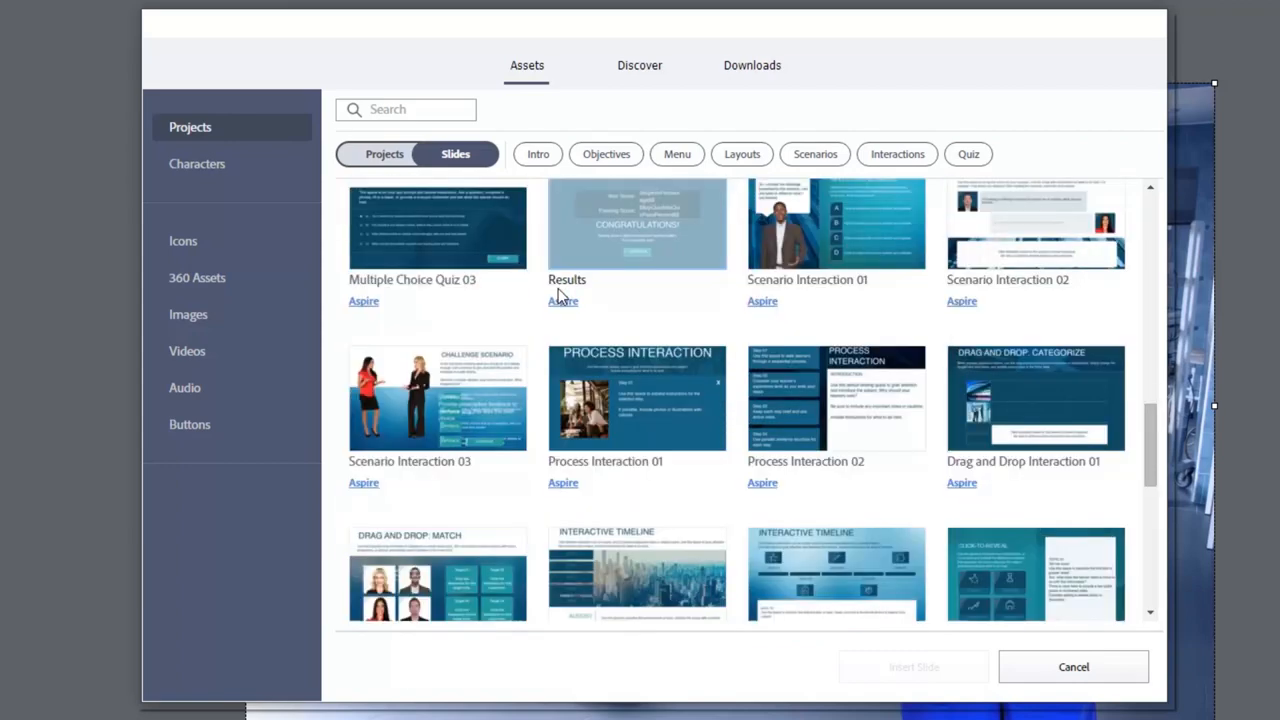
{"action": "scroll", "scroll_direction": "down", "scroll_amount": 3}
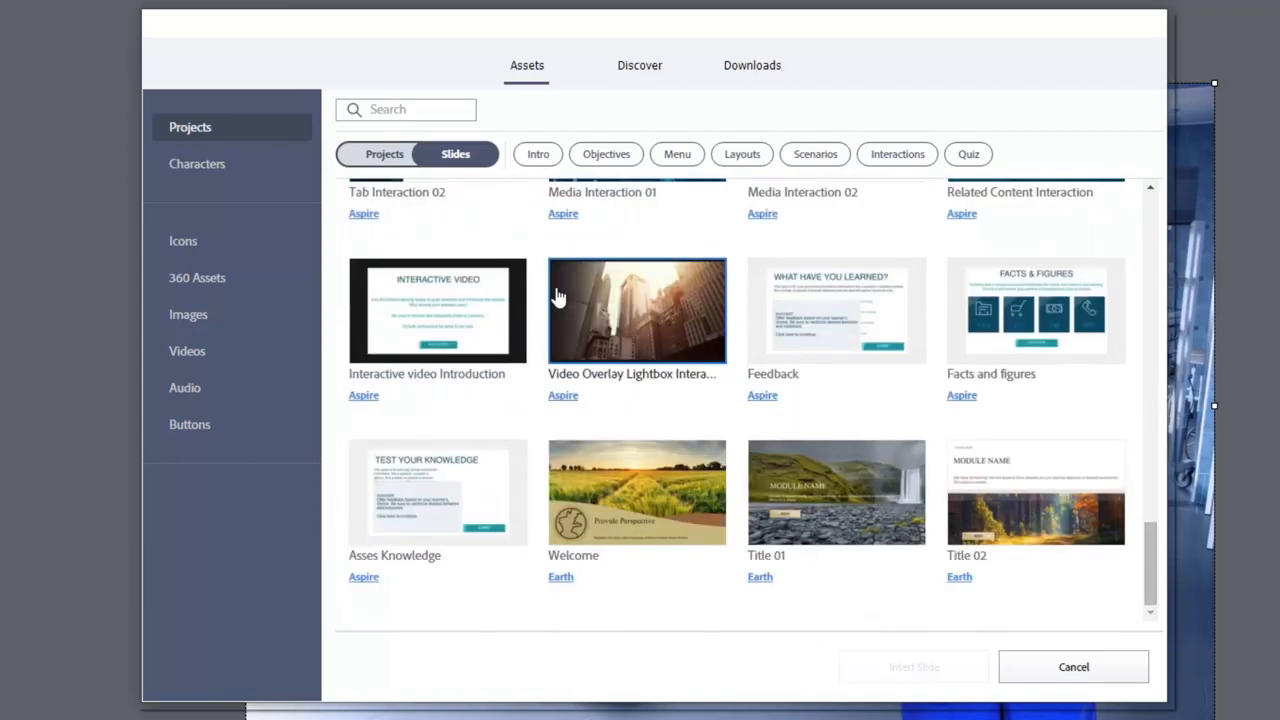
{"action": "scroll", "scroll_direction": "down", "scroll_amount": 3}
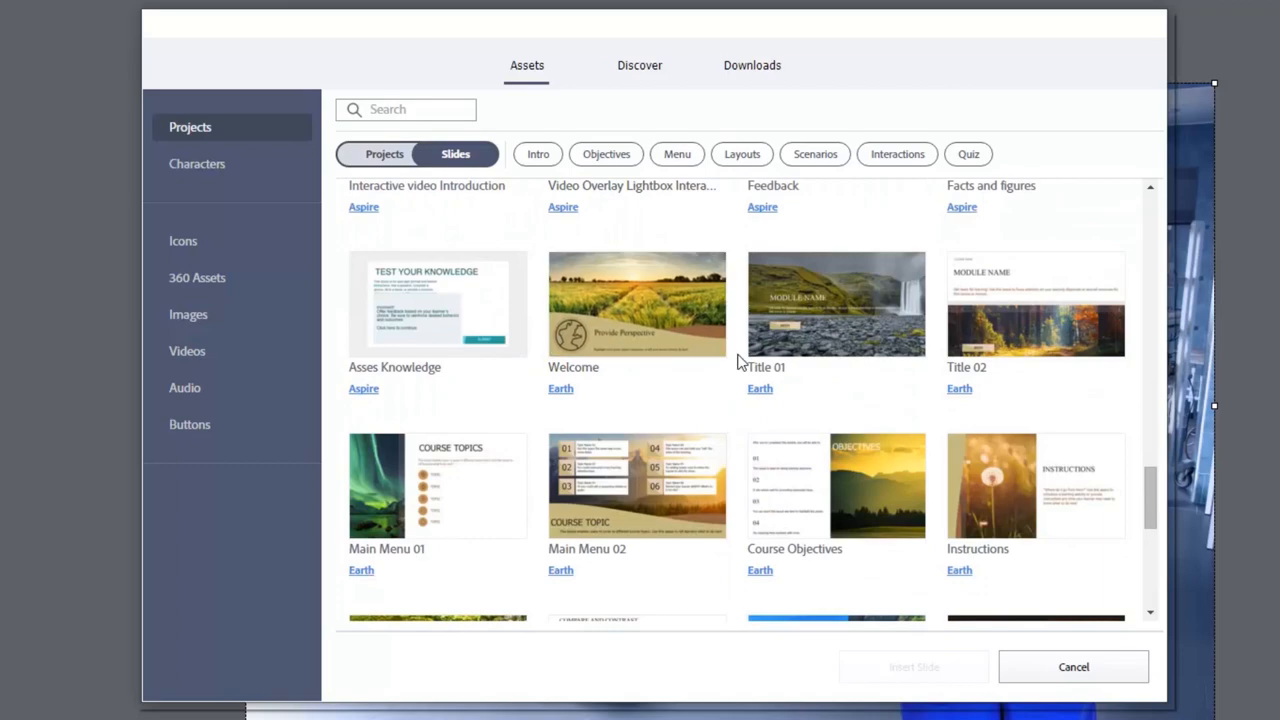
{"action": "scroll", "scroll_direction": "down", "scroll_amount": 3}
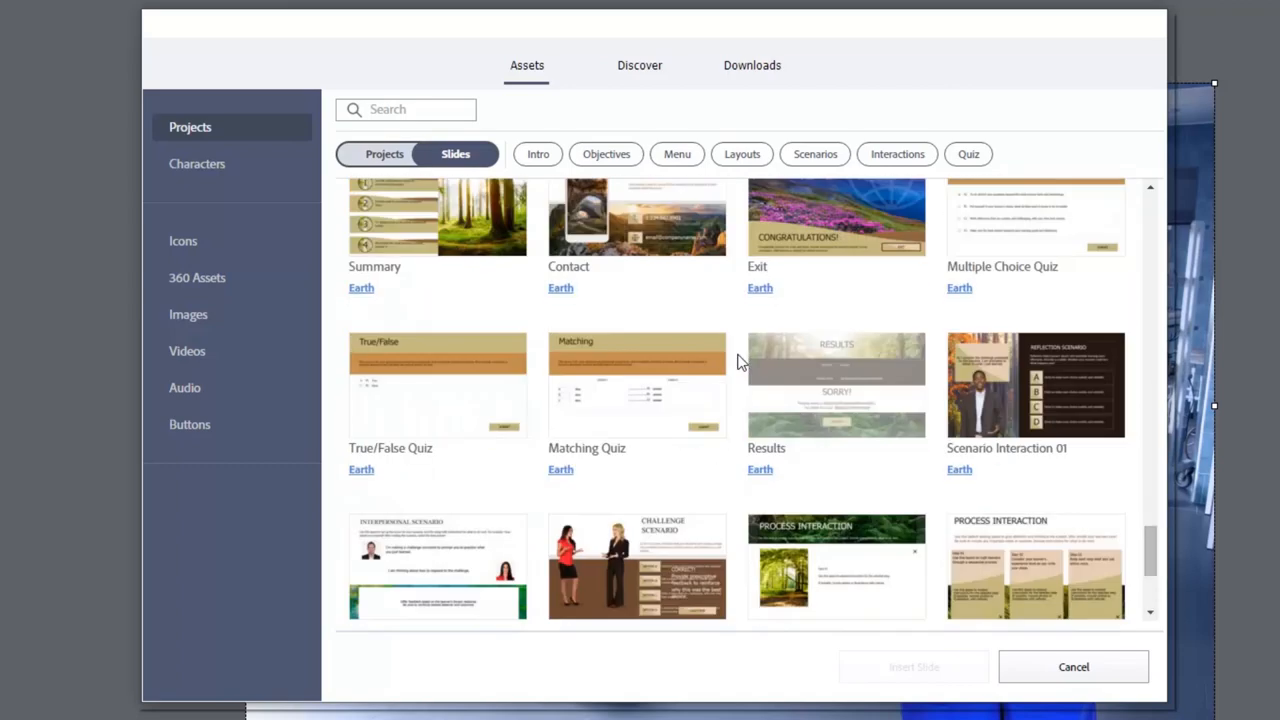
{"action": "scroll", "scroll_direction": "down", "scroll_amount": 3}
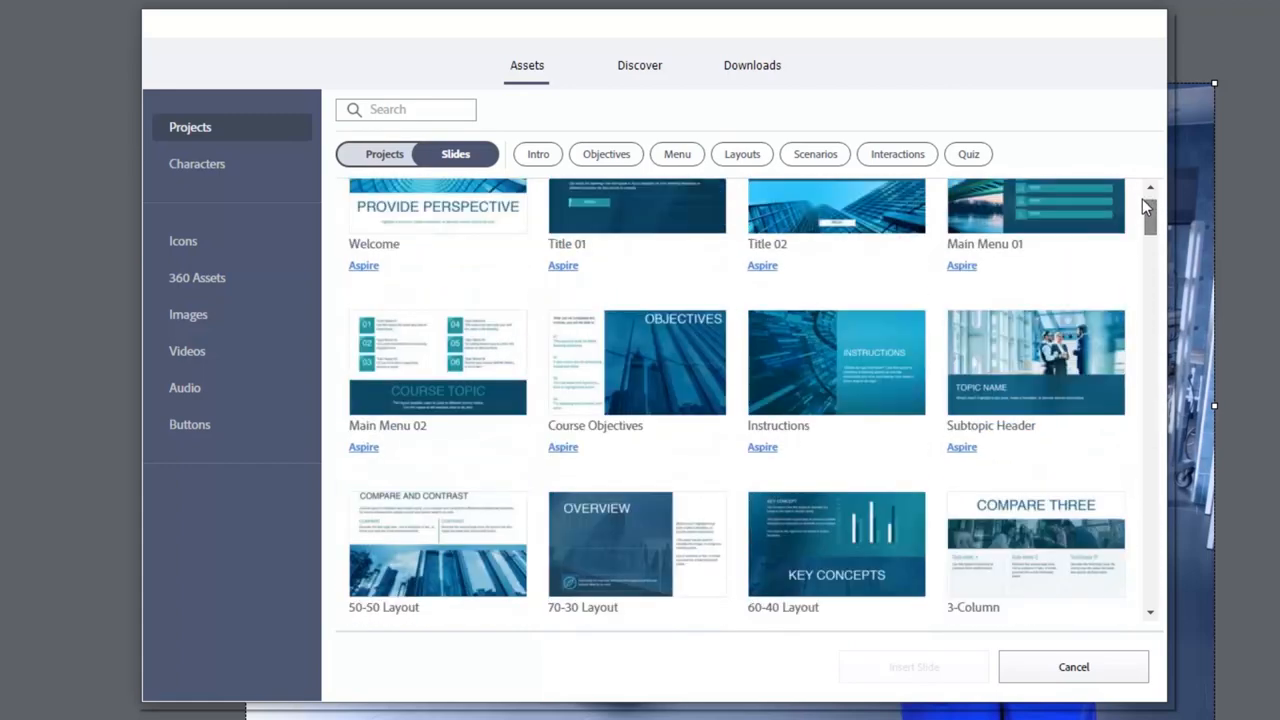
{"action": "scroll", "scroll_direction": "up", "scroll_amount": 3}
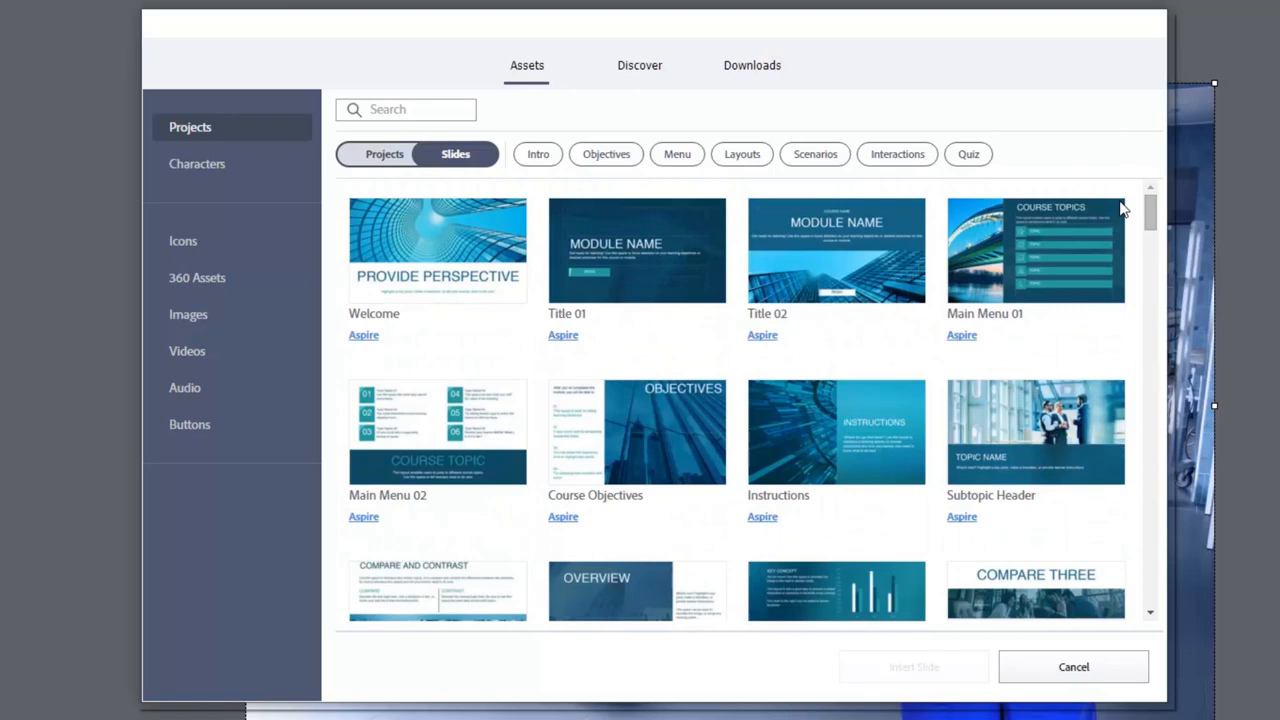
{"action": "mouse_move", "coordinate": [448, 238]}
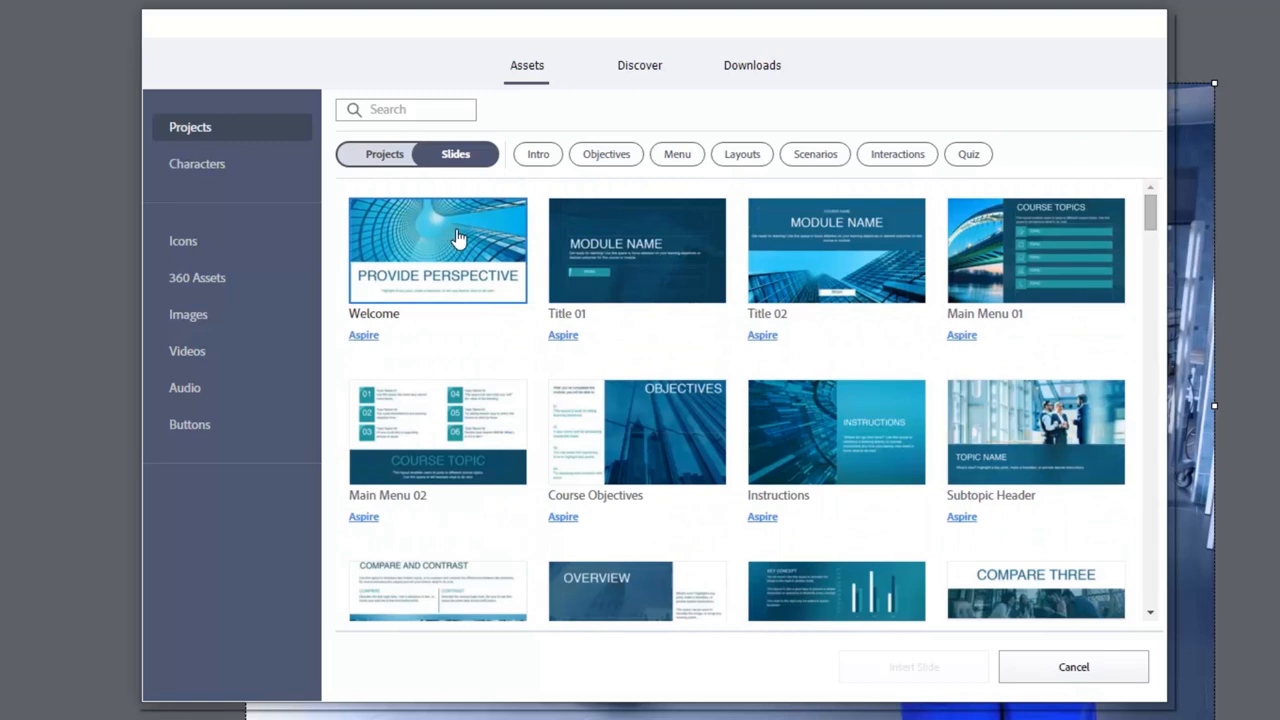
{"action": "mouse_move", "coordinate": [360, 252]}
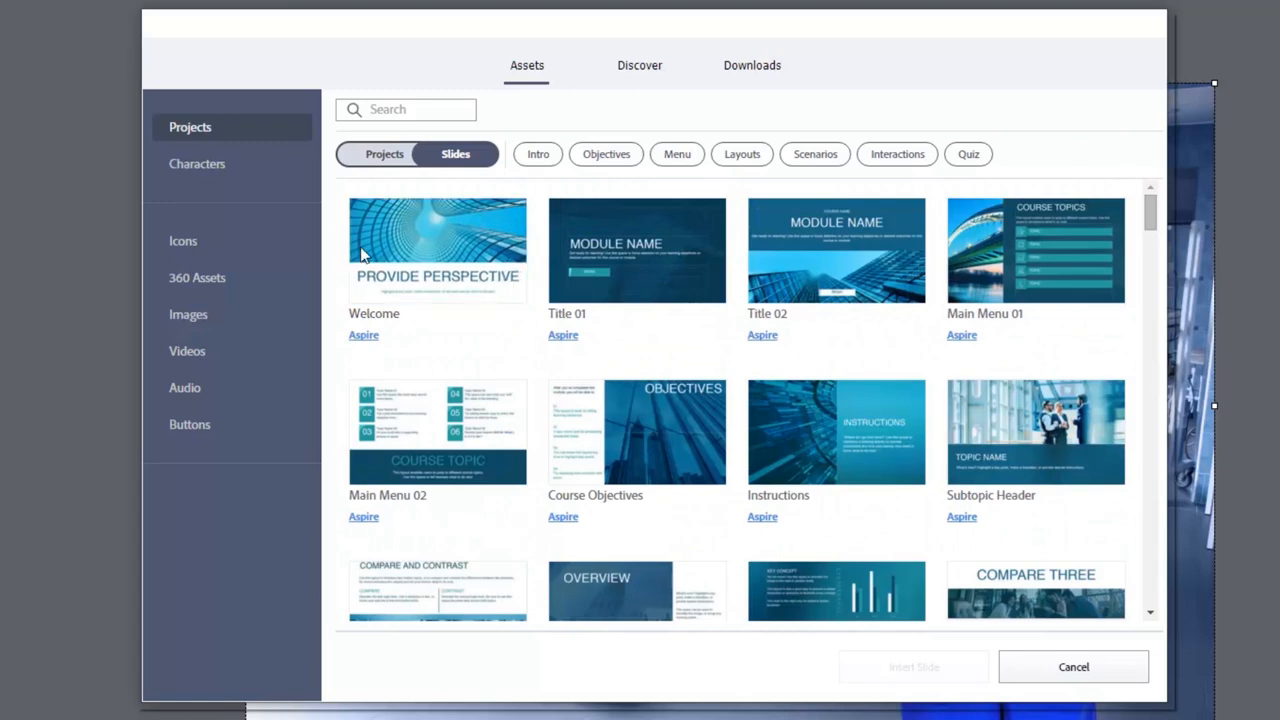
Select the Aspire Welcome and Earth Instructions templates and insert both slides
{"action": "left_click", "coordinate": [436, 250]}
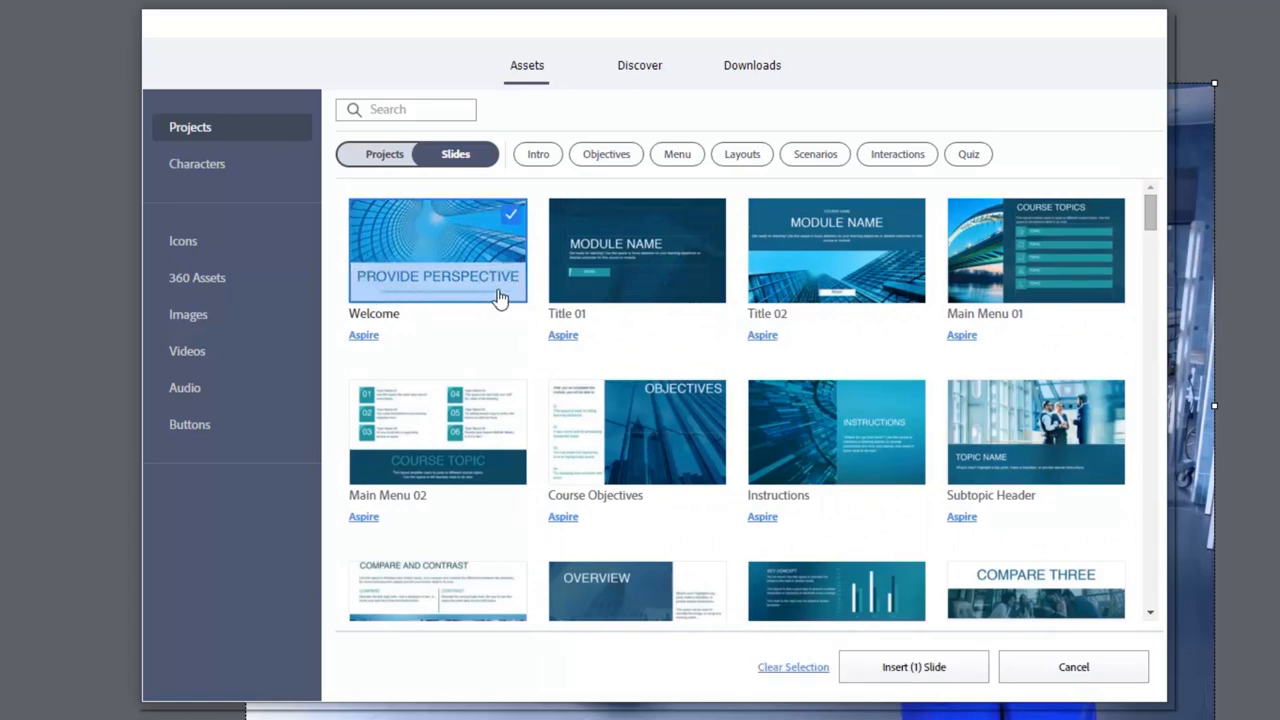
{"action": "mouse_move", "coordinate": [760, 410]}
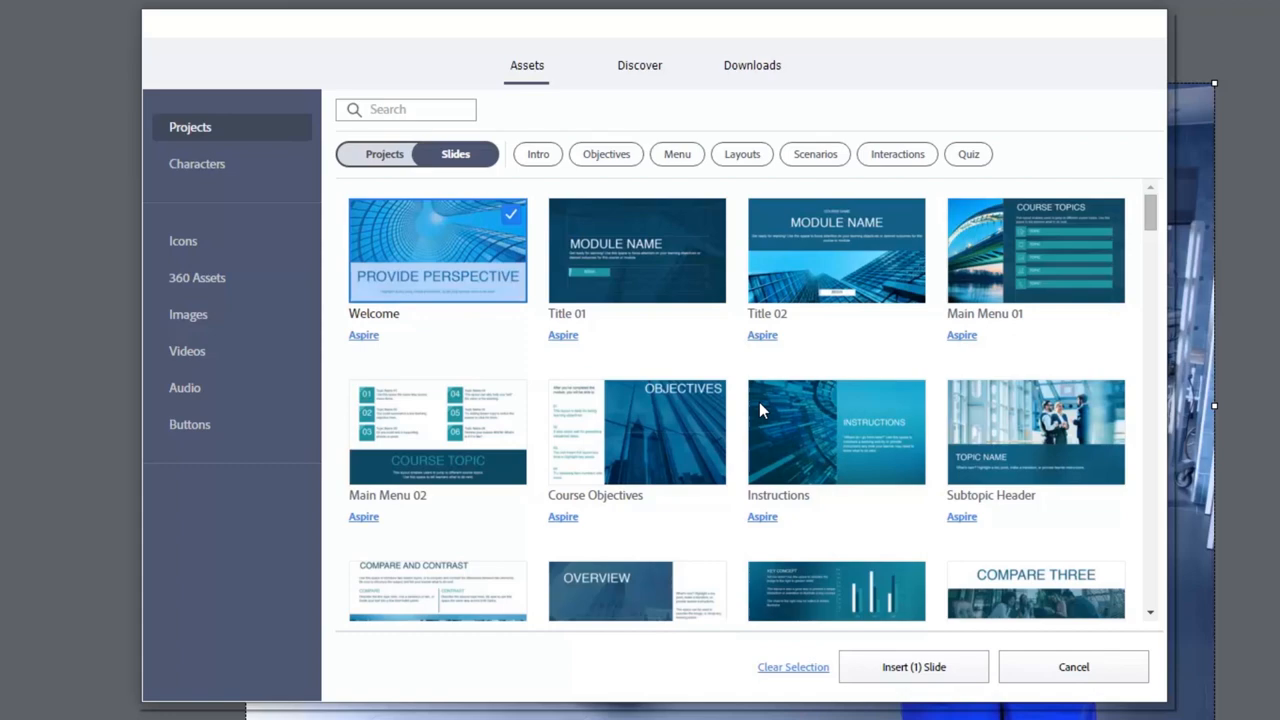
{"action": "scroll", "scroll_direction": "down", "scroll_amount": 3}
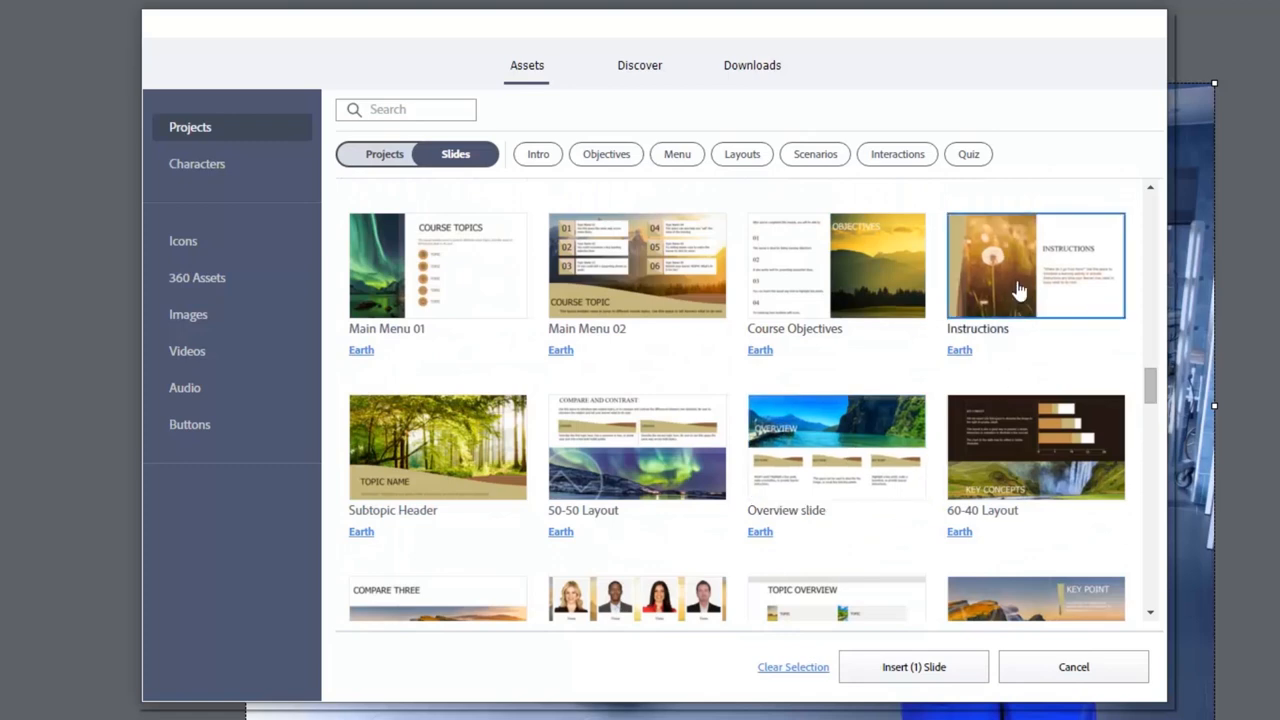
{"action": "mouse_move", "coordinate": [1022, 270]}
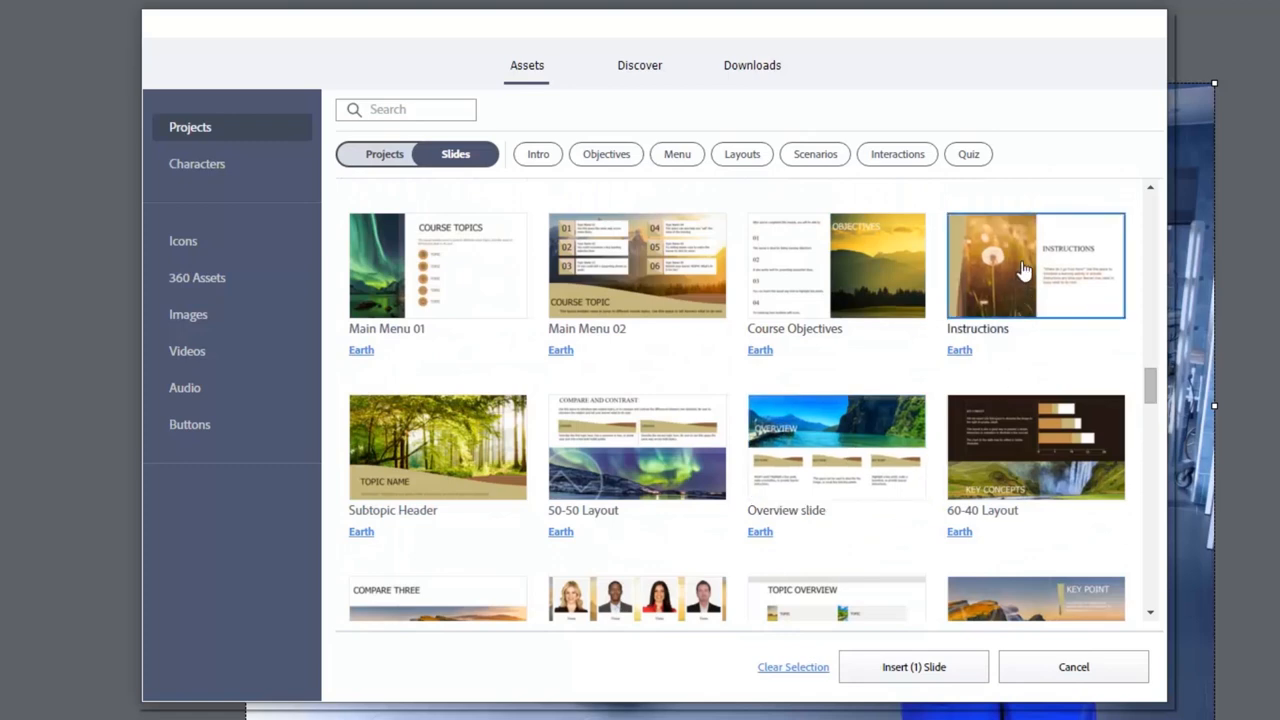
{"action": "left_click", "coordinate": [1036, 264]}
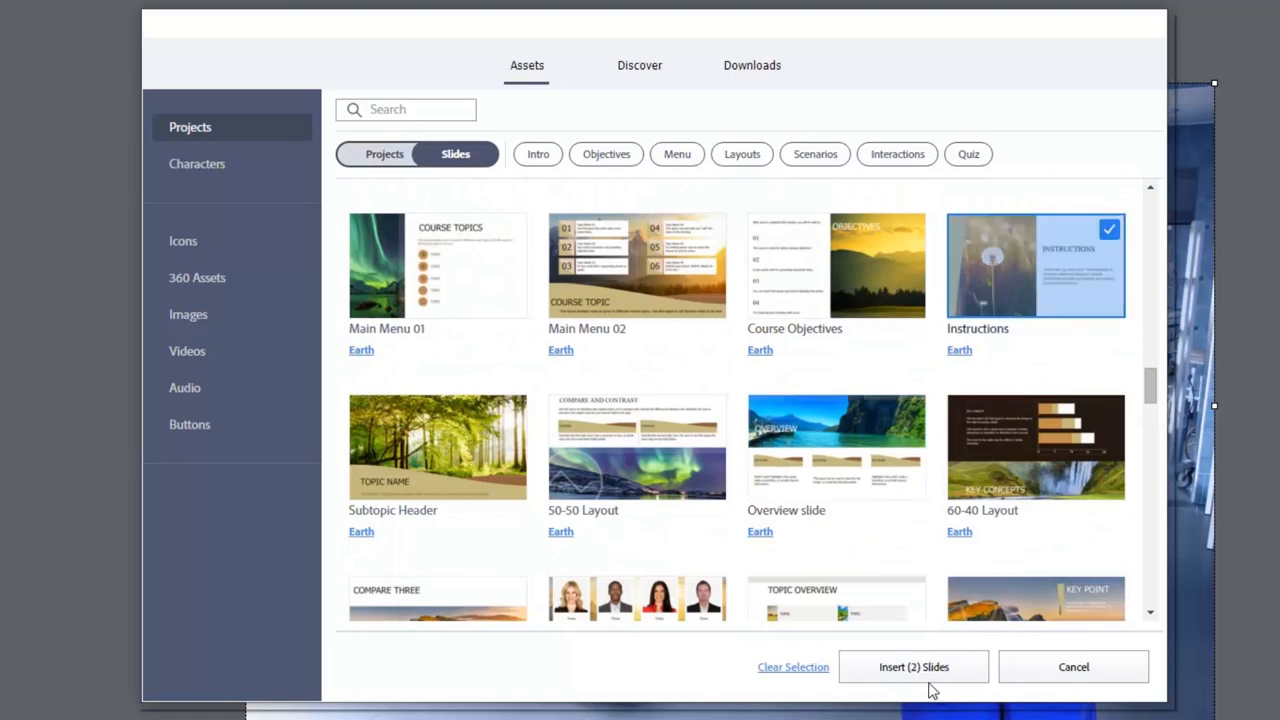
{"action": "left_click", "coordinate": [912, 668]}
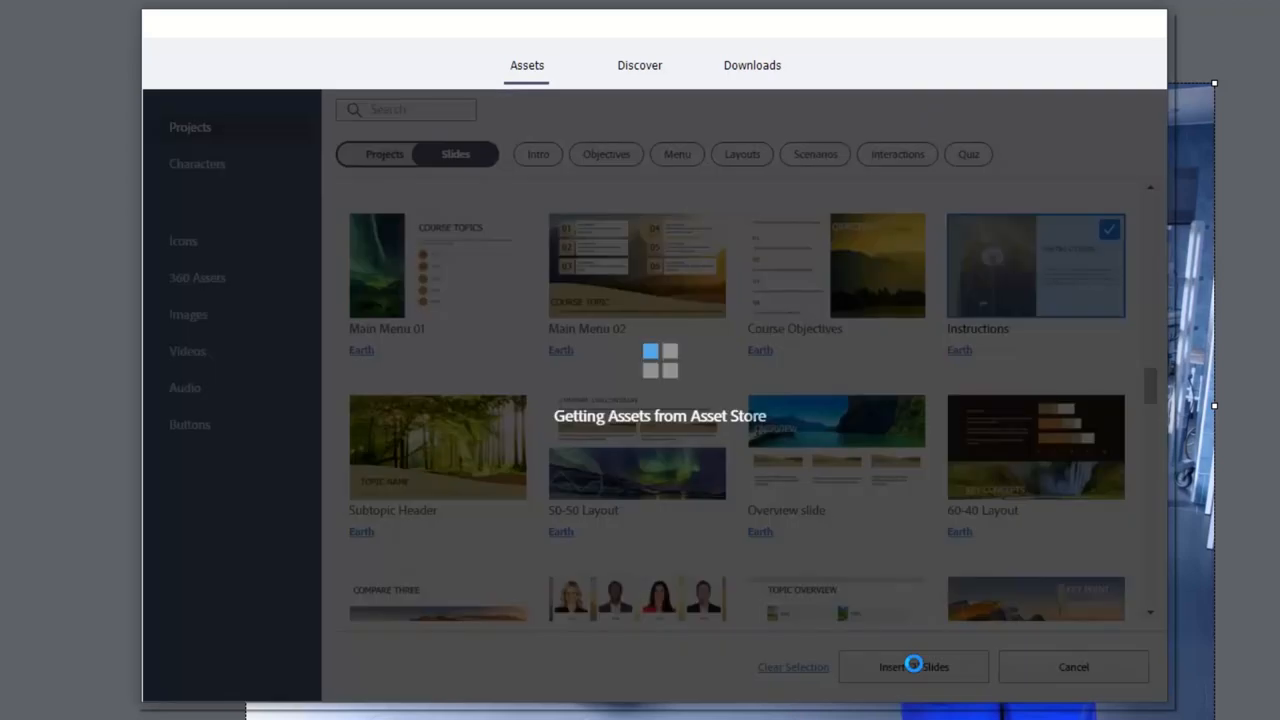
{"action": "left_click", "coordinate": [912, 668]}
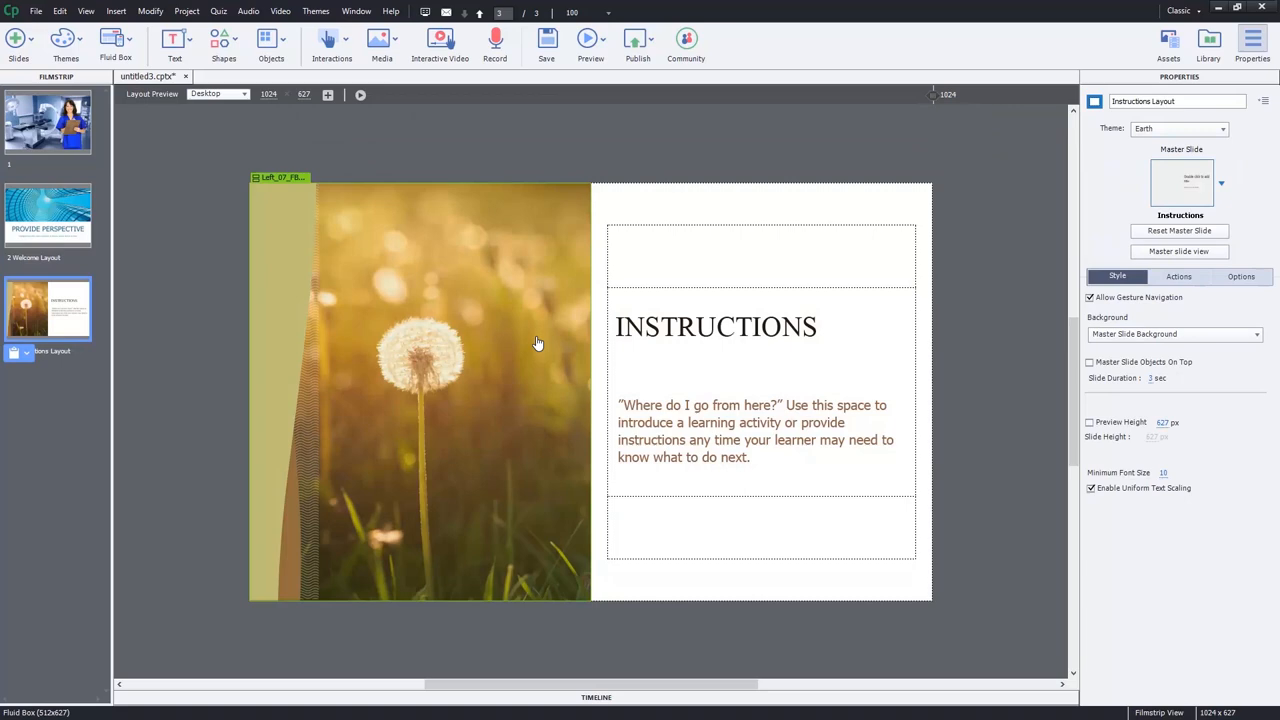
{"action": "mouse_move", "coordinate": [408, 296]}
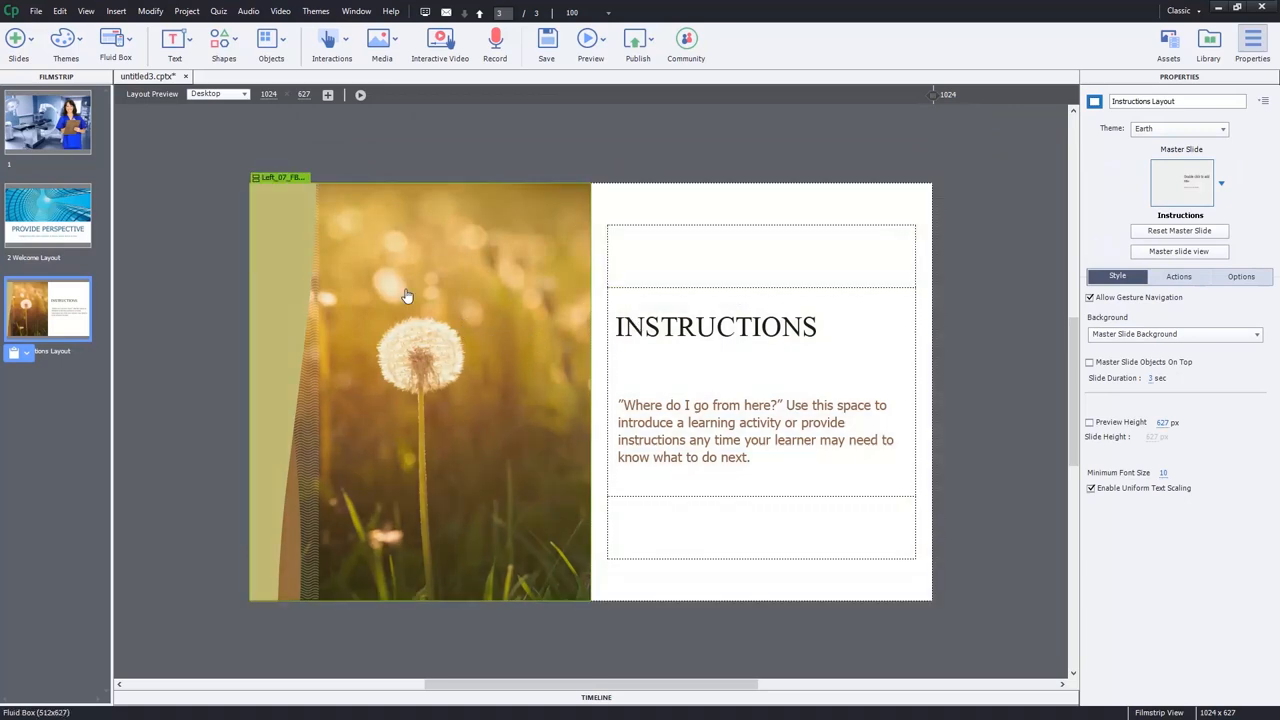
Show the theme options for the newly inserted Instructions slide in the Filmstrip
{"action": "left_click", "coordinate": [156, 238]}
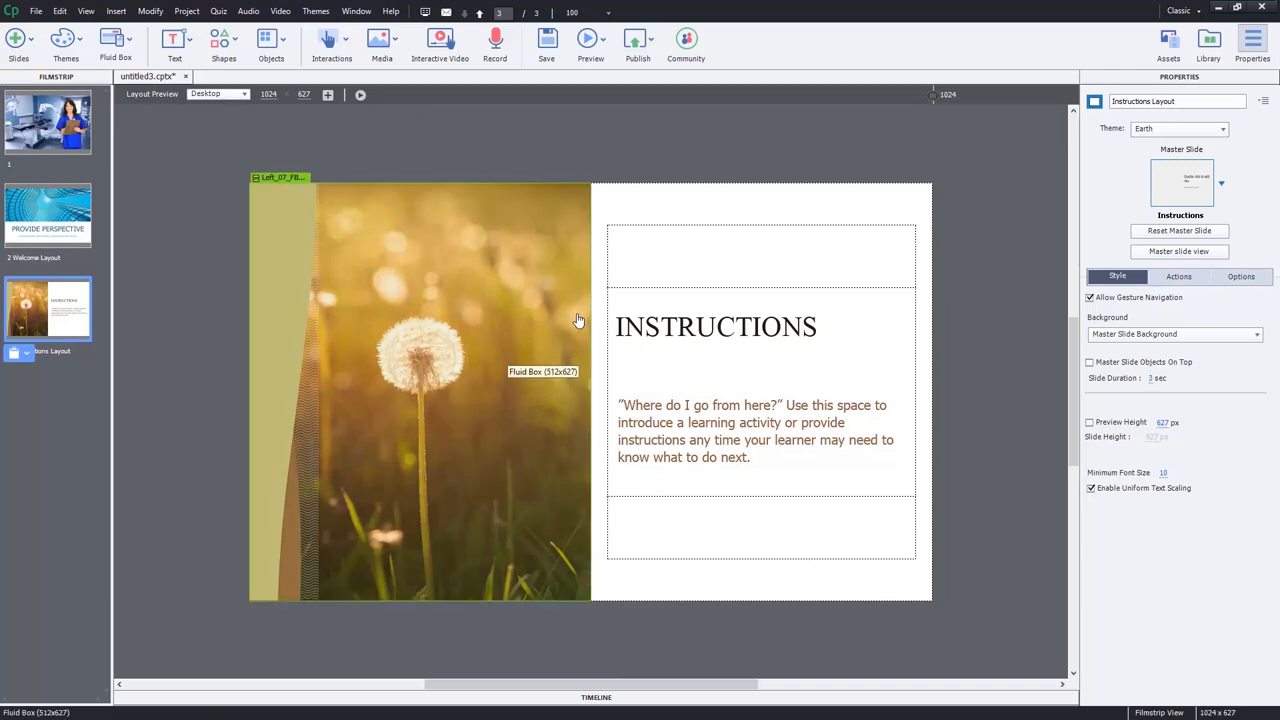
{"action": "mouse_move", "coordinate": [584, 316]}
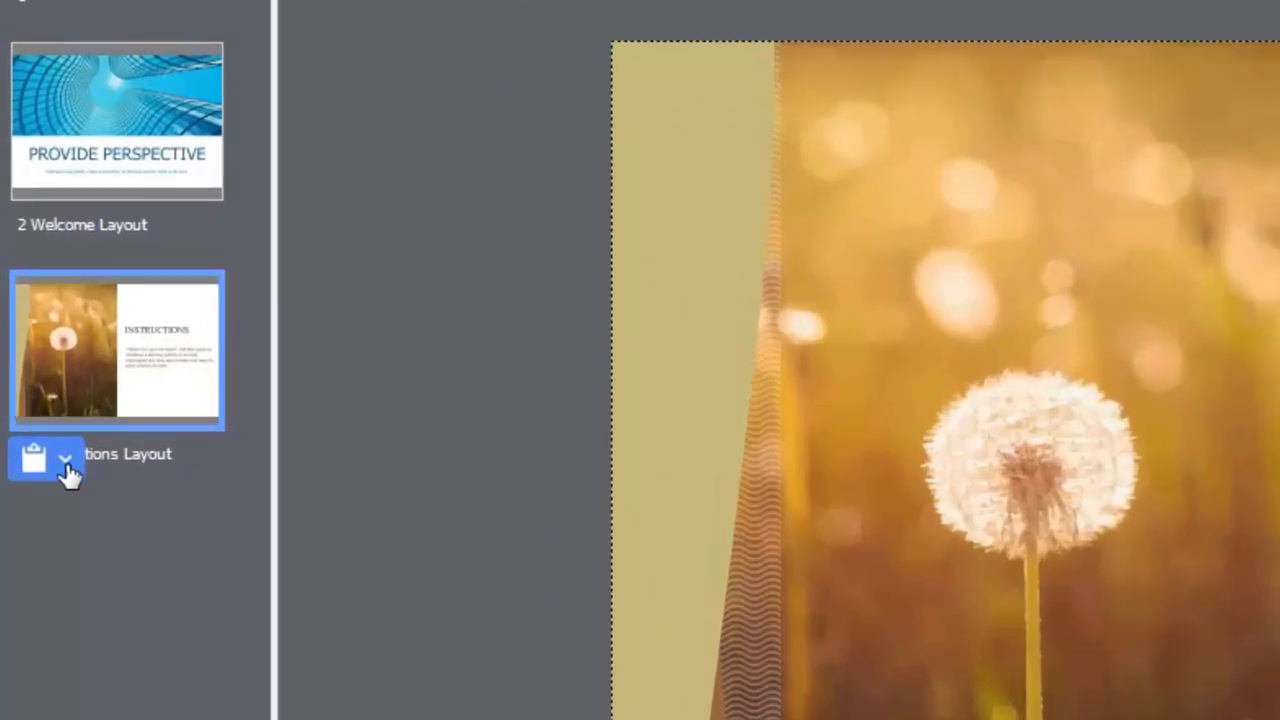
{"action": "mouse_move", "coordinate": [136, 376]}
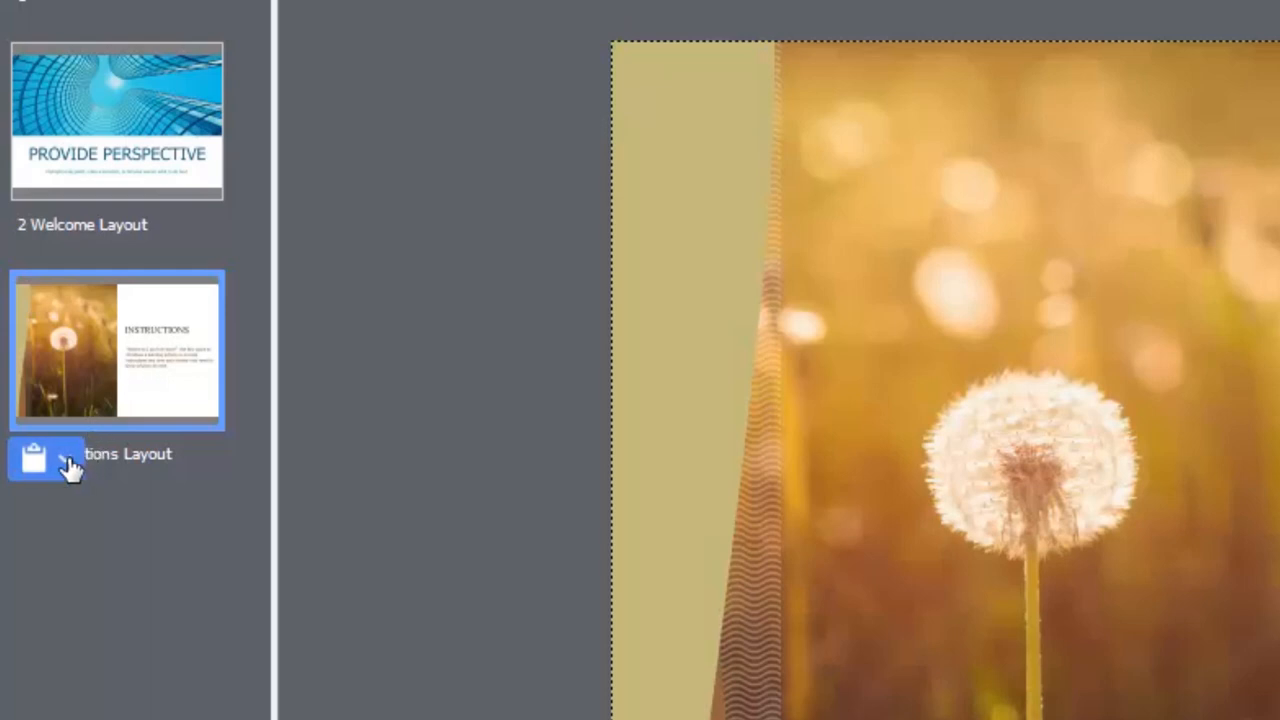
{"action": "left_click", "coordinate": [64, 462]}
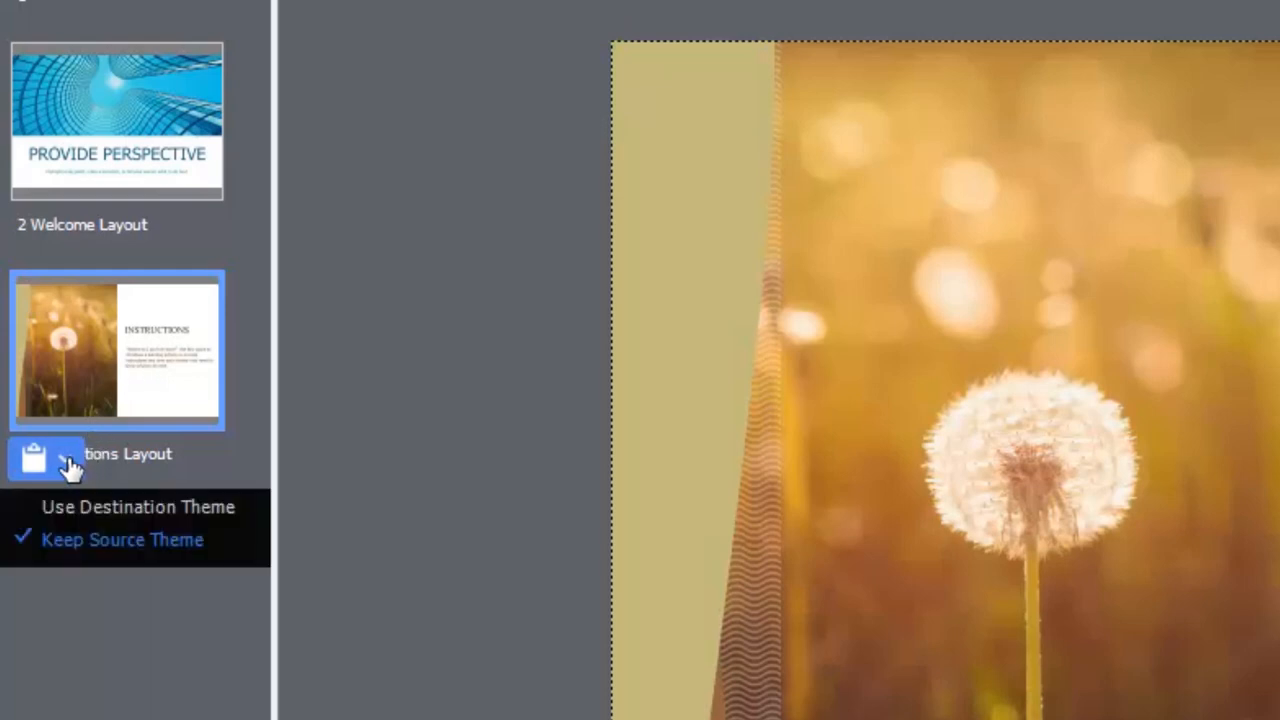
{"action": "mouse_move", "coordinate": [104, 516]}
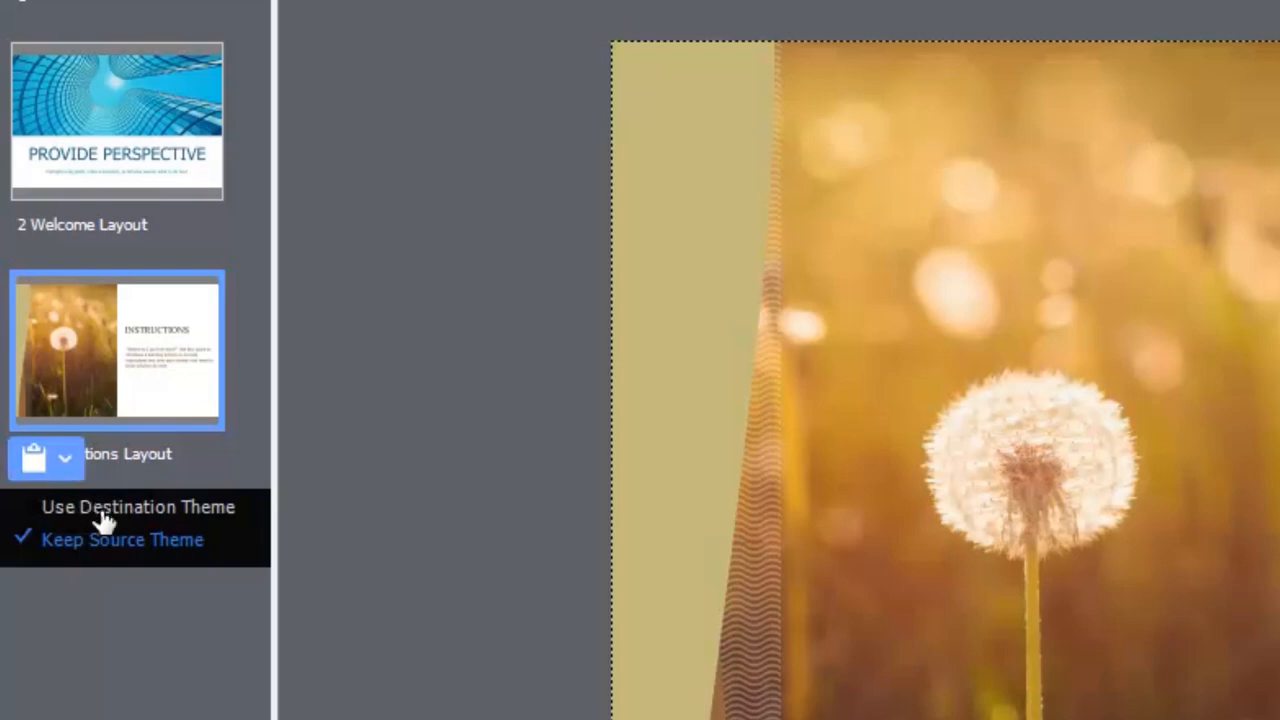
{"action": "mouse_move", "coordinate": [108, 558]}
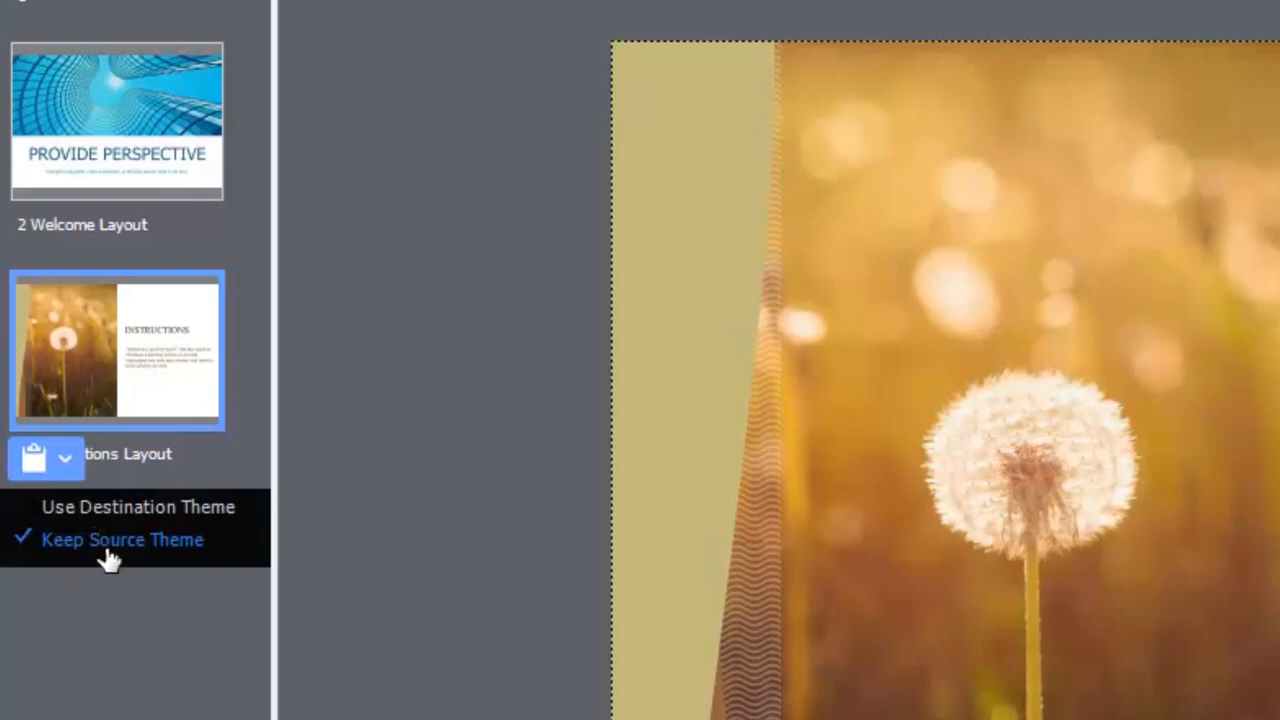
{"action": "mouse_move", "coordinate": [384, 624]}
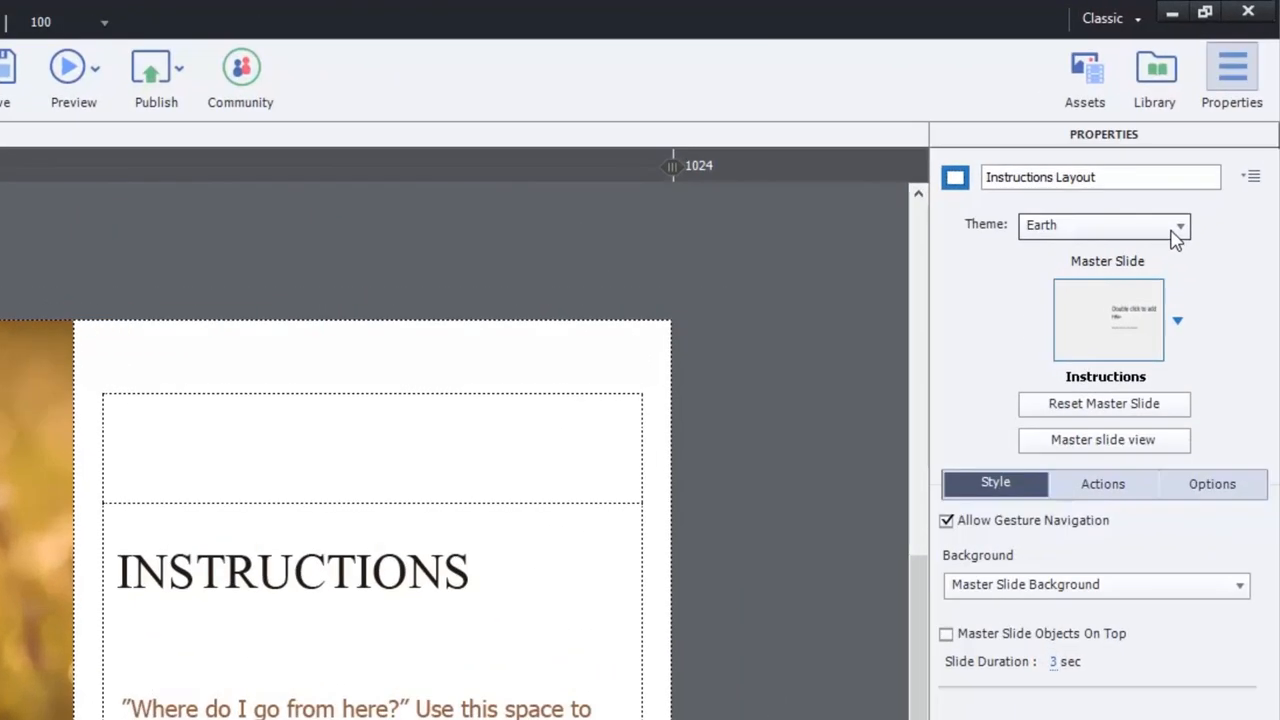
Keep the Earth theme for the Instructions slide from its theme list
{"action": "left_click", "coordinate": [1180, 224]}
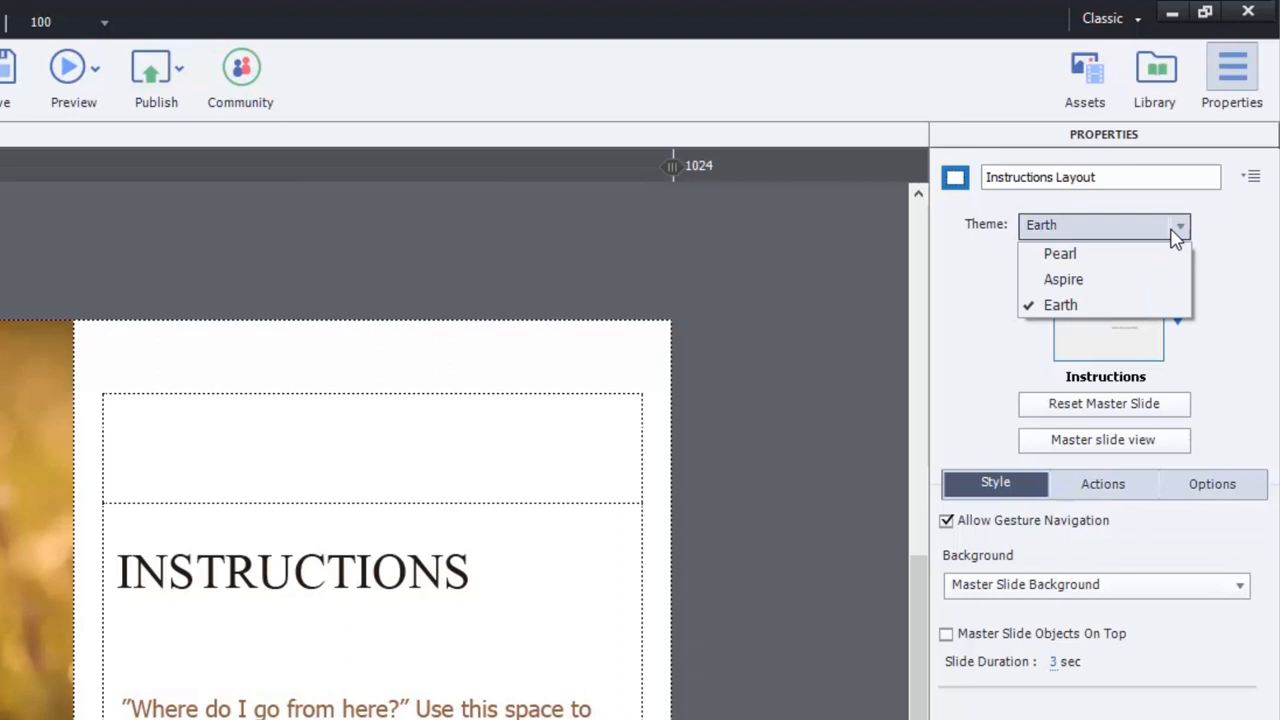
{"action": "mouse_move", "coordinate": [1138, 260]}
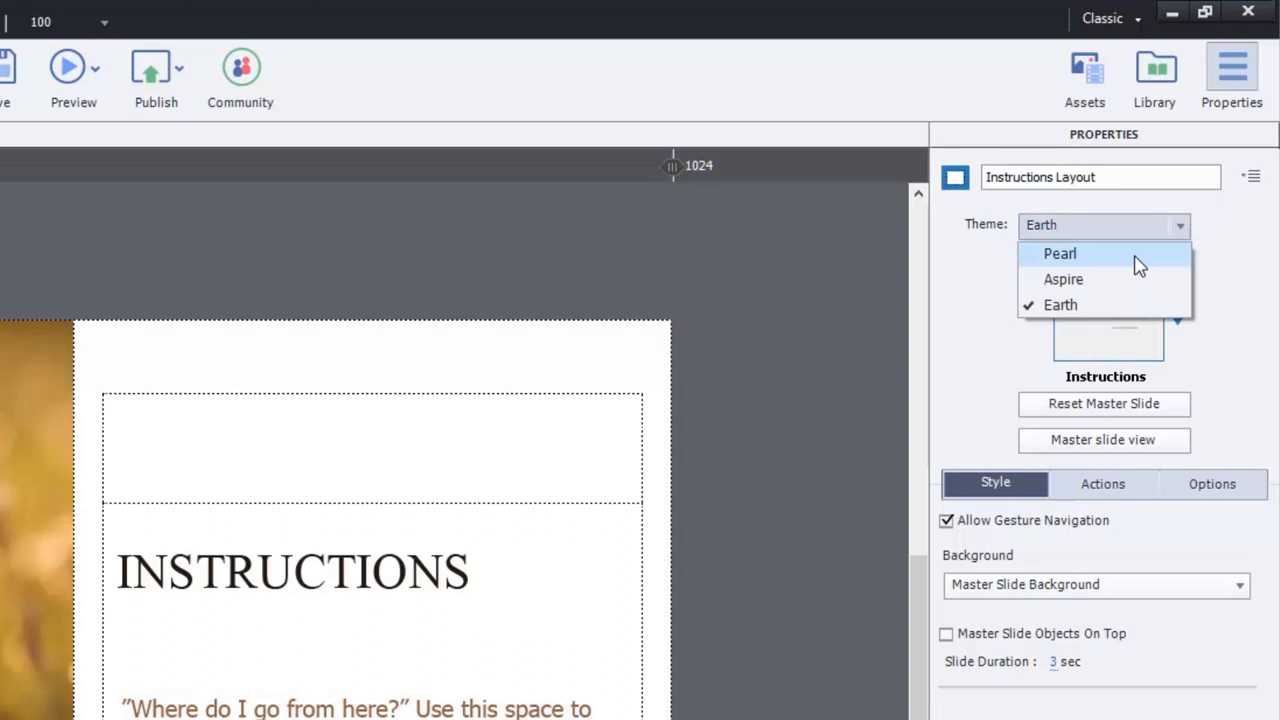
{"action": "mouse_move", "coordinate": [1130, 270]}
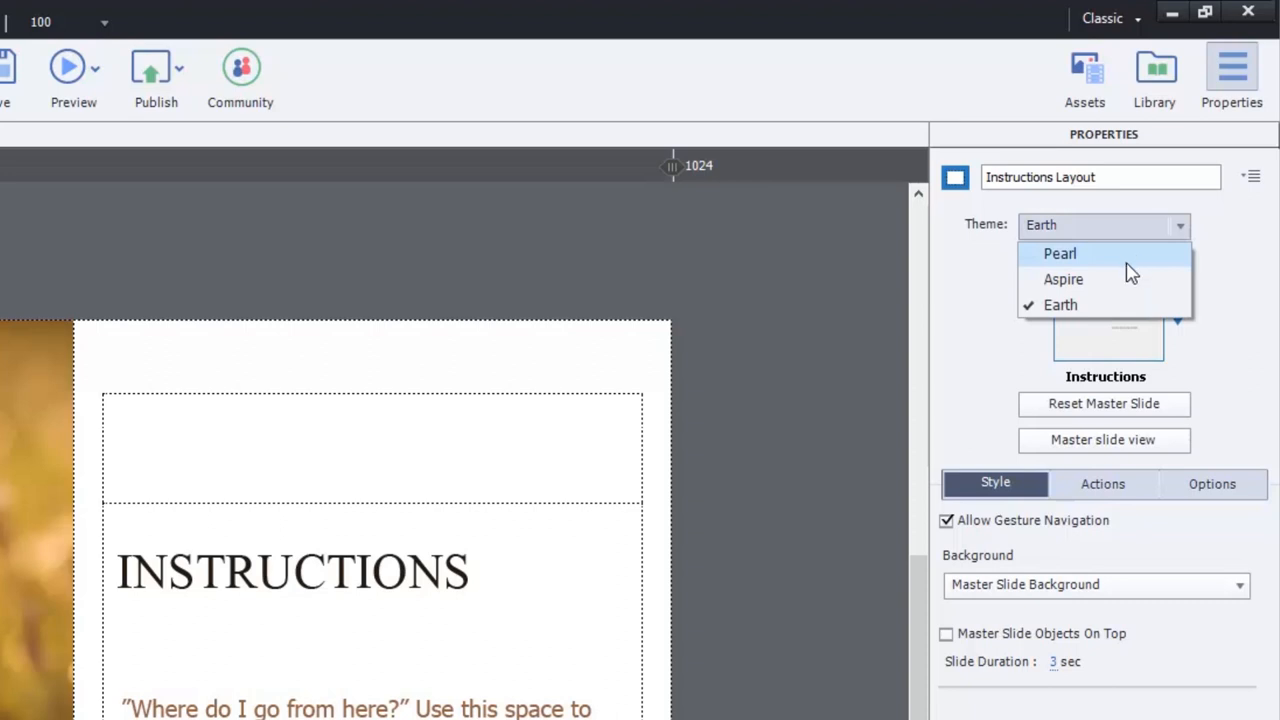
{"action": "mouse_move", "coordinate": [1088, 304]}
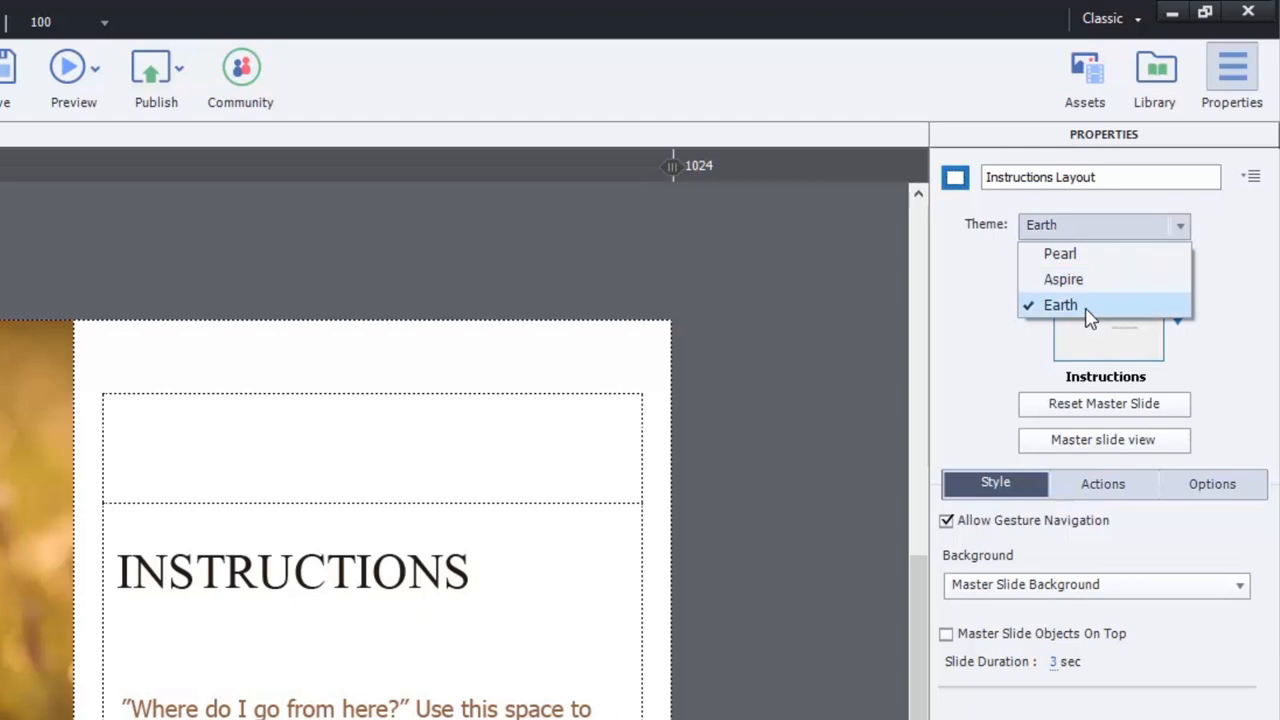
{"action": "left_click", "coordinate": [1060, 304]}
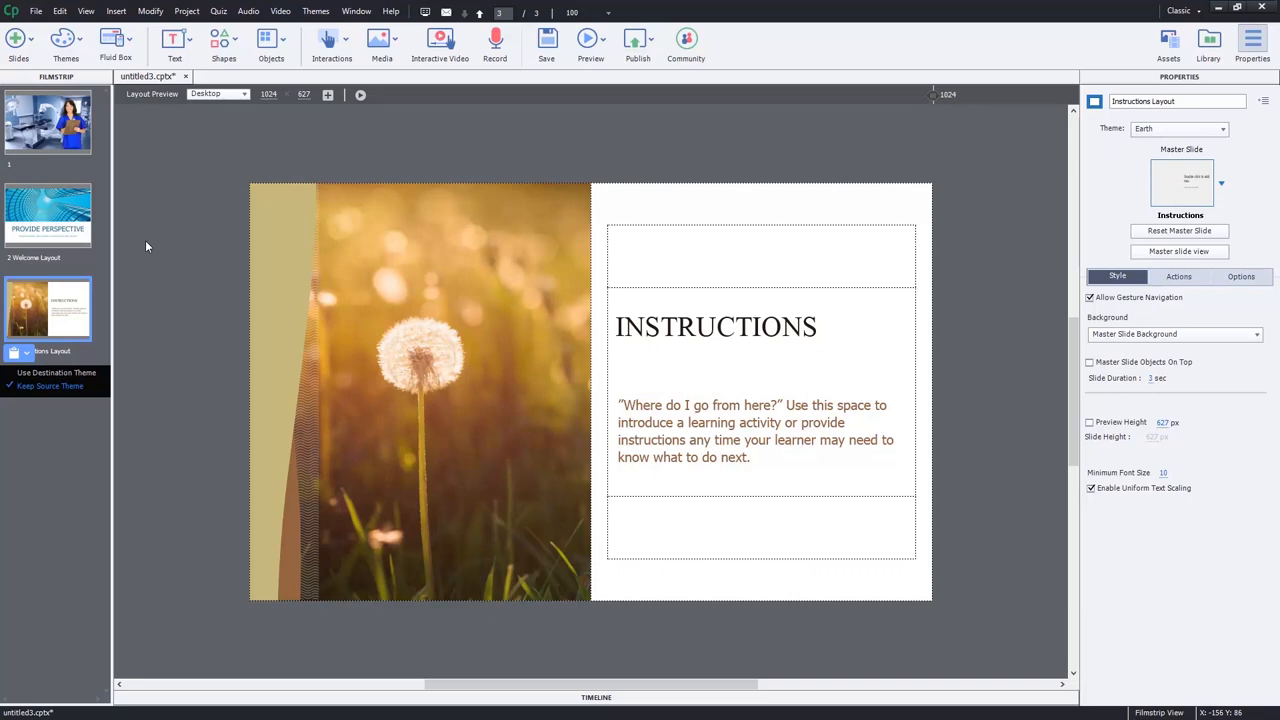
{"action": "mouse_move", "coordinate": [184, 220]}
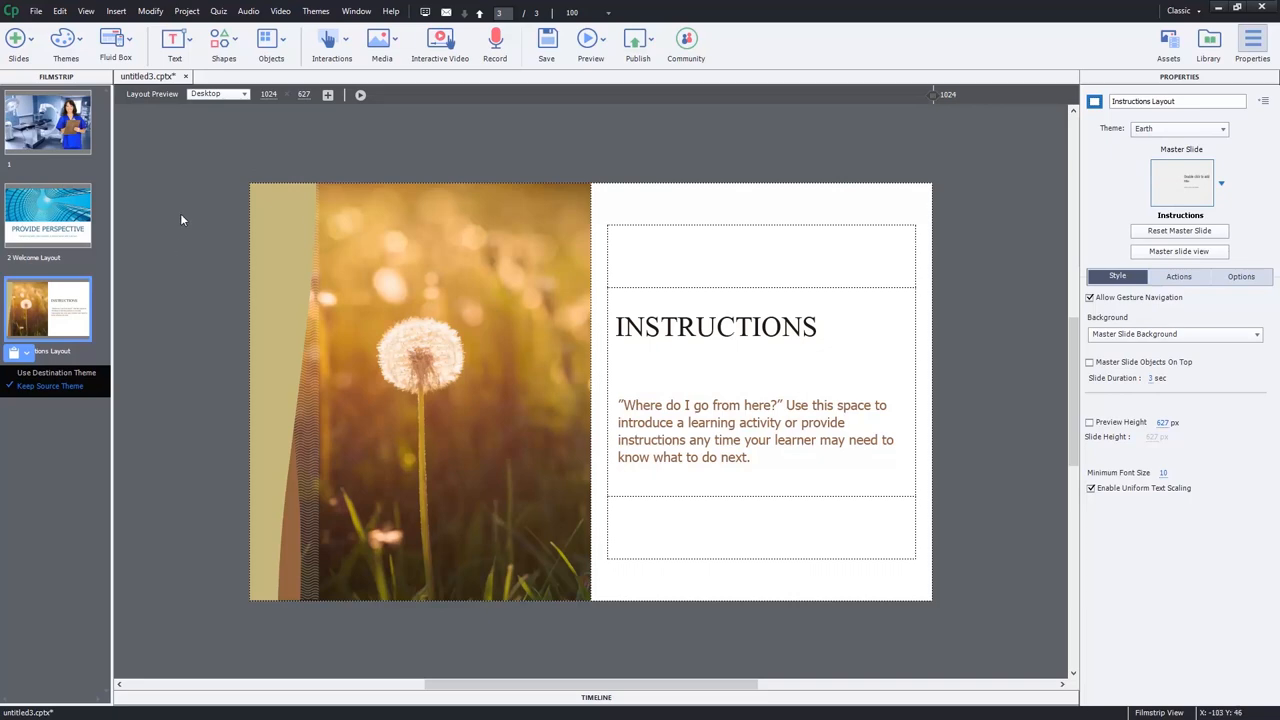
{"action": "mouse_move", "coordinate": [70, 230]}
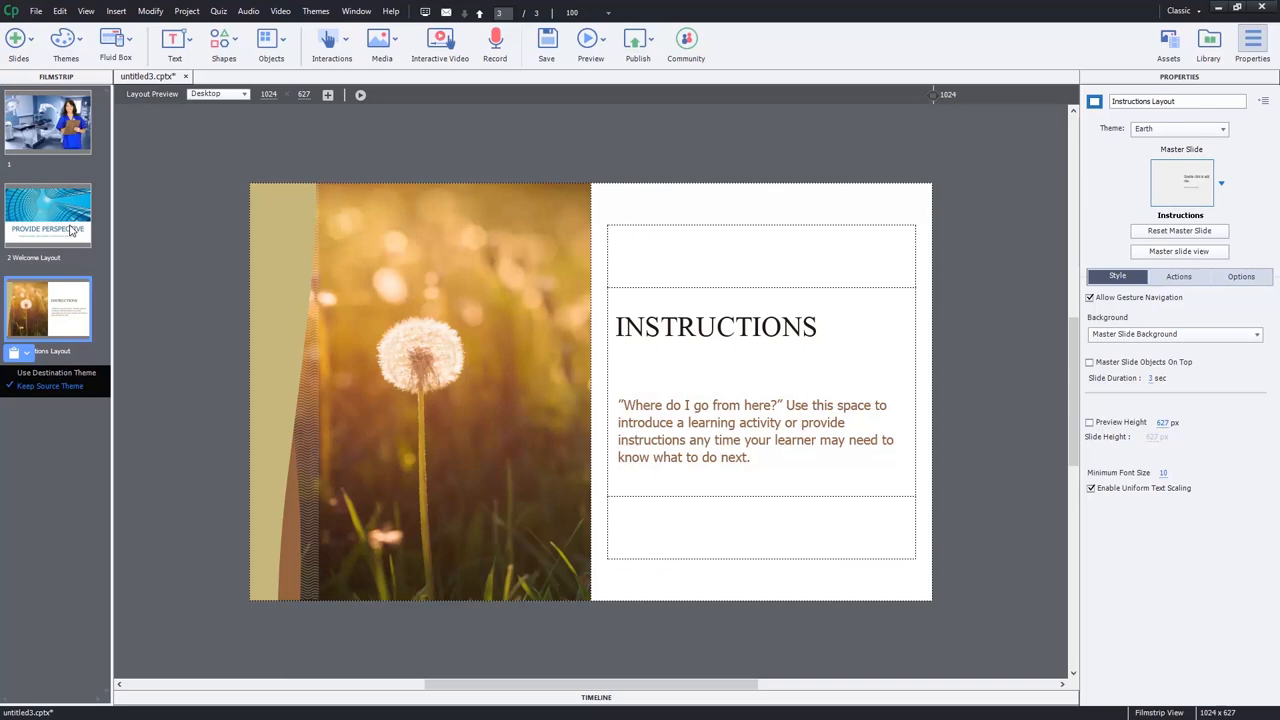
View the master slides behind the Aspire Welcome slide
{"action": "left_click", "coordinate": [48, 216]}
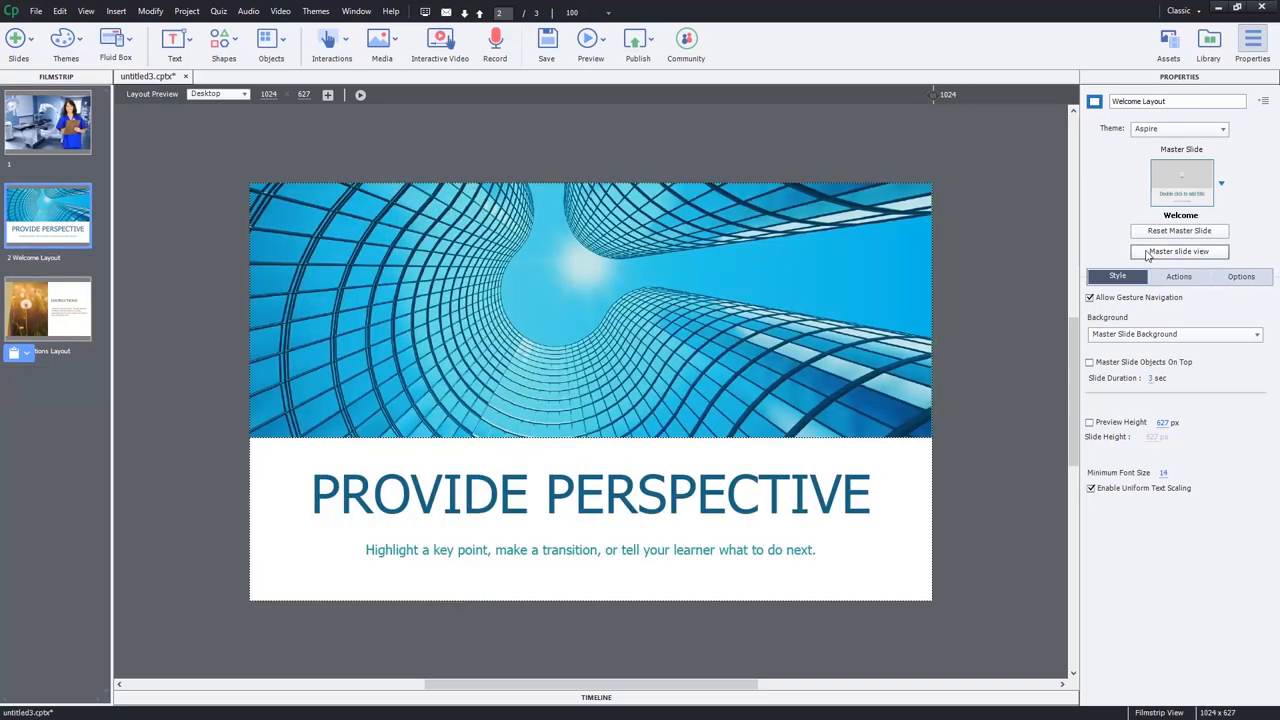
{"action": "left_click", "coordinate": [1178, 252]}
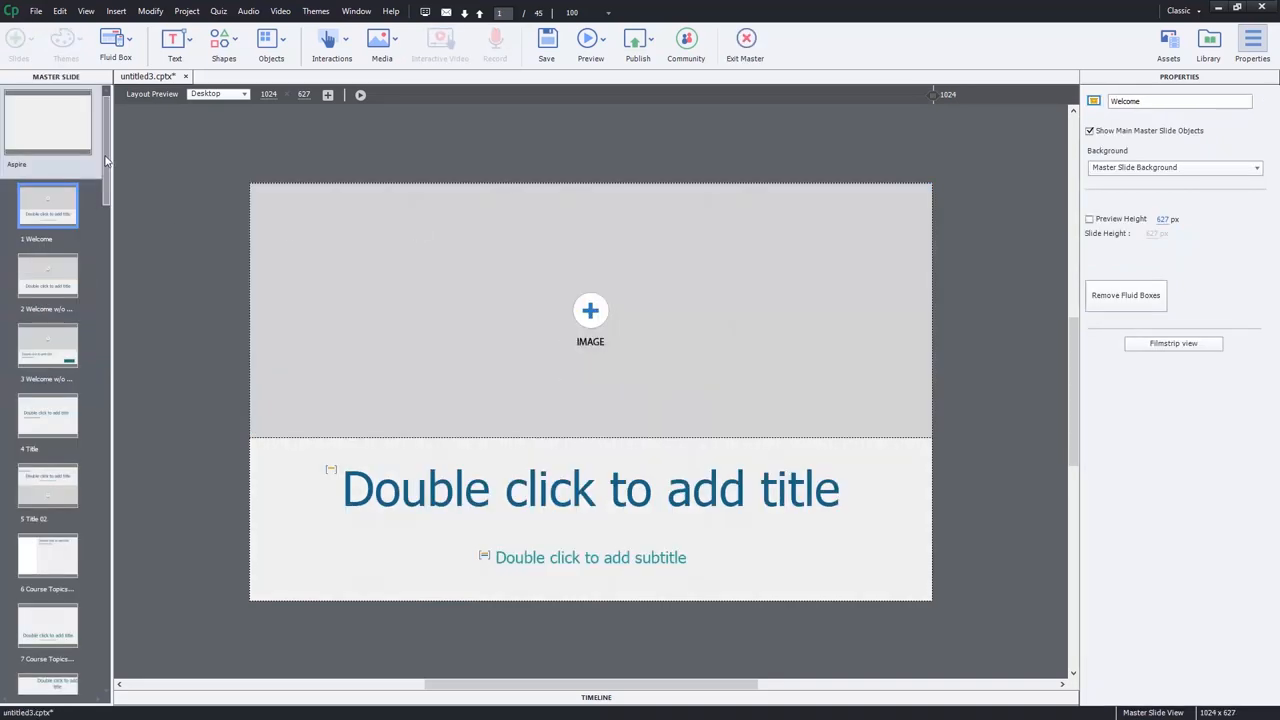
{"action": "scroll", "scroll_direction": "down", "scroll_amount": 3}
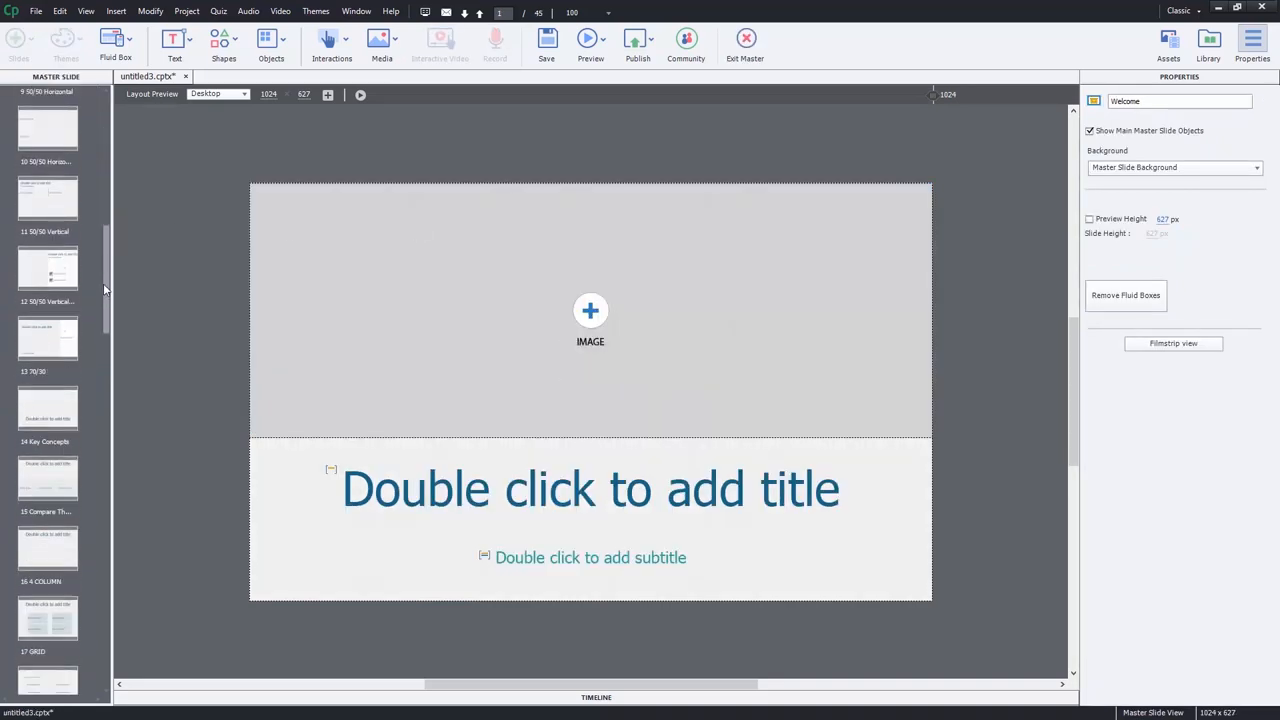
{"action": "scroll", "scroll_direction": "down", "scroll_amount": 3}
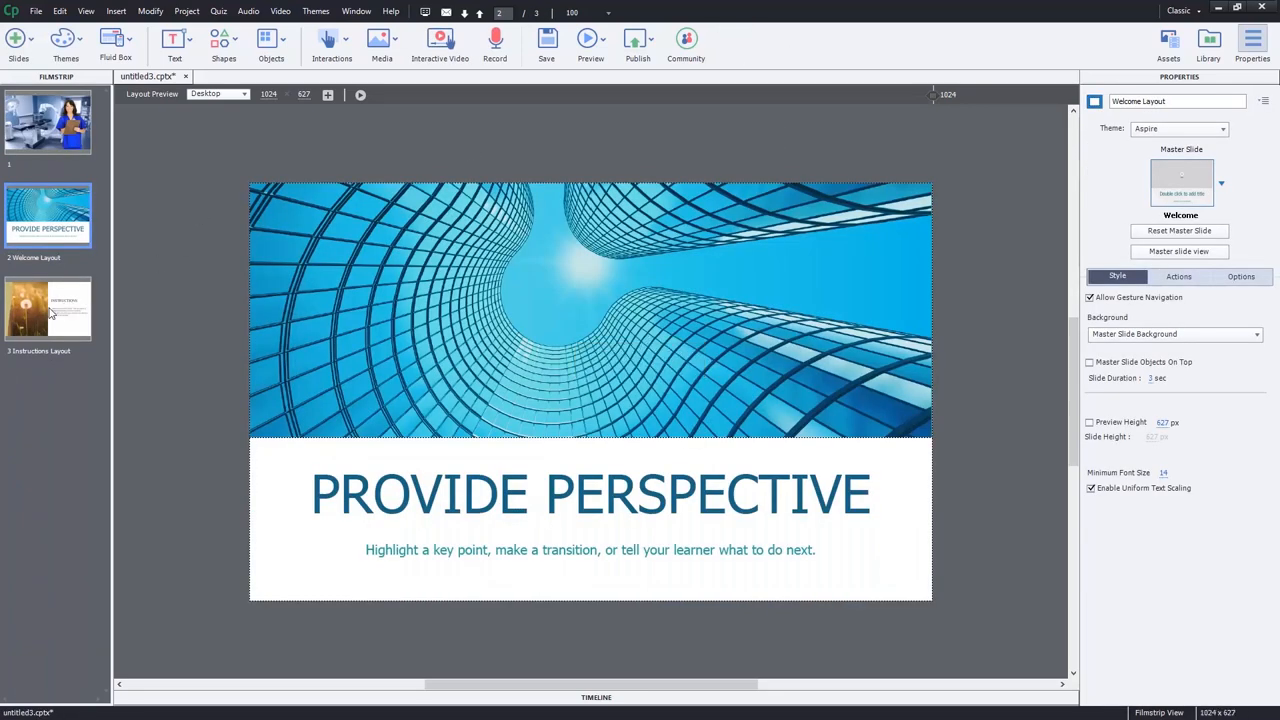
Switch to the Instructions slide's Earth master slides and show its Welcome master layout
{"action": "left_click", "coordinate": [48, 308]}
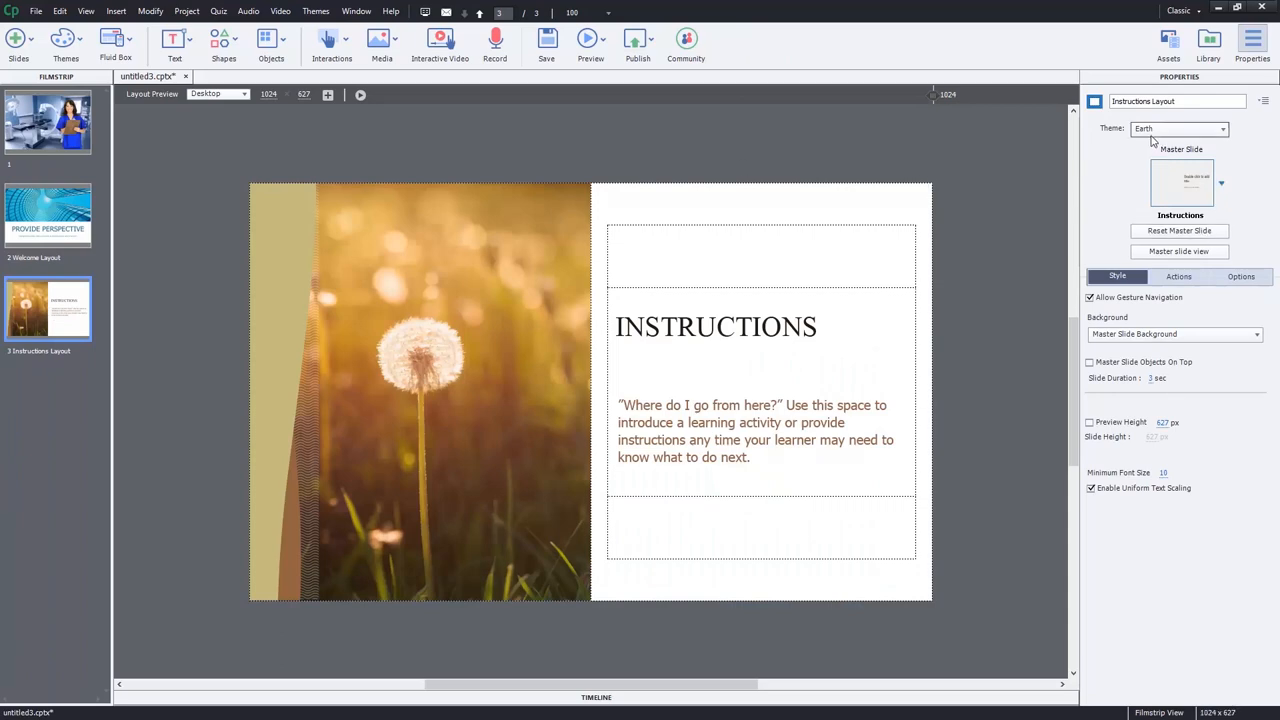
{"action": "left_click", "coordinate": [1178, 252]}
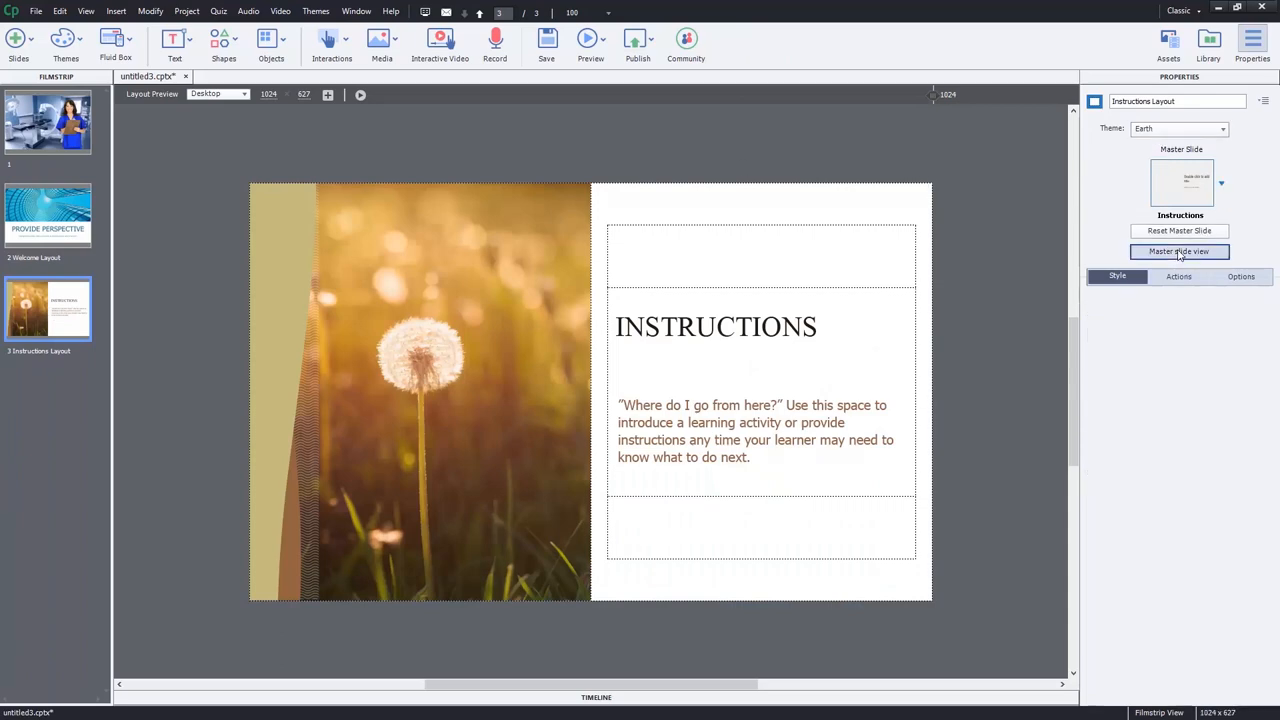
{"action": "left_click", "coordinate": [1178, 252]}
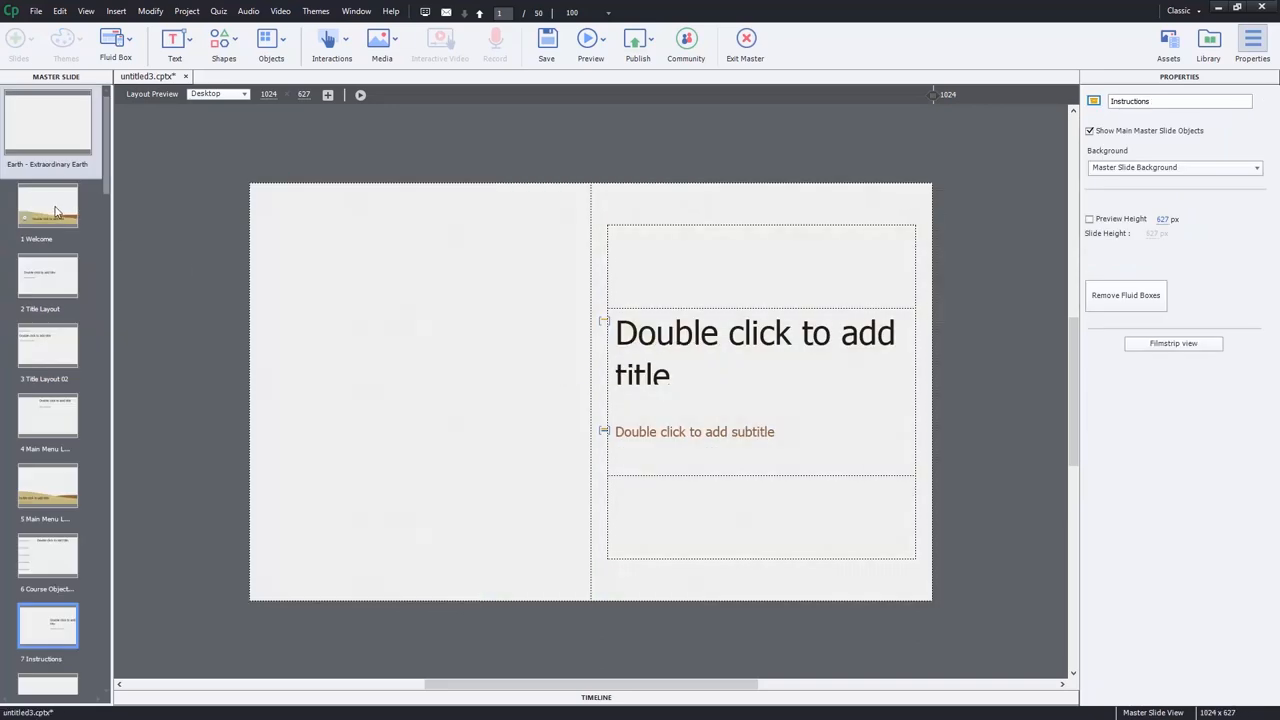
{"action": "left_click", "coordinate": [48, 204]}
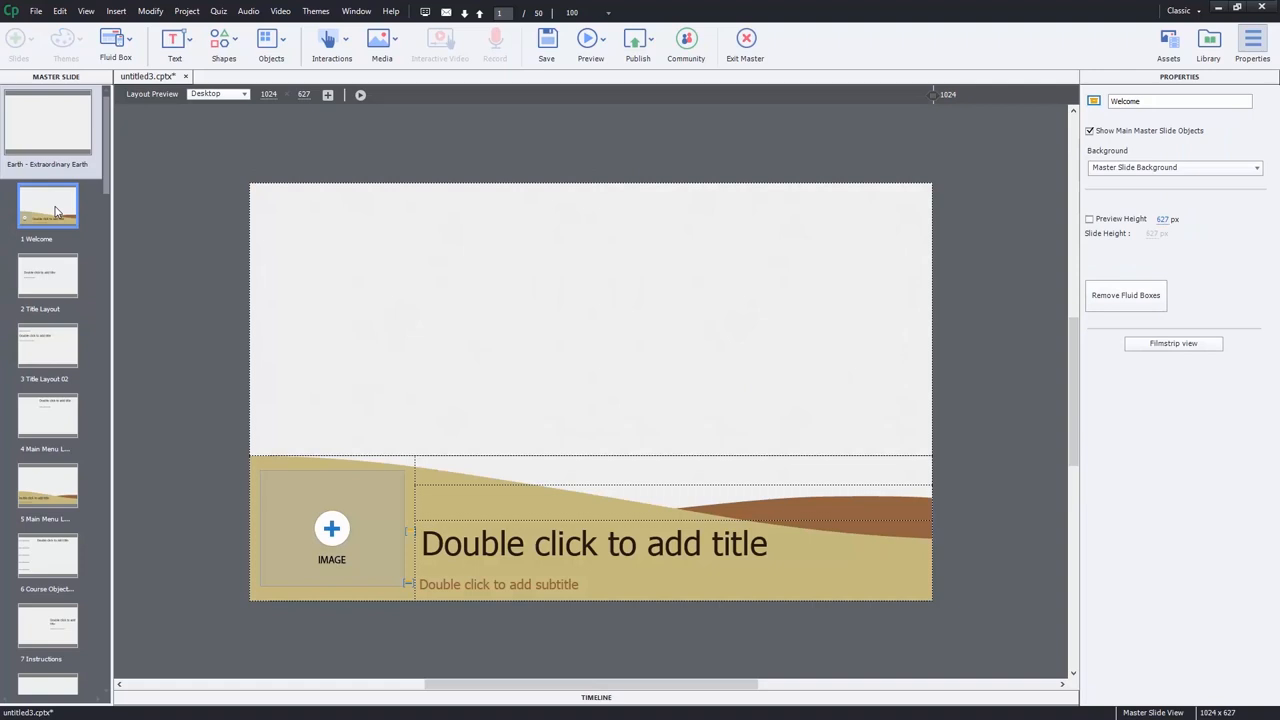
{"action": "mouse_move", "coordinate": [746, 40]}
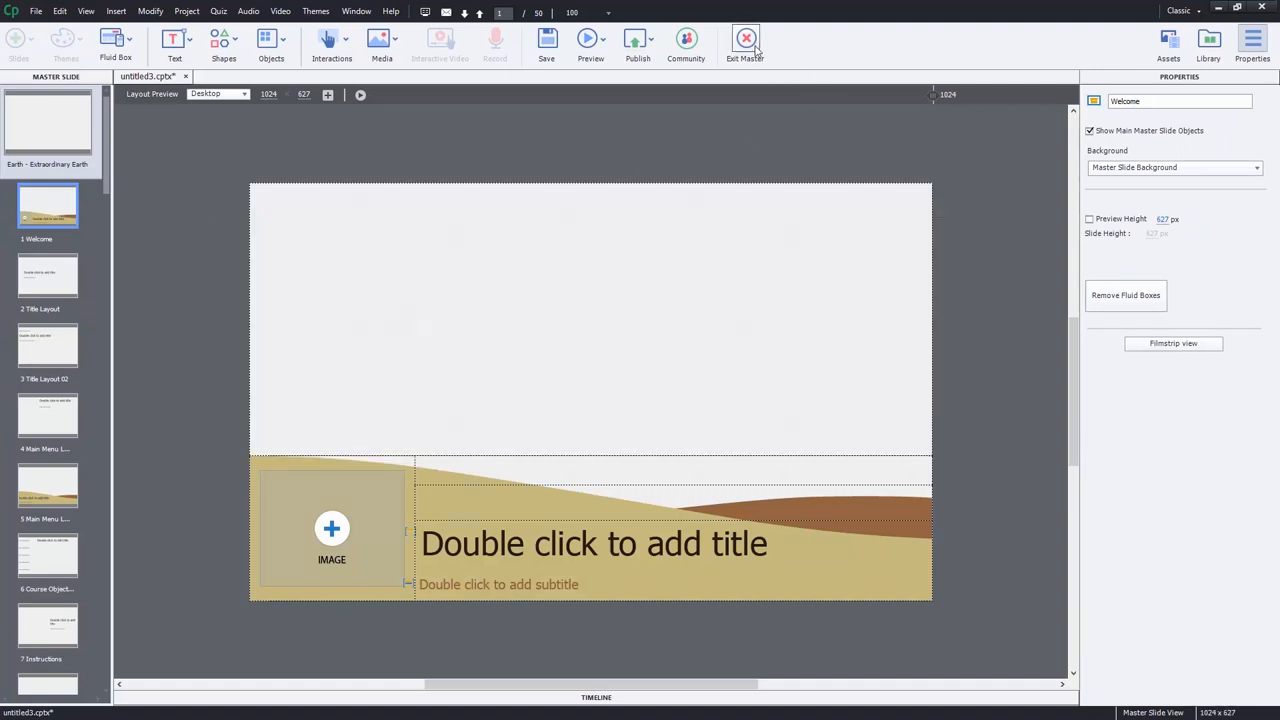
{"action": "mouse_move", "coordinate": [746, 40]}
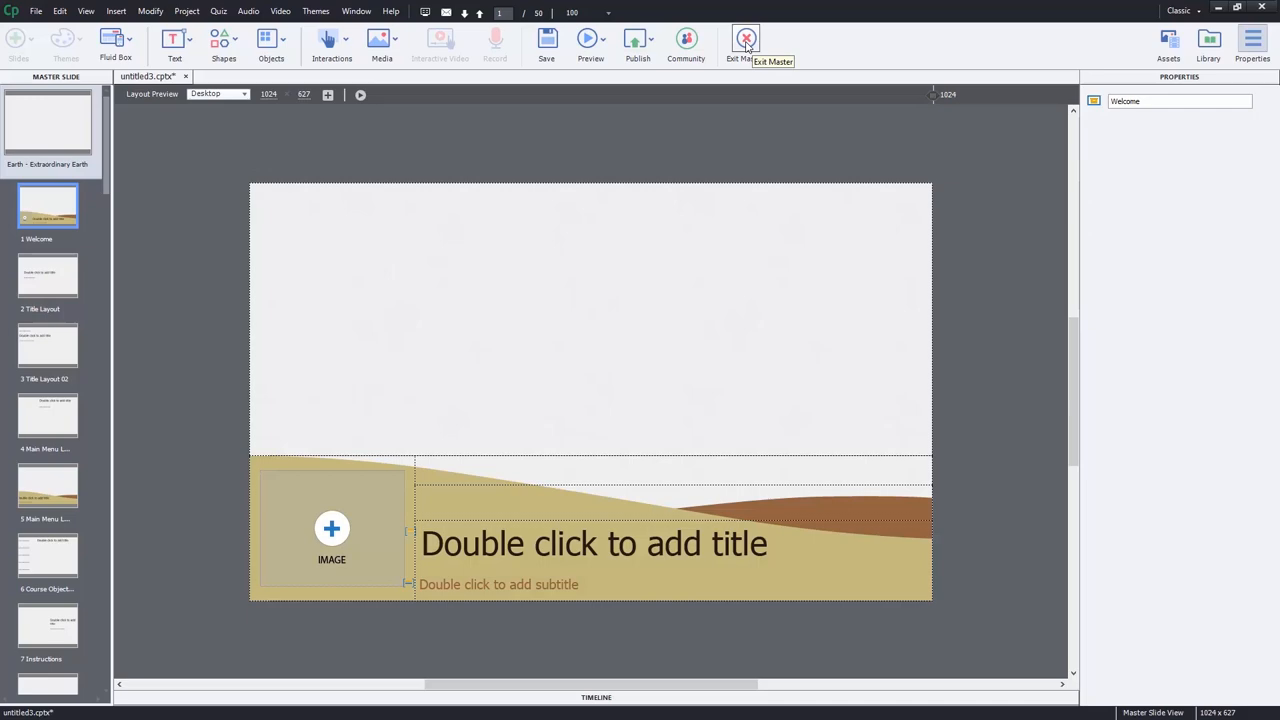
Exit master editing and open the League template as a new project from the Projects assets
{"action": "left_click", "coordinate": [746, 38]}
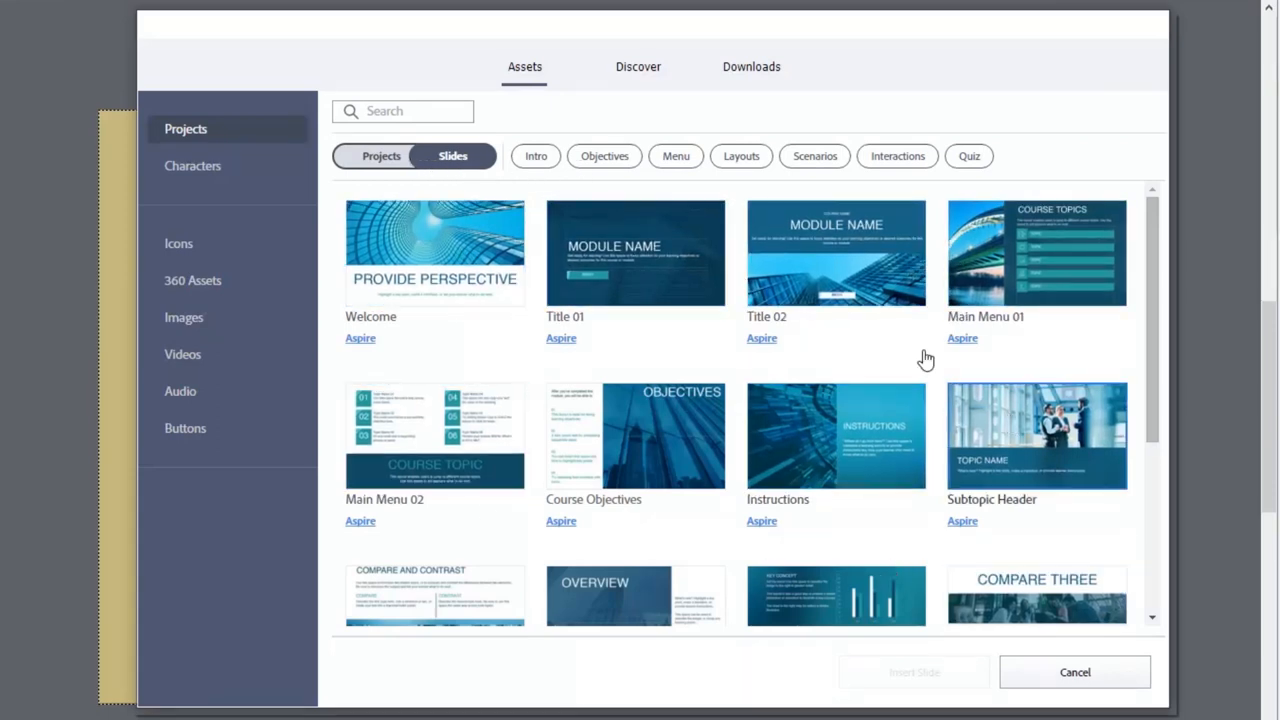
{"action": "left_click", "coordinate": [380, 156]}
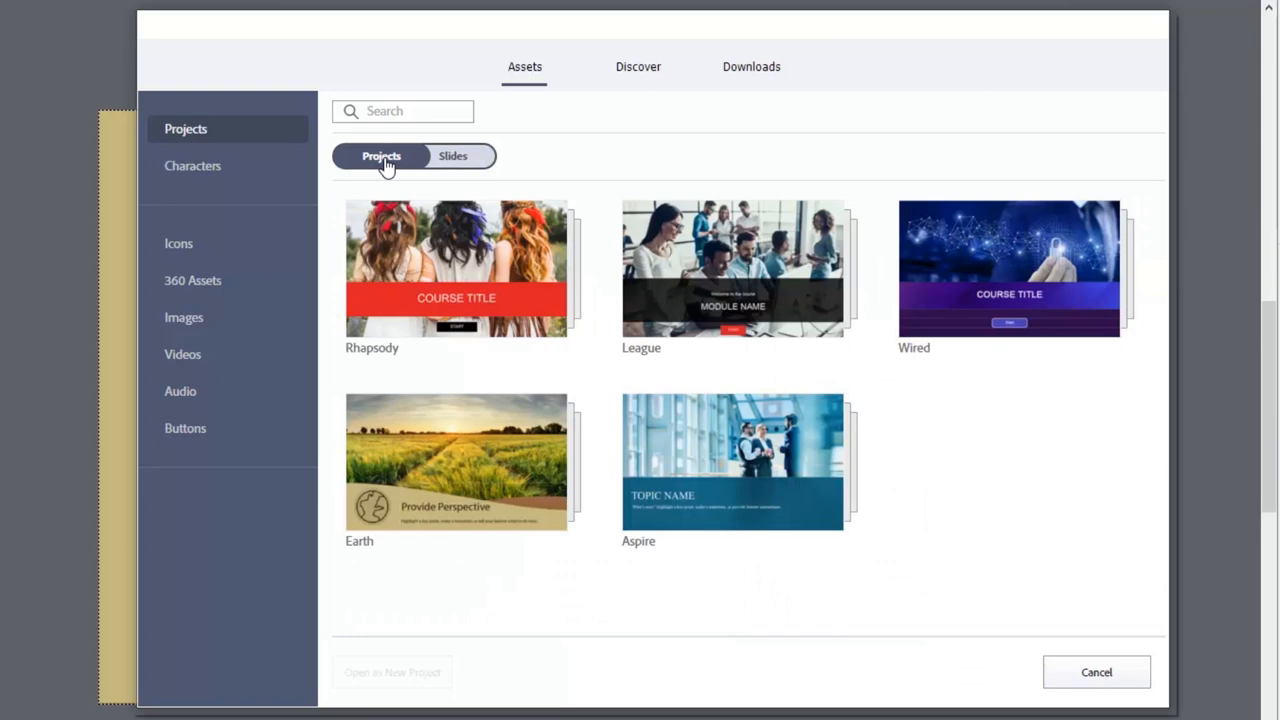
{"action": "mouse_move", "coordinate": [616, 224]}
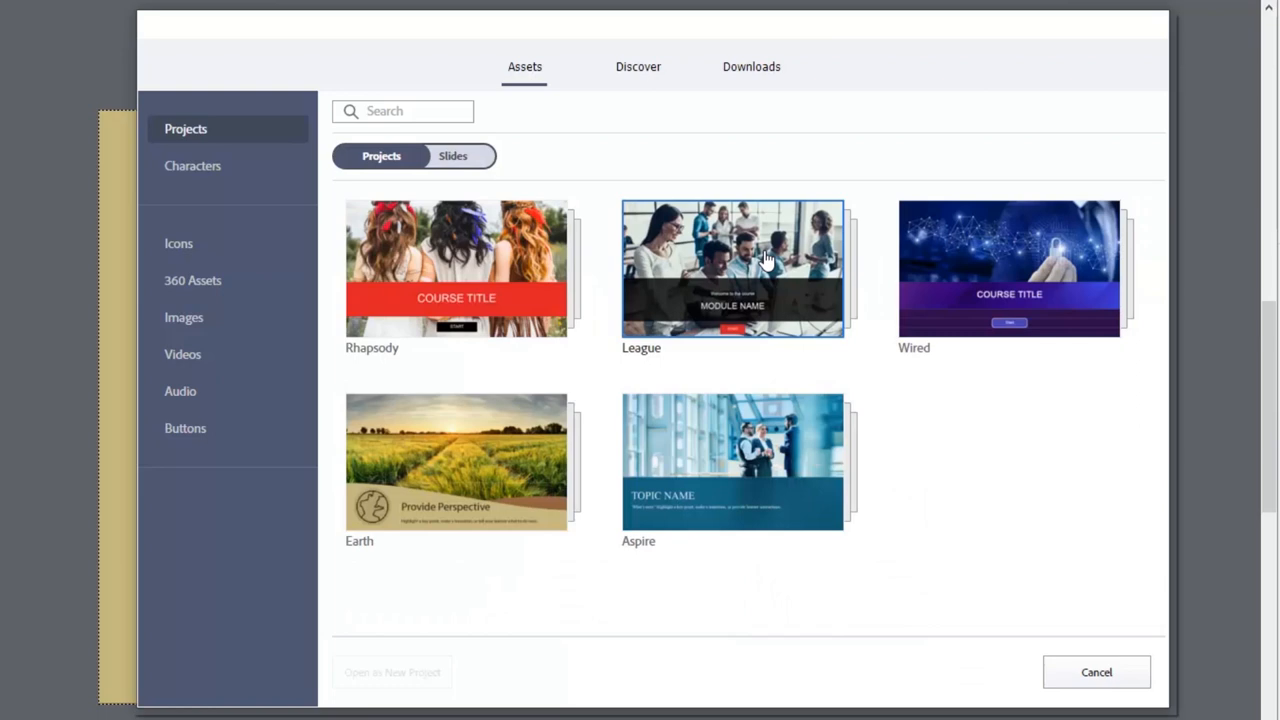
{"action": "mouse_move", "coordinate": [744, 252]}
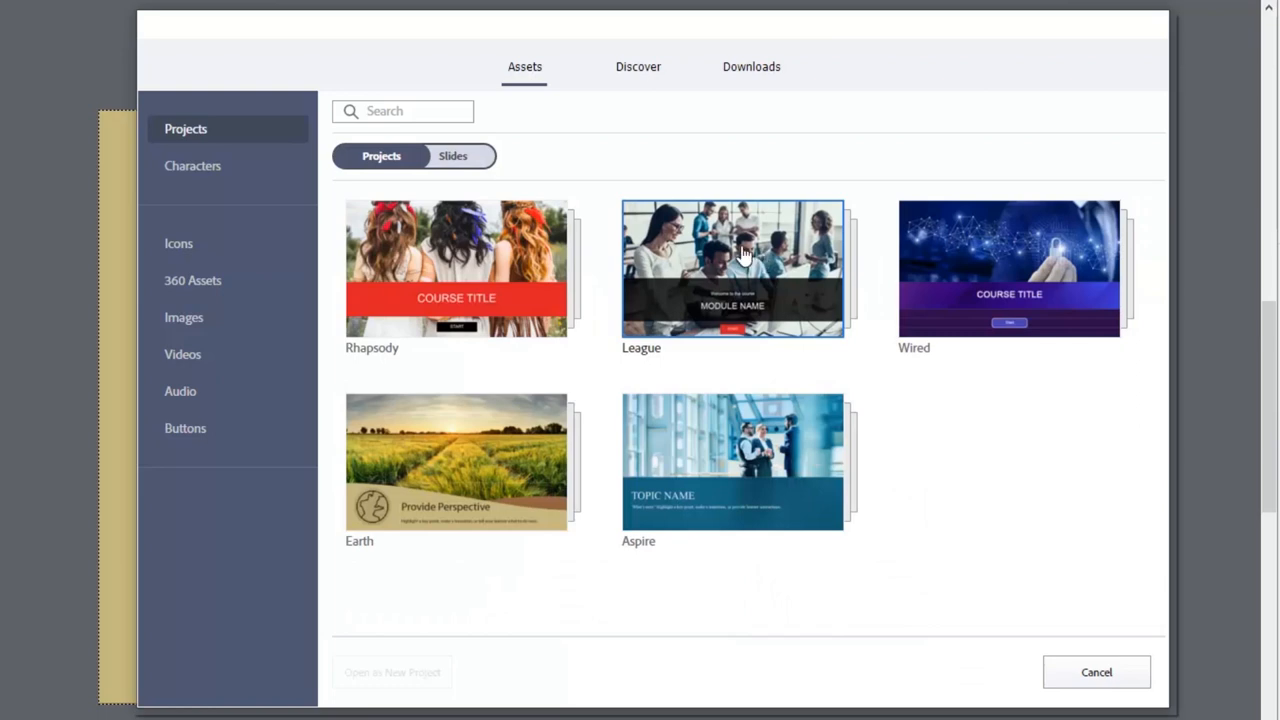
{"action": "left_click", "coordinate": [732, 268]}
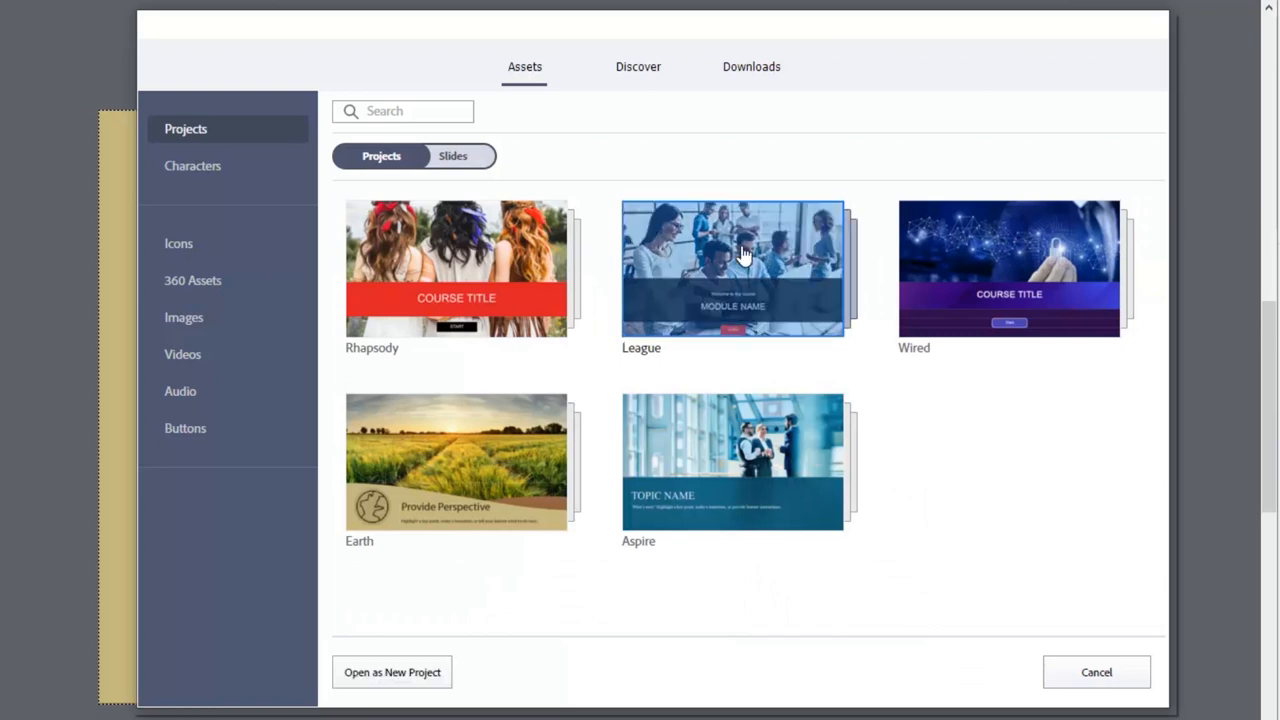
{"action": "mouse_move", "coordinate": [790, 304]}
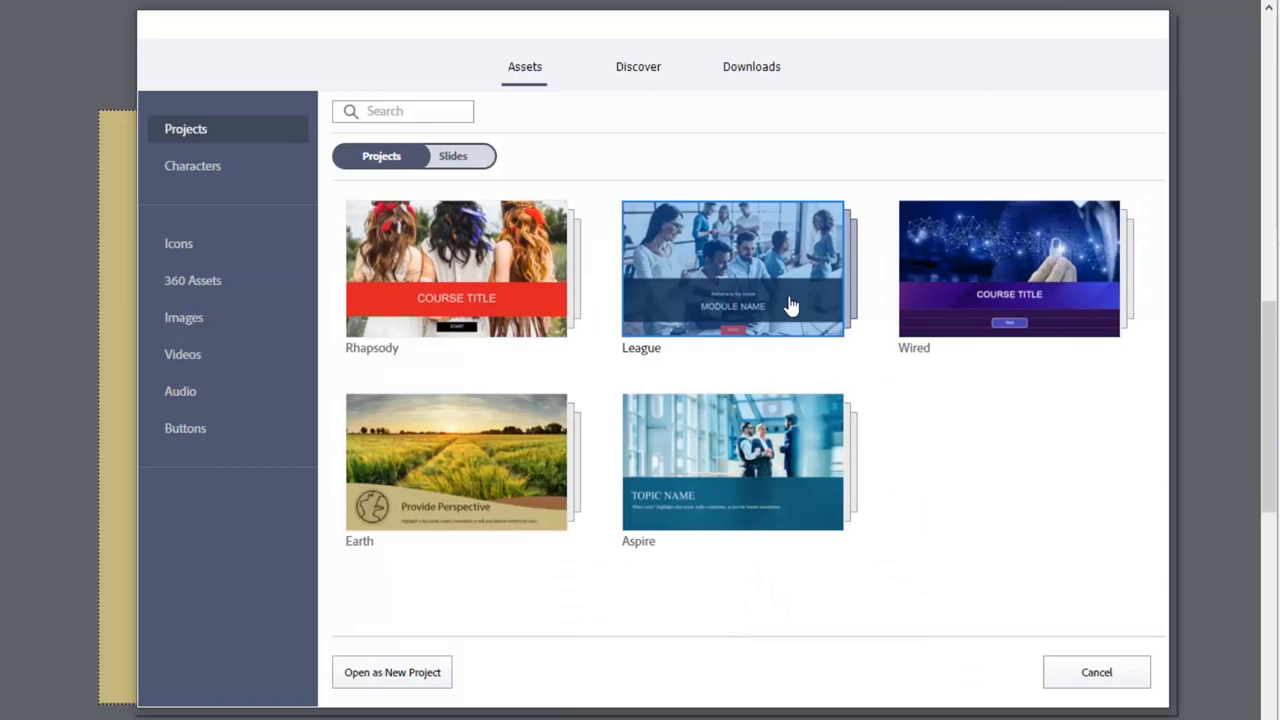
{"action": "mouse_move", "coordinate": [744, 290]}
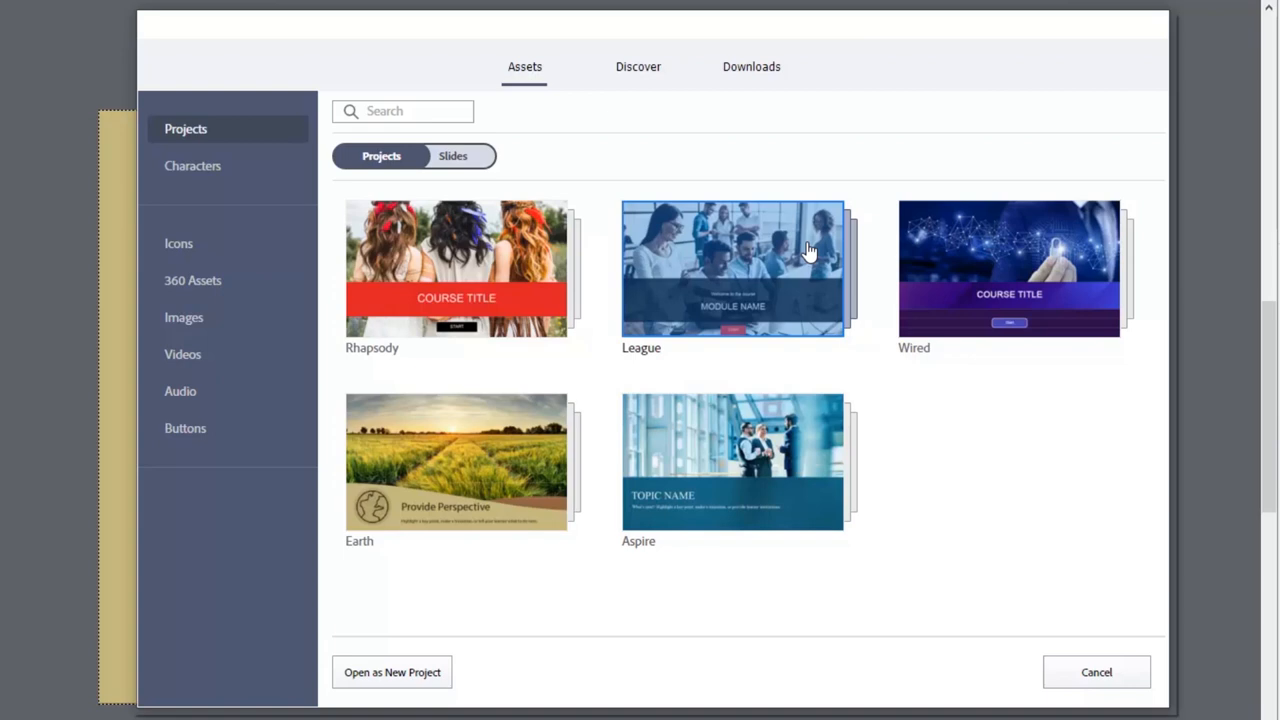
{"action": "mouse_move", "coordinate": [704, 248]}
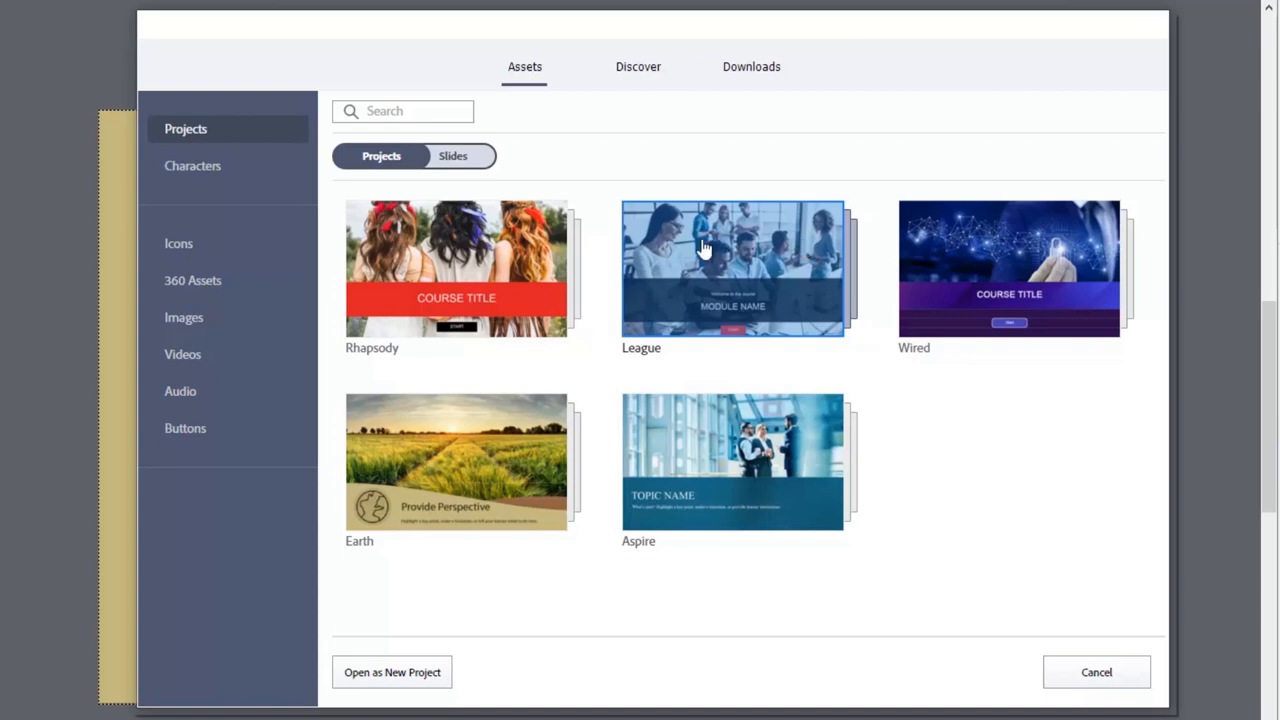
{"action": "mouse_move", "coordinate": [398, 680]}
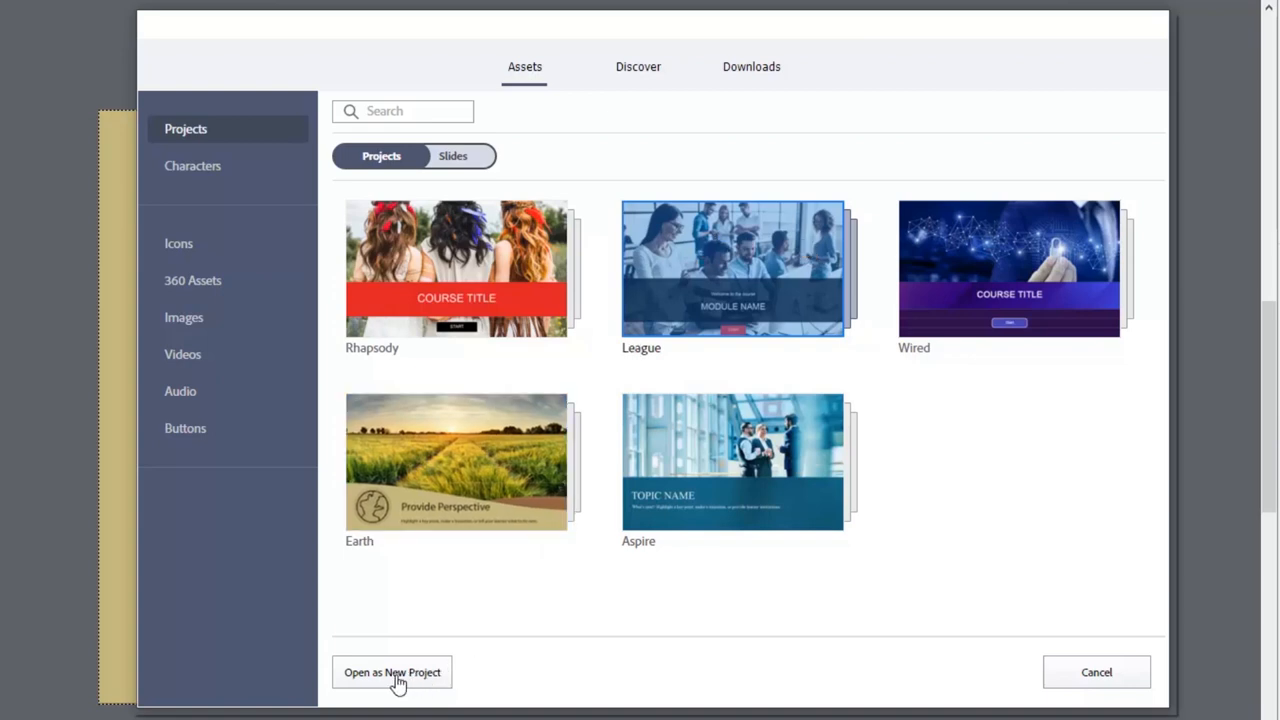
{"action": "left_click", "coordinate": [392, 672]}
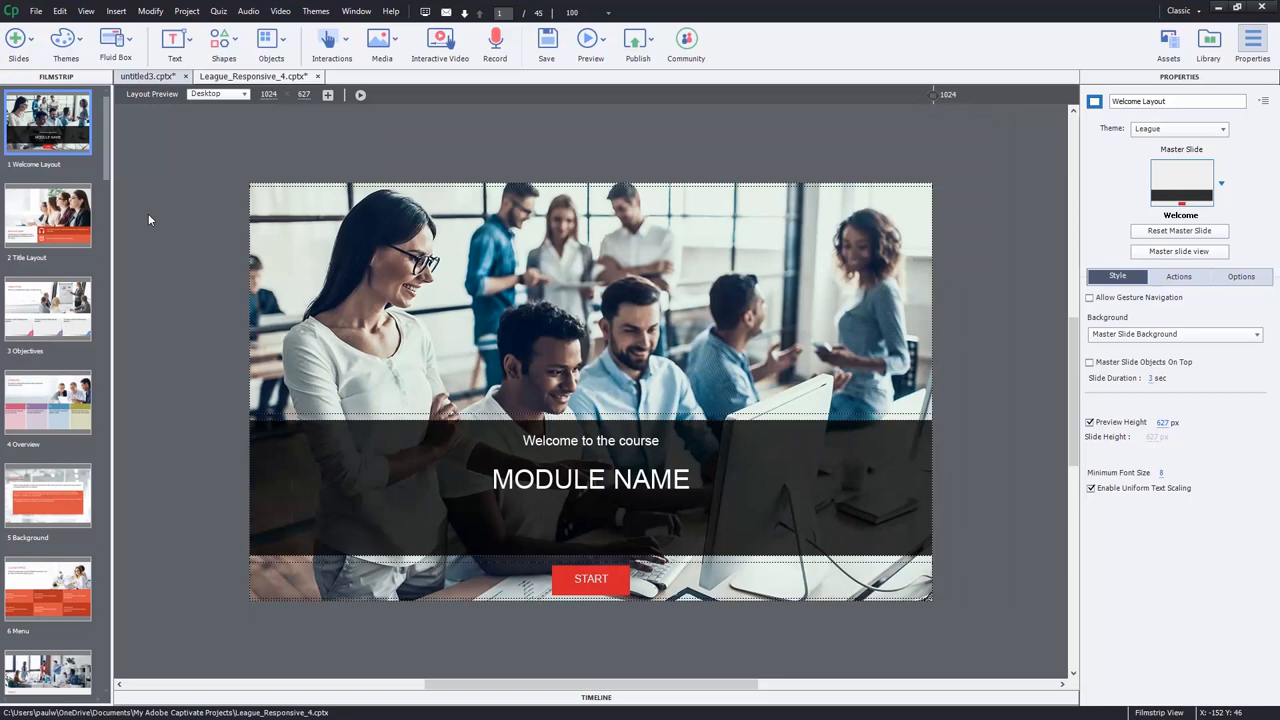
{"action": "mouse_move", "coordinate": [148, 248]}
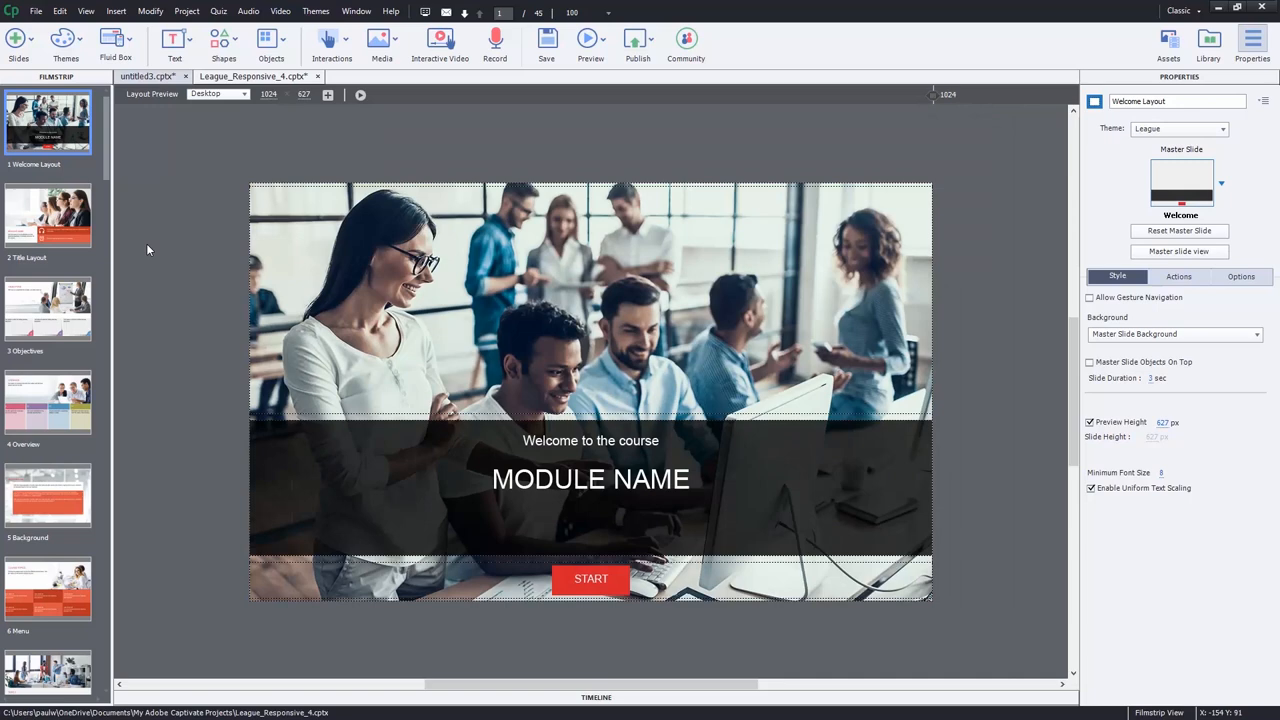
{"action": "mouse_move", "coordinate": [68, 418]}
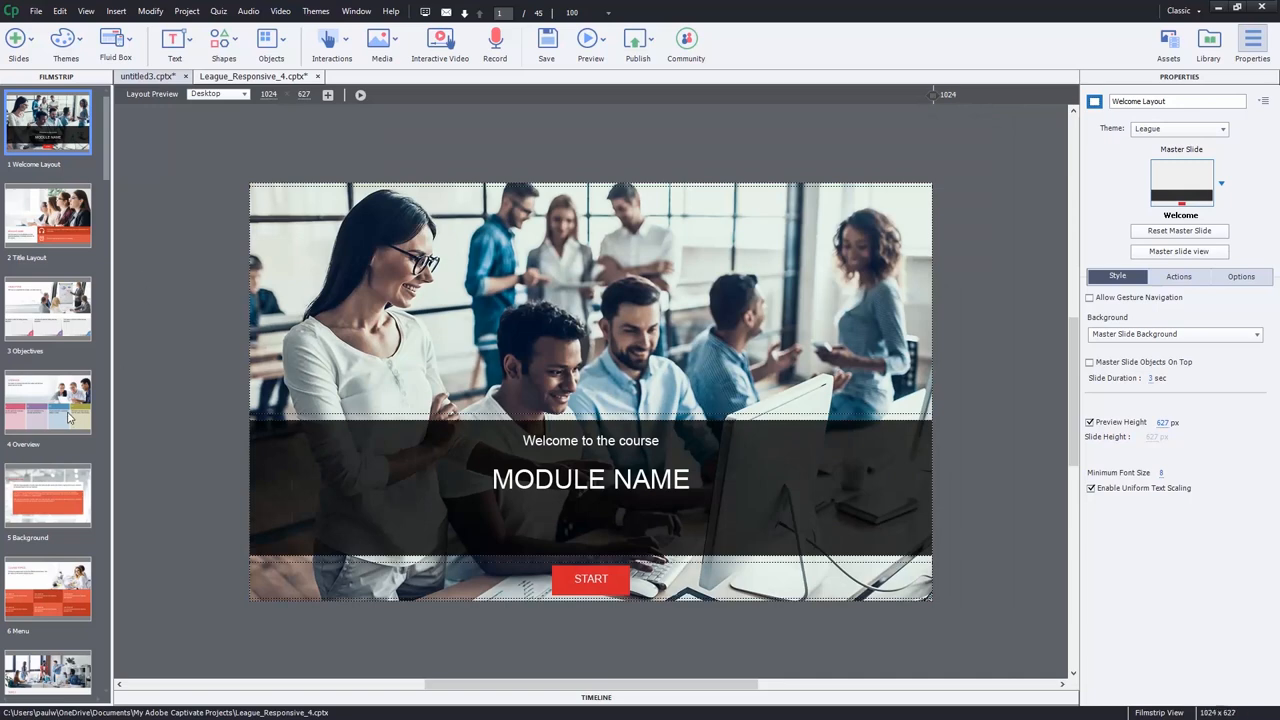
Go to the League project's Overview slide with four numbered text boxes
{"action": "left_click", "coordinate": [48, 404]}
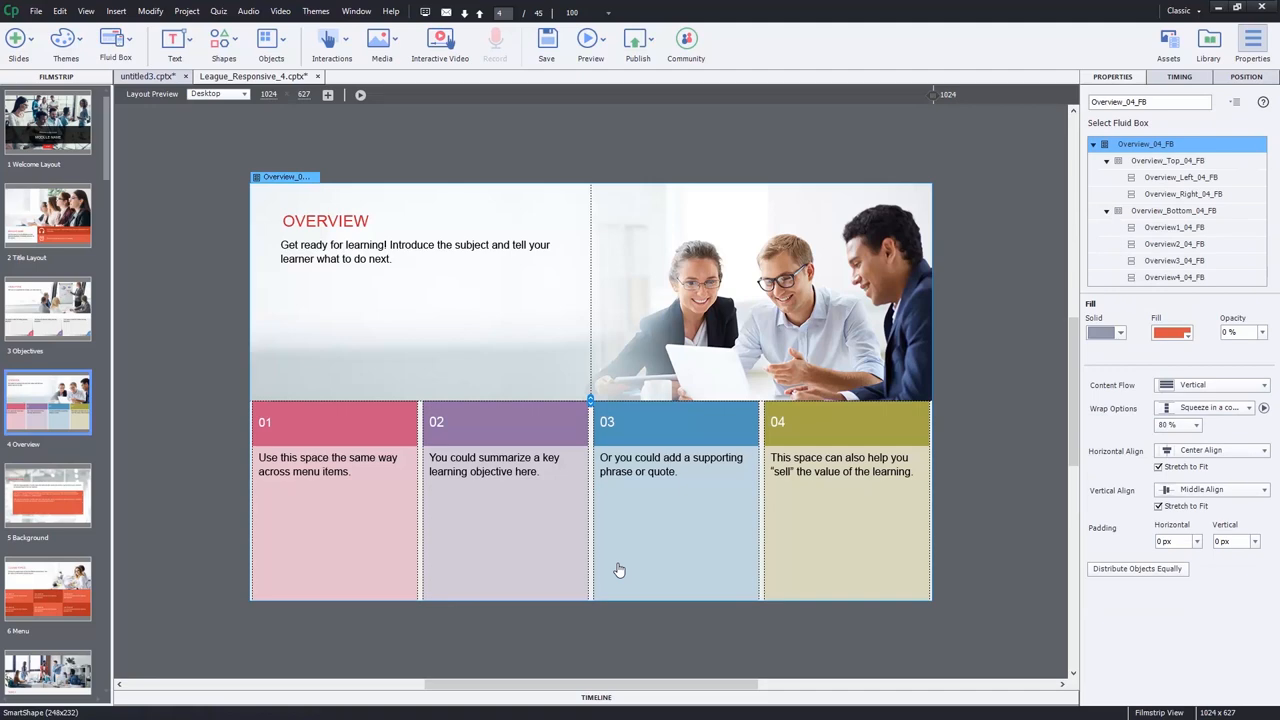
Add horizontal fluid boxes to the Overview_Bottom_04_FB row beside the four coloured boxes
{"action": "left_click", "coordinate": [1172, 210]}
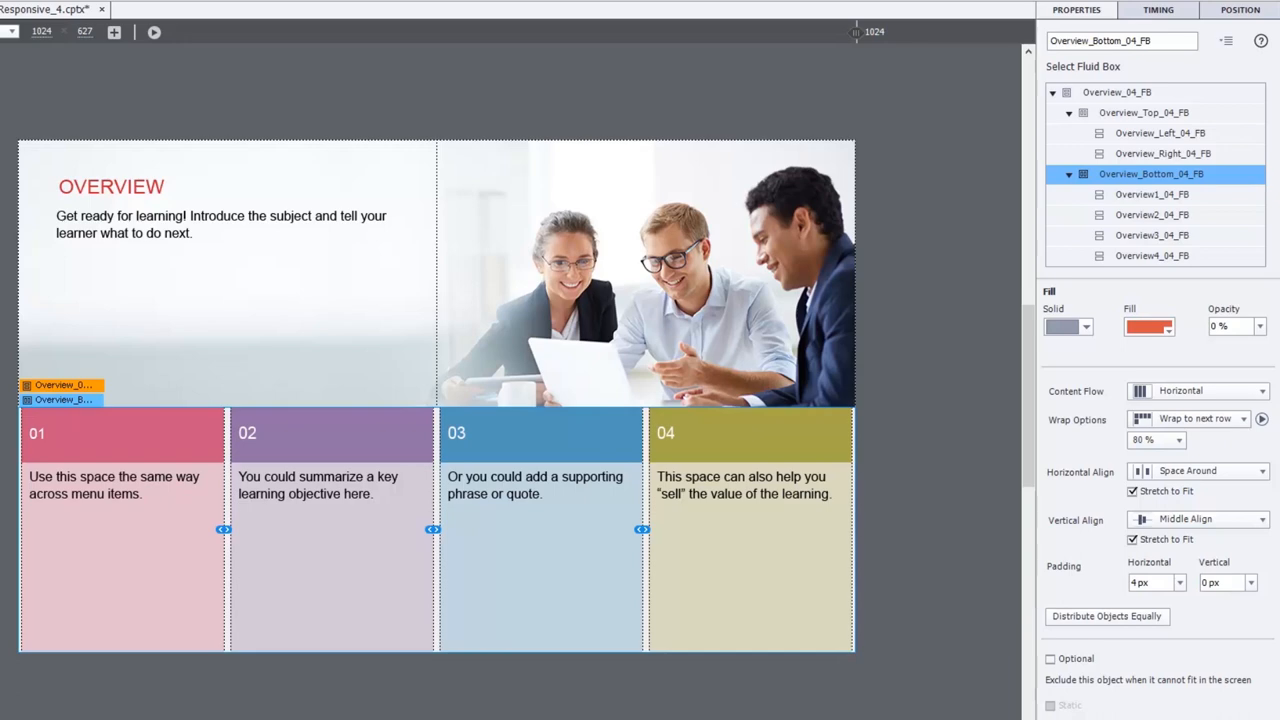
{"action": "left_click", "coordinate": [140, 50]}
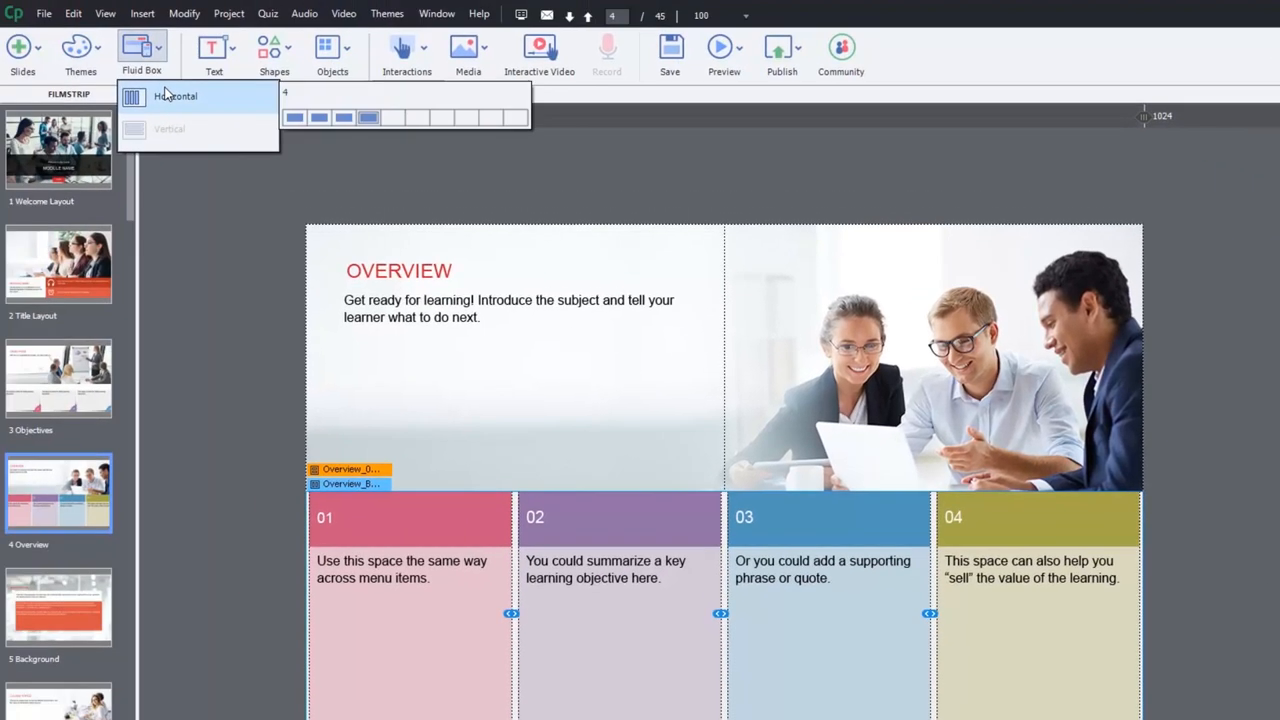
{"action": "left_click", "coordinate": [416, 116]}
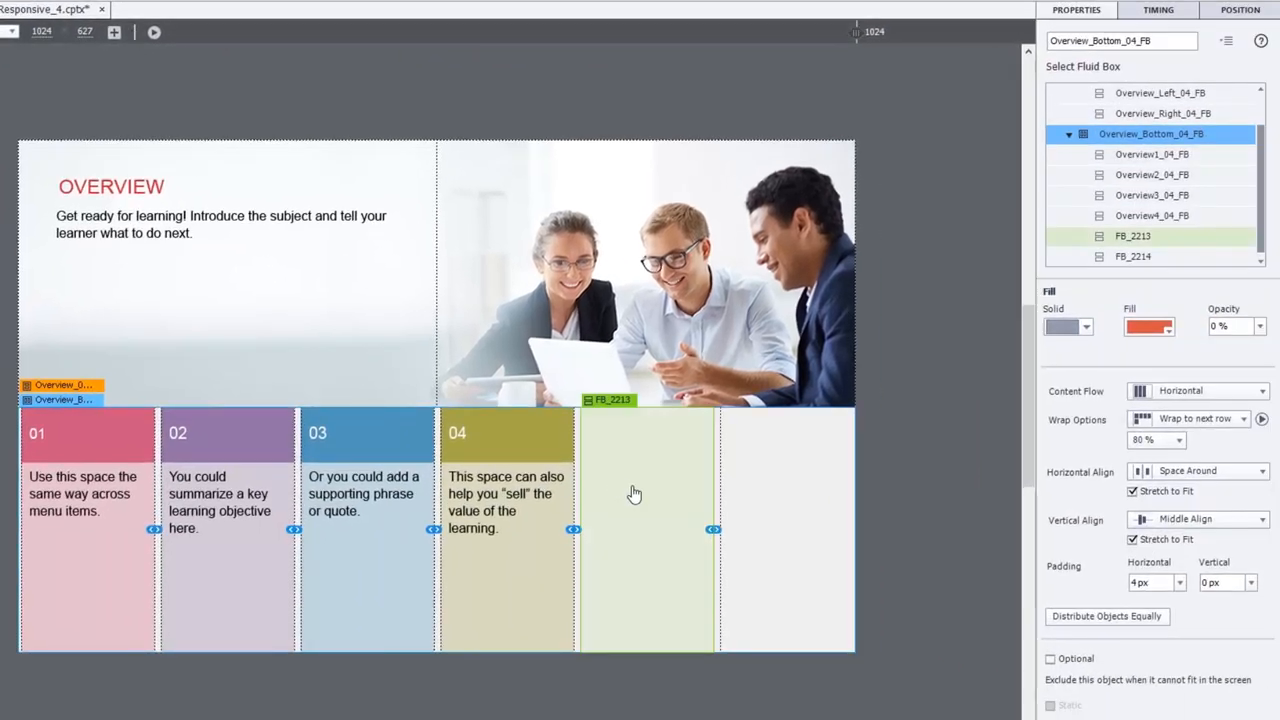
Select the 01 and 02 boxes, then the Overview_Bottom_04_FB fluid box in the Properties tree
{"action": "left_click", "coordinate": [72, 446]}
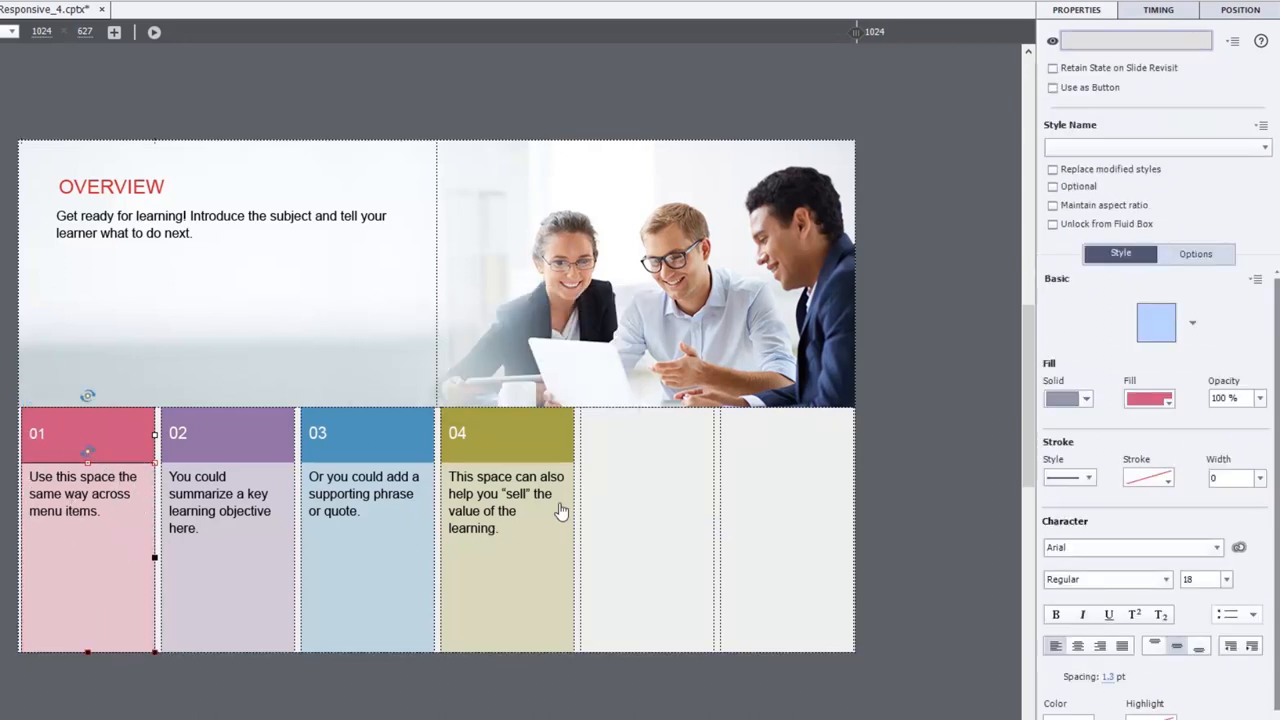
{"action": "left_click", "coordinate": [644, 520]}
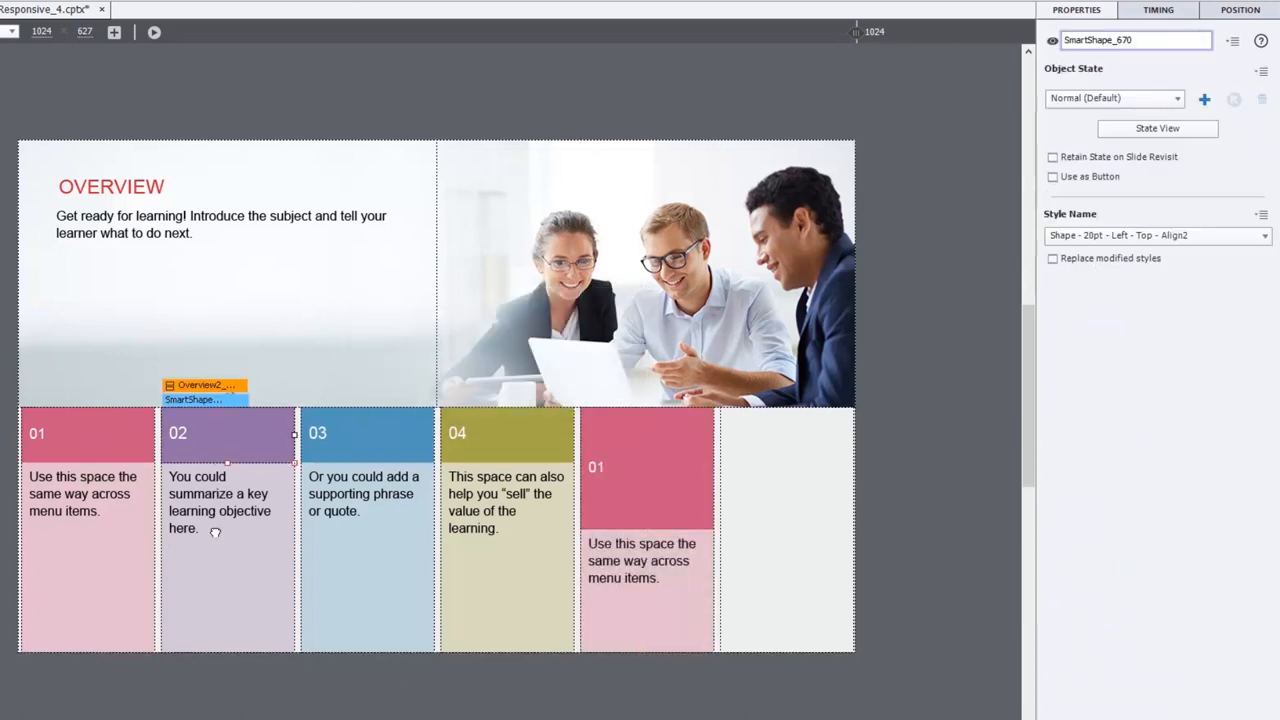
{"action": "left_click", "coordinate": [784, 530]}
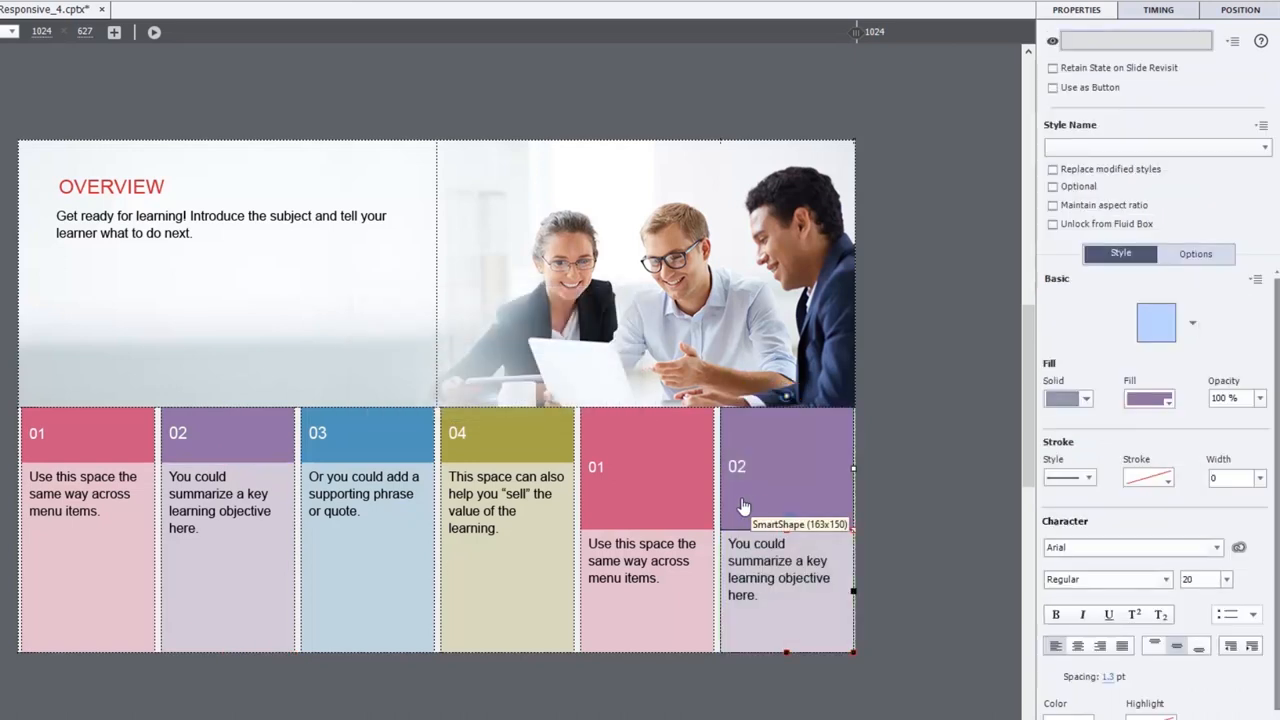
{"action": "left_click", "coordinate": [784, 468]}
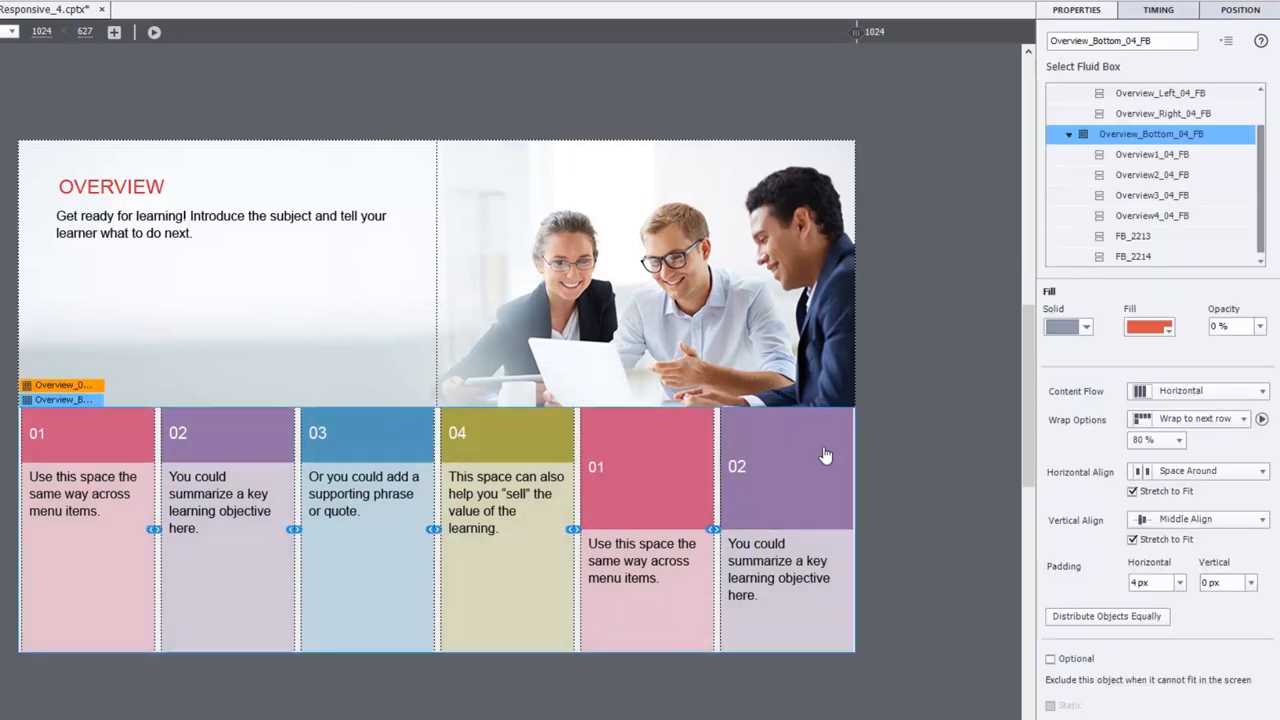
Review the settings of the fourth tile's fluid box Overview4_04_FB and inner box FB_2213
{"action": "left_click", "coordinate": [1152, 196]}
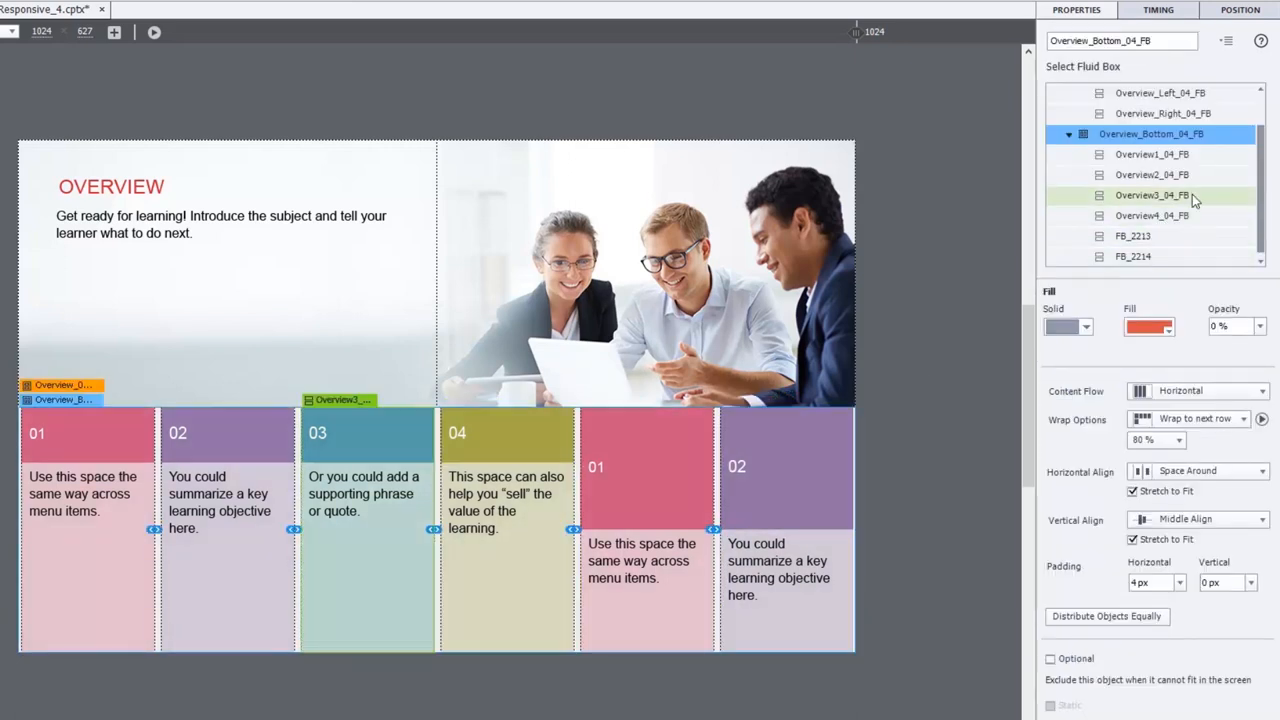
{"action": "left_click", "coordinate": [1152, 216]}
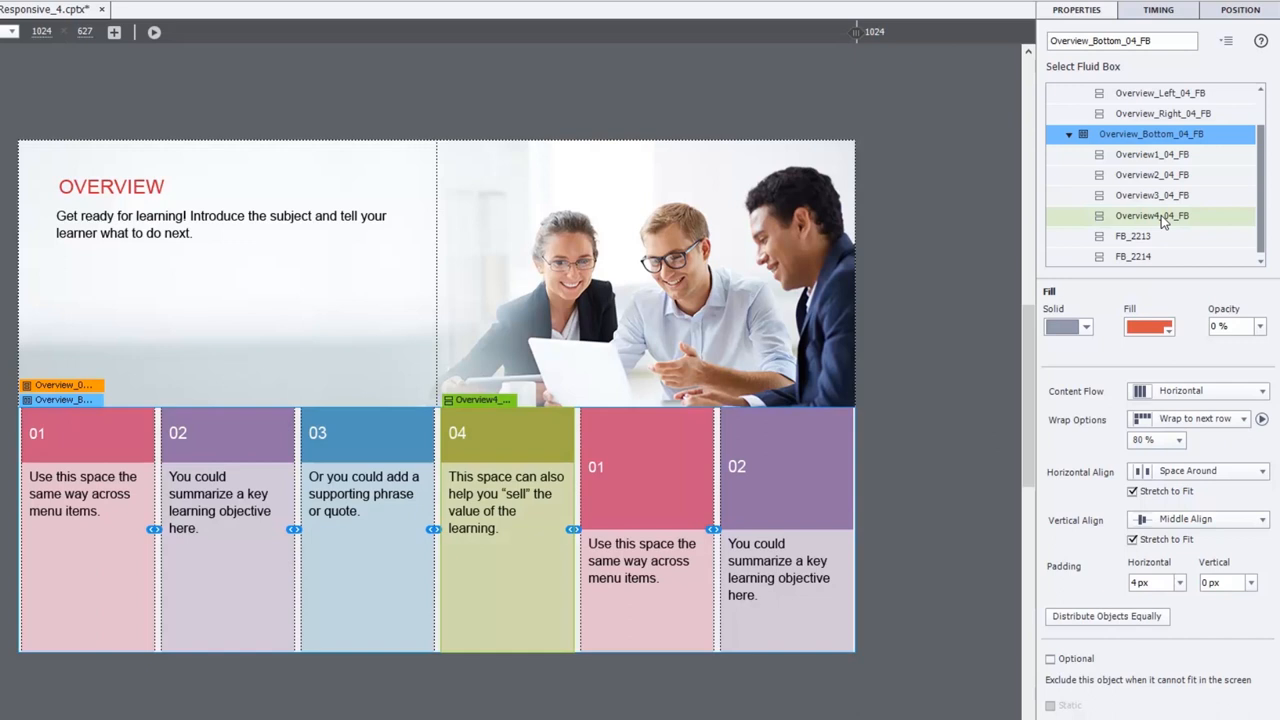
{"action": "left_click", "coordinate": [1152, 216]}
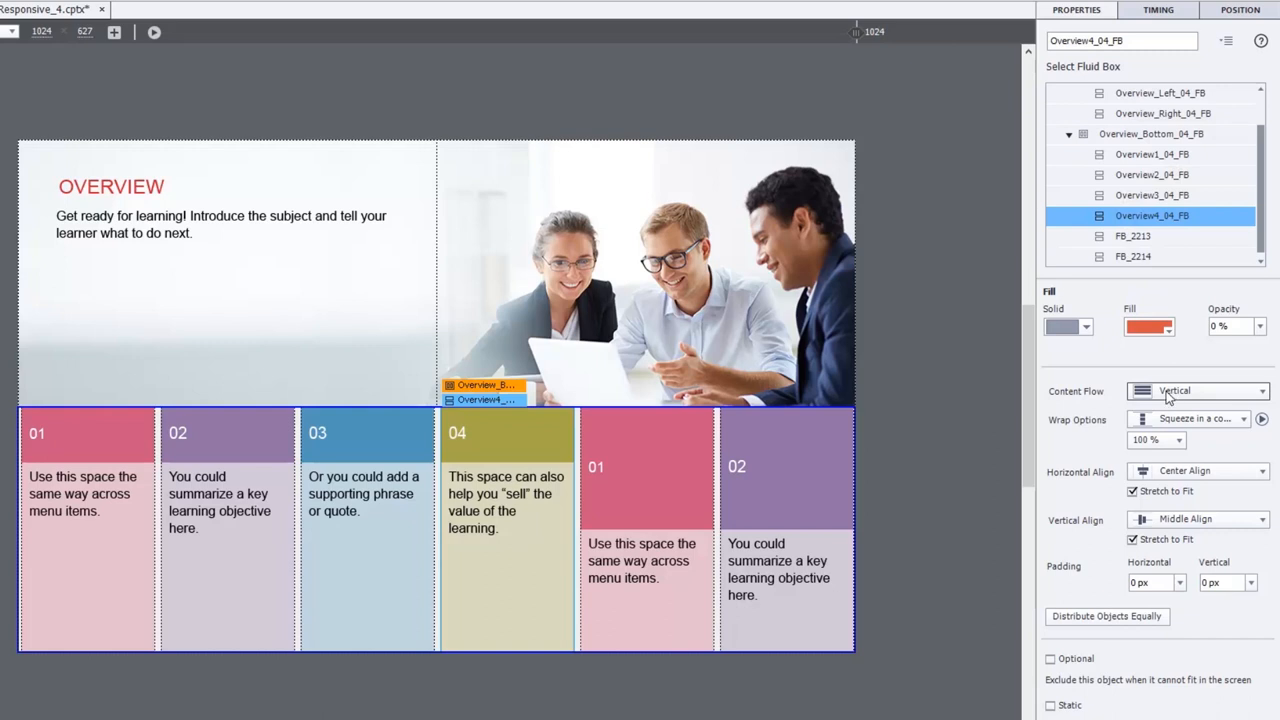
{"action": "mouse_move", "coordinate": [1164, 424]}
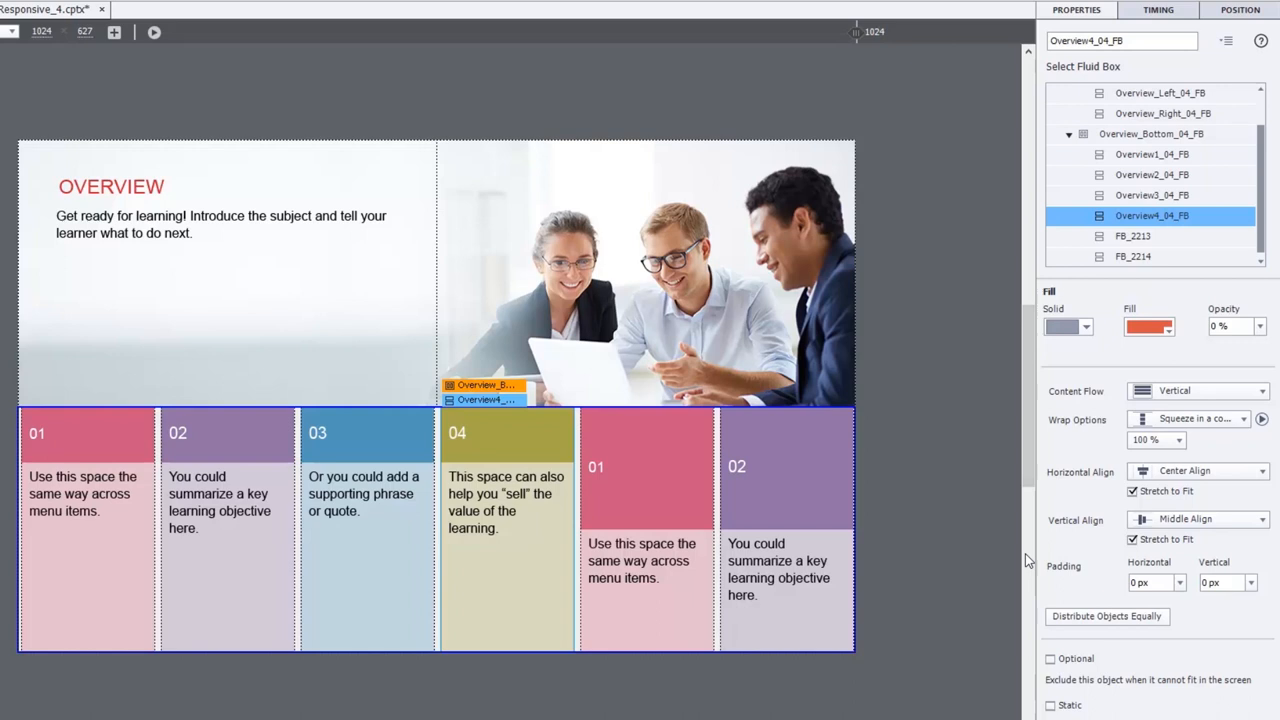
{"action": "mouse_move", "coordinate": [1158, 236]}
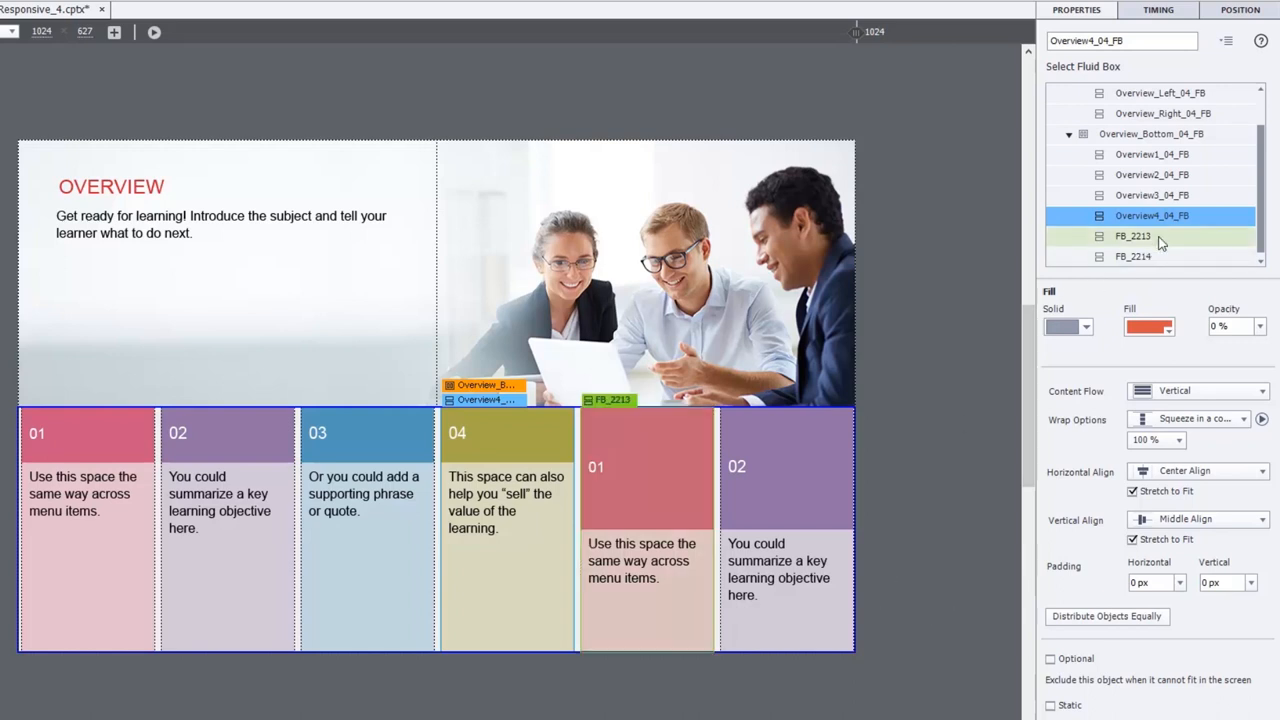
{"action": "left_click", "coordinate": [1132, 236]}
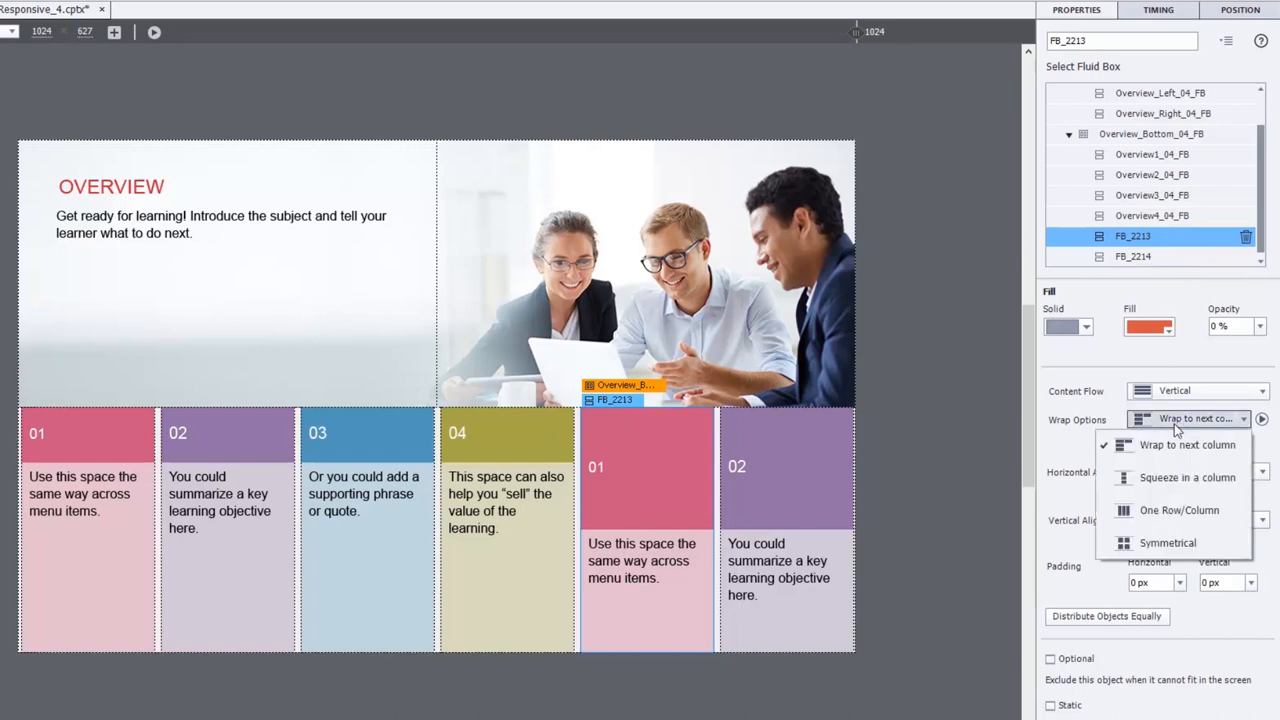
Set FB_2214's Wrap Options to Squeeze in a column, then reselect Overview_Bottom_04_FB
{"action": "left_click", "coordinate": [1188, 476]}
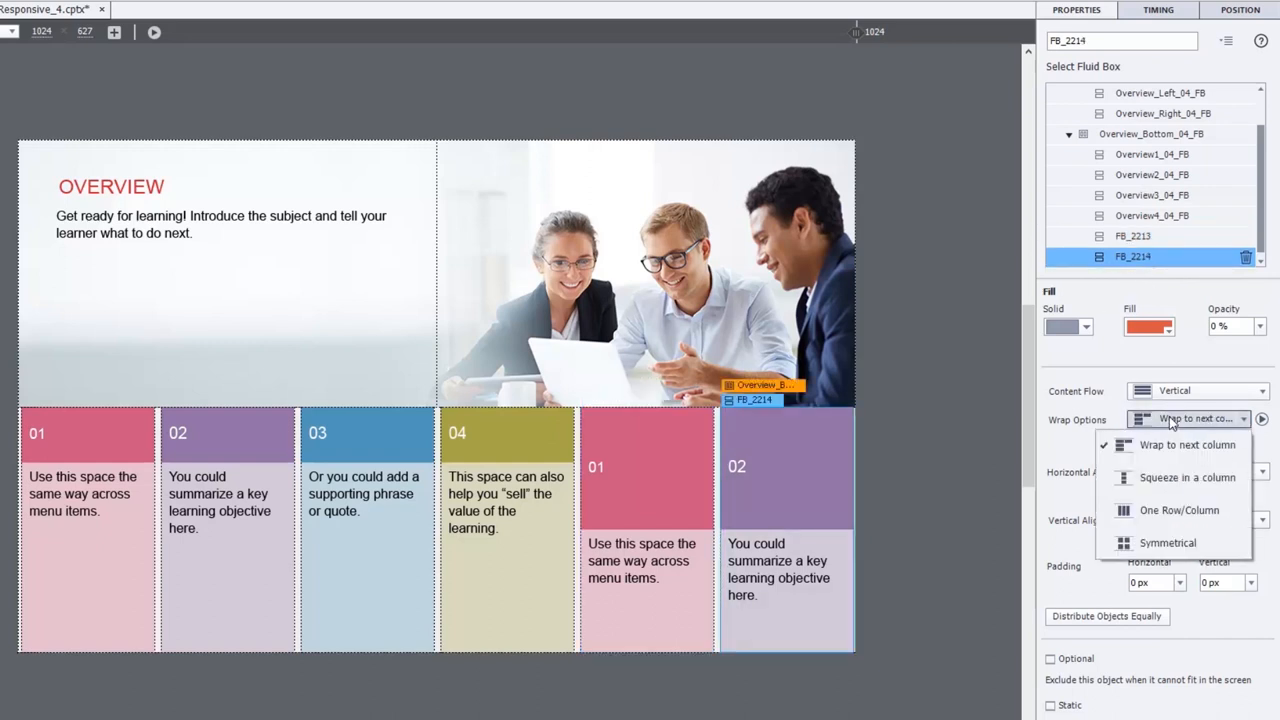
{"action": "left_click", "coordinate": [1188, 476]}
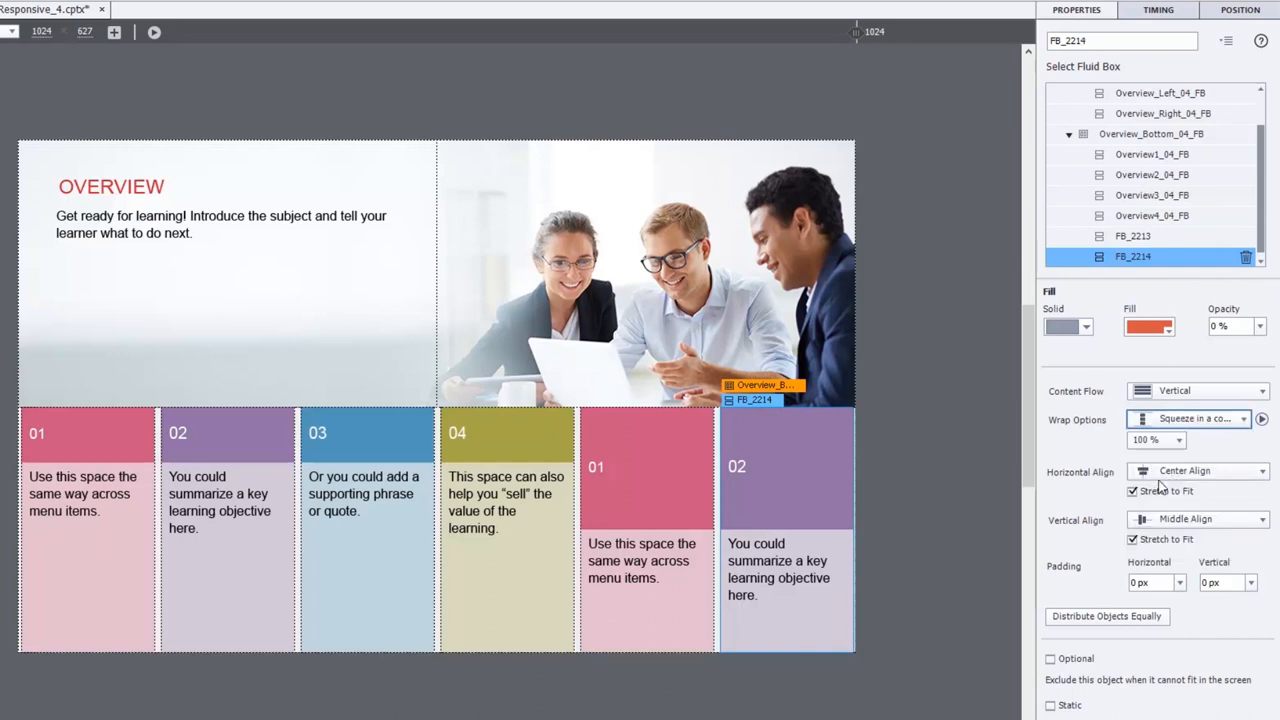
{"action": "left_click", "coordinate": [1150, 132]}
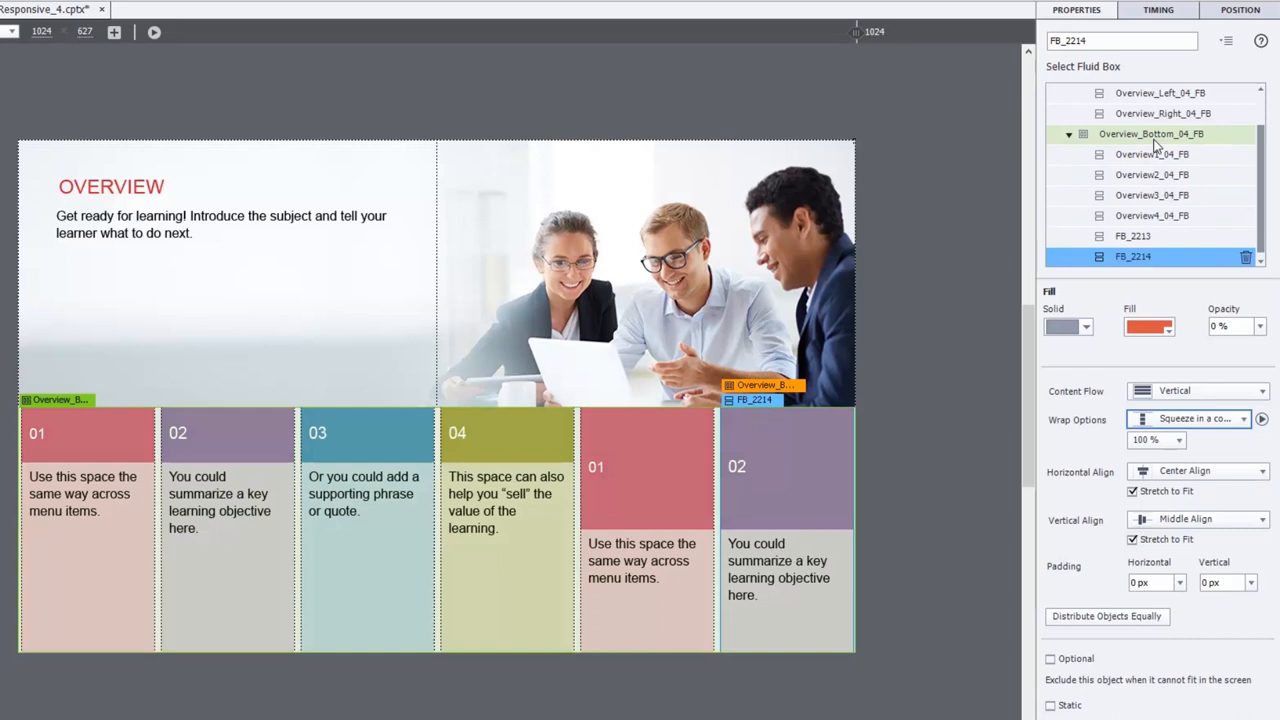
{"action": "left_click", "coordinate": [1152, 132]}
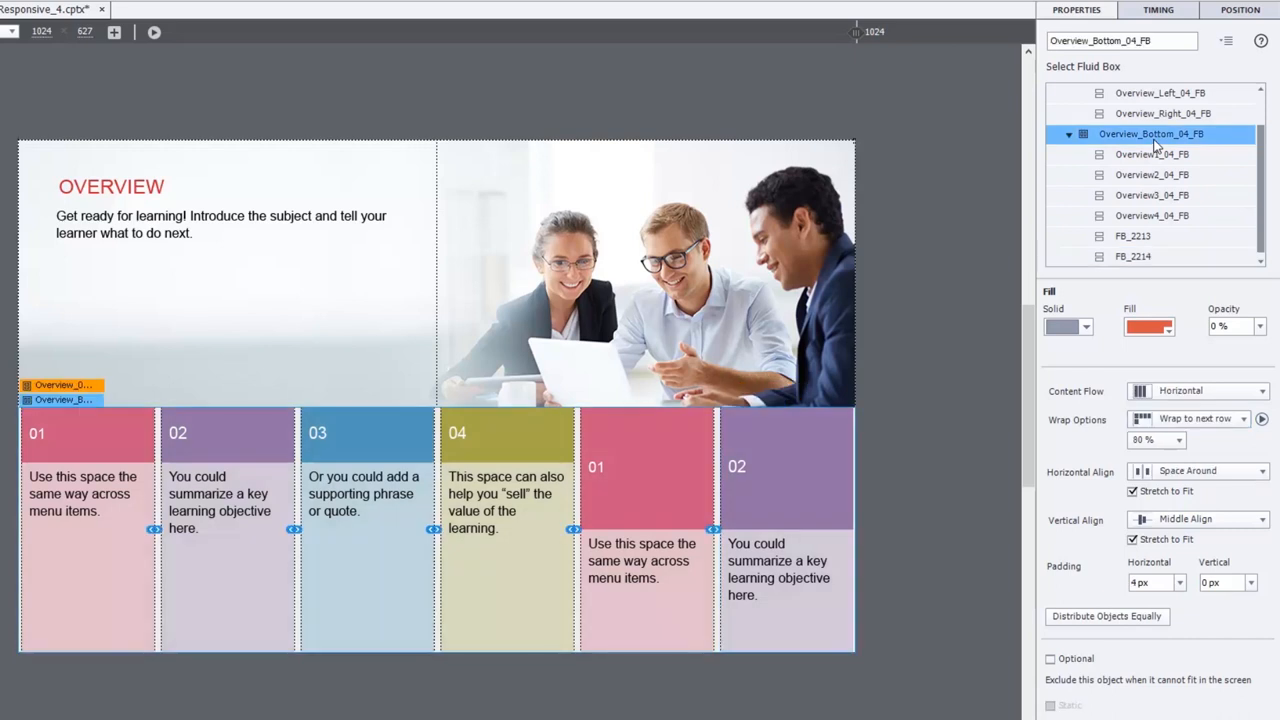
{"action": "mouse_move", "coordinate": [898, 284]}
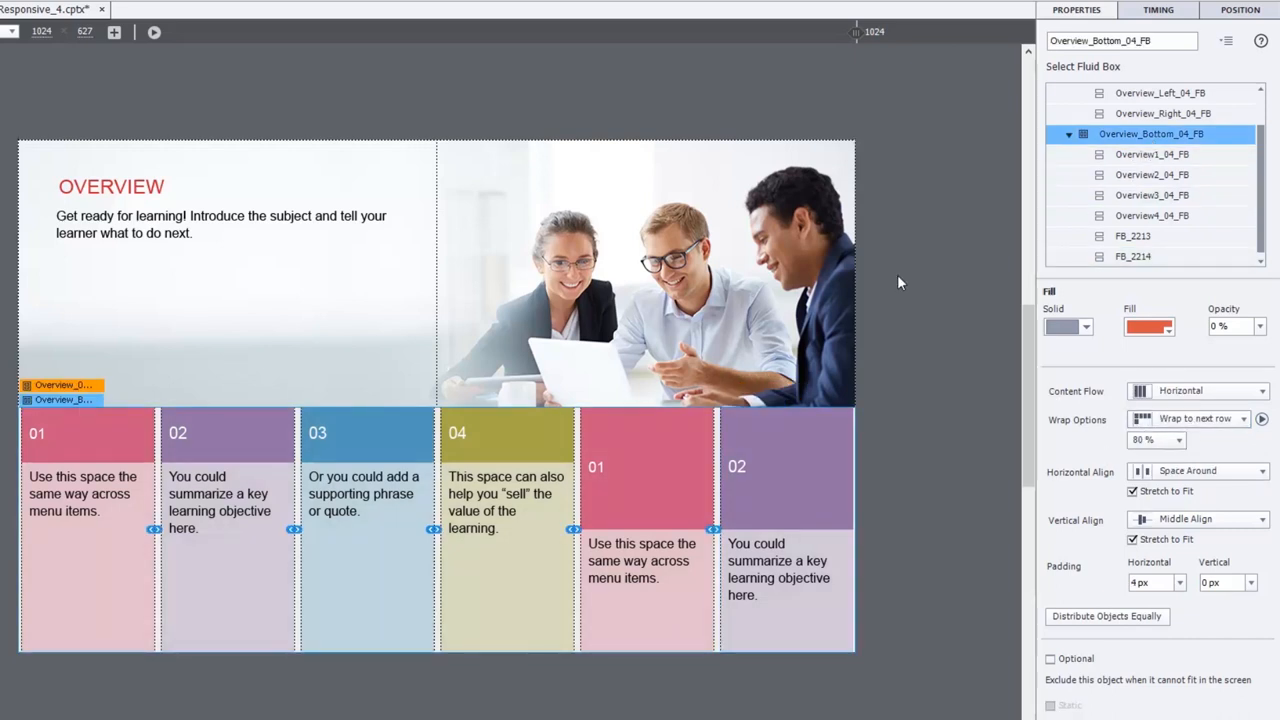
Change Overview_Bottom_04_FB's Wrap Options from Wrap to next row to Symmetrical
{"action": "left_click_drag", "start_coordinate": [856, 32], "coordinate": [810, 32]}
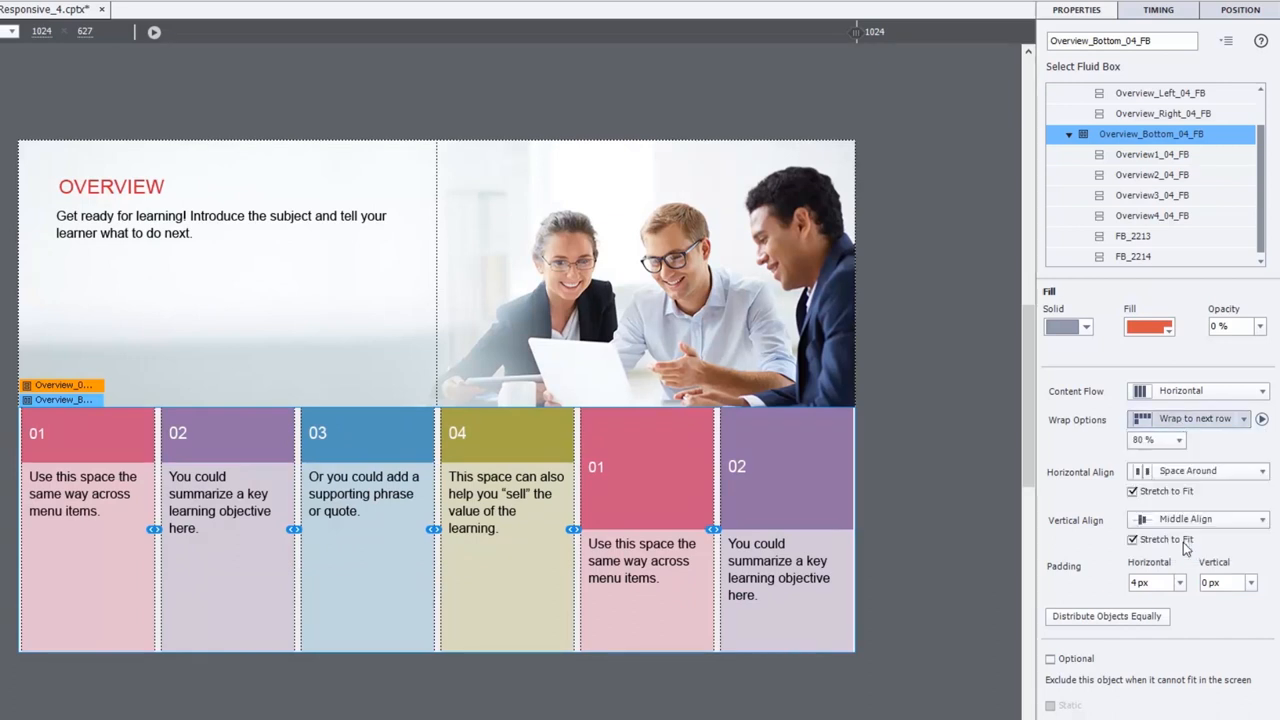
{"action": "left_click", "coordinate": [1200, 418]}
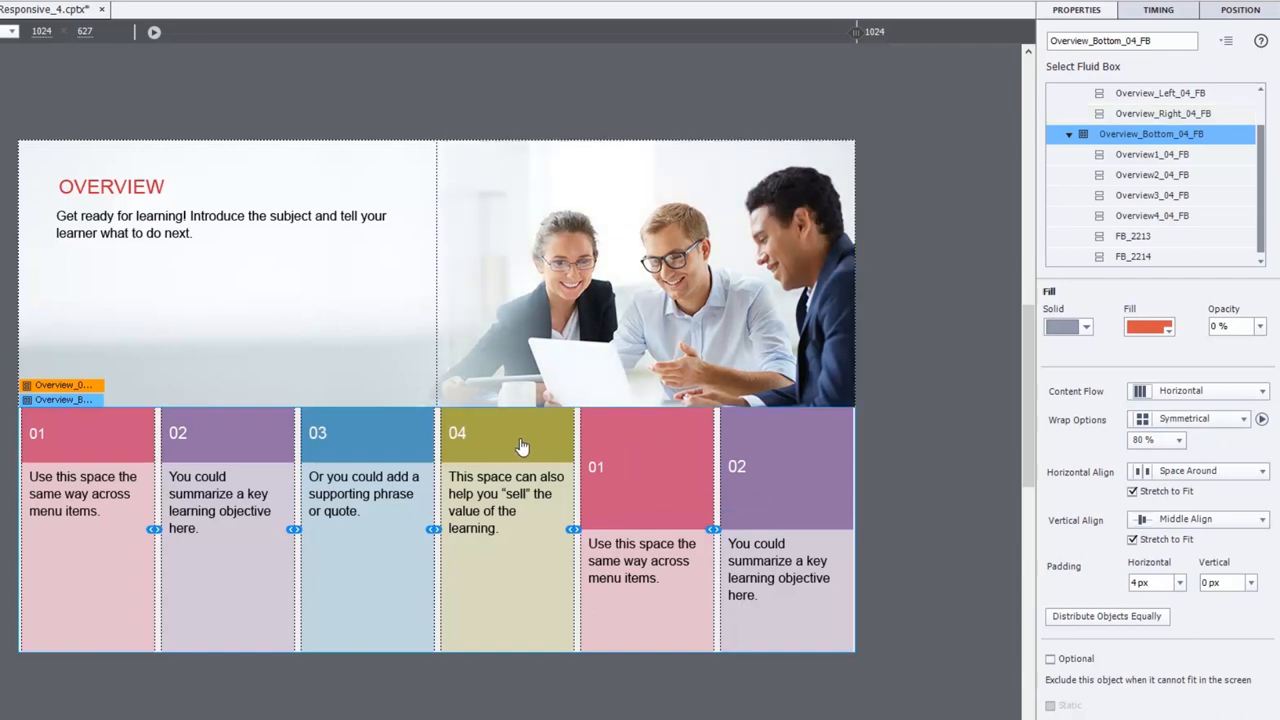
{"action": "mouse_move", "coordinate": [504, 444]}
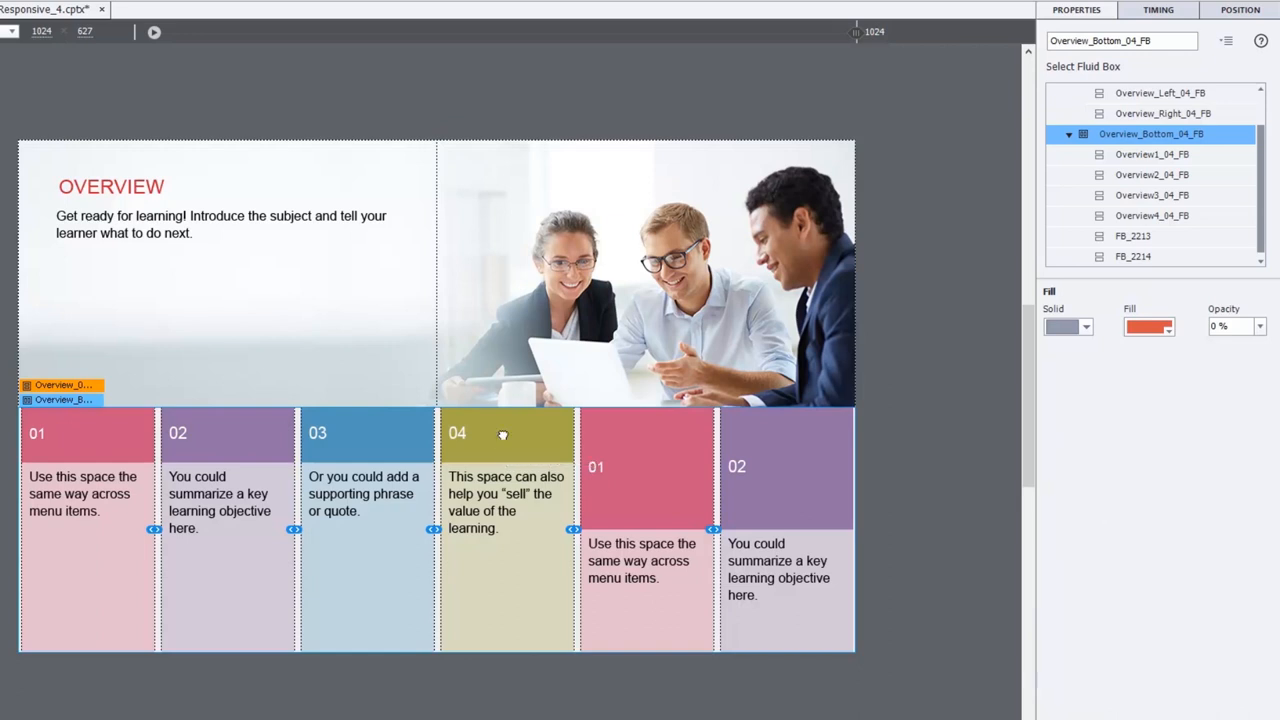
Select tile 04 and drag the preview width slider to test tiles wrapping between one and two rows
{"action": "left_click", "coordinate": [504, 432]}
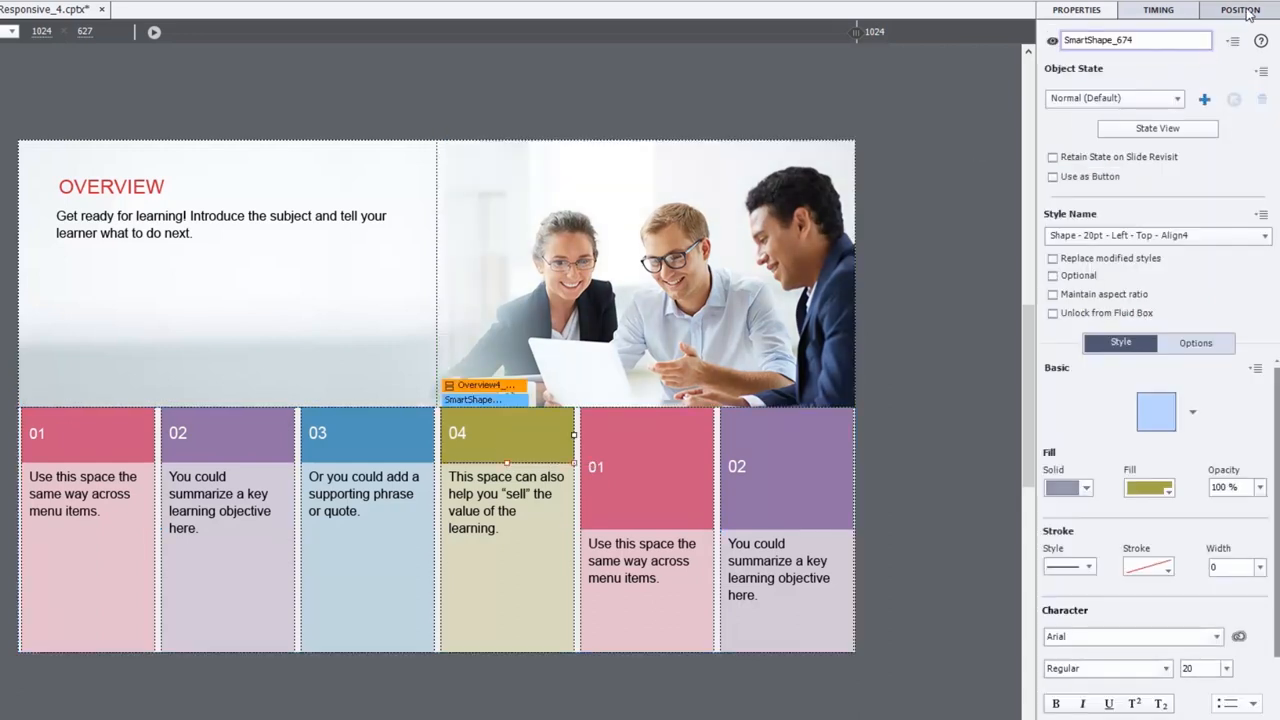
{"action": "left_click", "coordinate": [1240, 8]}
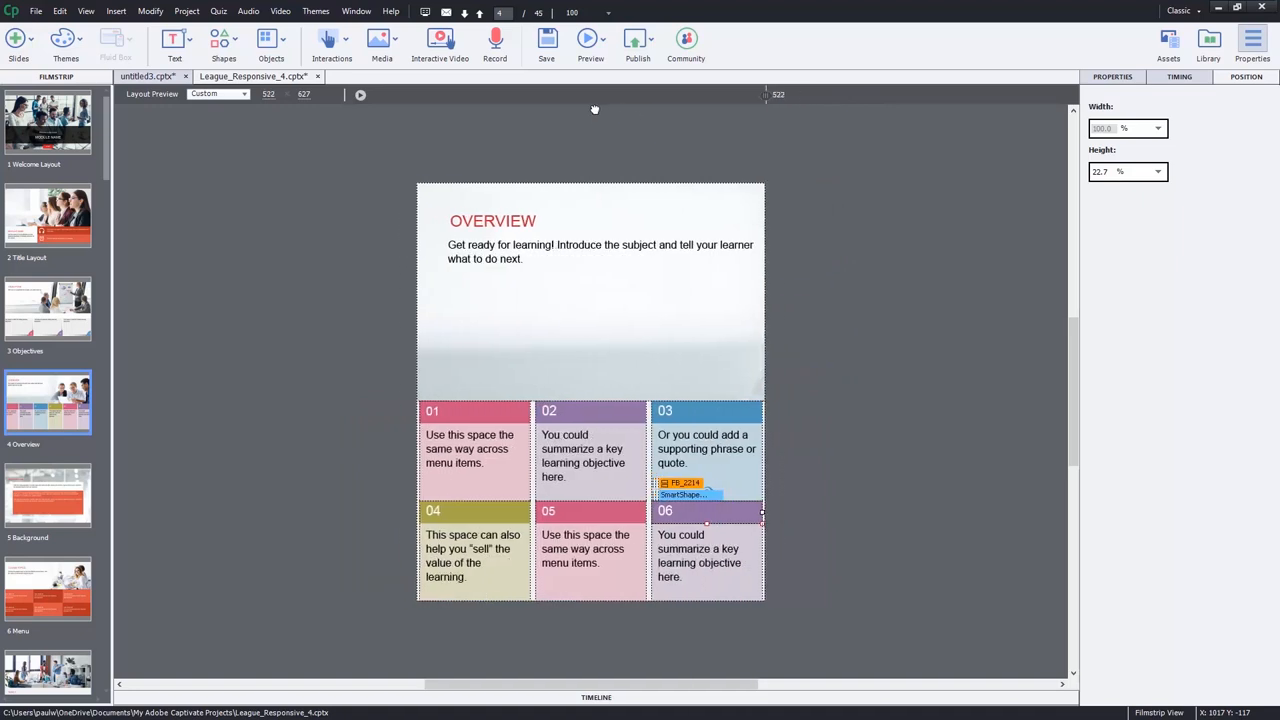
{"action": "left_click_drag", "start_coordinate": [764, 94], "coordinate": [718, 94]}
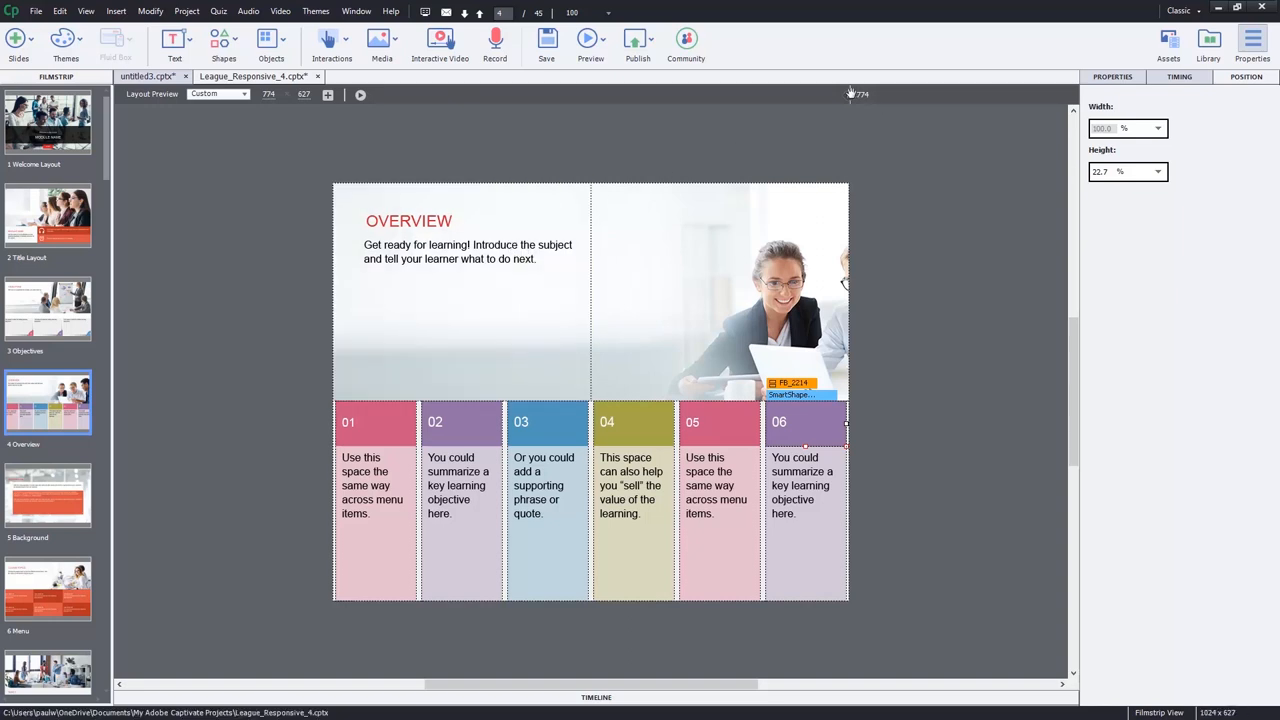
{"action": "left_click", "coordinate": [1168, 44]}
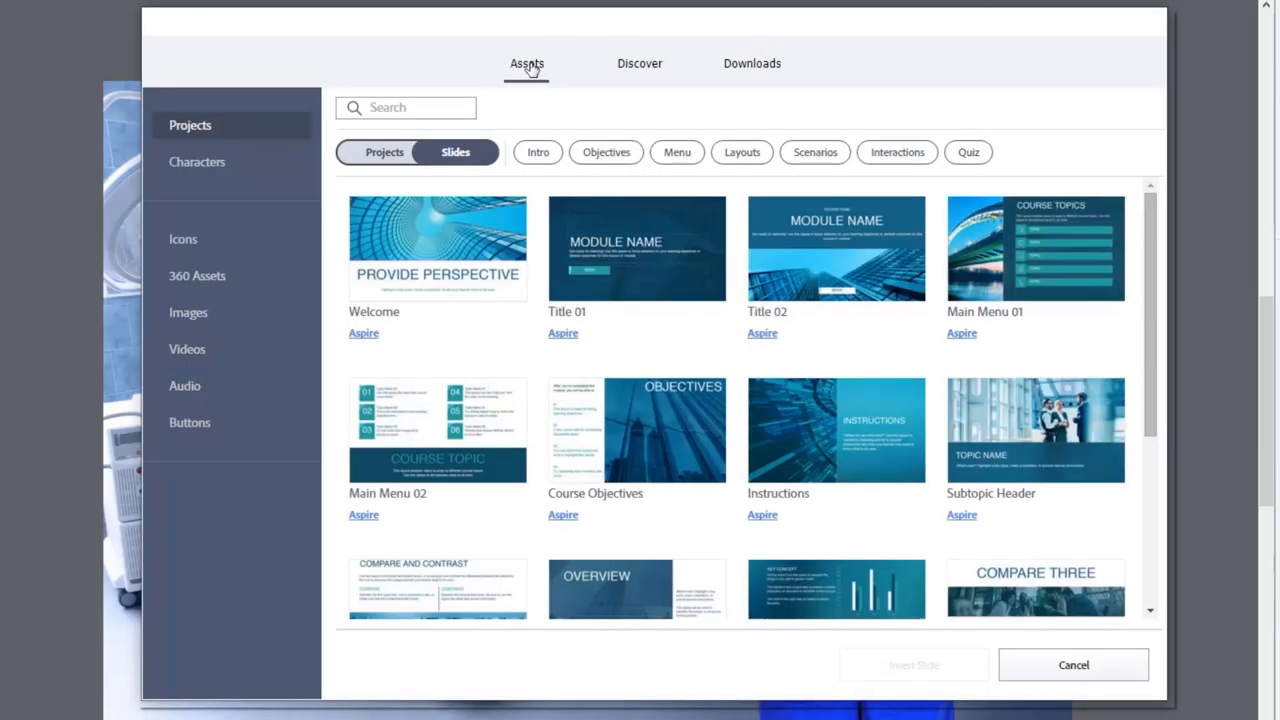
{"action": "mouse_move", "coordinate": [196, 162]}
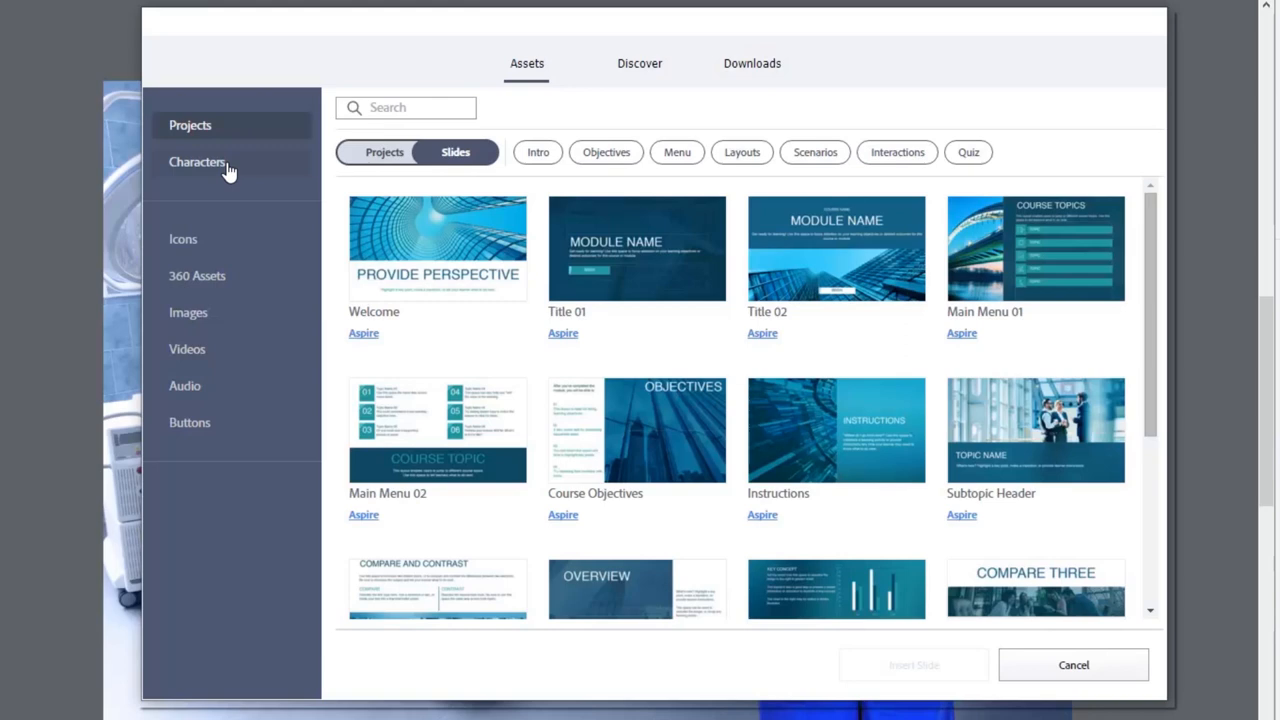
{"action": "mouse_move", "coordinate": [222, 168]}
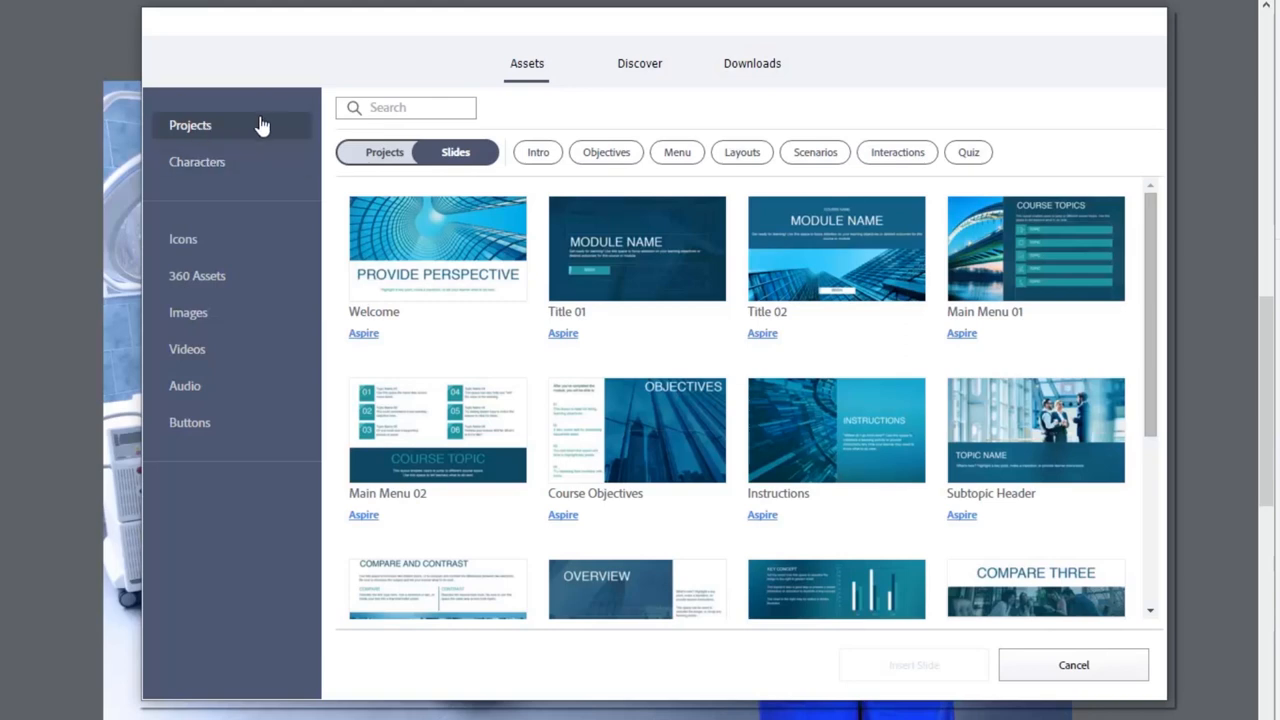
{"action": "mouse_move", "coordinate": [196, 162]}
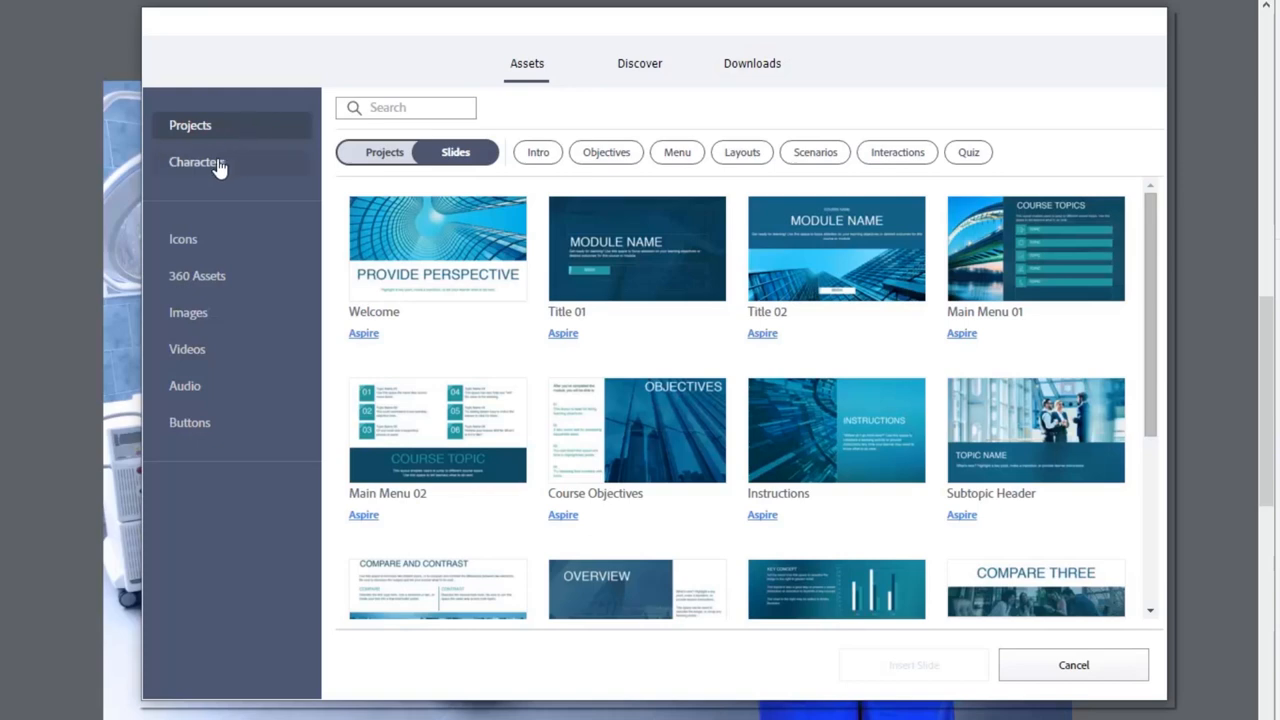
Show the Characters category listing people such as Angela, Jamie, Brady and Anthony
{"action": "left_click", "coordinate": [196, 160]}
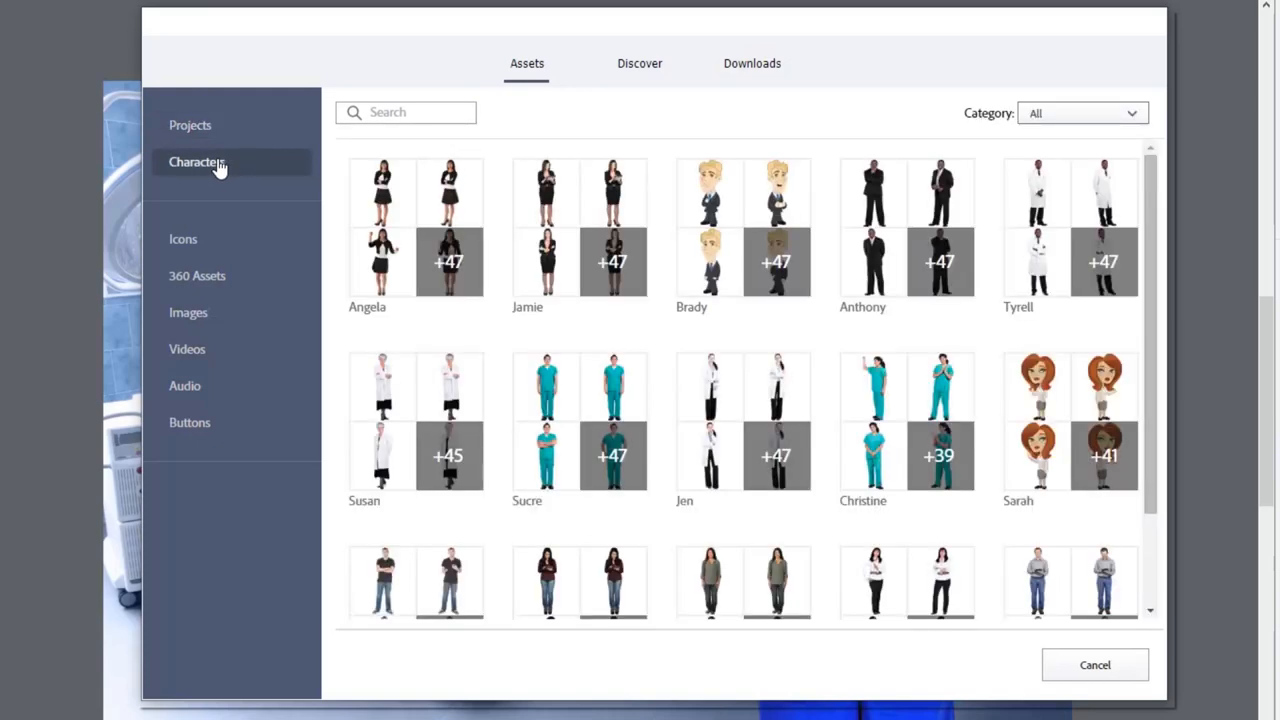
{"action": "mouse_move", "coordinate": [820, 348]}
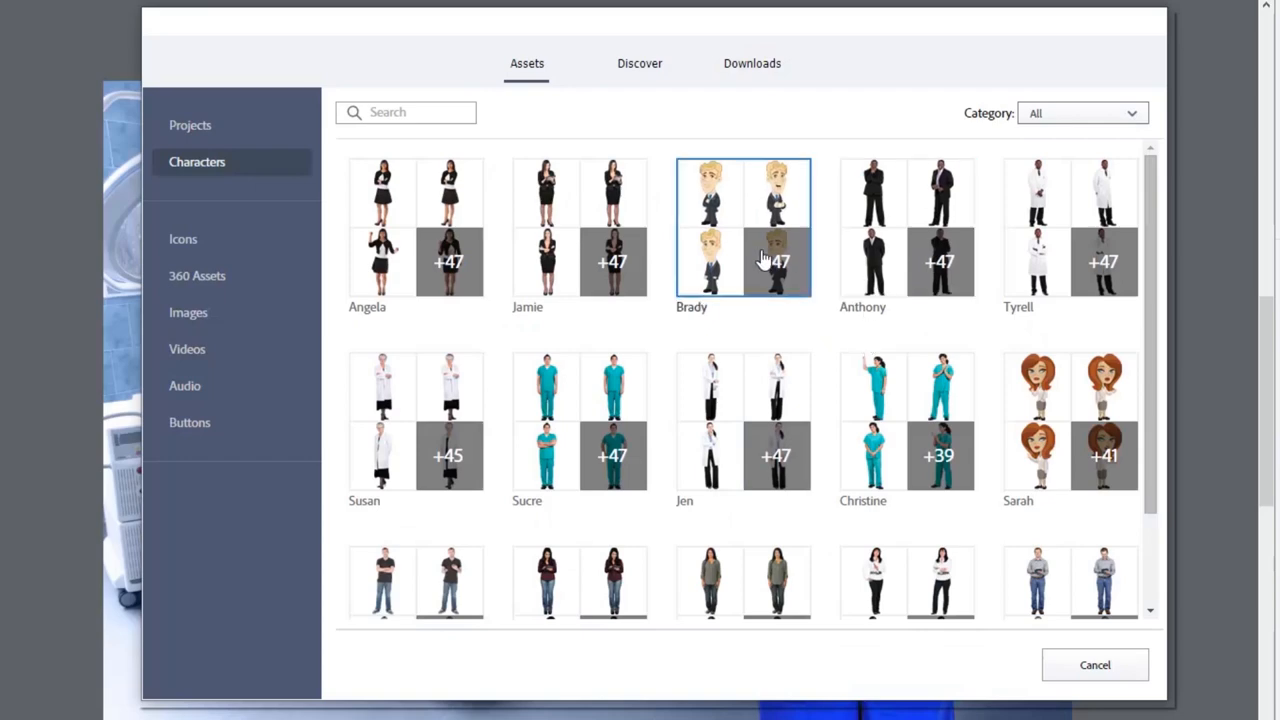
Choose Tyrell's second doctor pose and preview its half-length and full-length versions
{"action": "left_click", "coordinate": [1070, 228]}
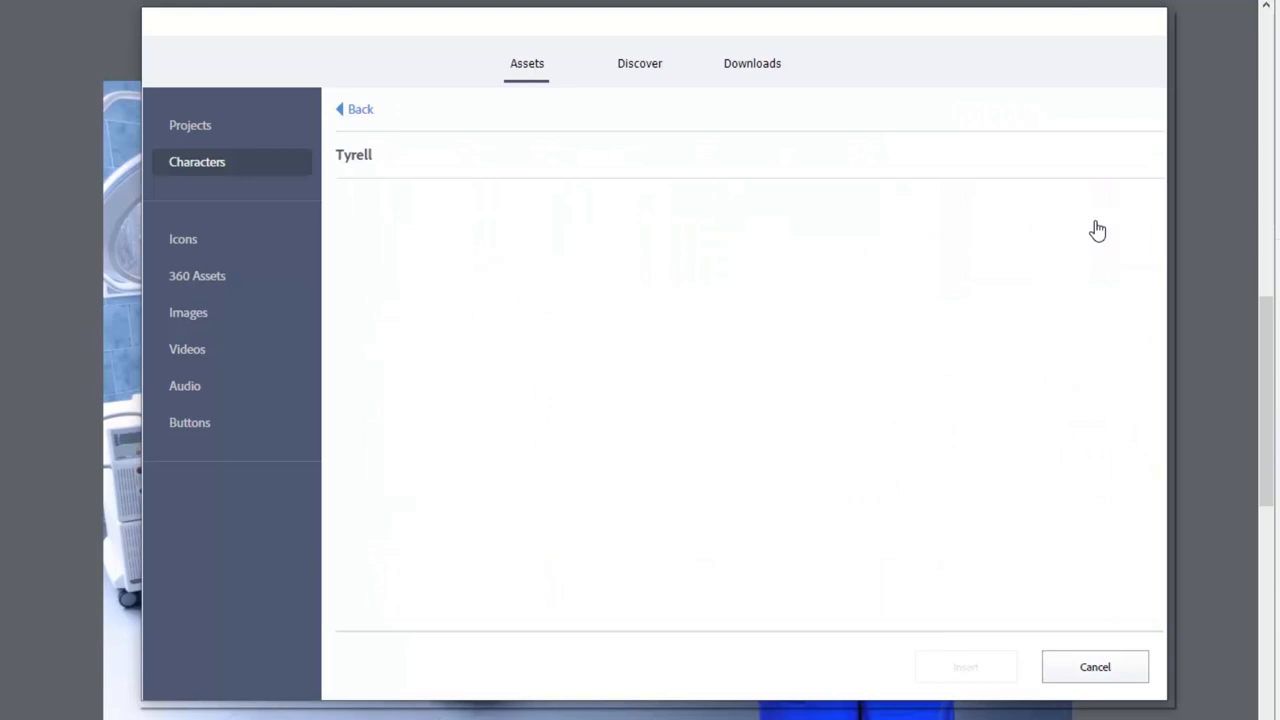
{"action": "mouse_move", "coordinate": [1088, 228]}
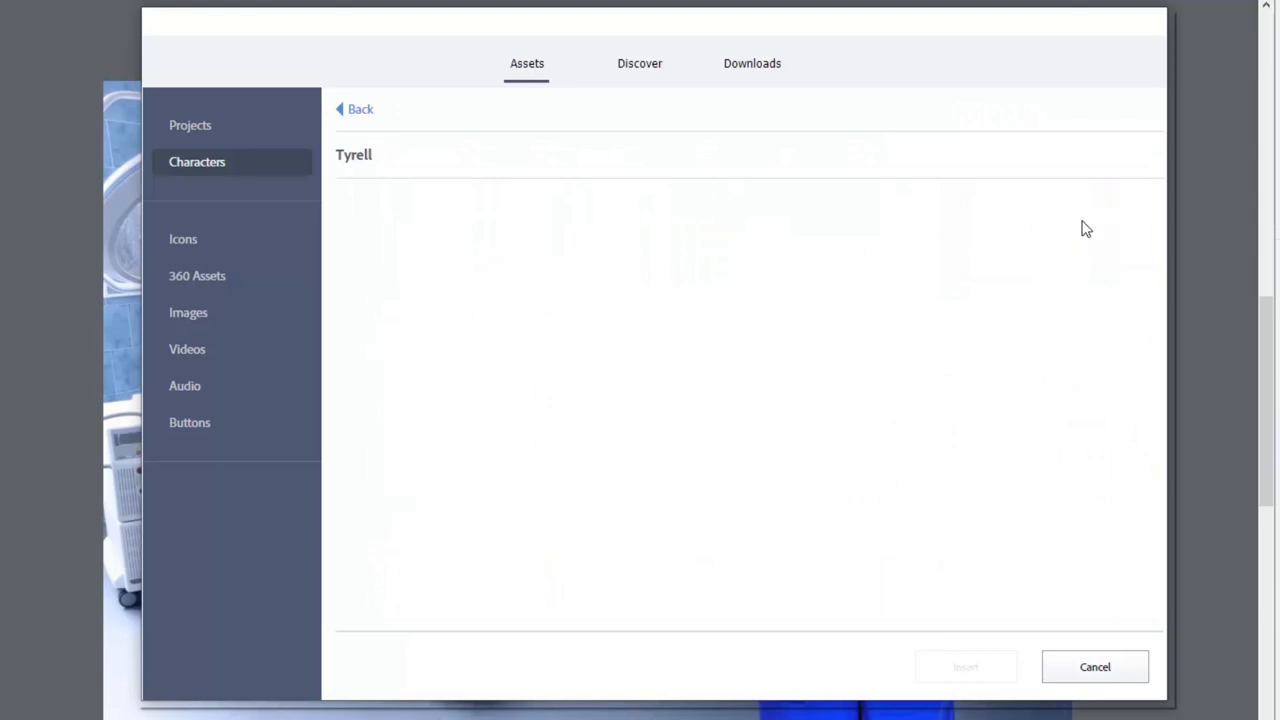
{"action": "left_click", "coordinate": [392, 244]}
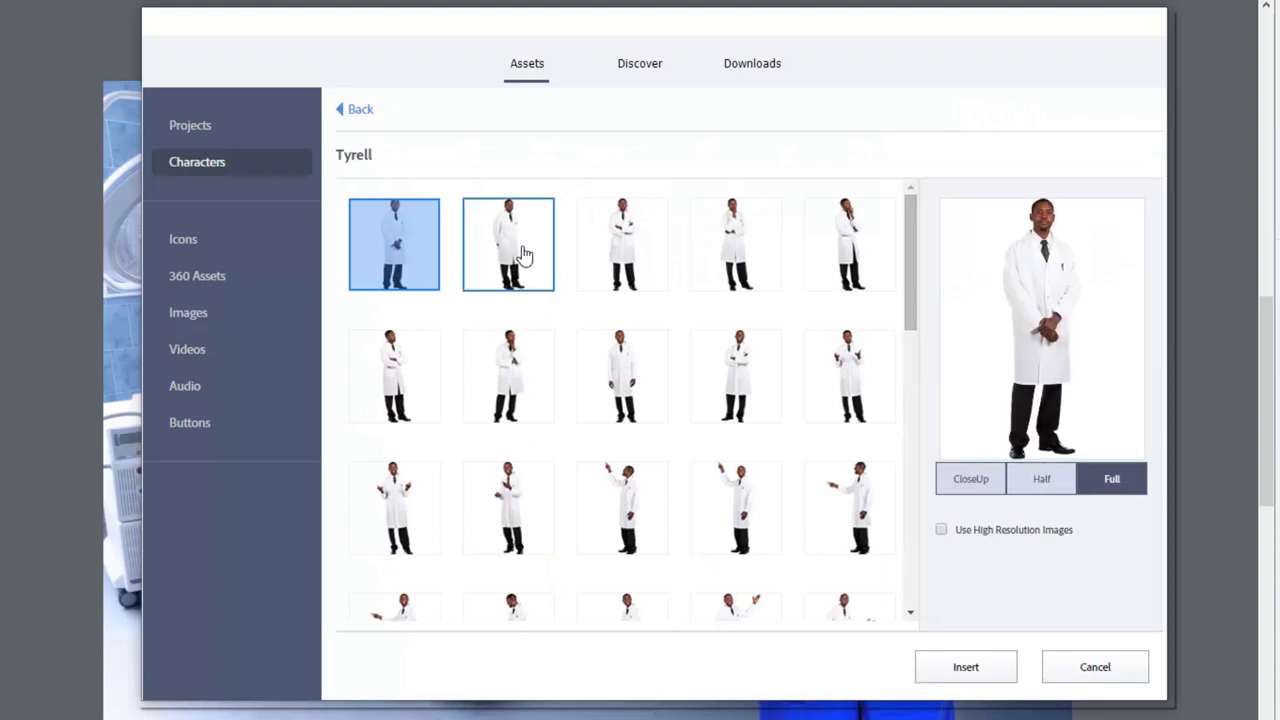
{"action": "left_click", "coordinate": [508, 244]}
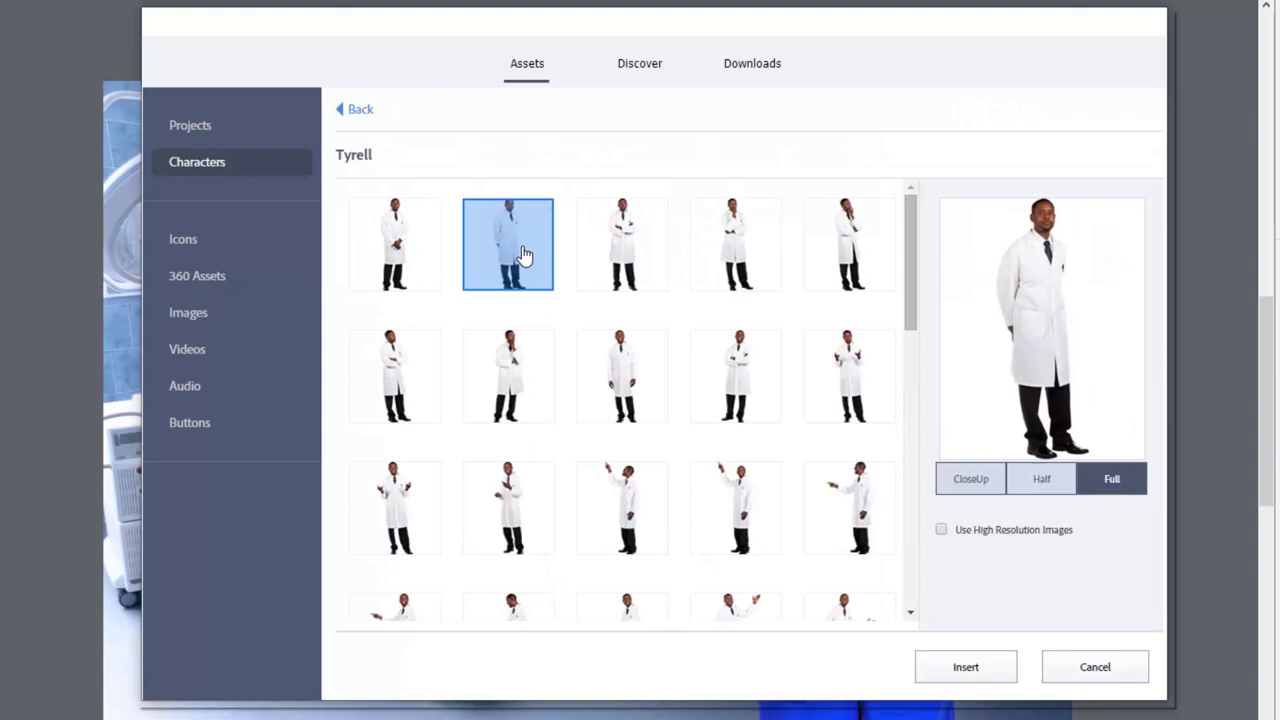
{"action": "mouse_move", "coordinate": [1038, 312]}
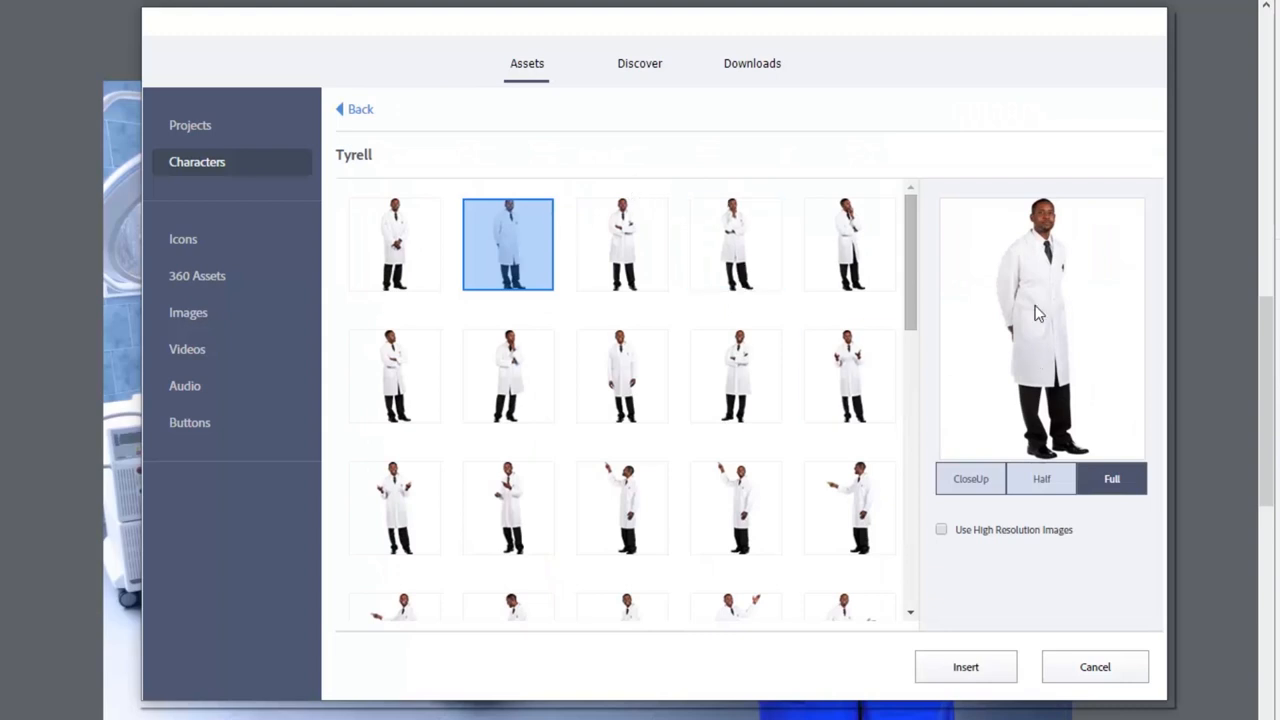
{"action": "mouse_move", "coordinate": [970, 480]}
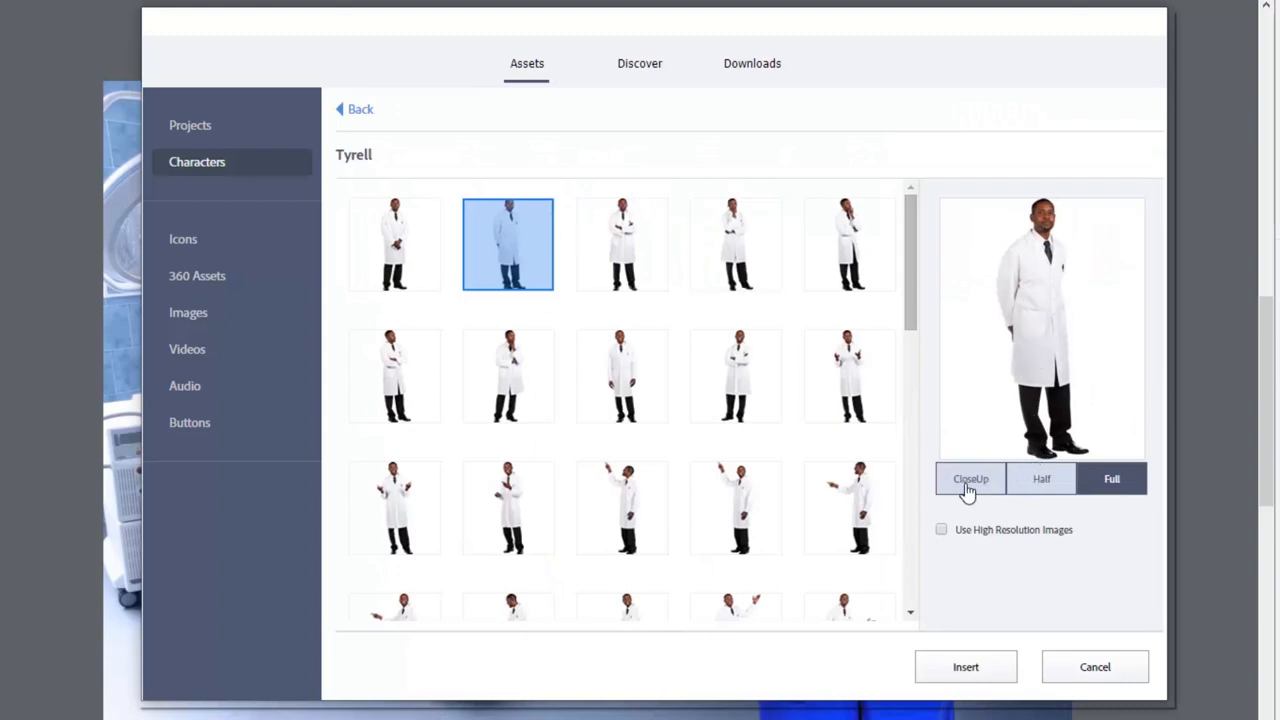
{"action": "left_click", "coordinate": [1040, 478]}
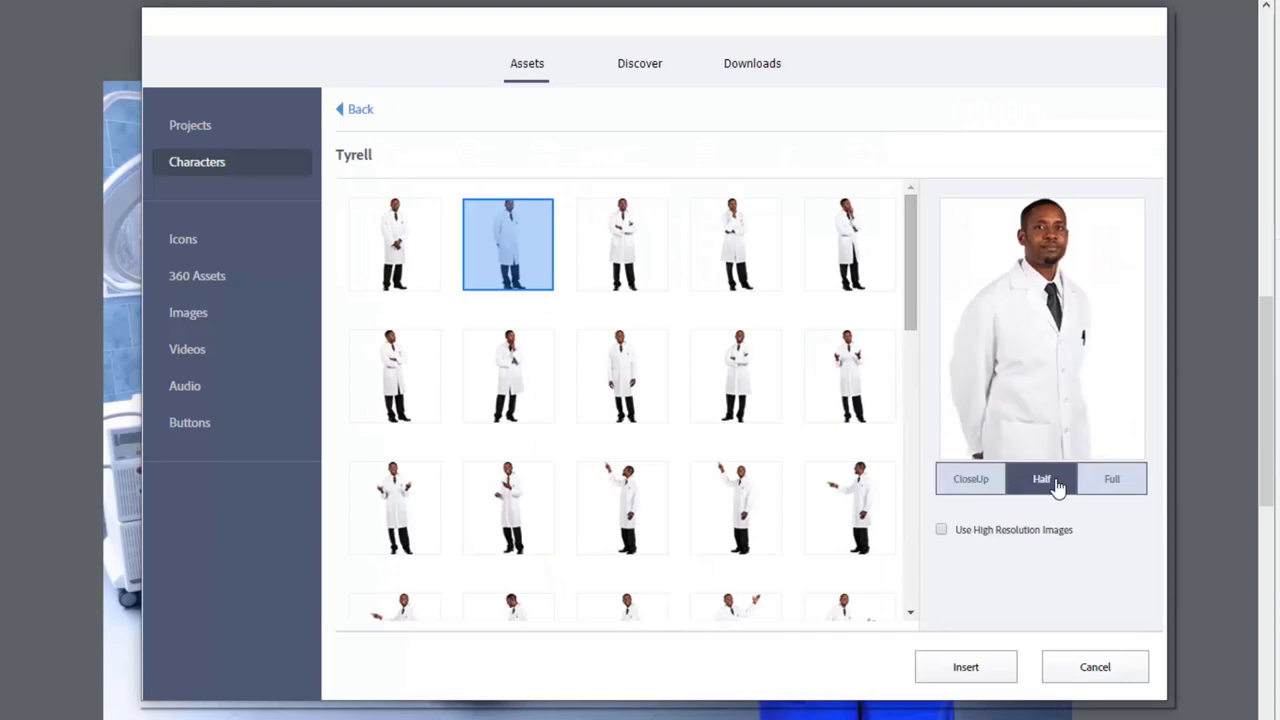
{"action": "left_click", "coordinate": [1112, 478]}
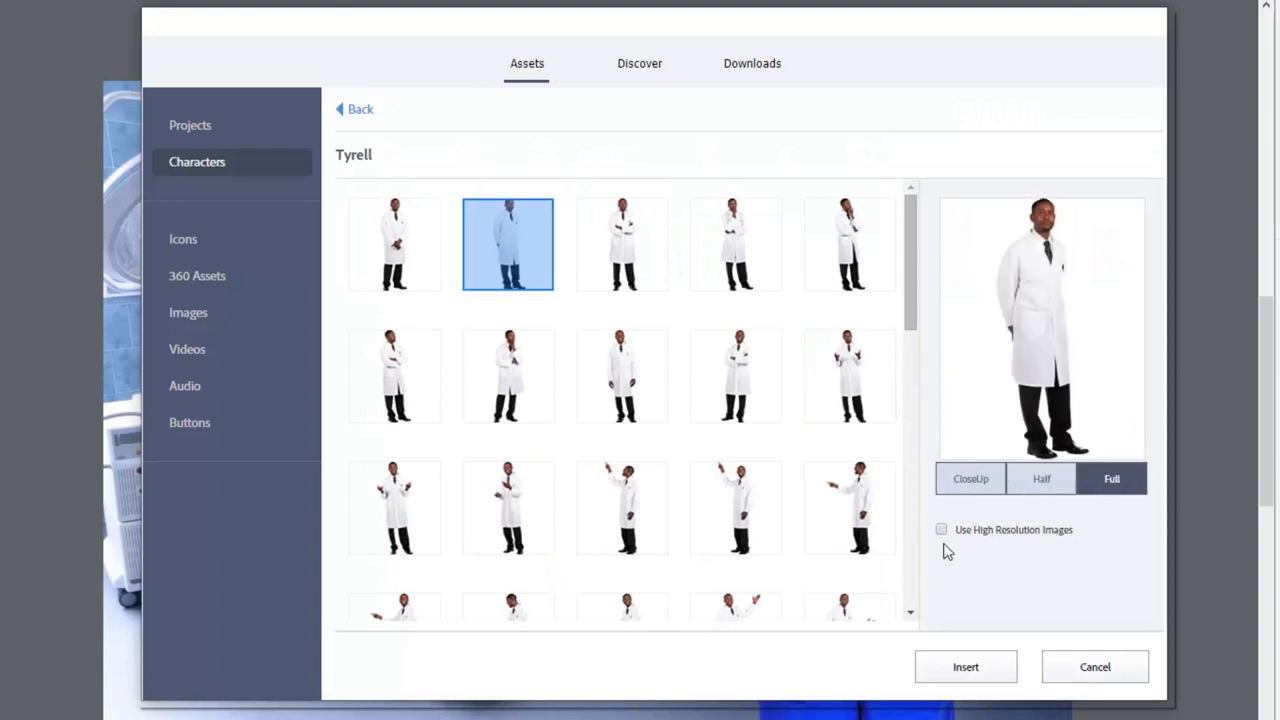
{"action": "mouse_move", "coordinate": [944, 532]}
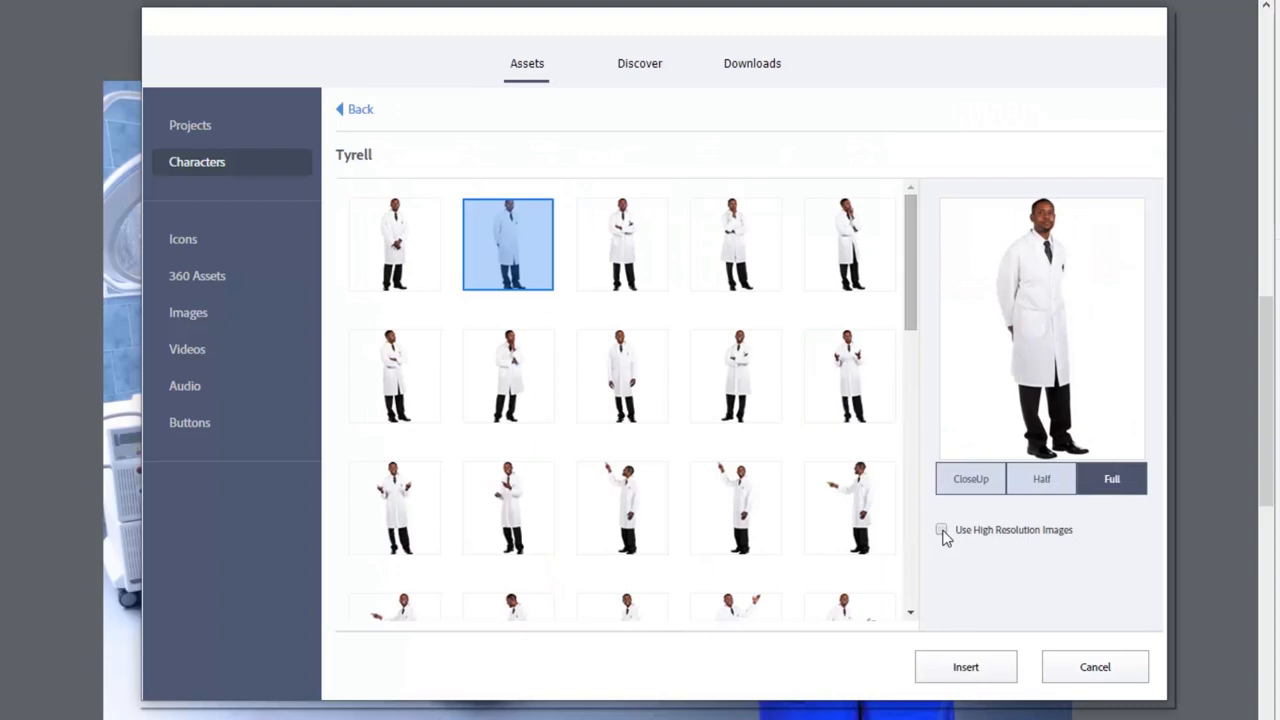
Insert the full-length Tyrell pose with Use High Resolution Images ticked
{"action": "left_click", "coordinate": [940, 528]}
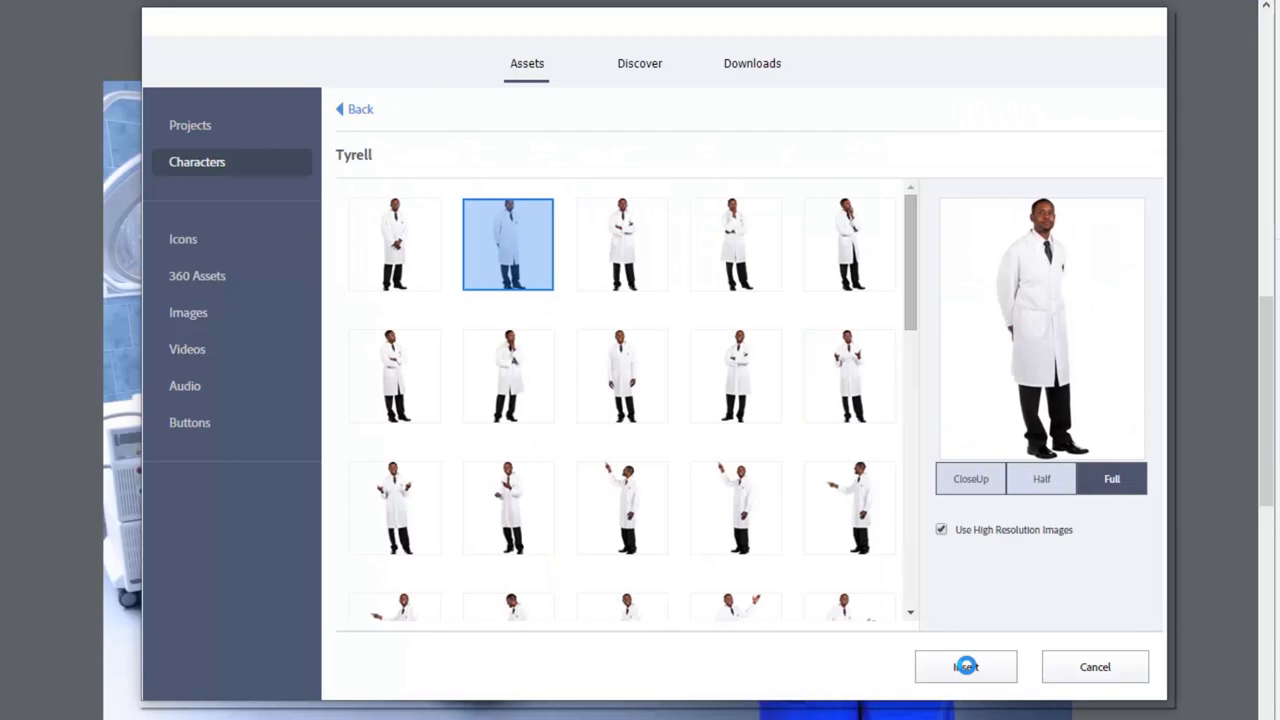
{"action": "left_click", "coordinate": [964, 668]}
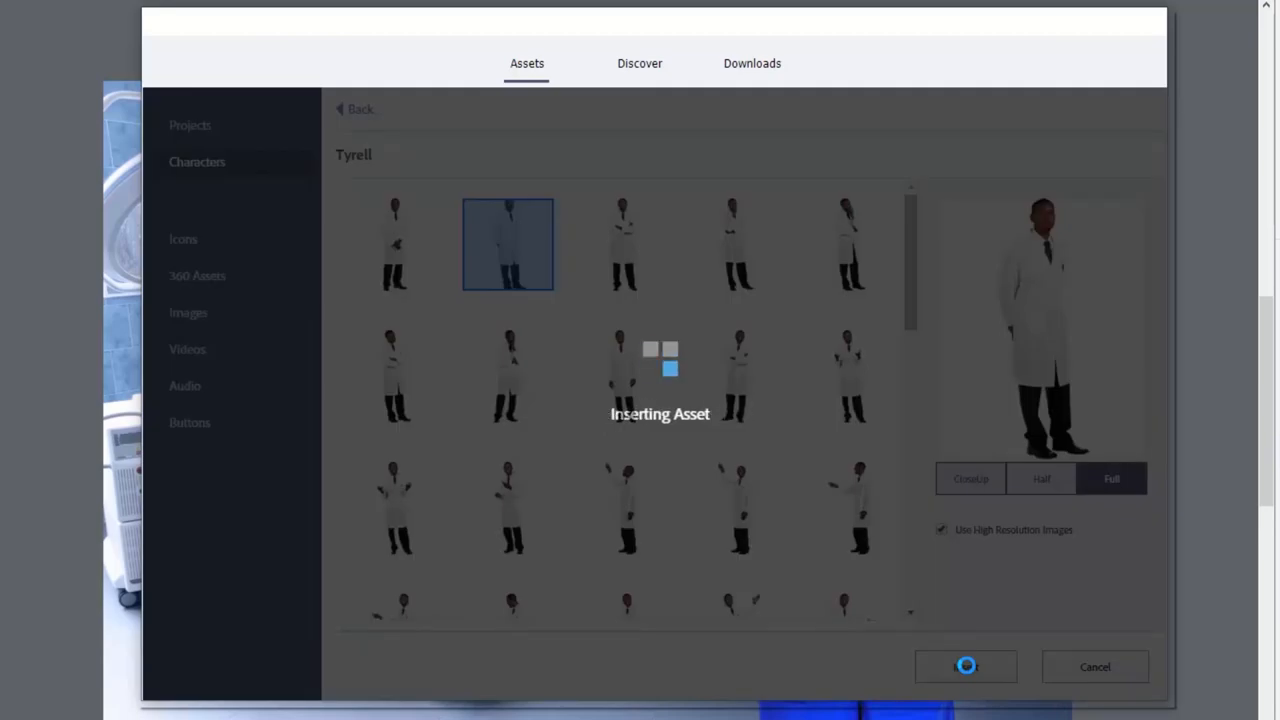
{"action": "left_click", "coordinate": [964, 666]}
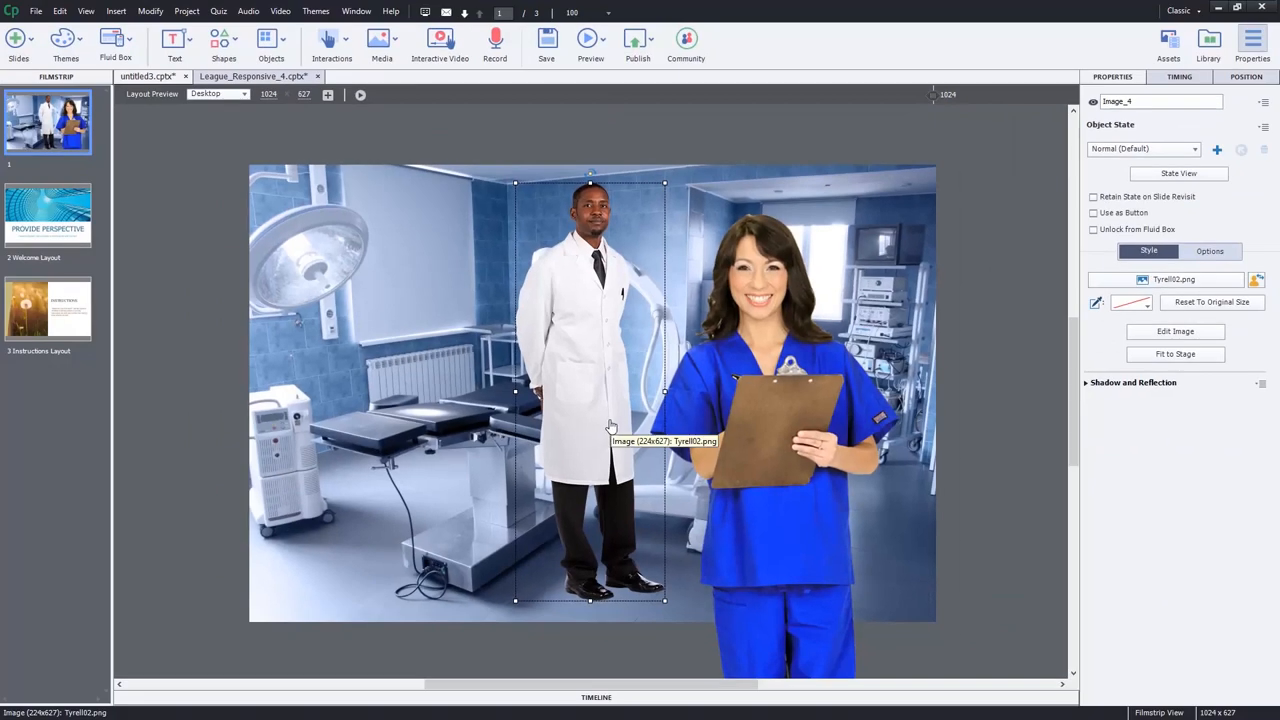
Select the Tyrell doctor image and move it to the left, away from the nurse
{"action": "left_click", "coordinate": [564, 412]}
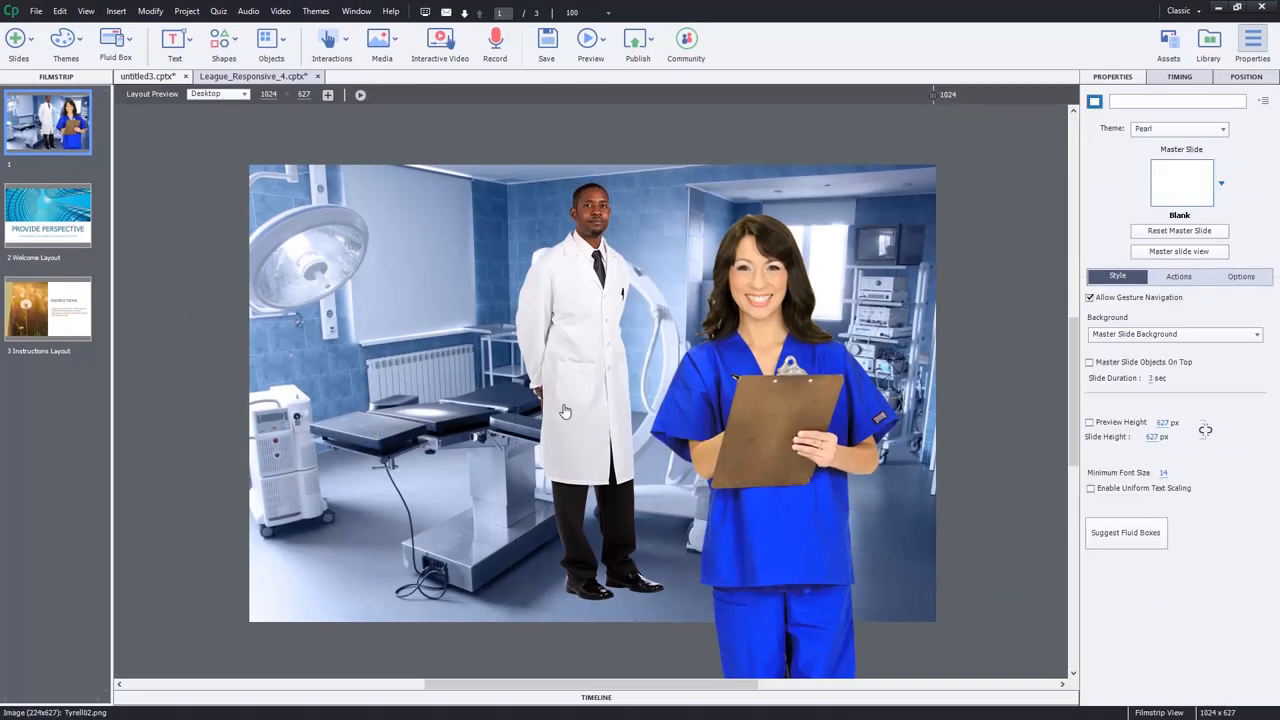
{"action": "left_click", "coordinate": [590, 390]}
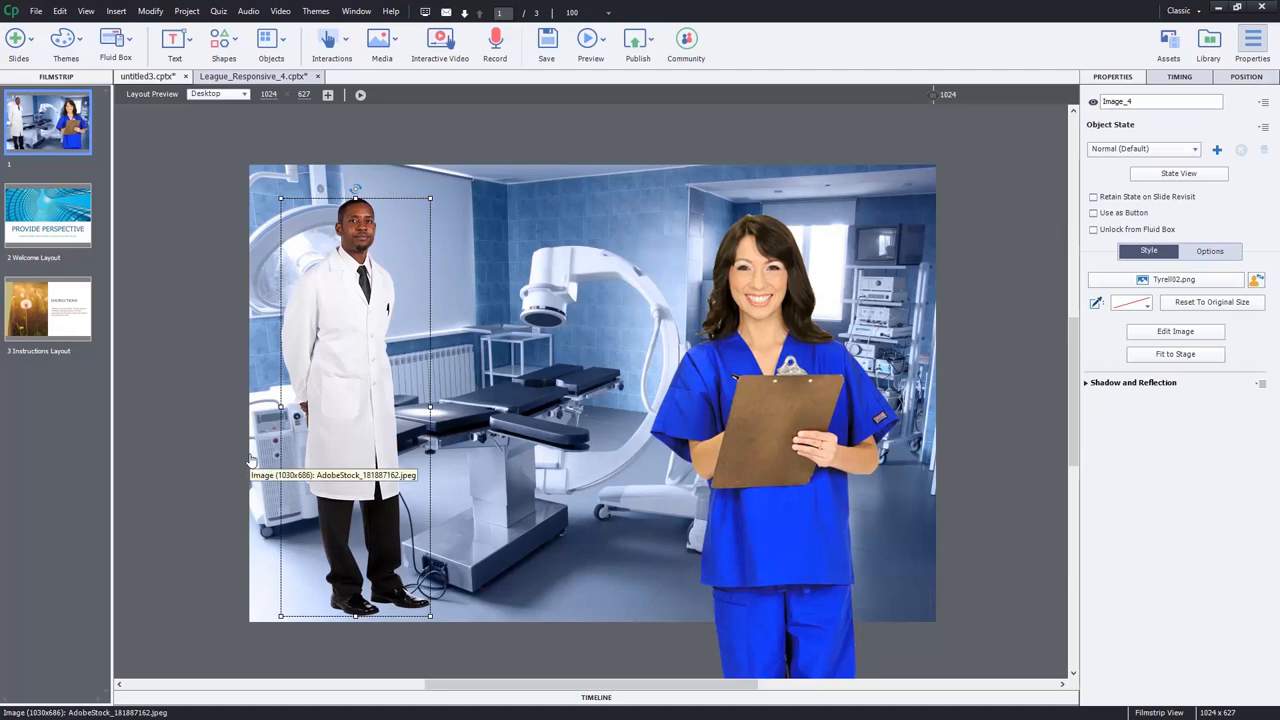
{"action": "mouse_move", "coordinate": [362, 424]}
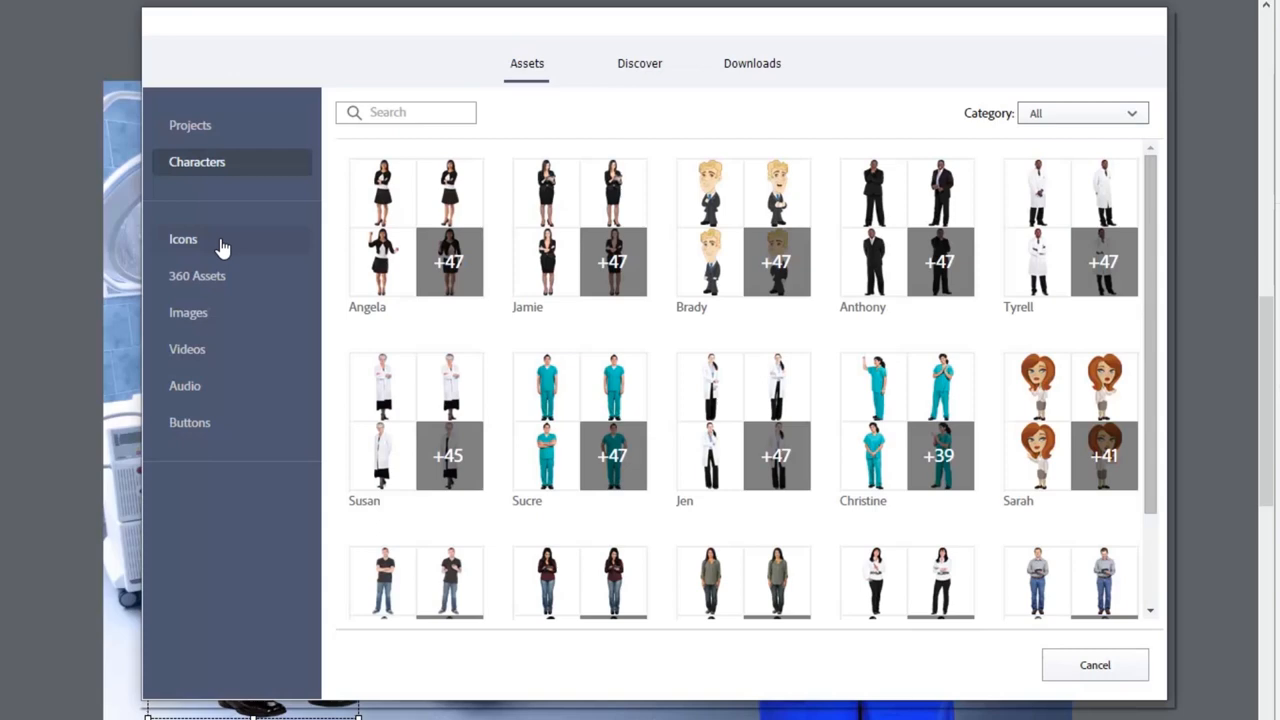
Browse the Icons collection down to the User icon and insert it onto the slide
{"action": "left_click", "coordinate": [184, 240]}
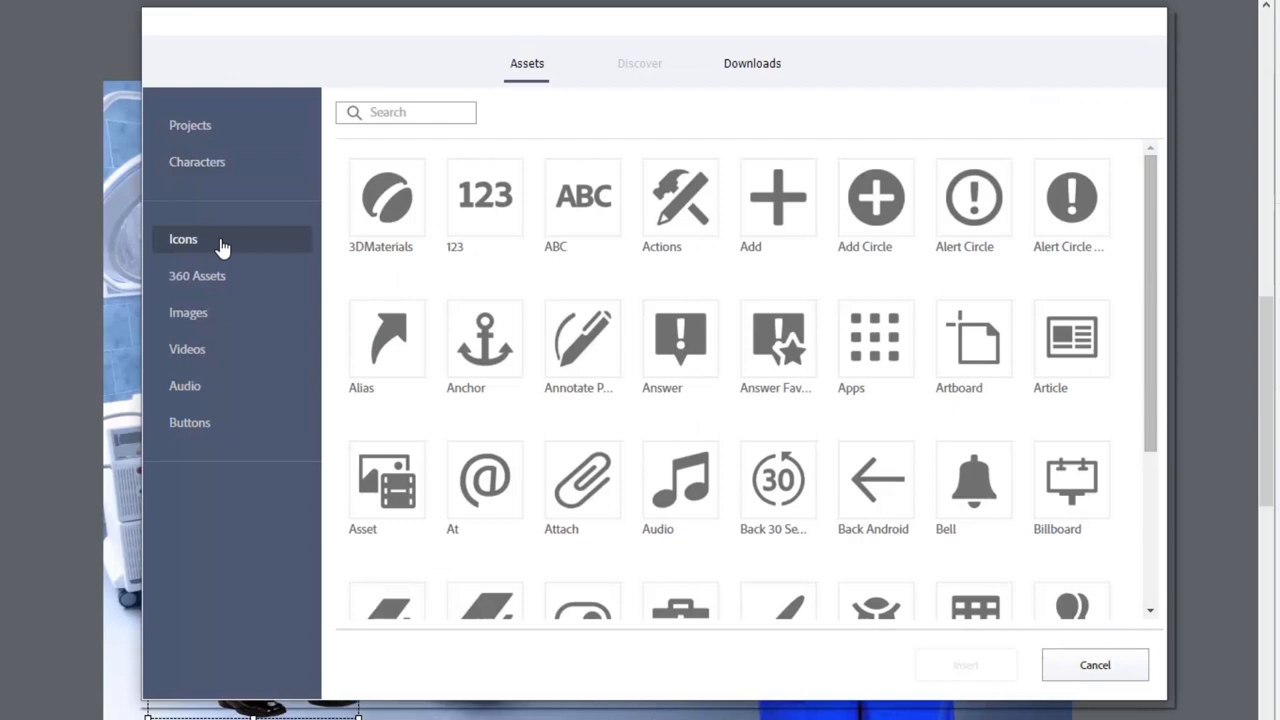
{"action": "left_click", "coordinate": [876, 338]}
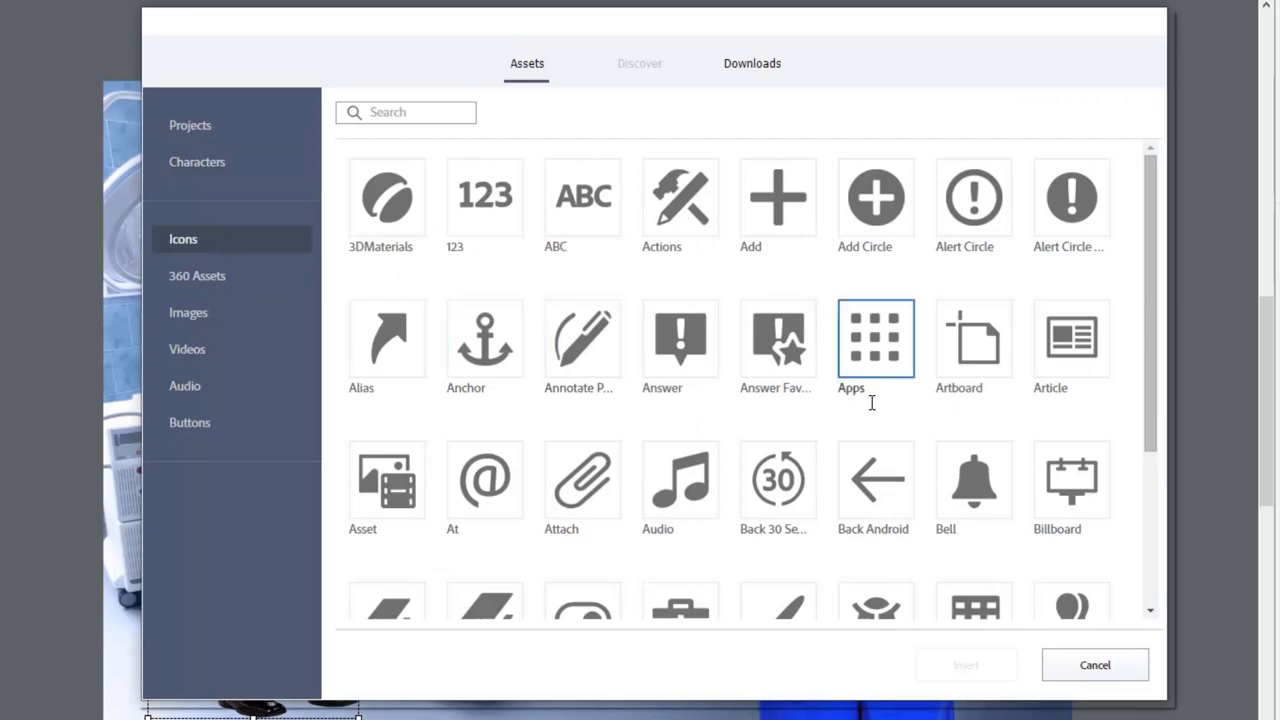
{"action": "scroll", "scroll_direction": "down", "scroll_amount": 3}
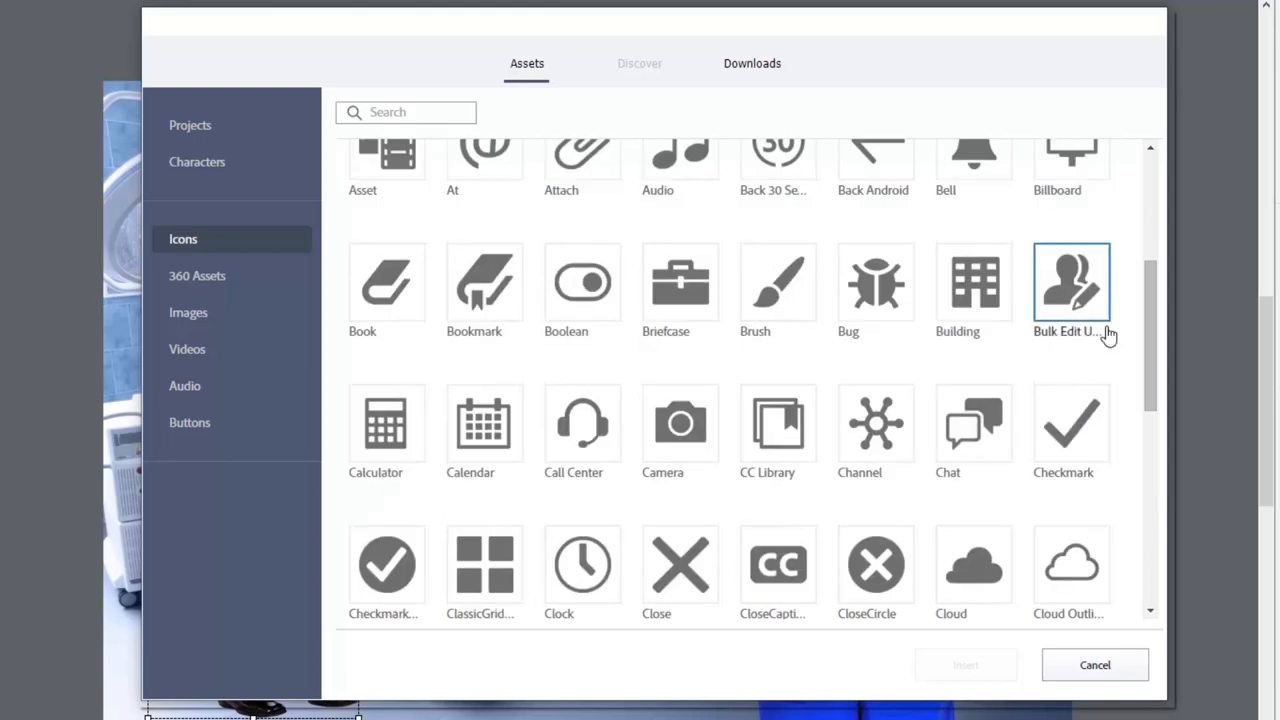
{"action": "scroll", "scroll_direction": "down", "scroll_amount": 3}
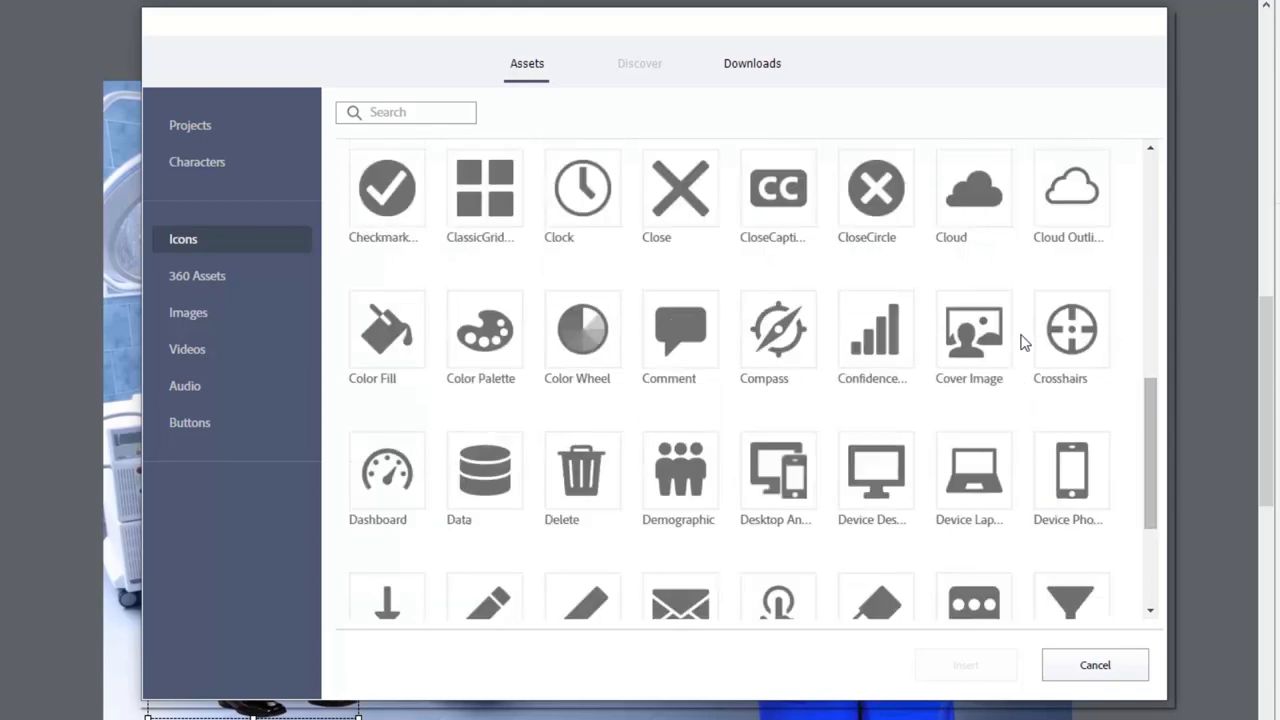
{"action": "scroll", "scroll_direction": "down", "scroll_amount": 3}
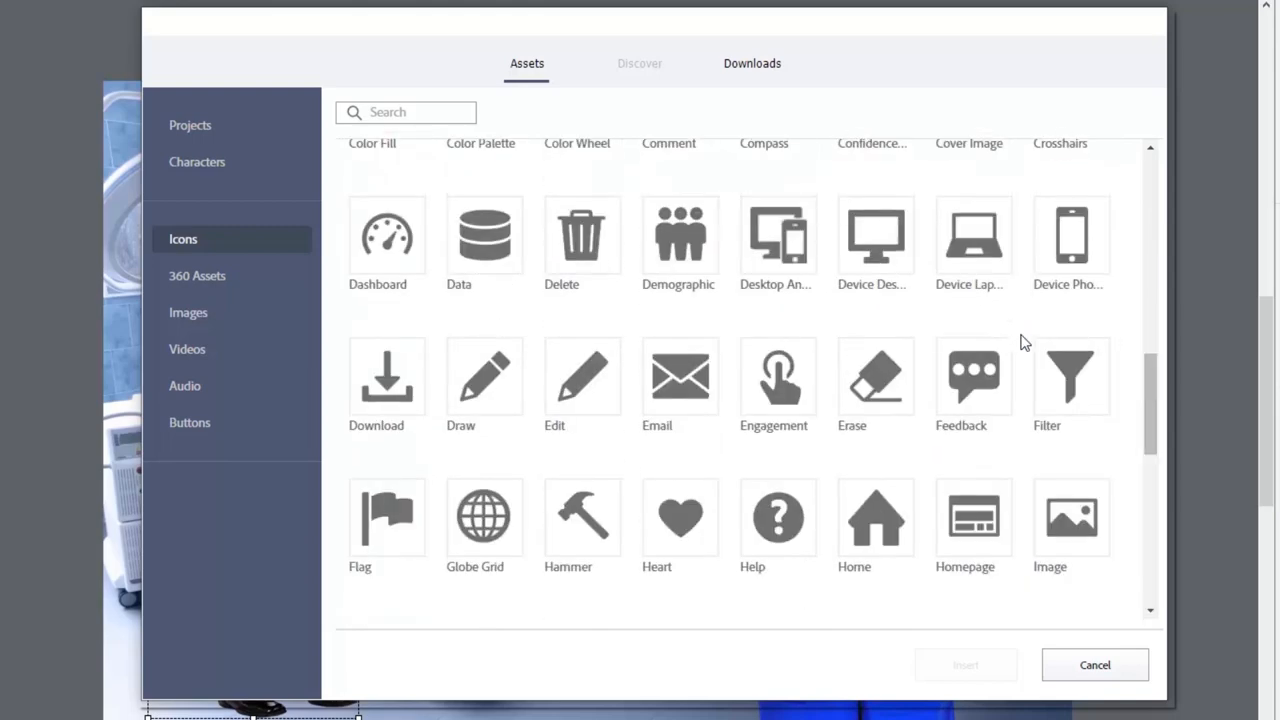
{"action": "scroll", "scroll_direction": "down", "scroll_amount": 3}
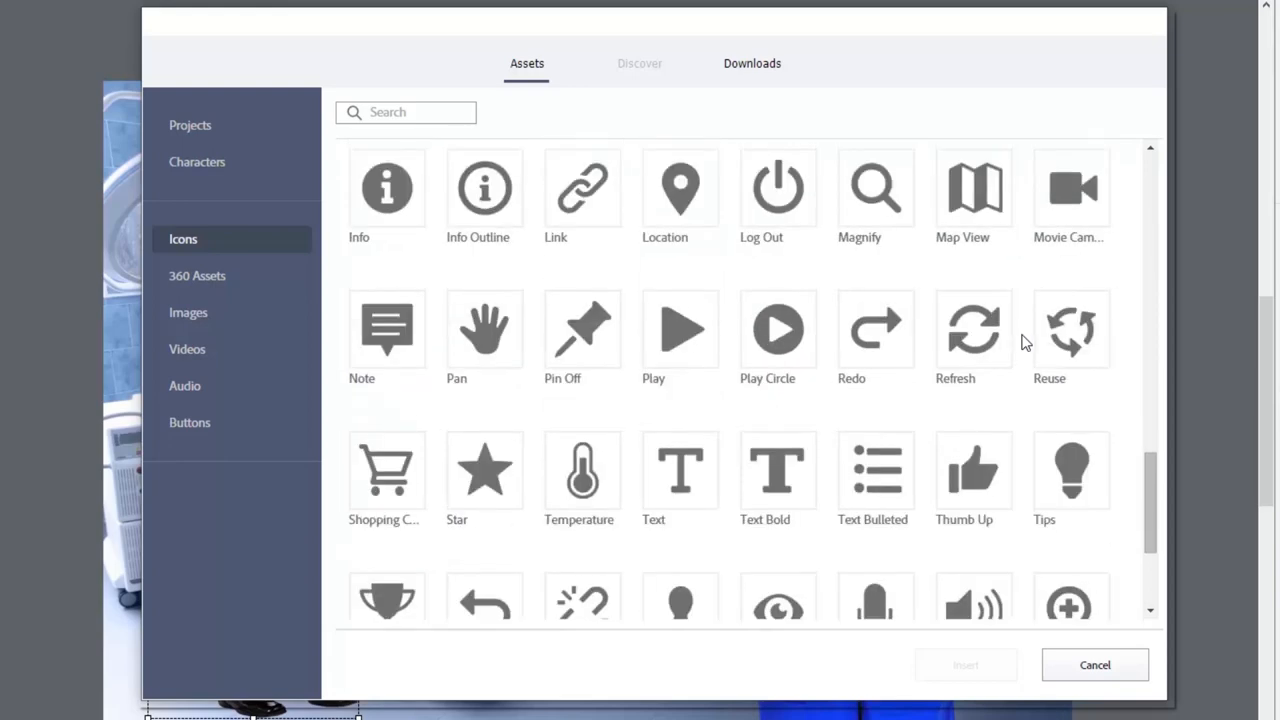
{"action": "scroll", "scroll_direction": "down", "scroll_amount": 3}
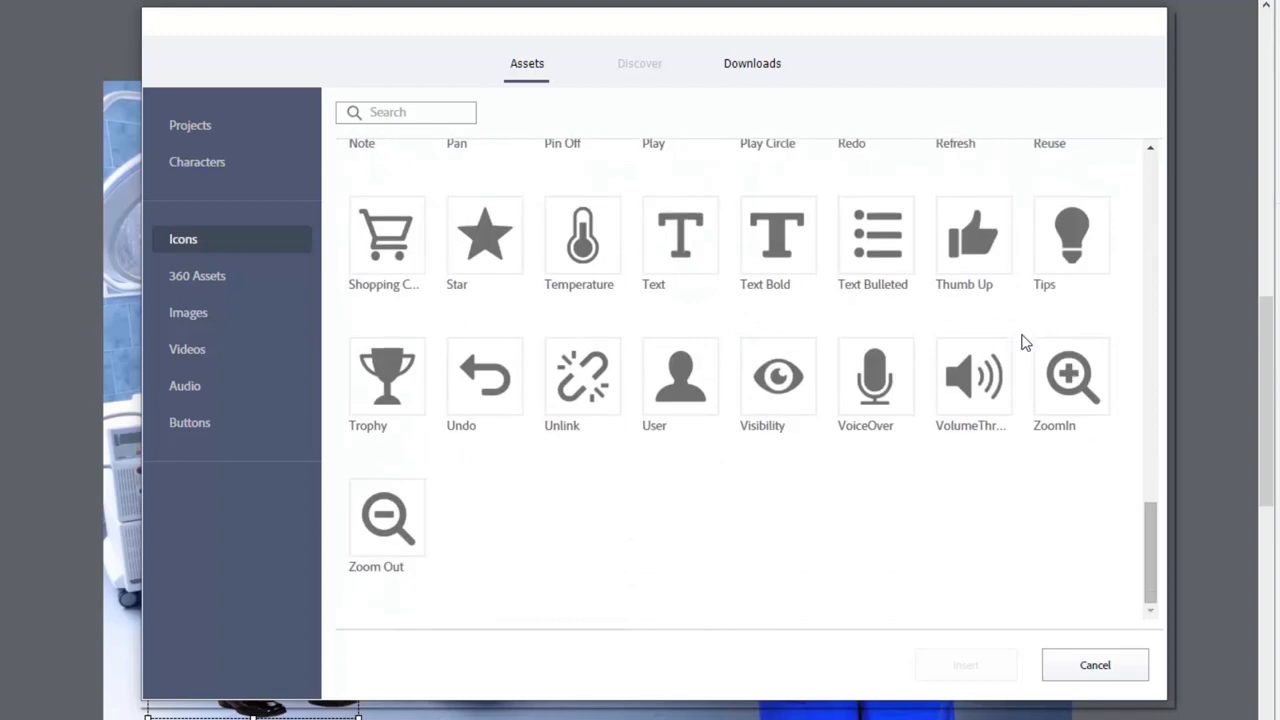
{"action": "left_click", "coordinate": [680, 376]}
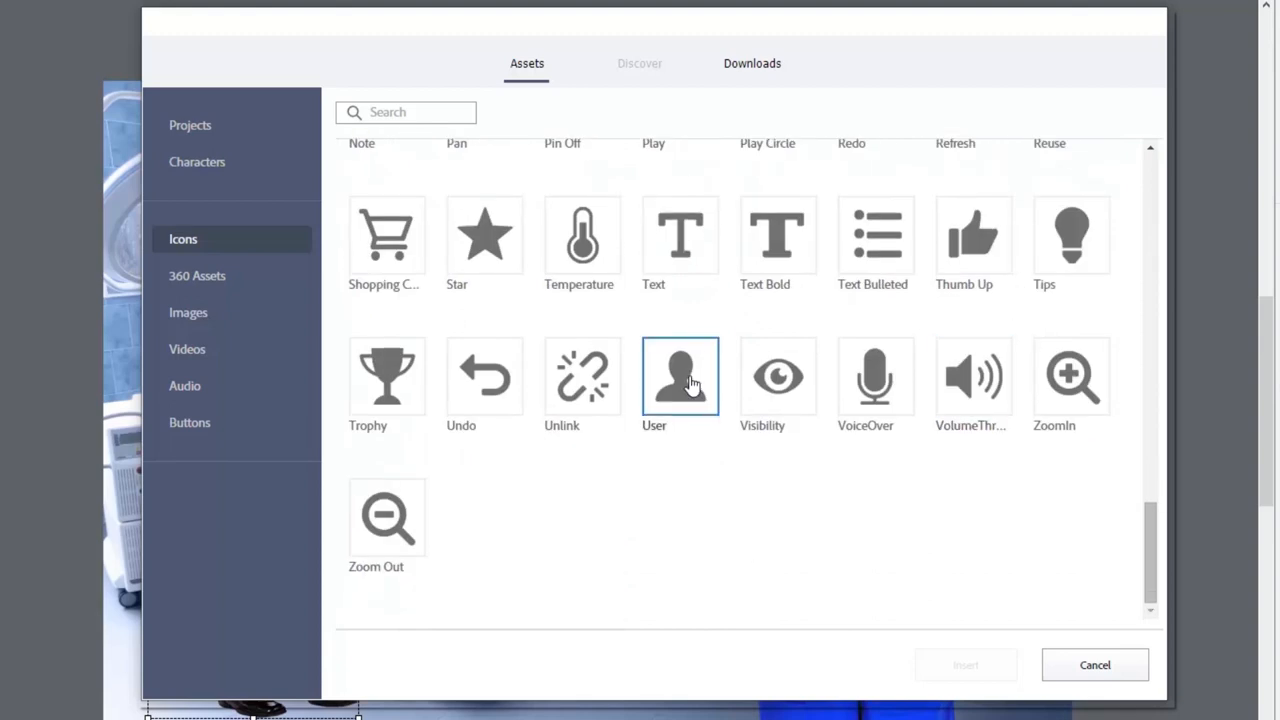
{"action": "left_click", "coordinate": [964, 664]}
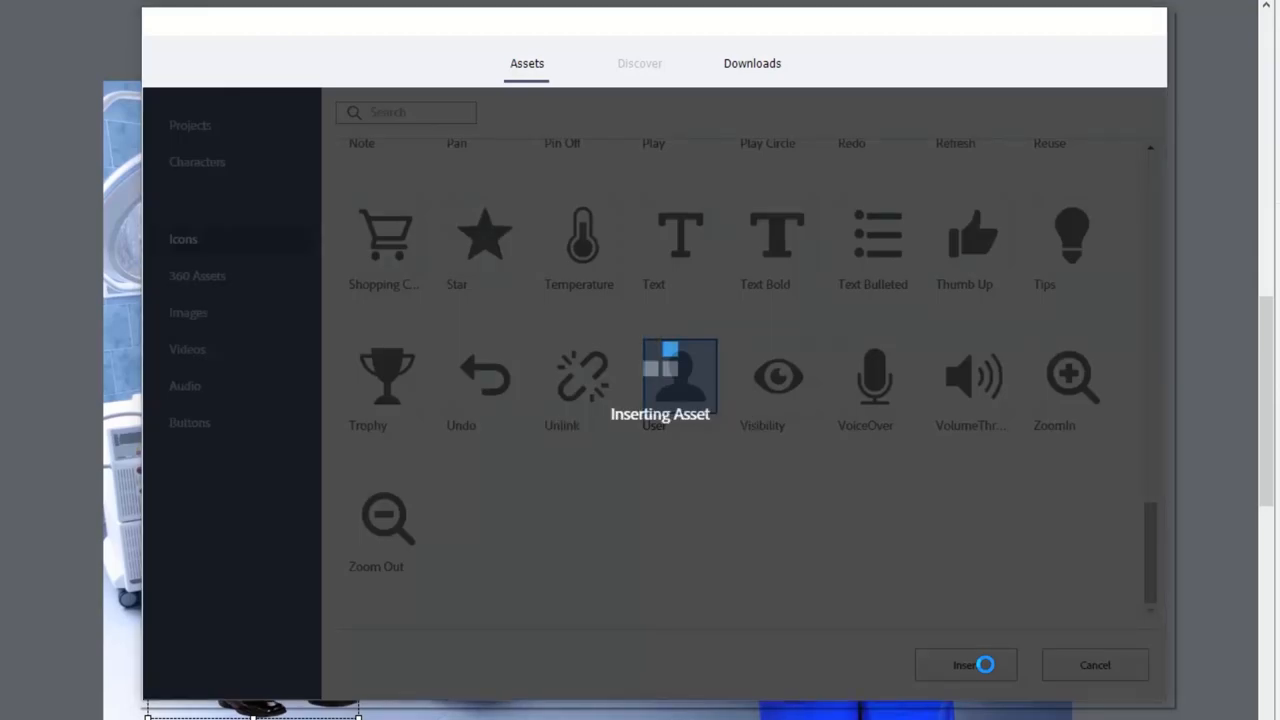
Set the User icon's Size to Custom and recolour its fill solid red
{"action": "left_click", "coordinate": [960, 664]}
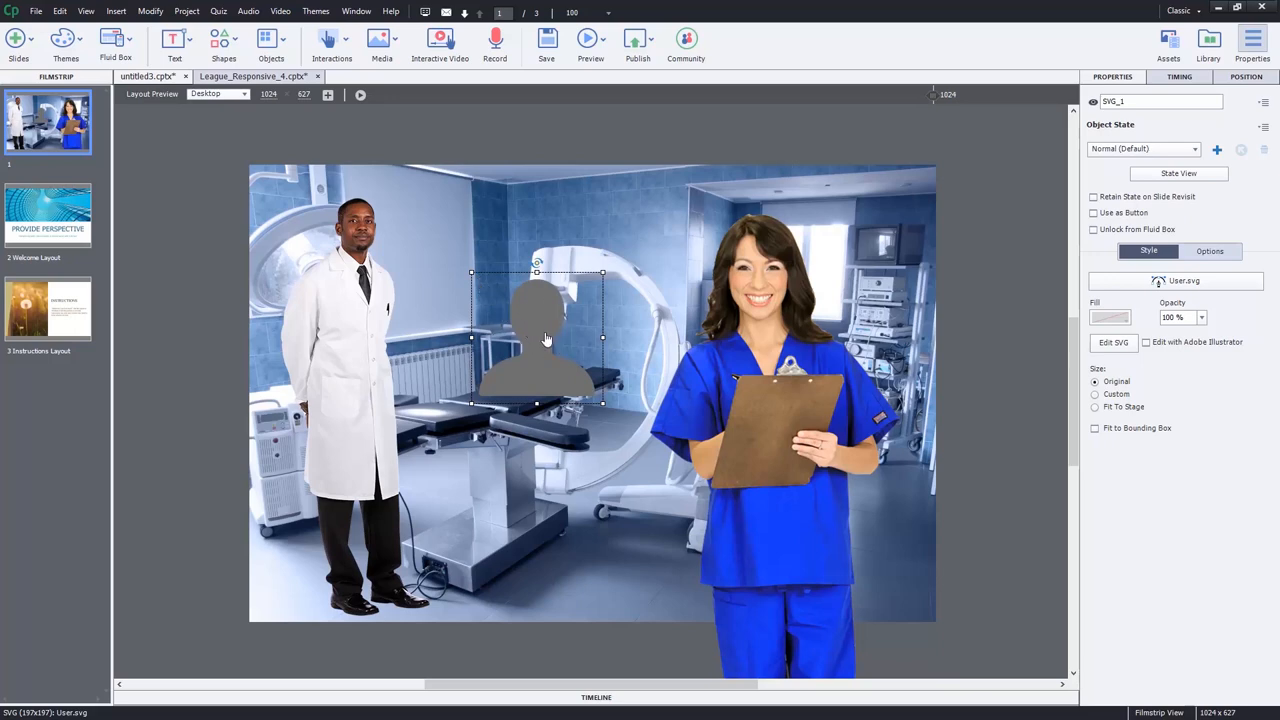
{"action": "left_click", "coordinate": [1094, 392]}
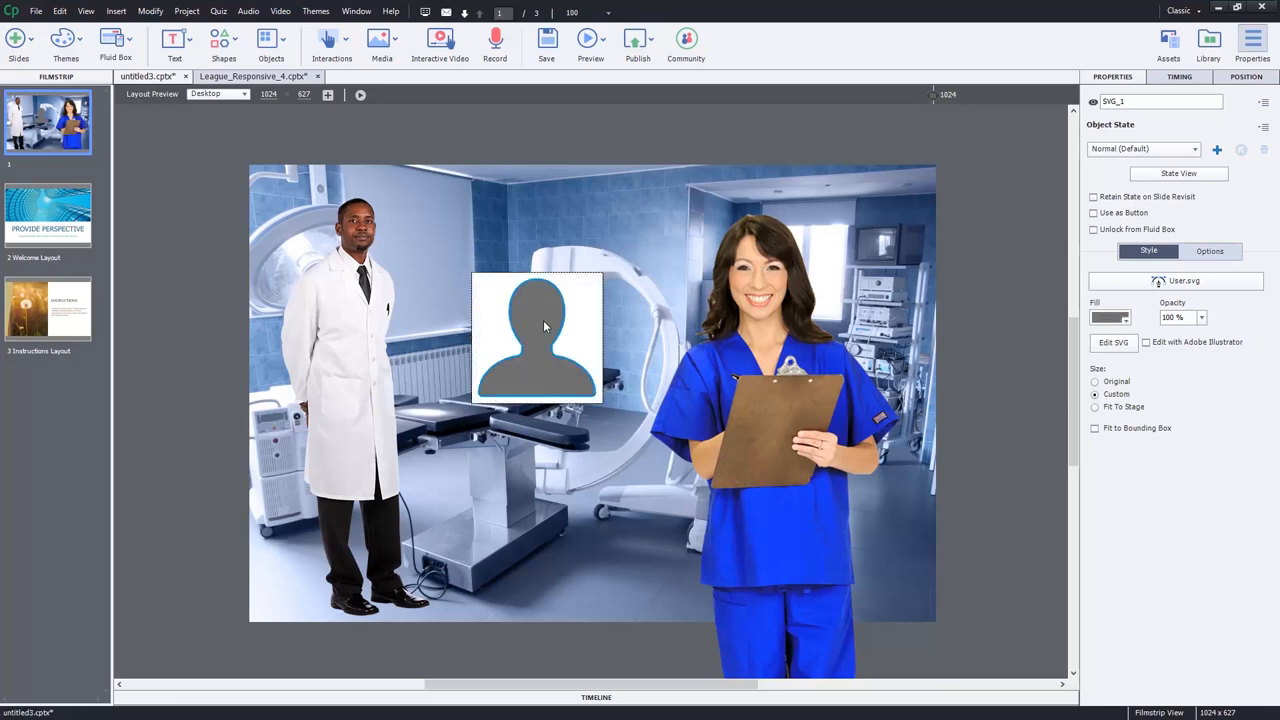
{"action": "left_click", "coordinate": [1110, 316]}
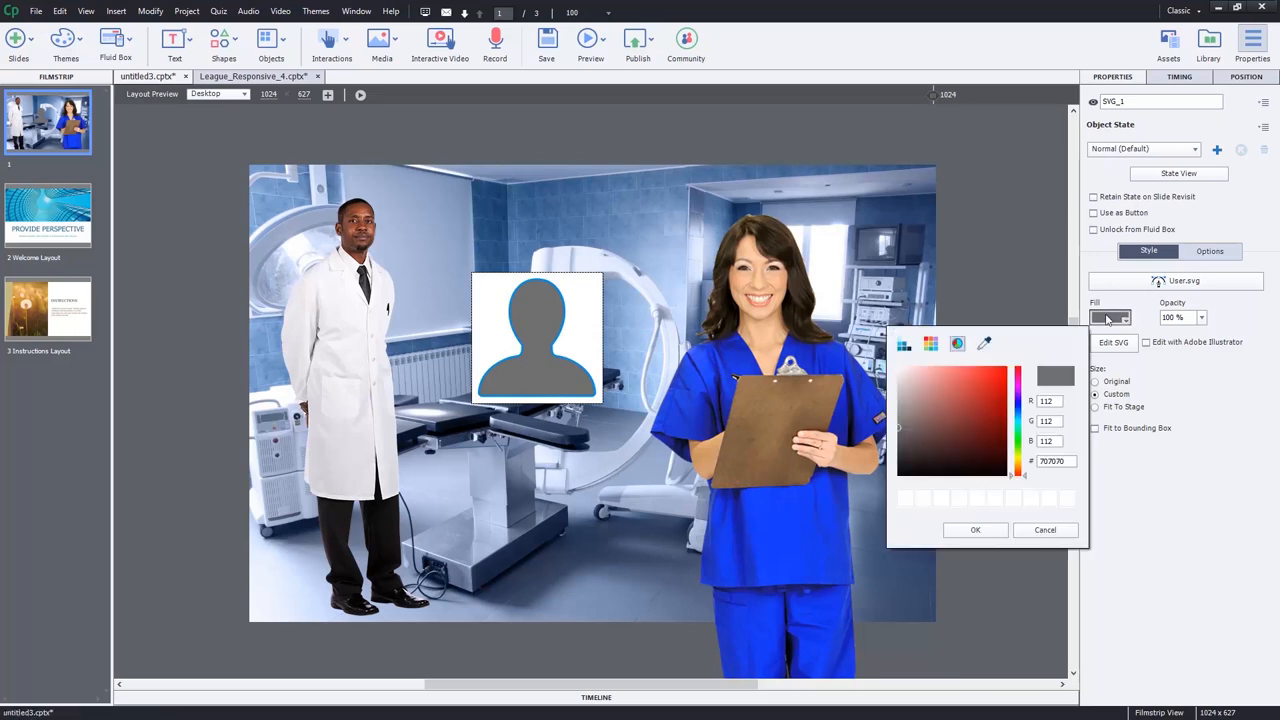
{"action": "left_click", "coordinate": [994, 380]}
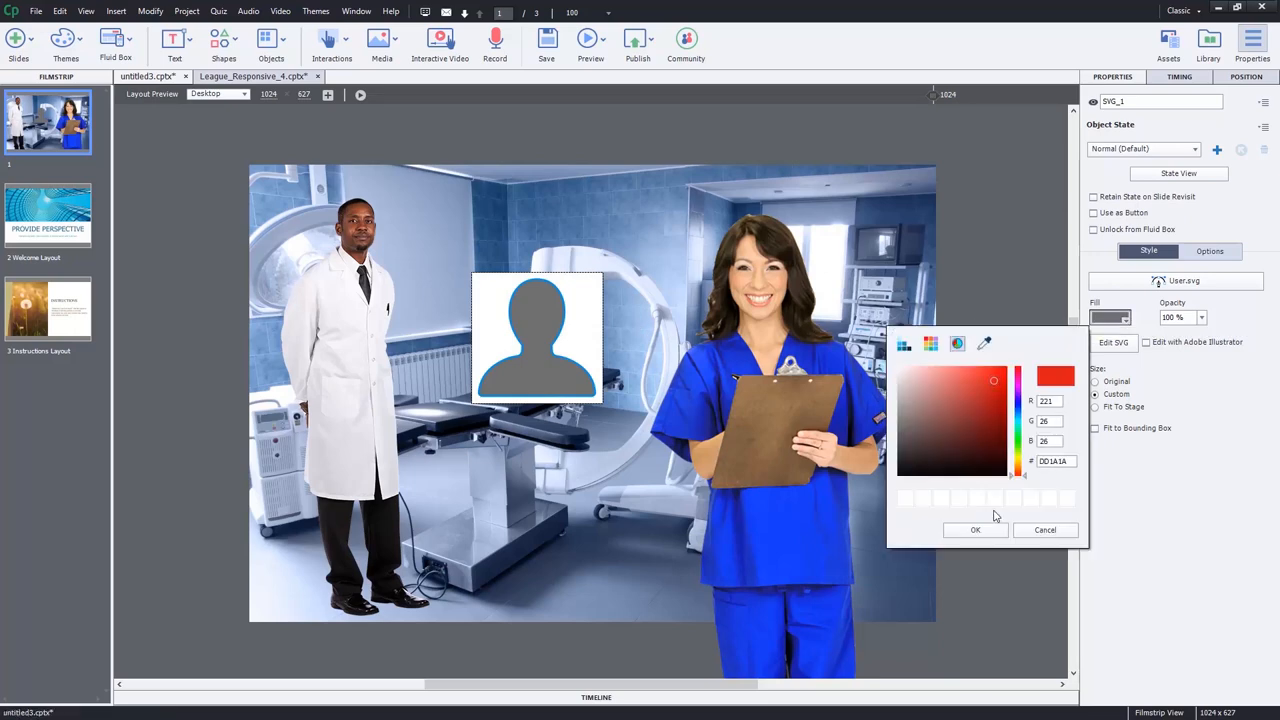
{"action": "left_click", "coordinate": [976, 530]}
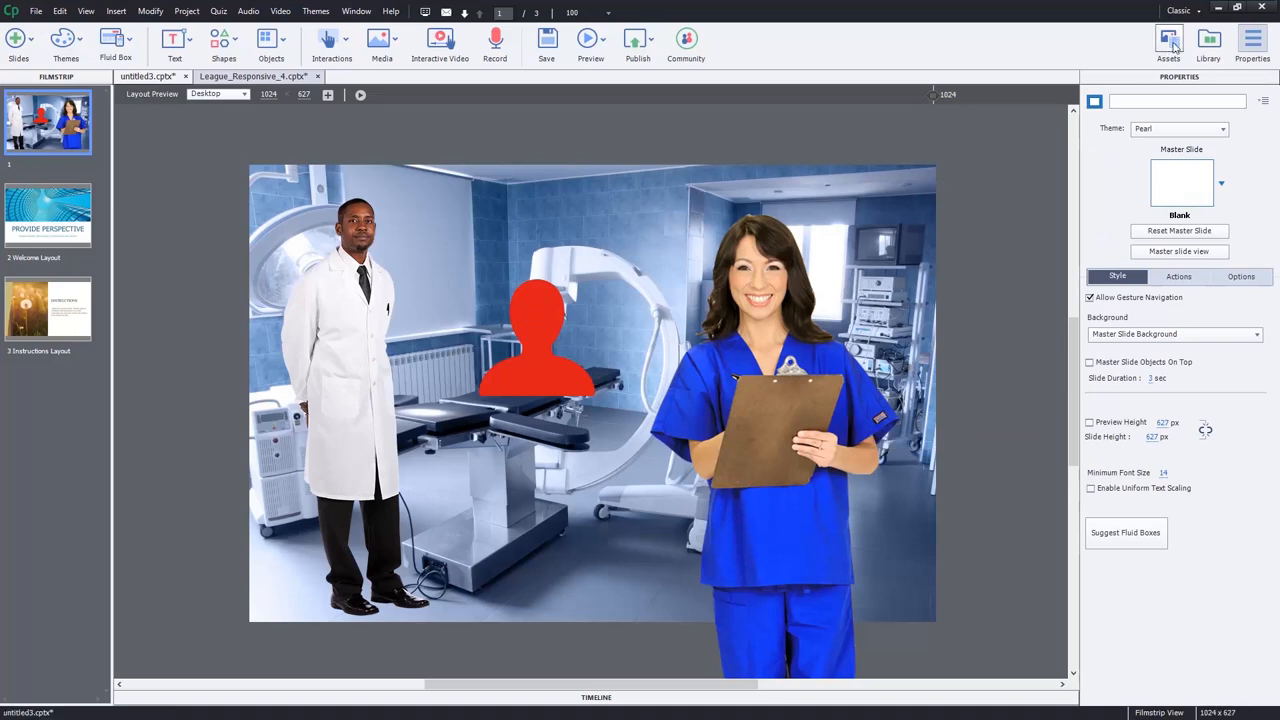
Reopen Assets on 360 Assets and browse panoramas such as cafe, workstation and Kidslab
{"action": "left_click", "coordinate": [1168, 40]}
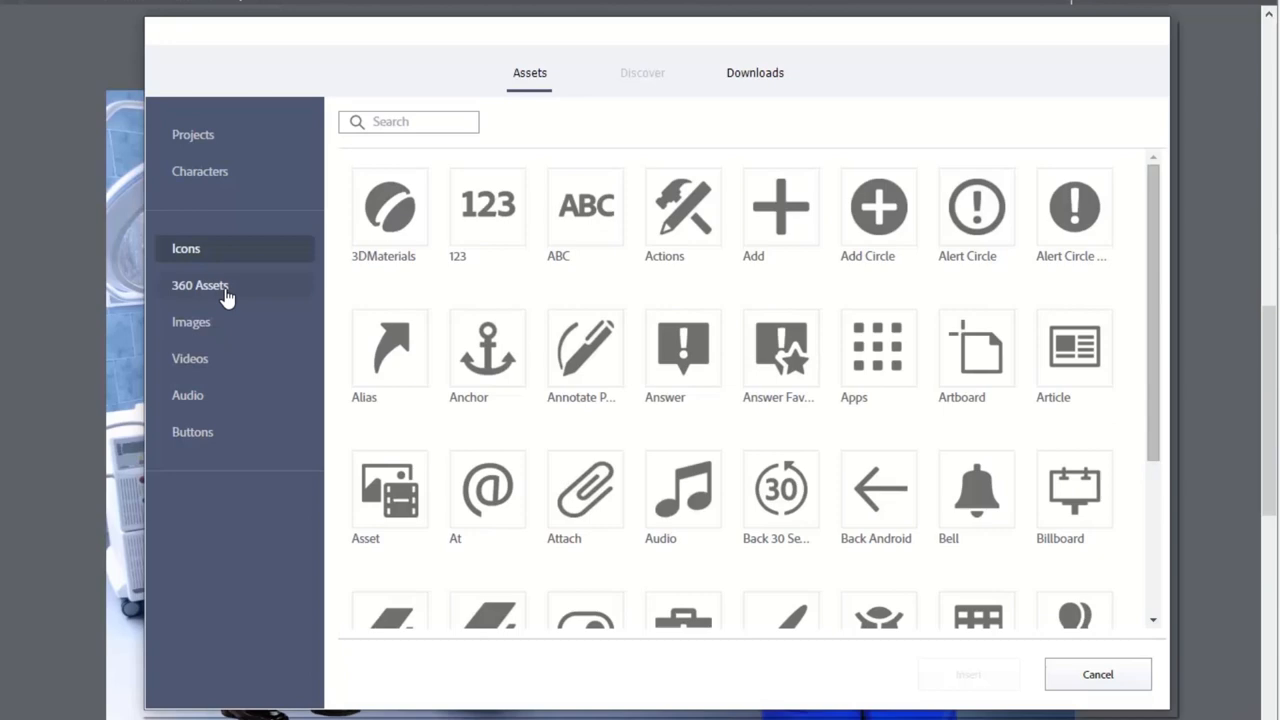
{"action": "left_click", "coordinate": [200, 284]}
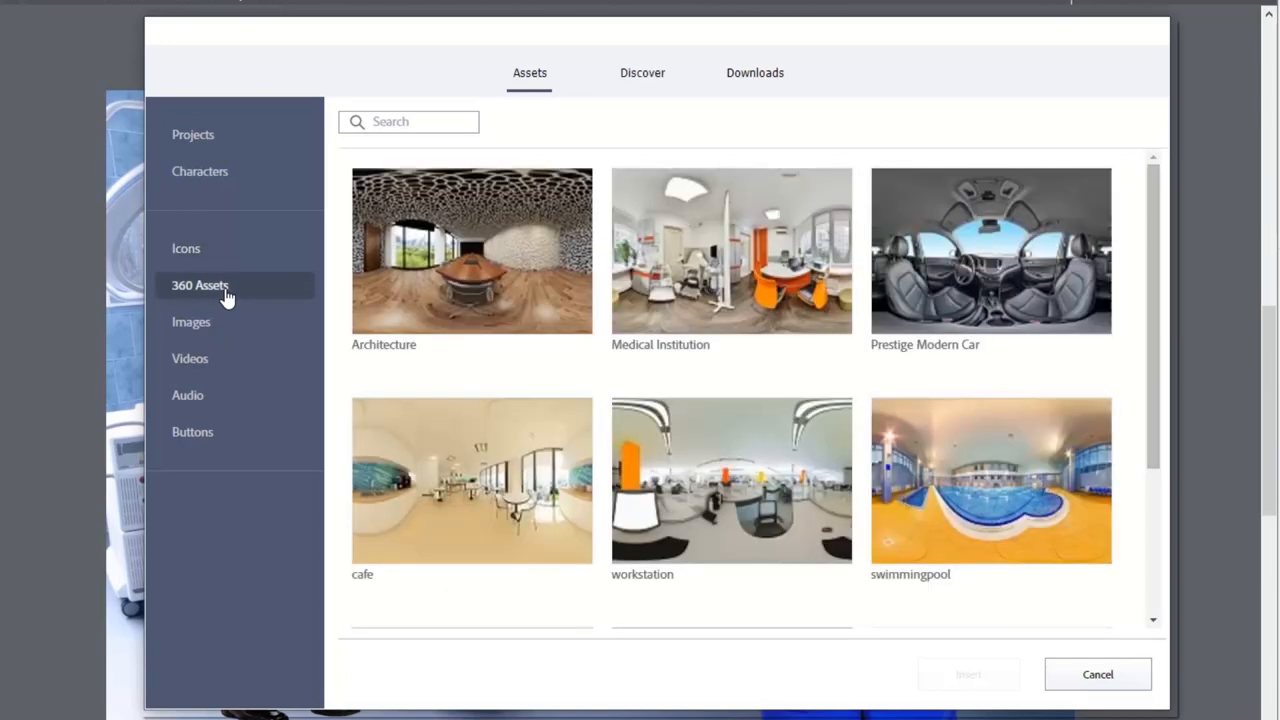
{"action": "scroll", "scroll_direction": "down", "scroll_amount": 3}
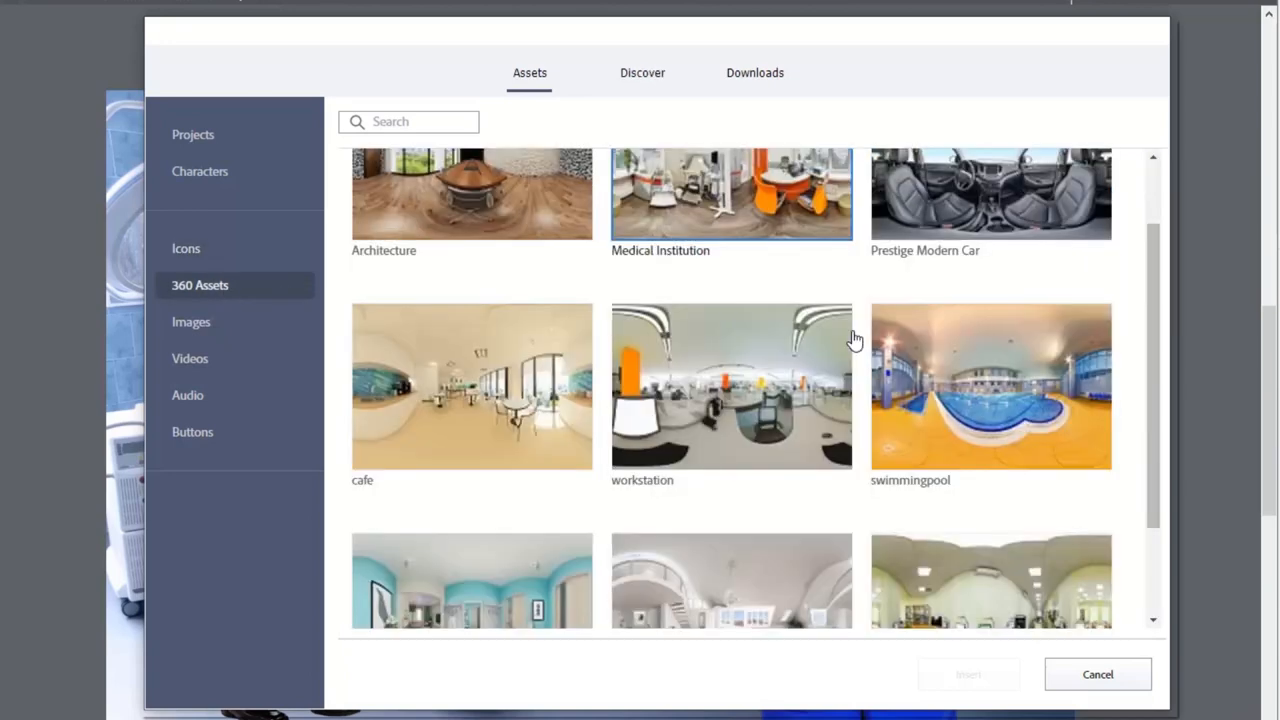
{"action": "scroll", "scroll_direction": "down", "scroll_amount": 3}
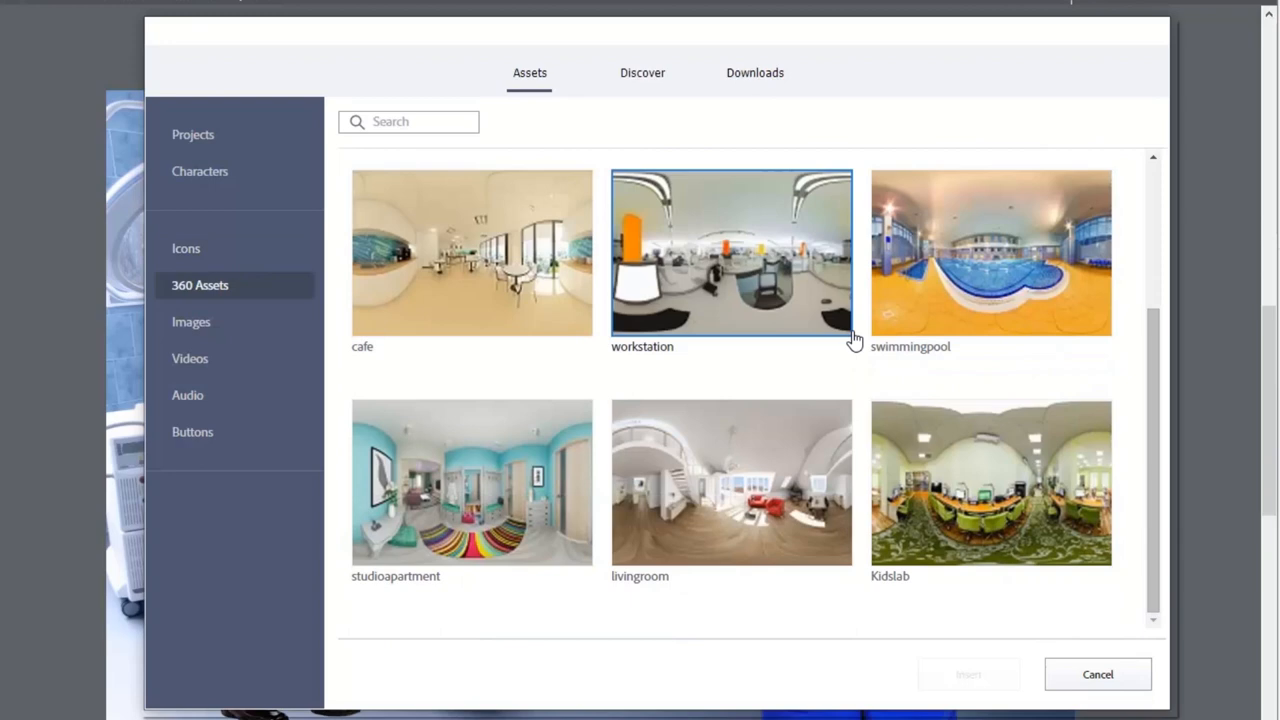
{"action": "left_click", "coordinate": [990, 252]}
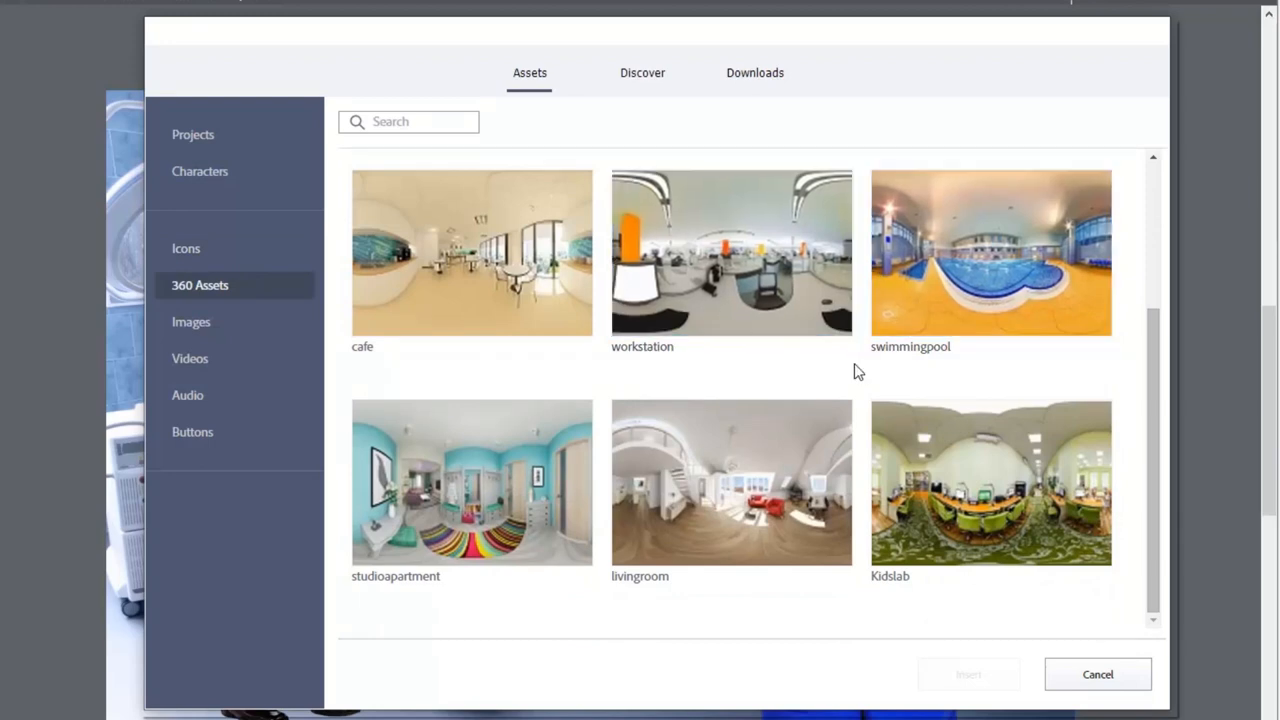
{"action": "left_click", "coordinate": [732, 252]}
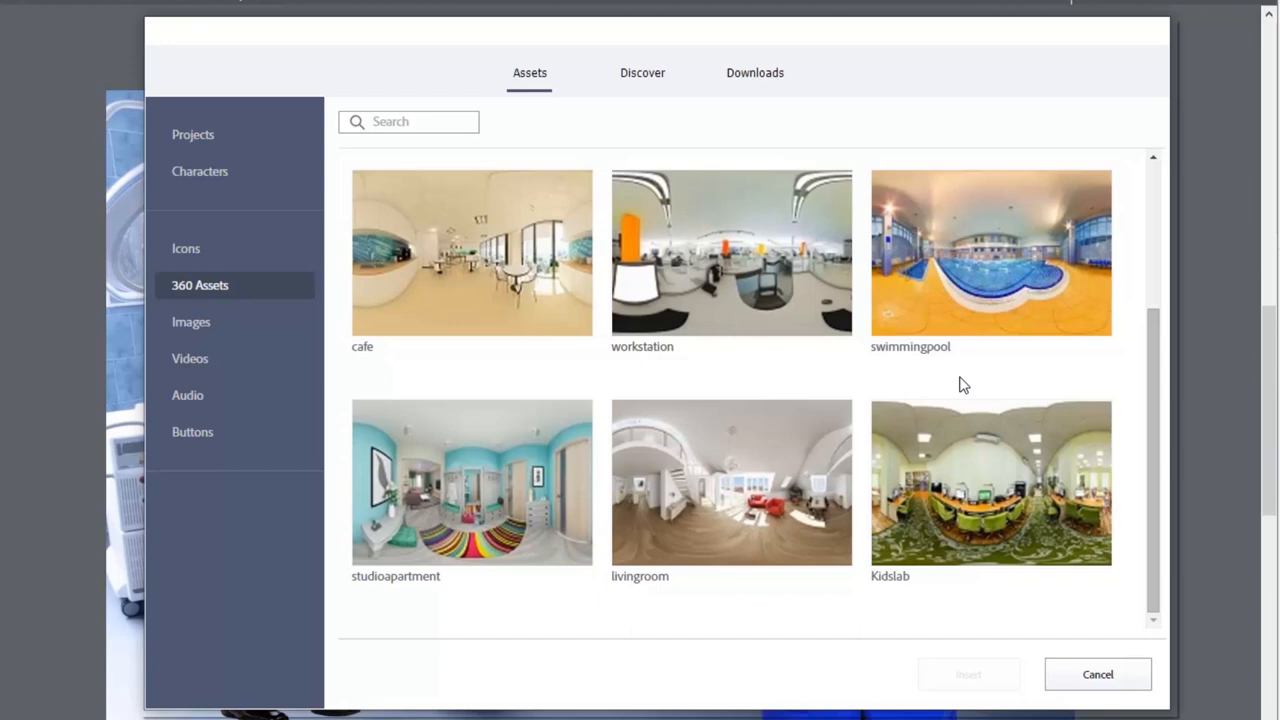
{"action": "mouse_move", "coordinate": [958, 384]}
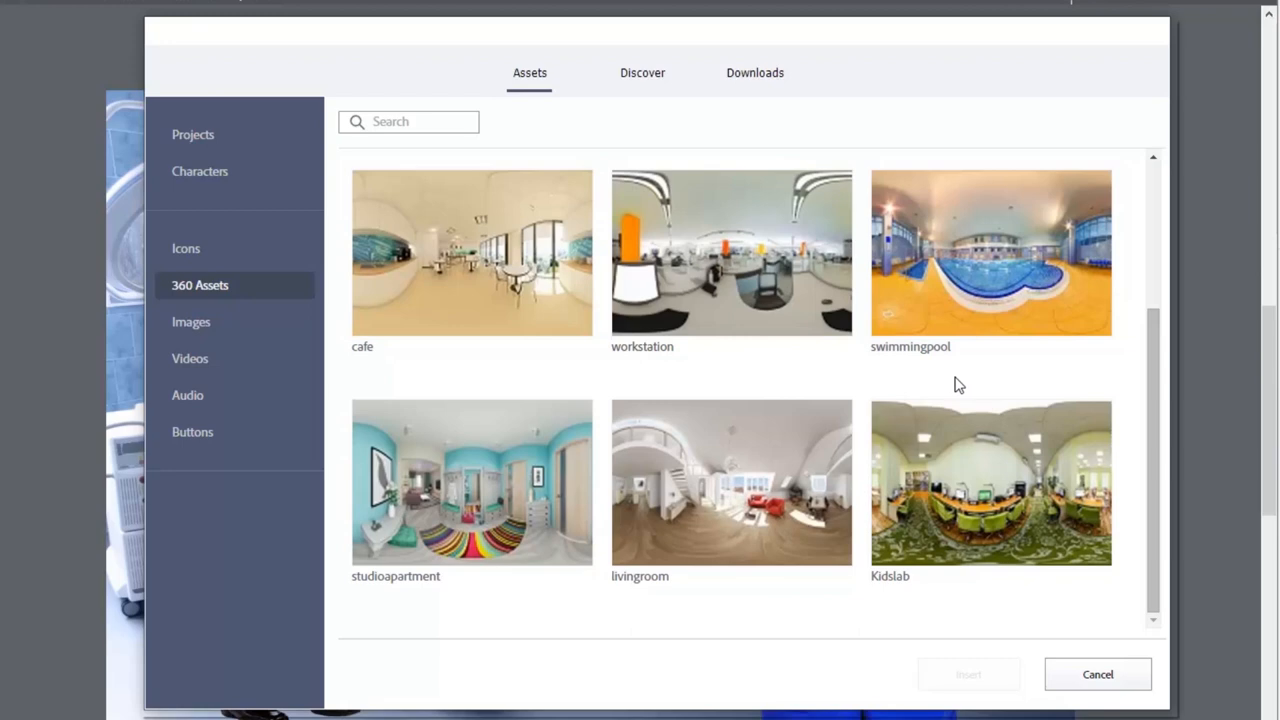
{"action": "mouse_move", "coordinate": [684, 388]}
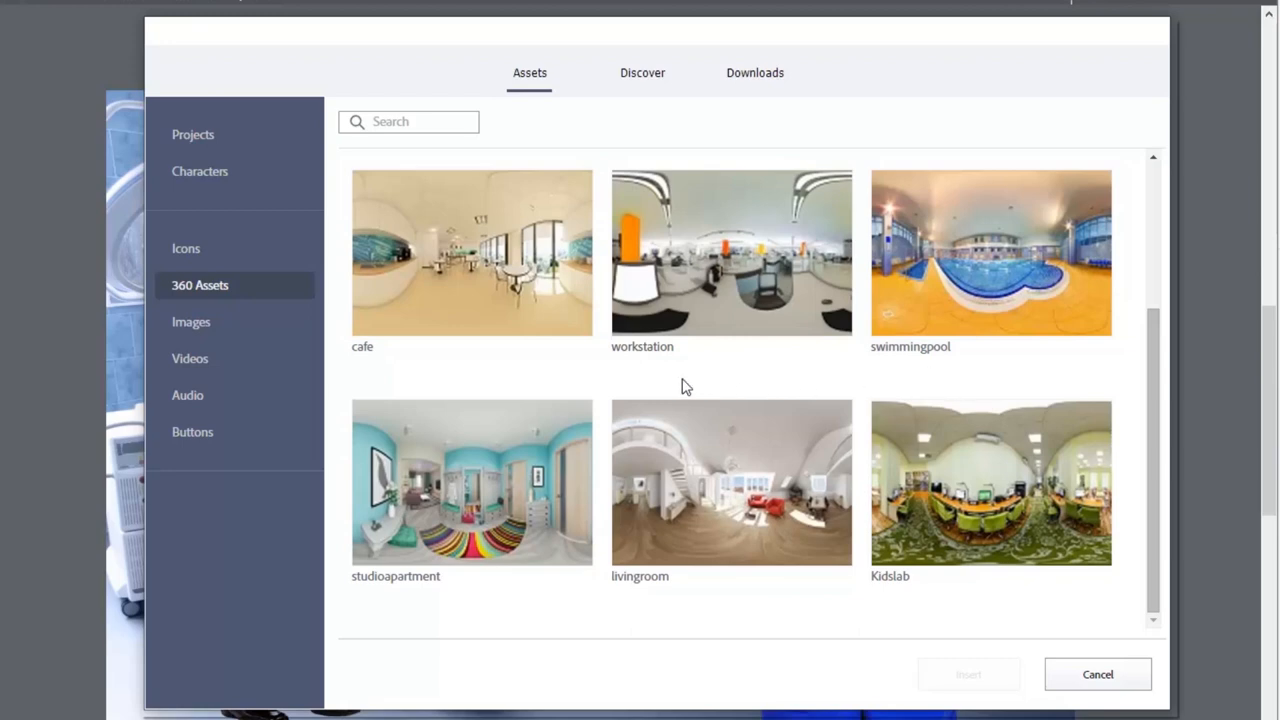
{"action": "mouse_move", "coordinate": [450, 424]}
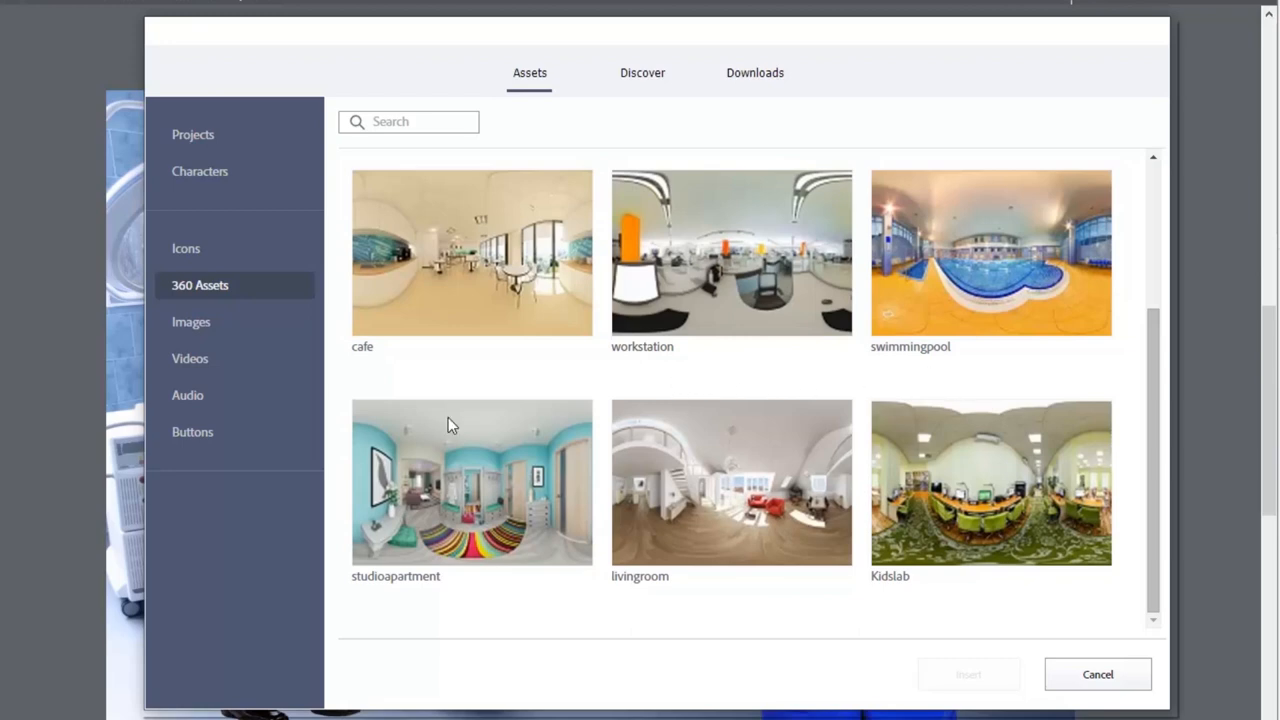
{"action": "mouse_move", "coordinate": [236, 308]}
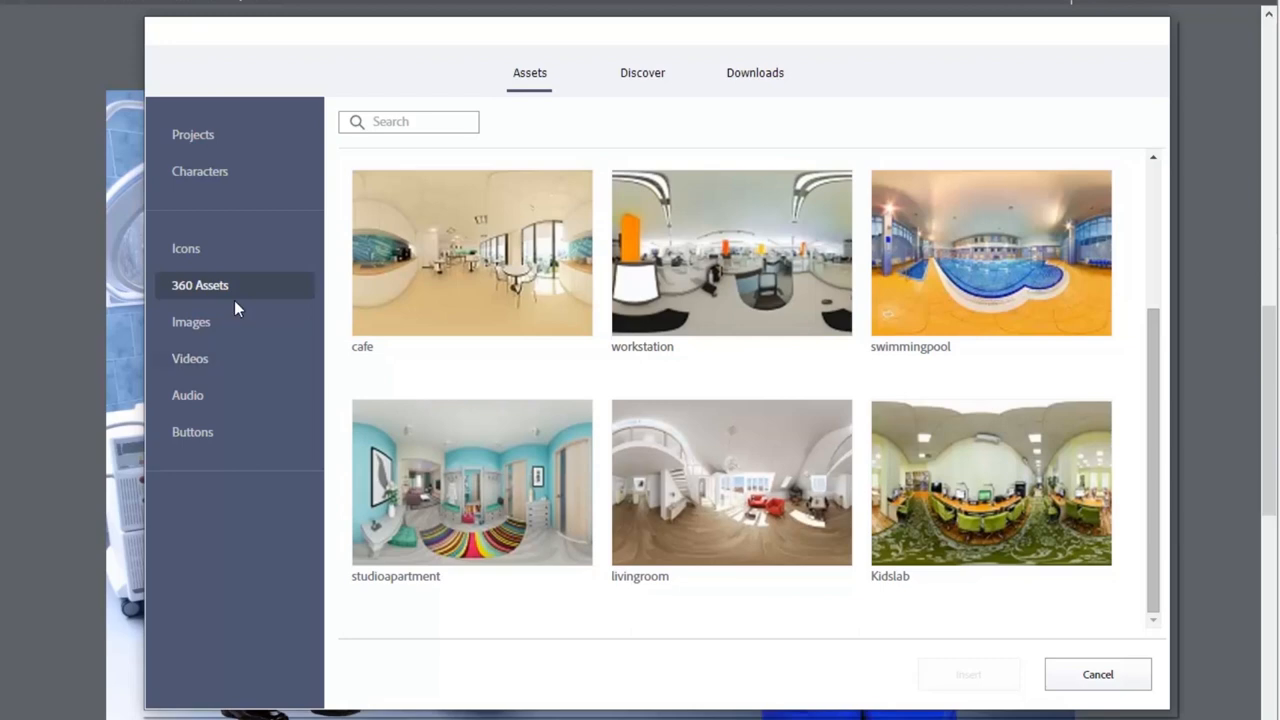
Switch to Images, glance at the Adobe Stock Discover tab, then scroll to Sahara Desert
{"action": "left_click", "coordinate": [192, 320]}
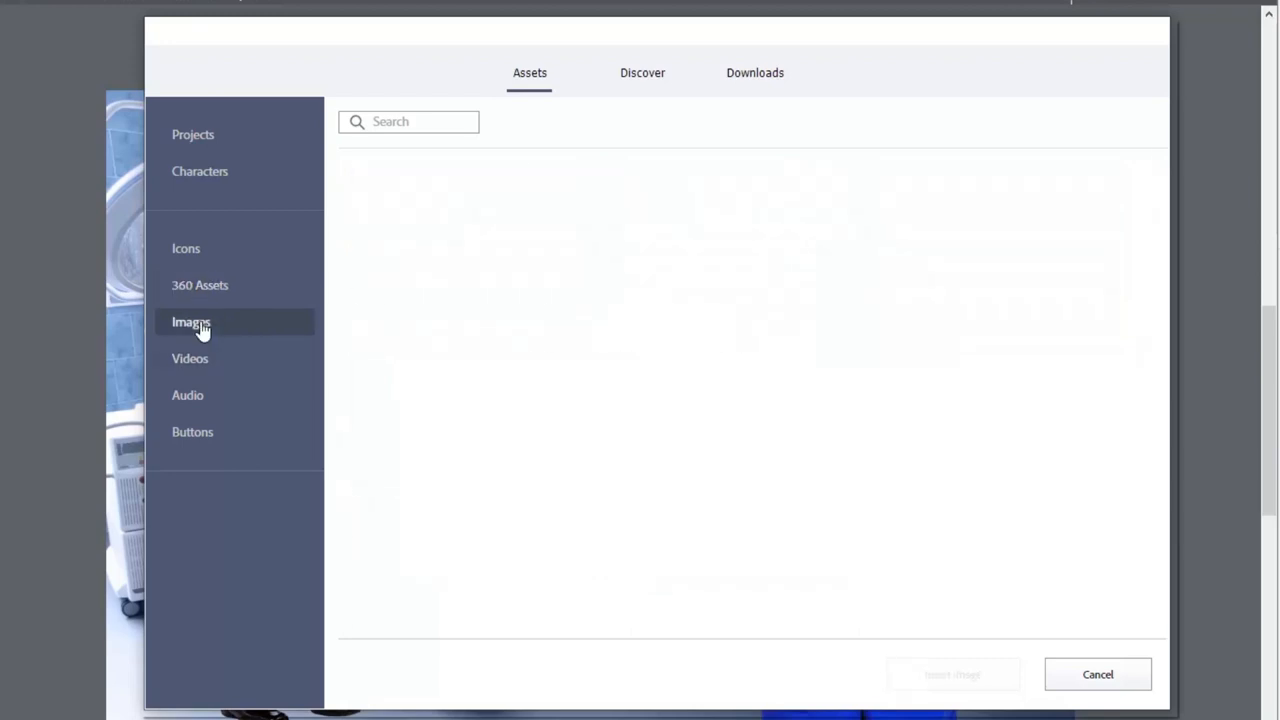
{"action": "left_click", "coordinate": [192, 320]}
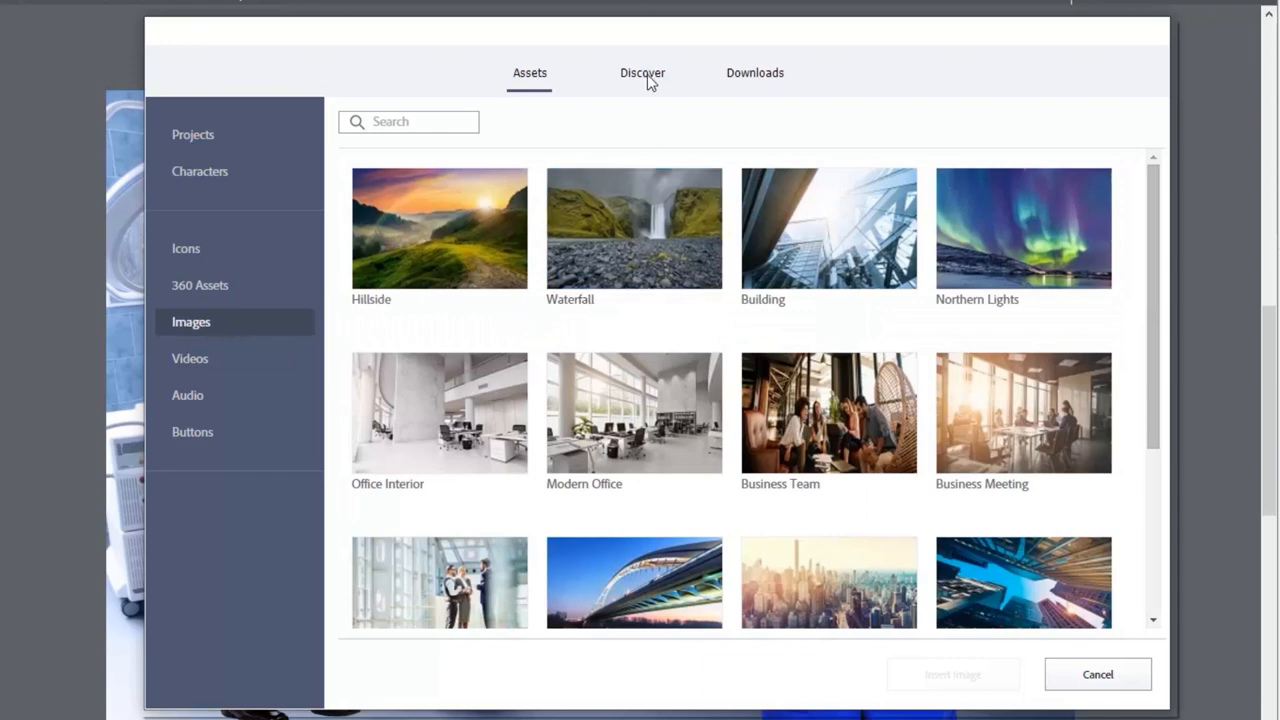
{"action": "left_click", "coordinate": [642, 72]}
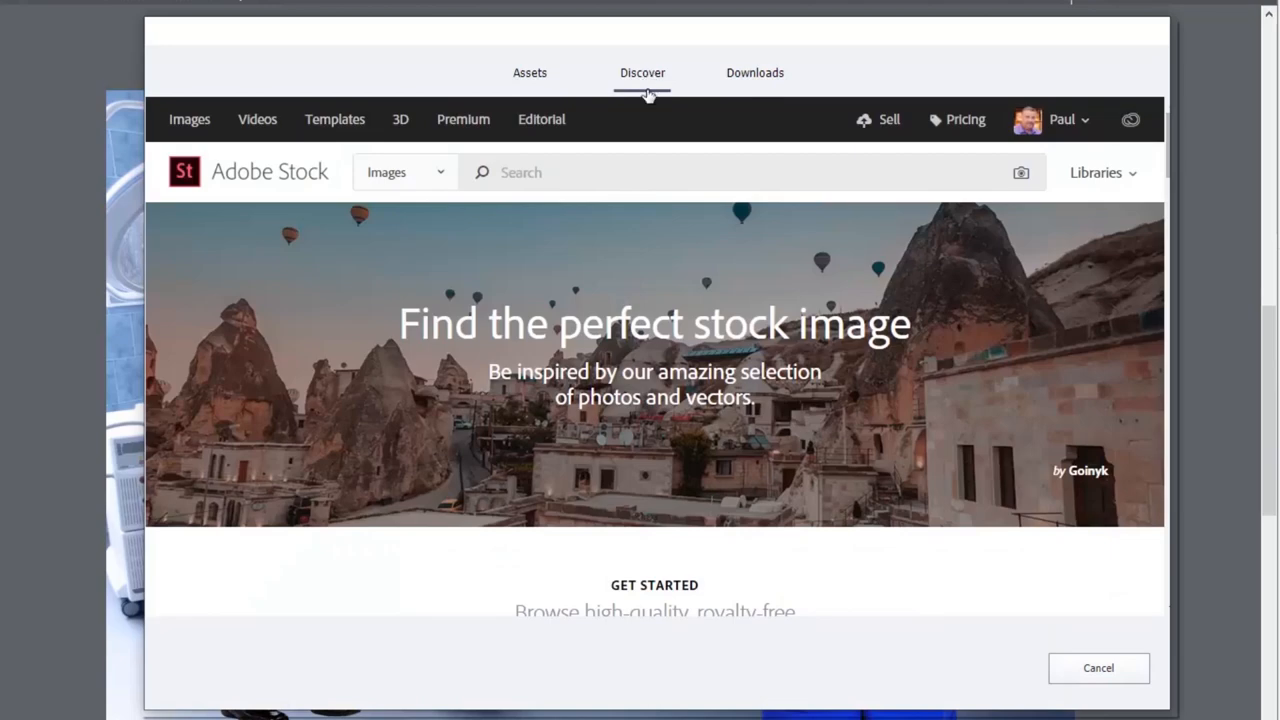
{"action": "left_click", "coordinate": [528, 72]}
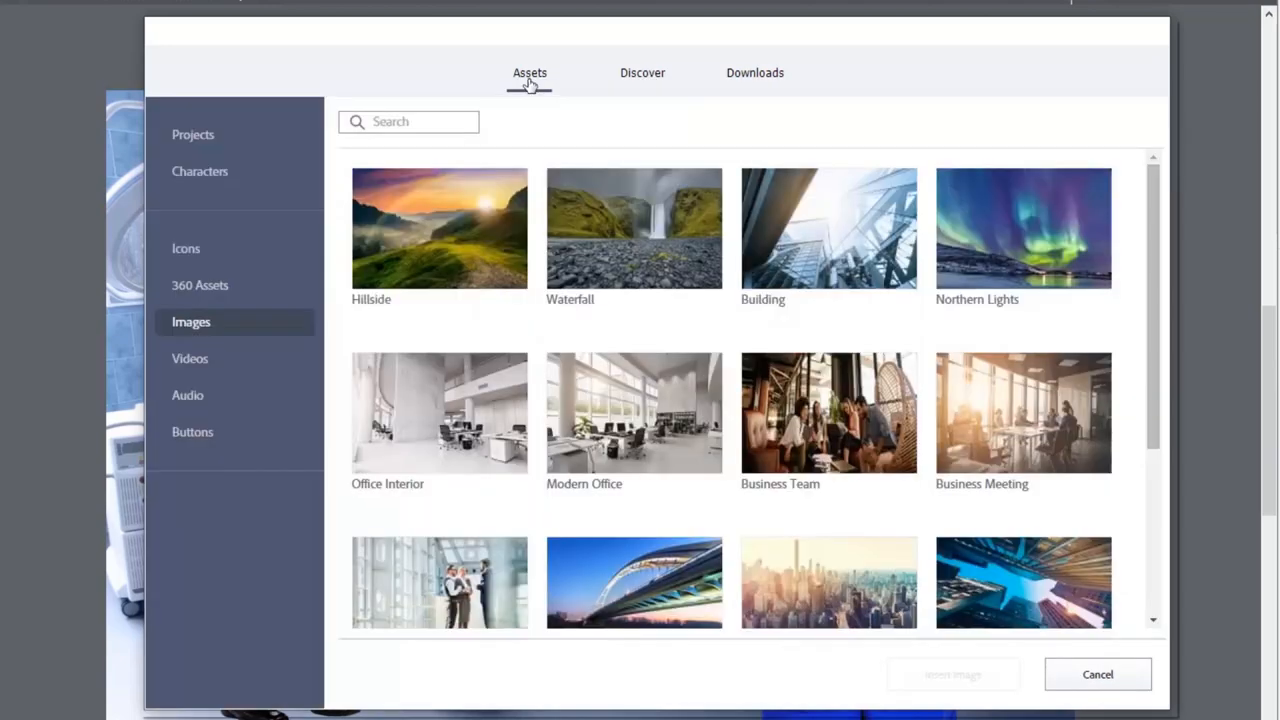
{"action": "scroll", "scroll_direction": "down", "scroll_amount": 3}
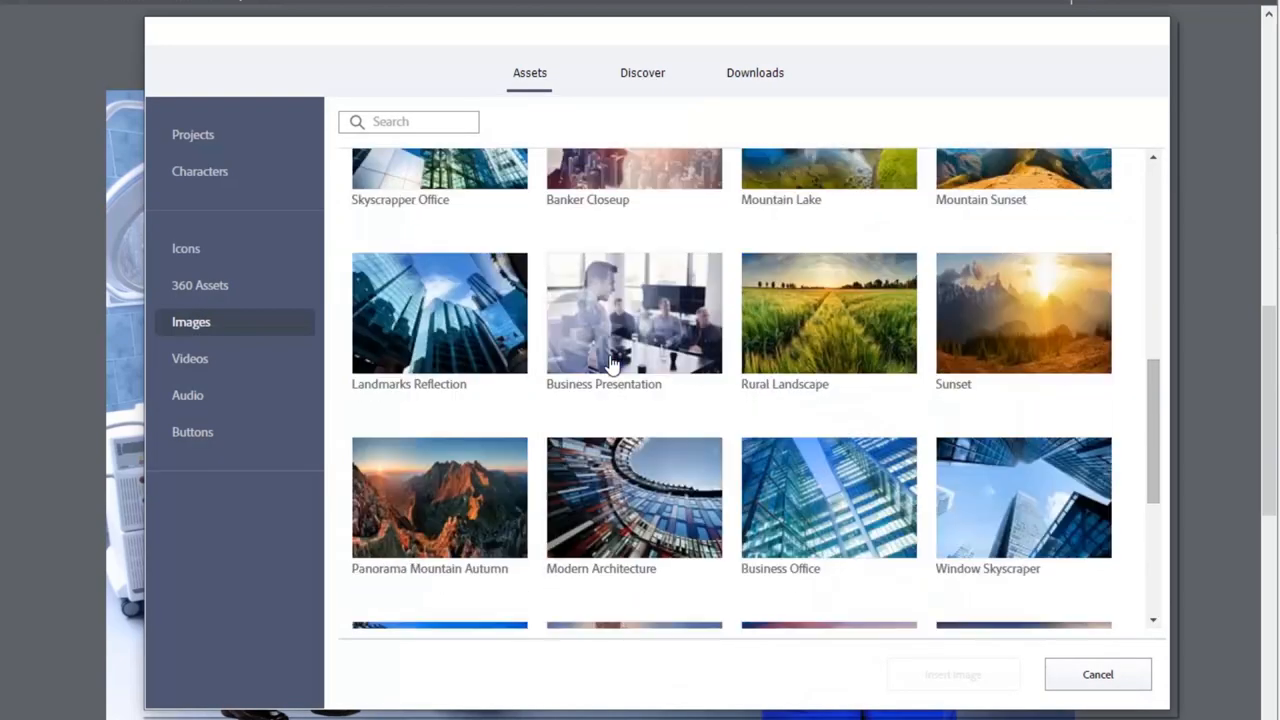
{"action": "scroll", "scroll_direction": "down", "scroll_amount": 3}
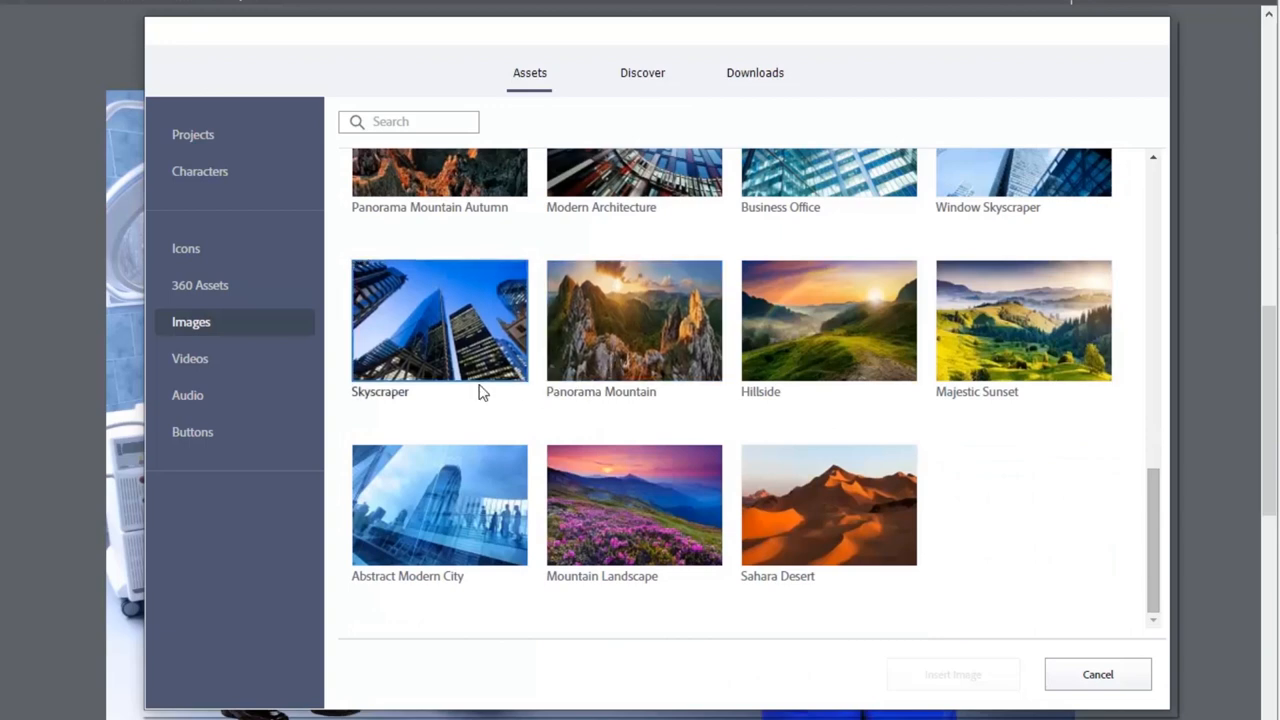
Show the Videos collection and scroll through clips such as Globe Linear Begin and Globe Glow End
{"action": "left_click", "coordinate": [190, 358]}
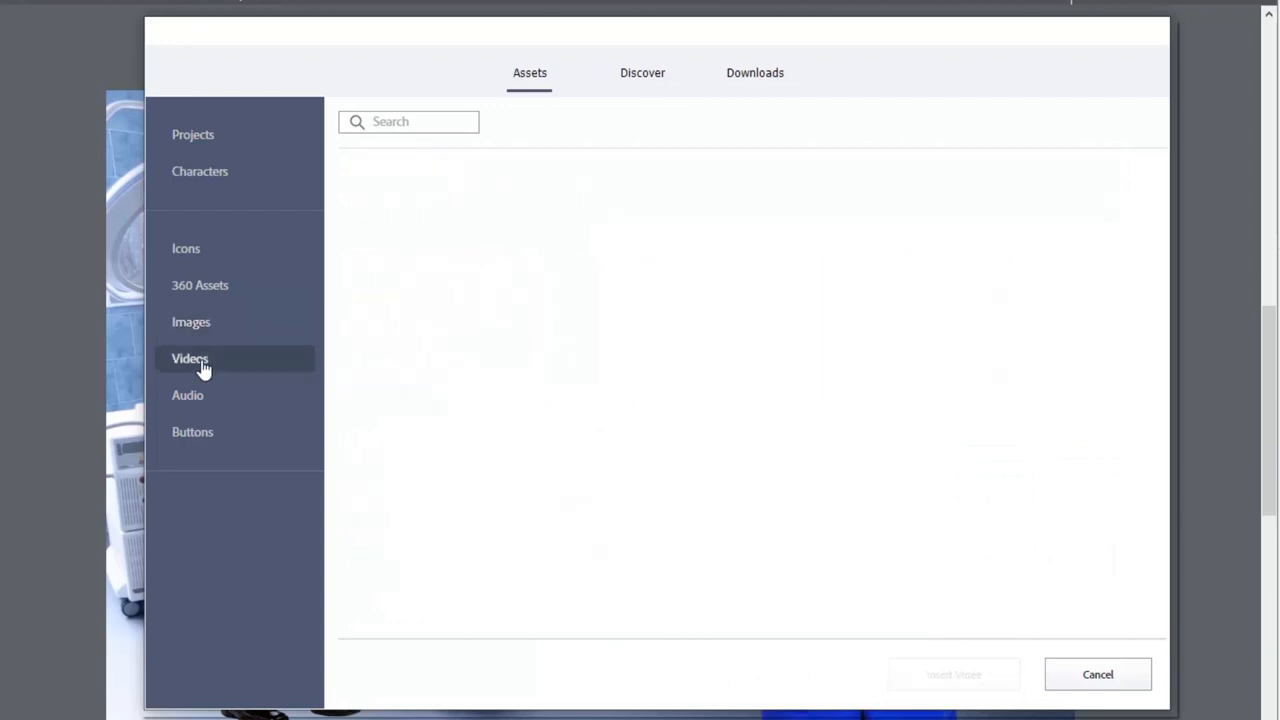
{"action": "left_click", "coordinate": [190, 358]}
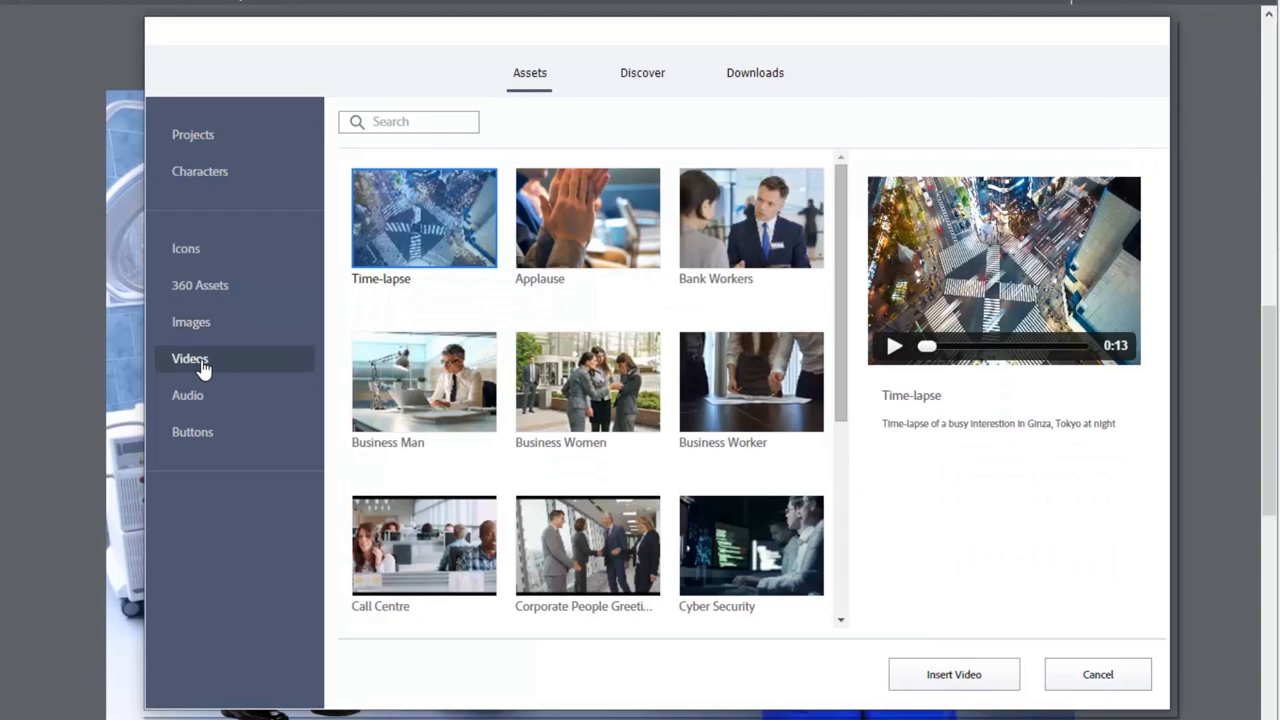
{"action": "scroll", "scroll_direction": "down", "scroll_amount": 3}
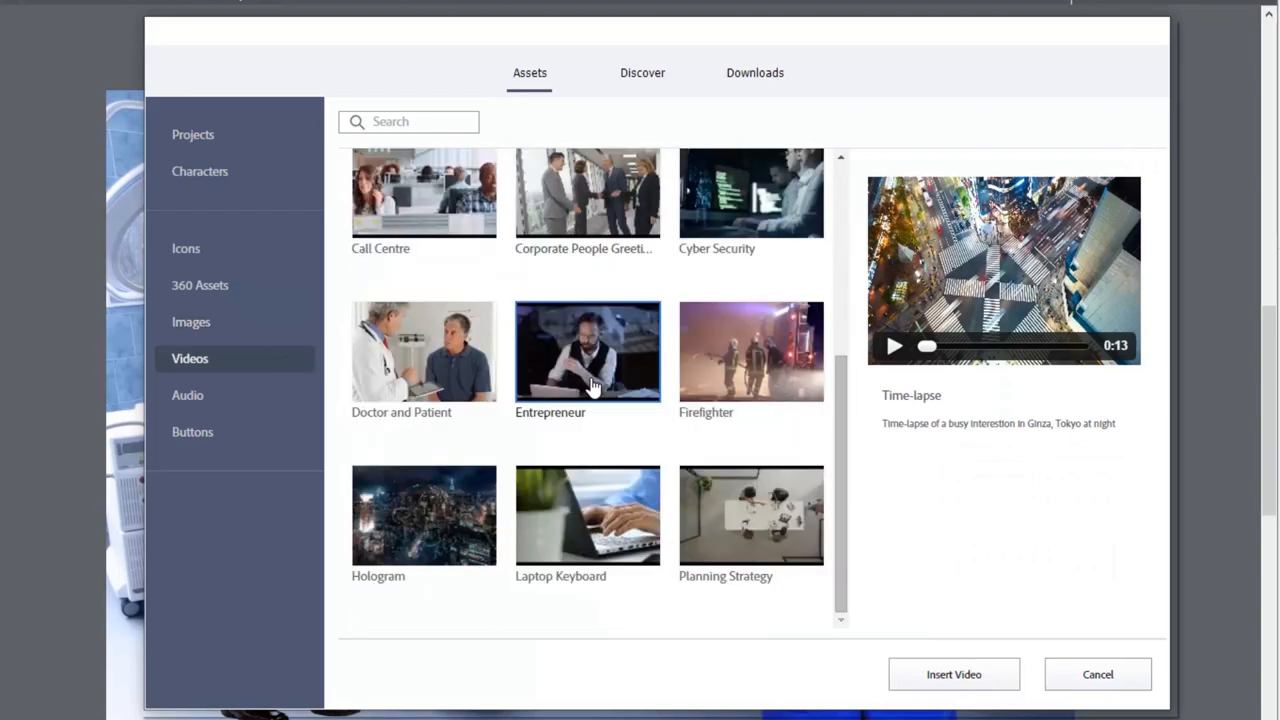
{"action": "scroll", "scroll_direction": "down", "scroll_amount": 3}
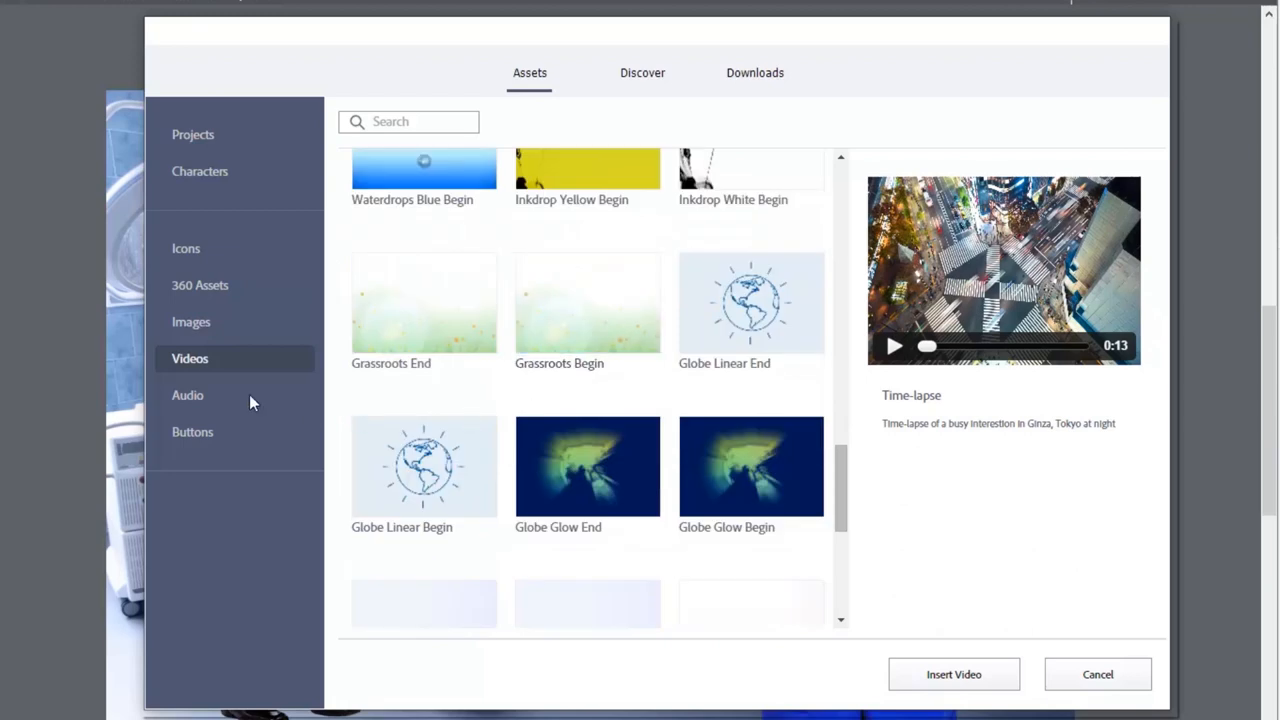
Show the Audio collection and scroll down through the sound clips
{"action": "left_click", "coordinate": [188, 396]}
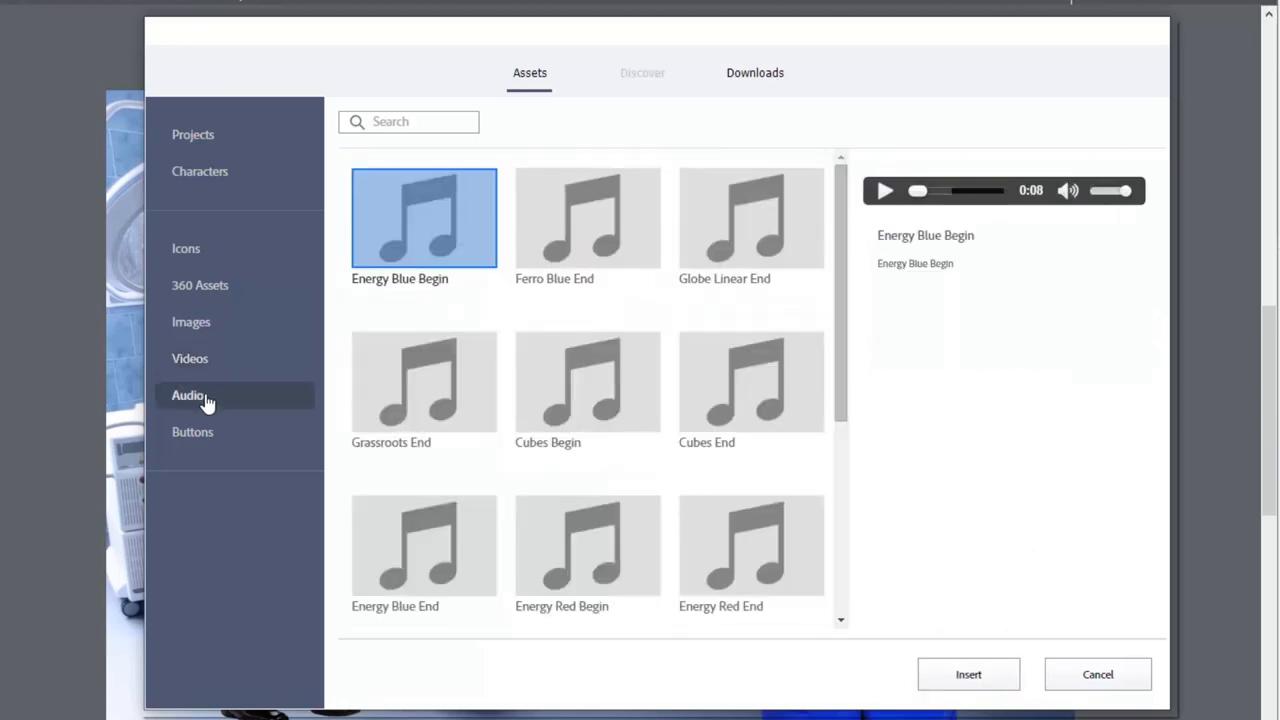
{"action": "mouse_move", "coordinate": [680, 312]}
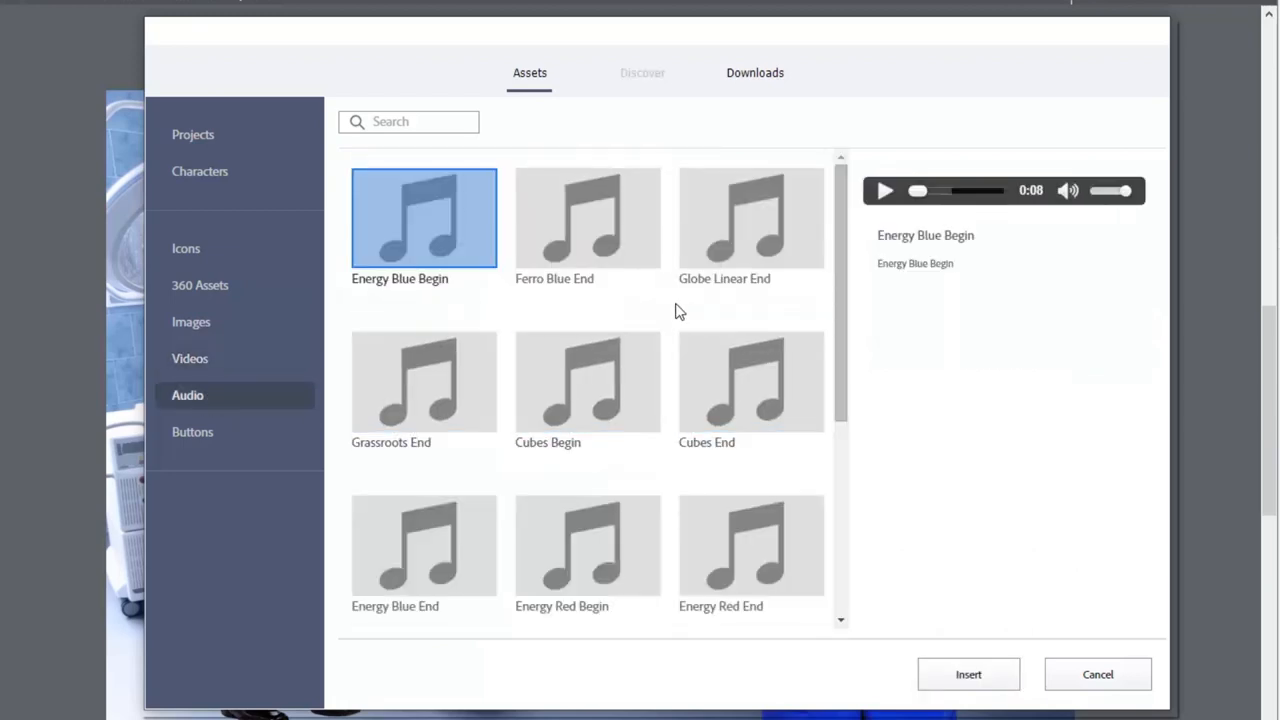
{"action": "scroll", "scroll_direction": "down", "scroll_amount": 3}
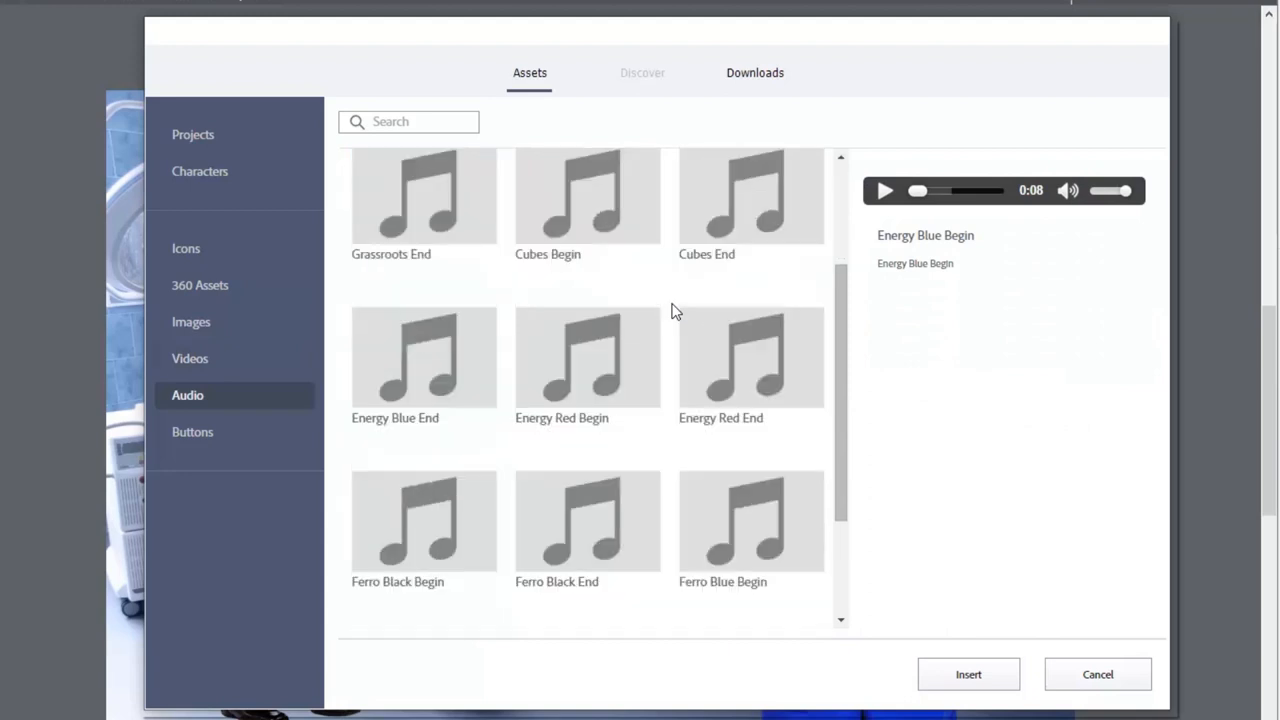
{"action": "scroll", "scroll_direction": "down", "scroll_amount": 3}
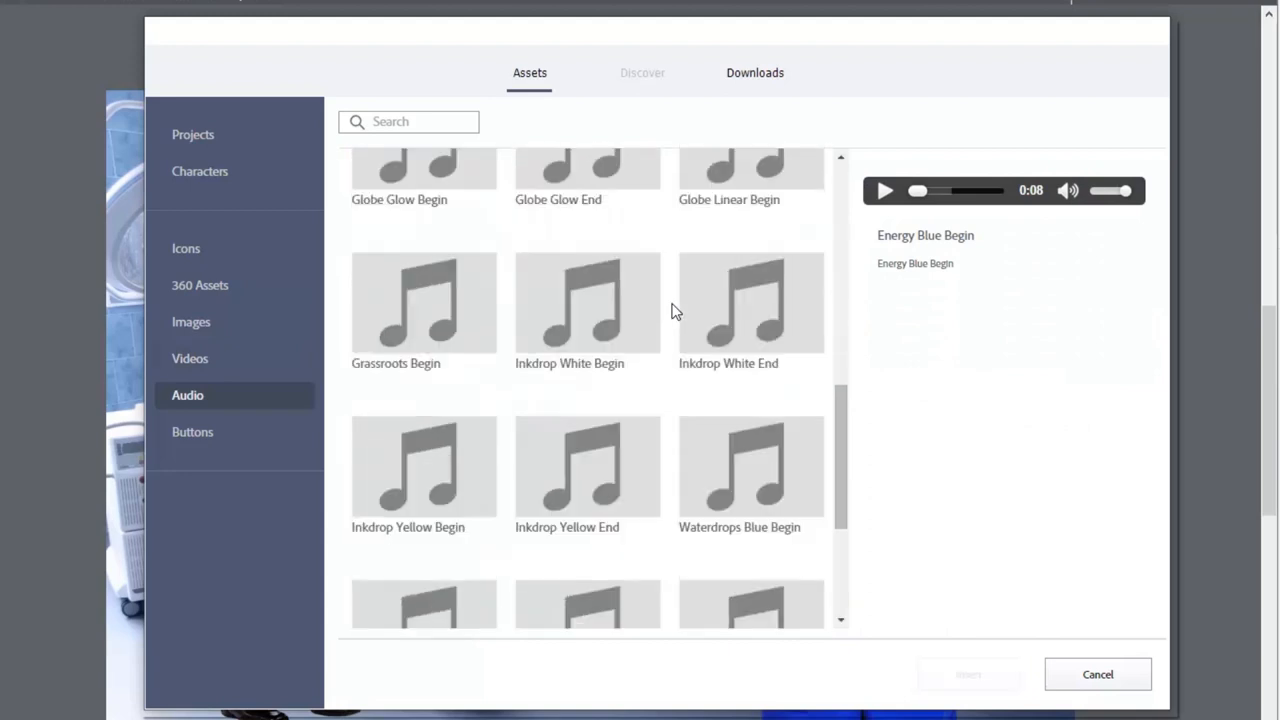
{"action": "mouse_move", "coordinate": [672, 336]}
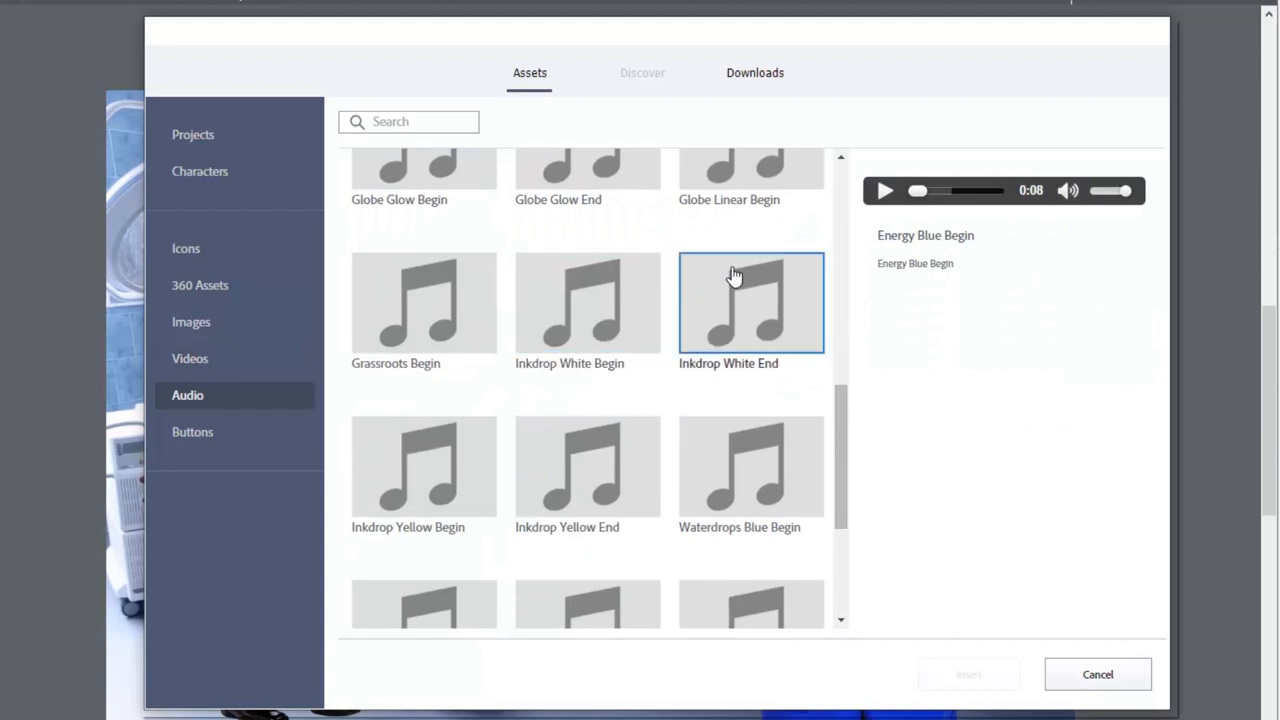
Select and preview the Inkdrop White Begin sound, then show the Buttons collection
{"action": "left_click", "coordinate": [588, 304]}
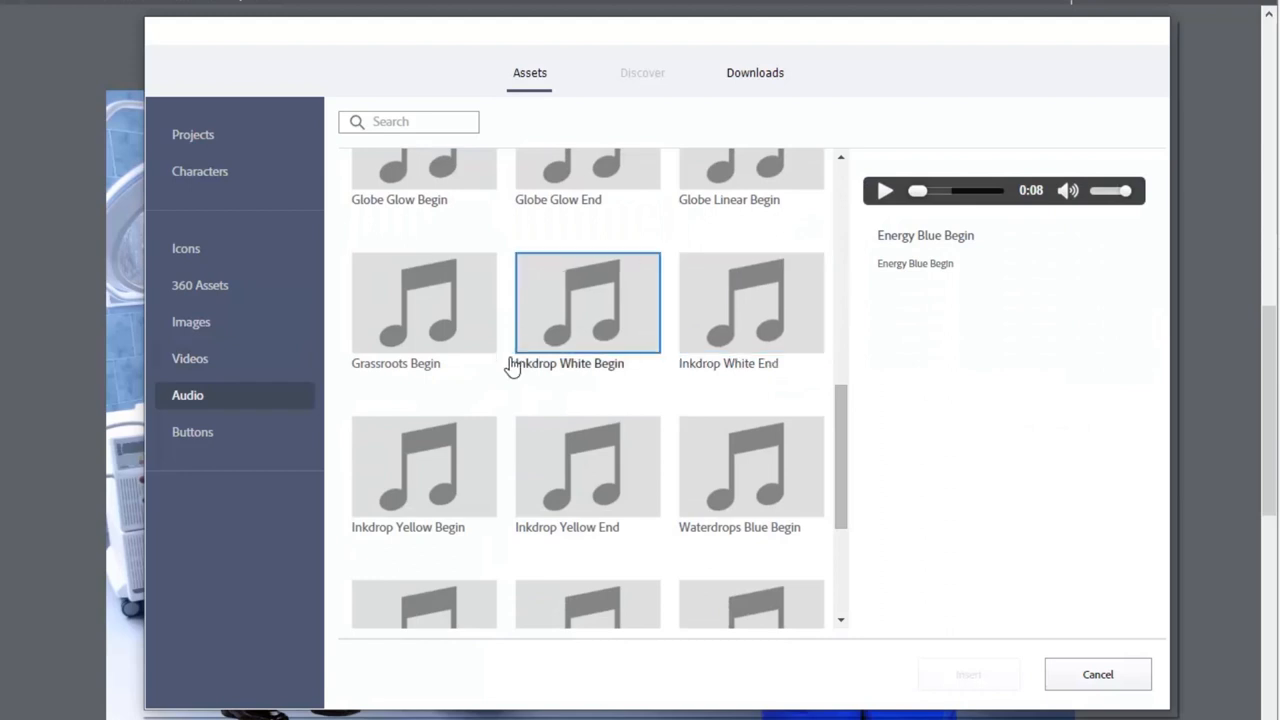
{"action": "left_click", "coordinate": [588, 304]}
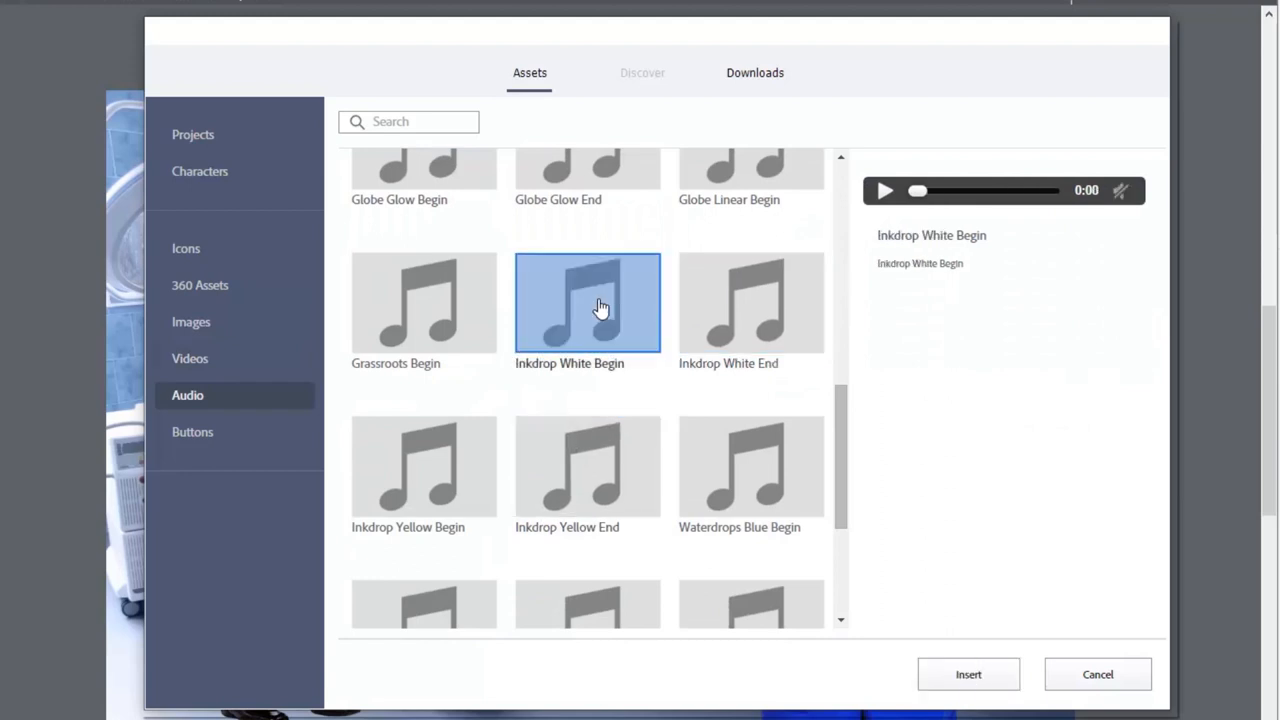
{"action": "left_click", "coordinate": [884, 190]}
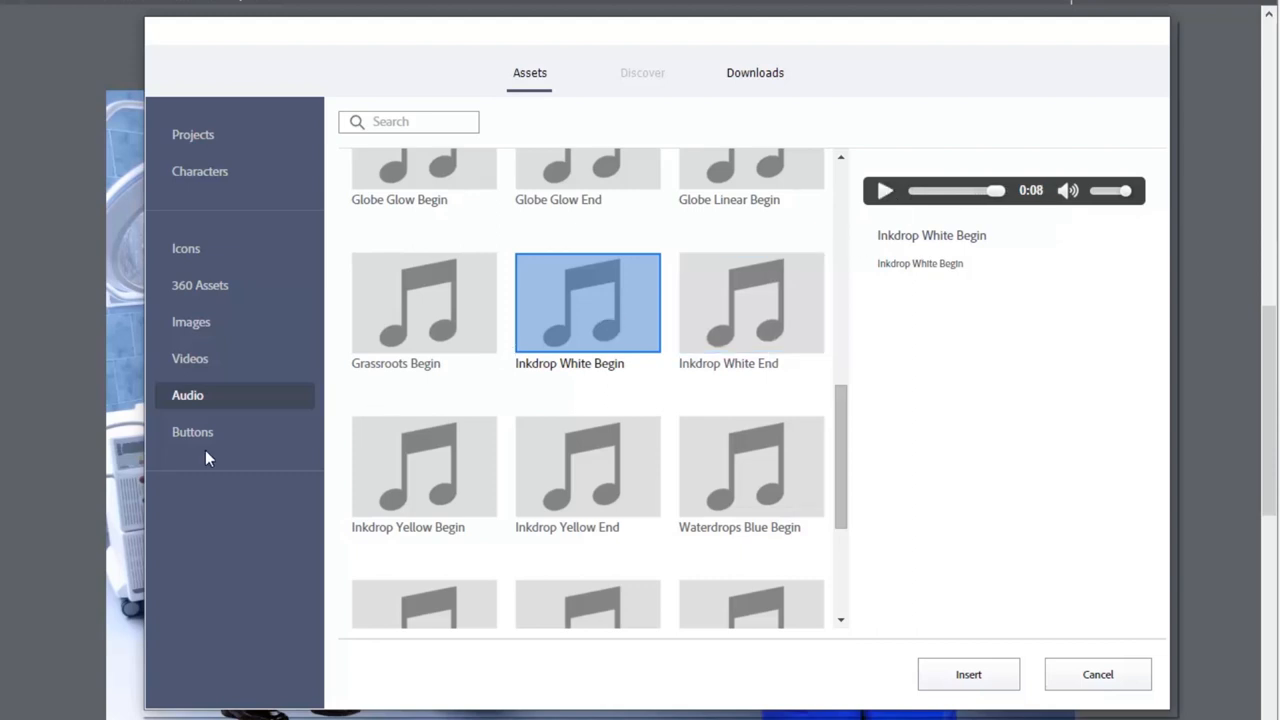
{"action": "left_click", "coordinate": [192, 432]}
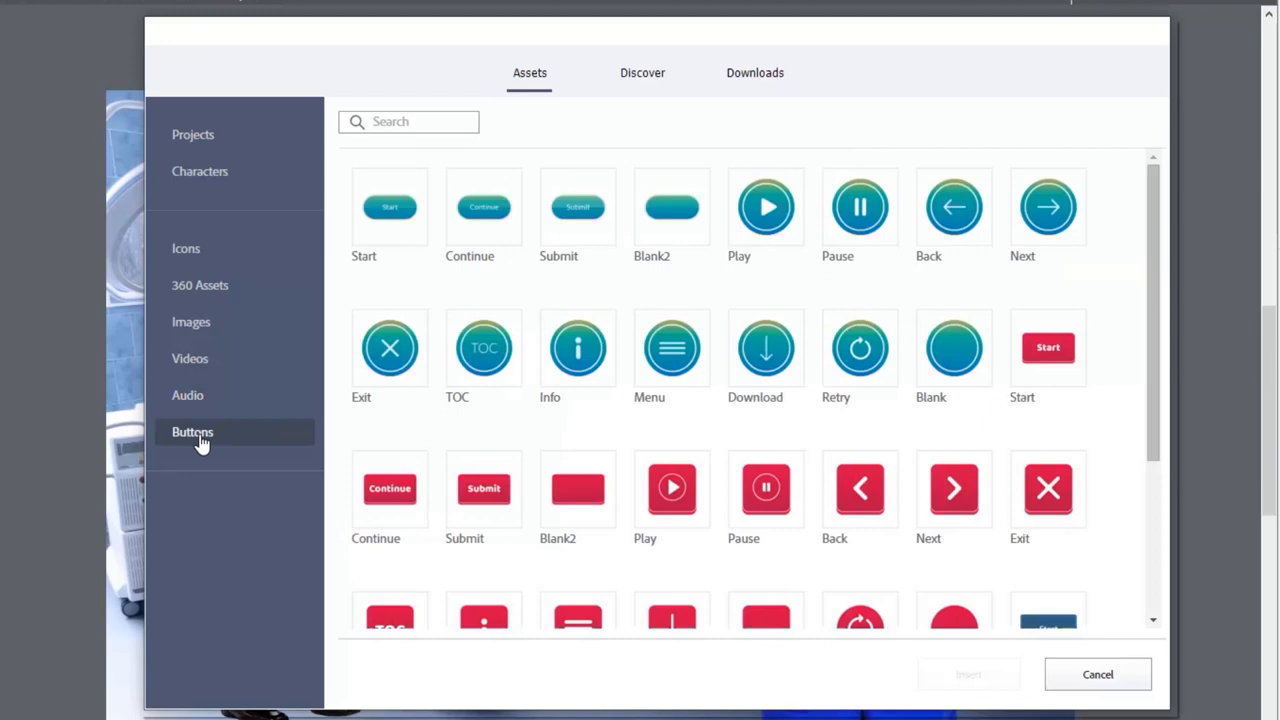
{"action": "left_click", "coordinate": [1048, 348]}
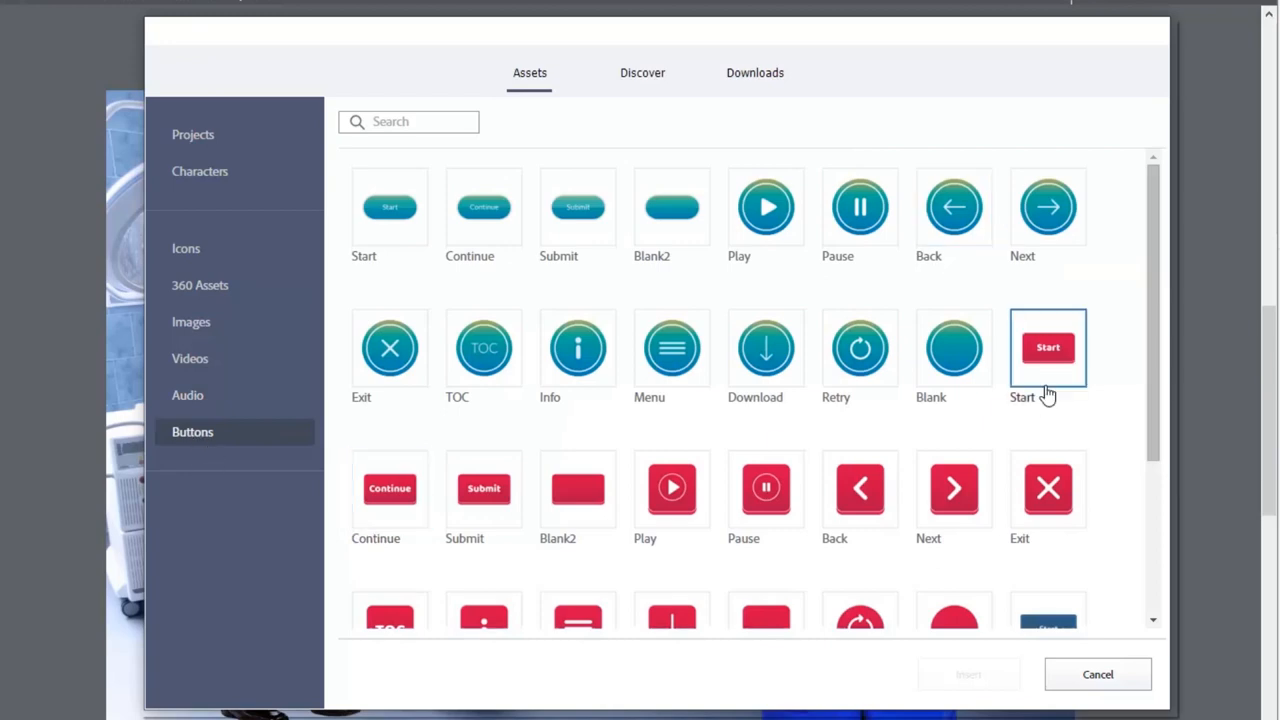
{"action": "scroll", "scroll_direction": "down", "scroll_amount": 3}
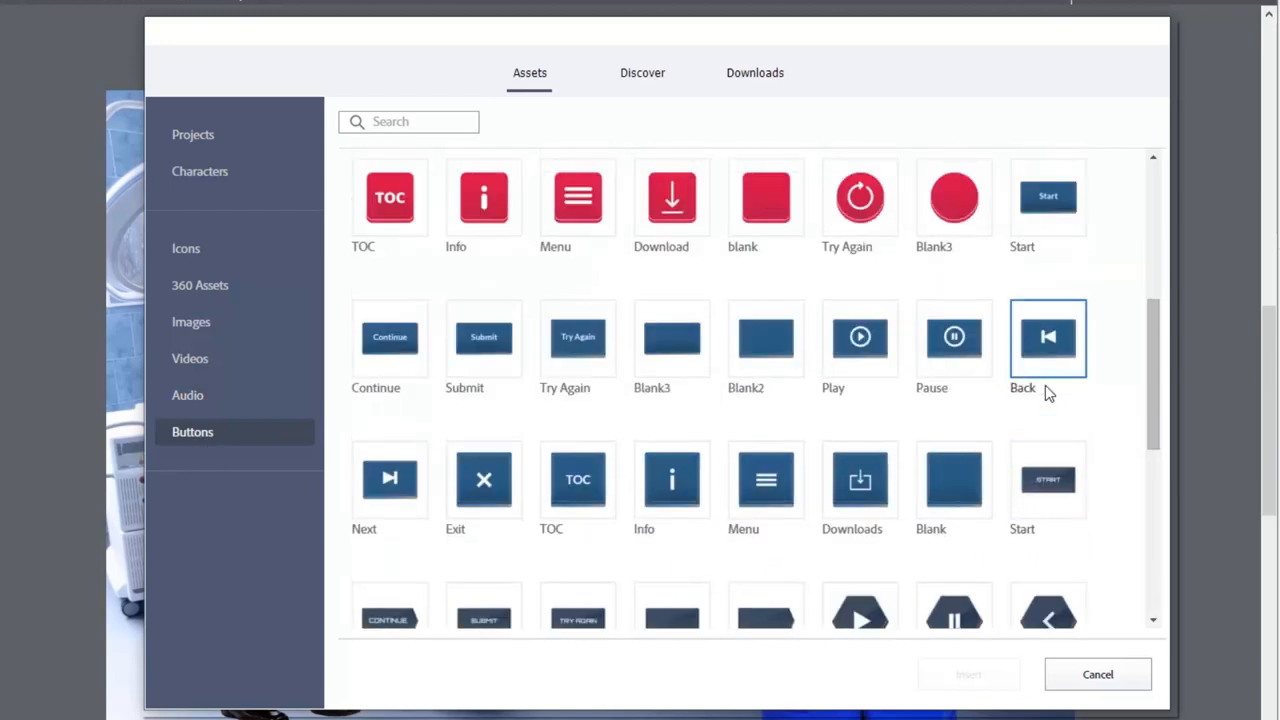
{"action": "scroll", "scroll_direction": "down", "scroll_amount": 3}
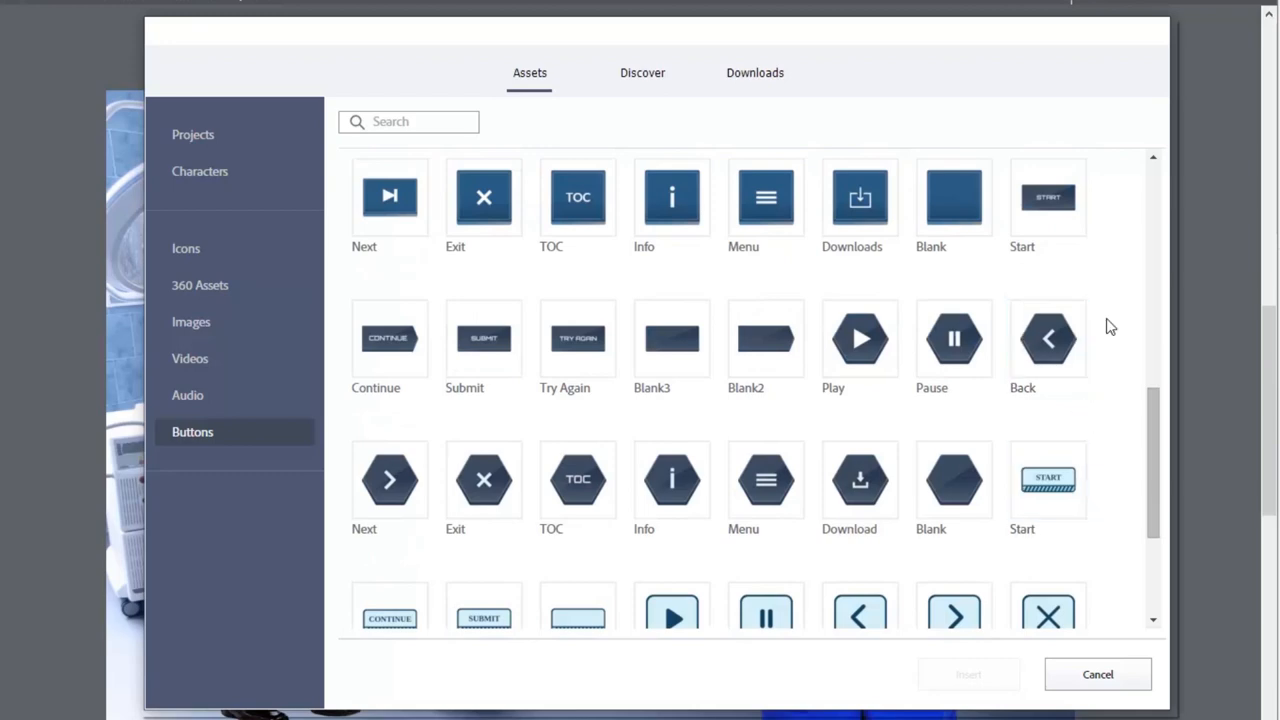
{"action": "scroll", "scroll_direction": "down", "scroll_amount": 3}
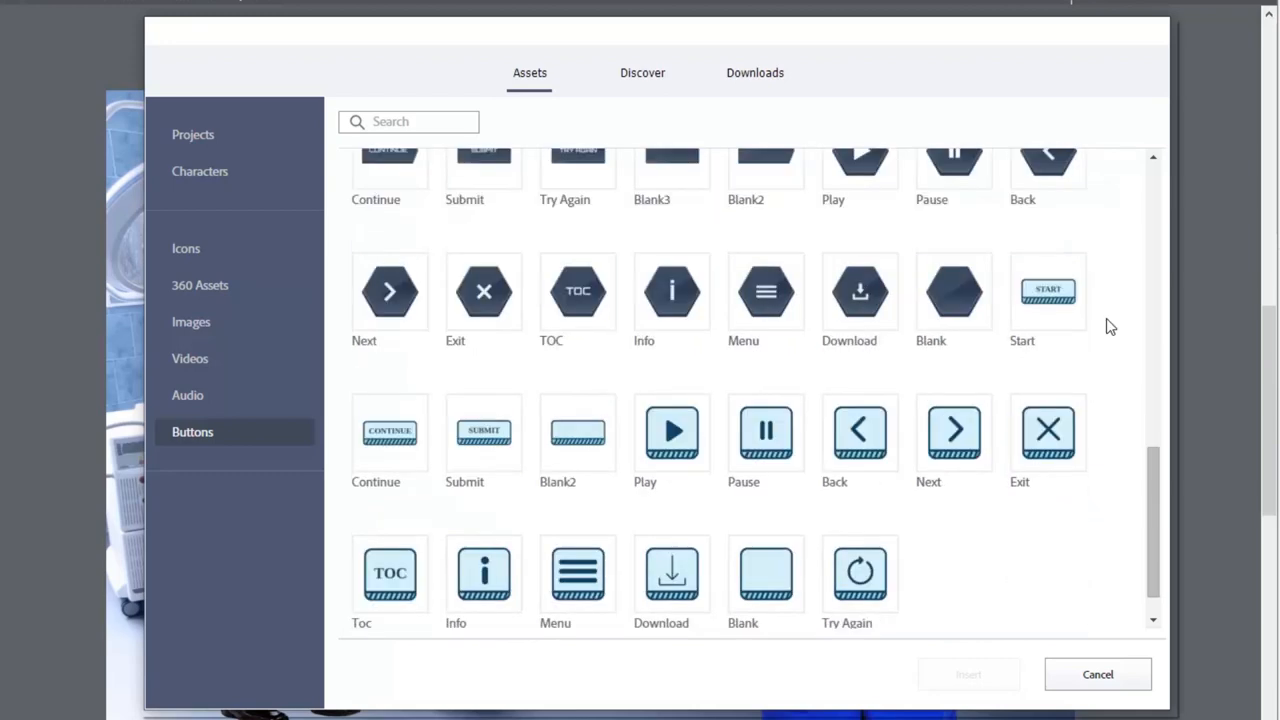
{"action": "scroll", "scroll_direction": "down", "scroll_amount": 3}
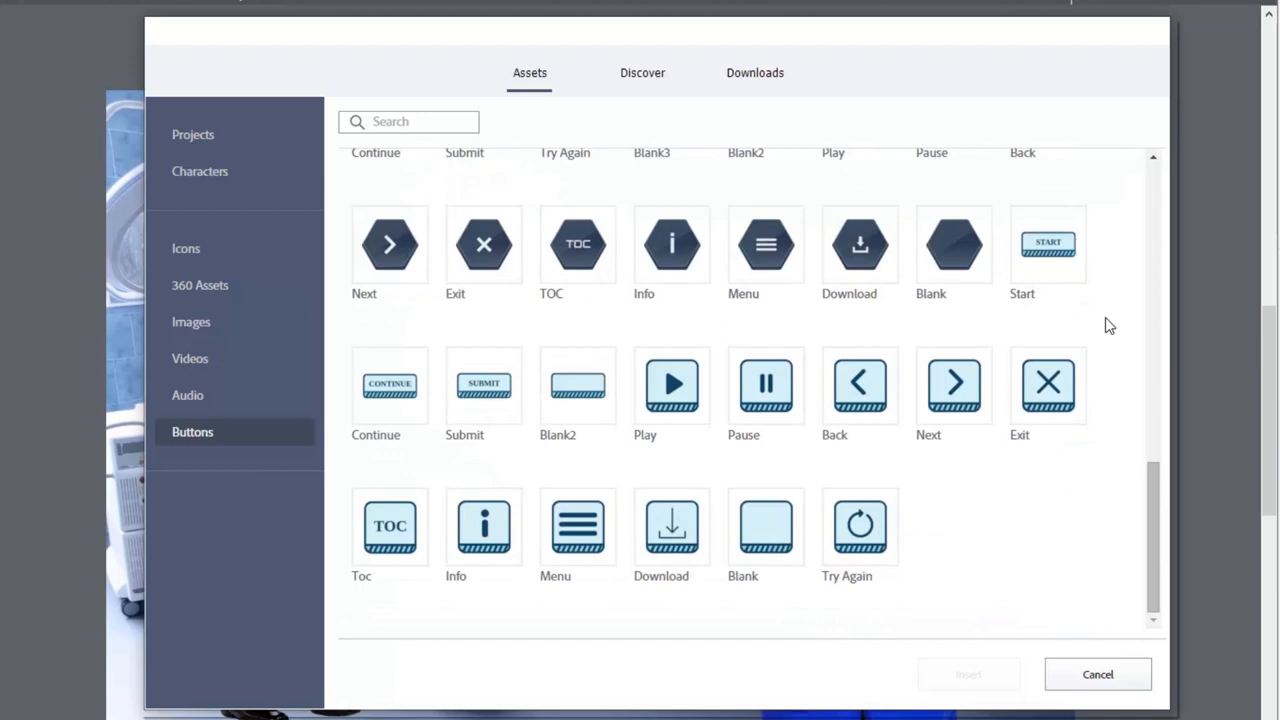
{"action": "mouse_move", "coordinate": [1090, 328]}
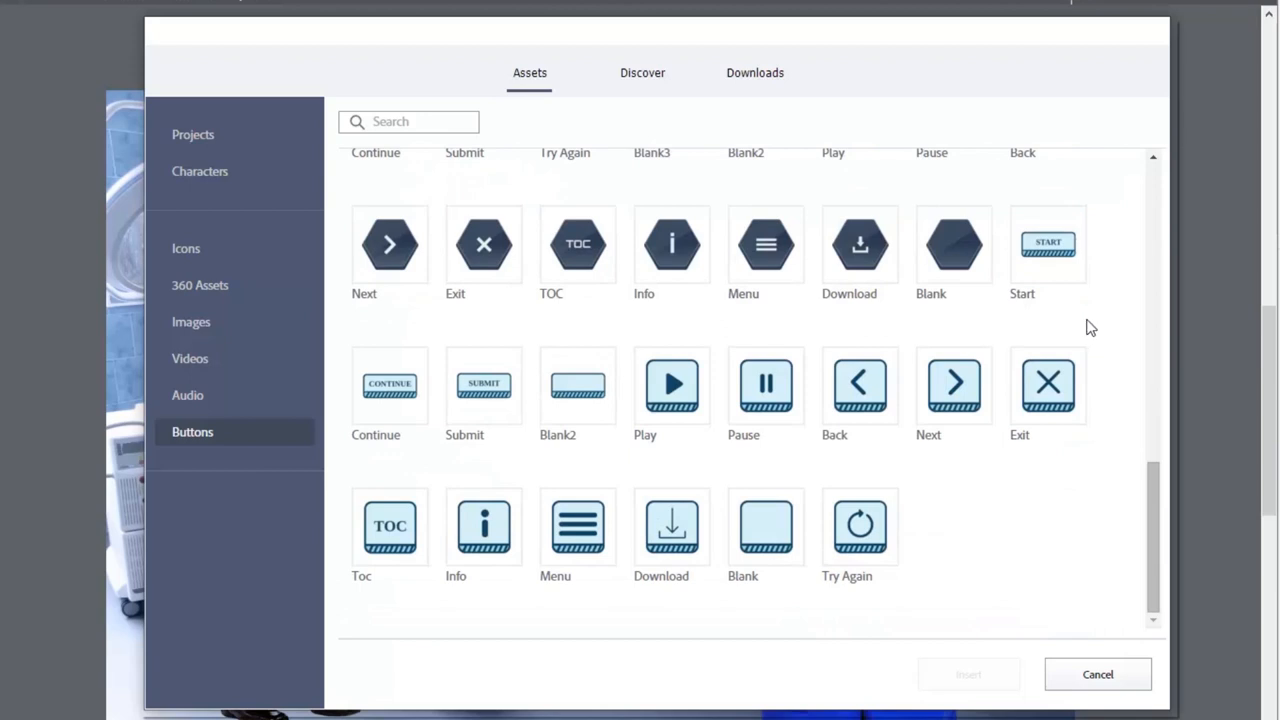